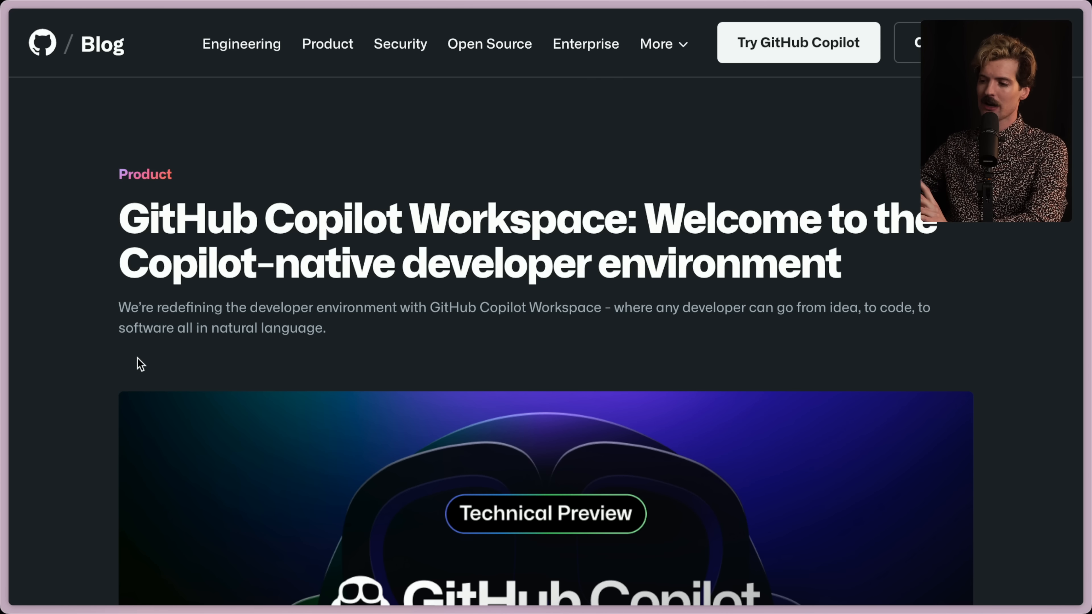
- Start playing the embedded Copilot Workspace intro video on YouTube
{"action": "scroll", "scroll_direction": "down", "scroll_amount": 3}
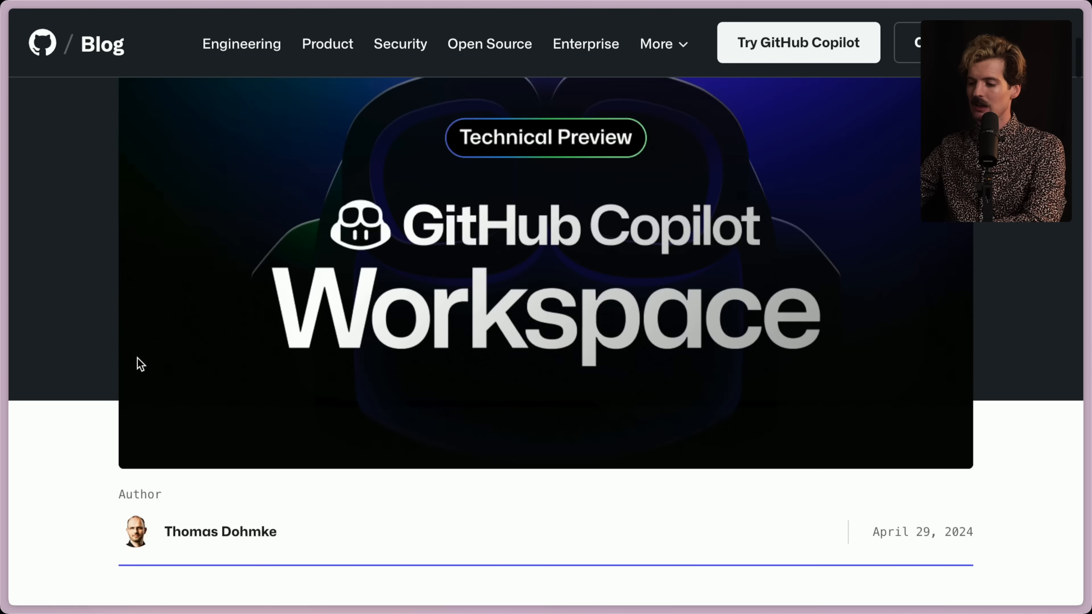
{"action": "left_click", "coordinate": [96, 357]}
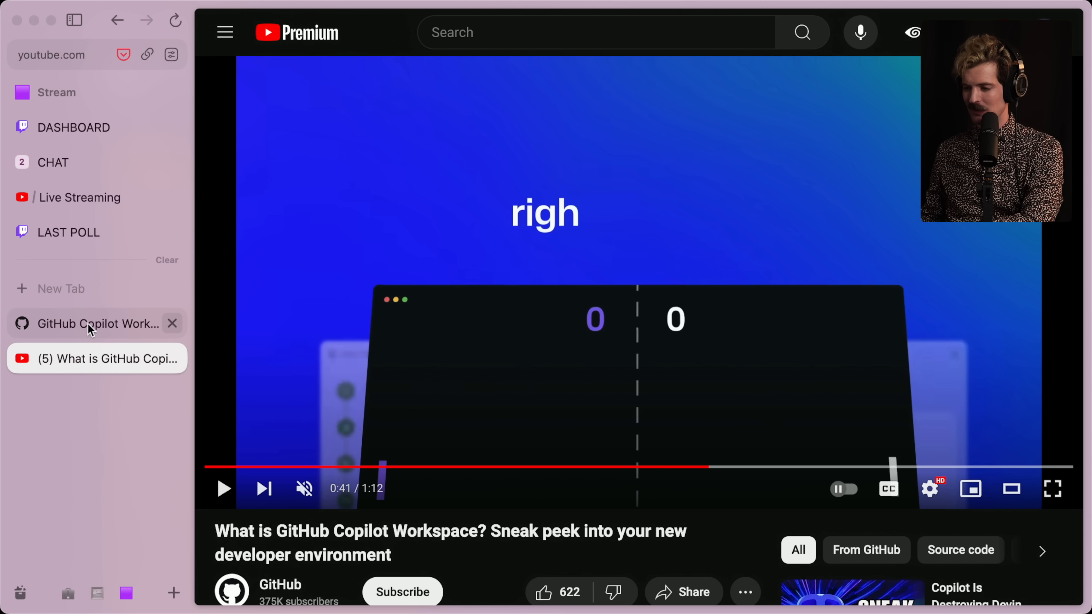
{"action": "mouse_move", "coordinate": [974, 466]}
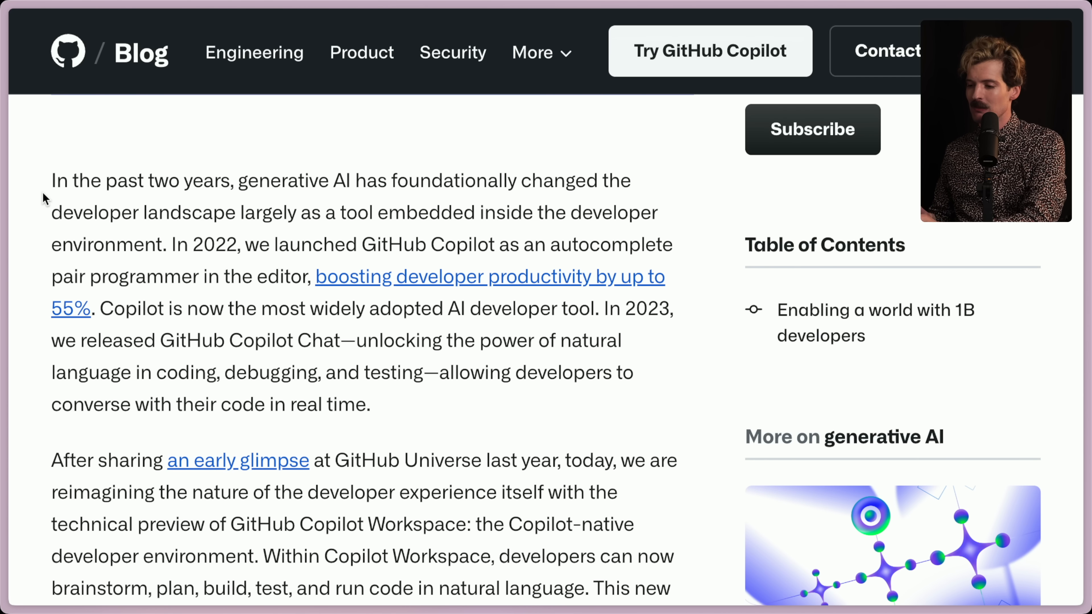
- Highlight the opening sentence about generative AI changing the landscape, then clear it
{"action": "left_click_drag", "start_coordinate": [52, 181], "coordinate": [165, 244]}
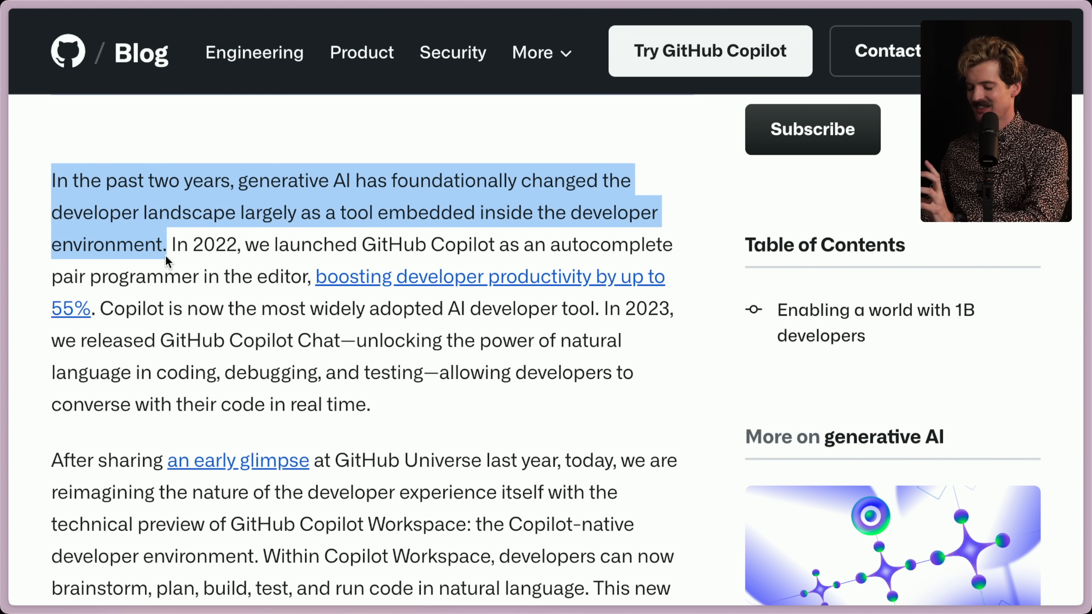
{"action": "left_click", "coordinate": [233, 264]}
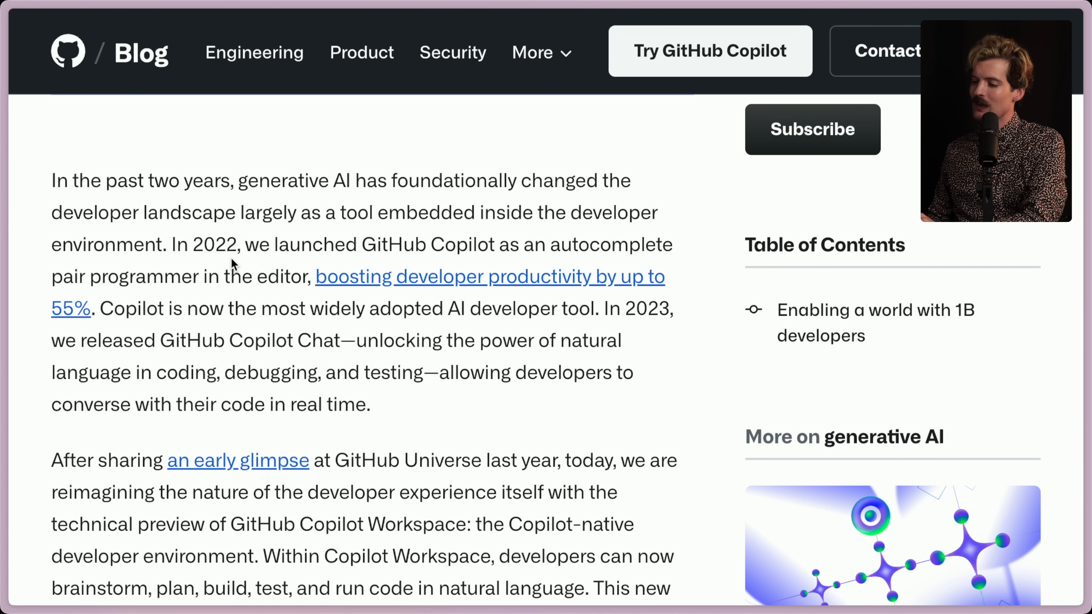
{"action": "mouse_move", "coordinate": [161, 277]}
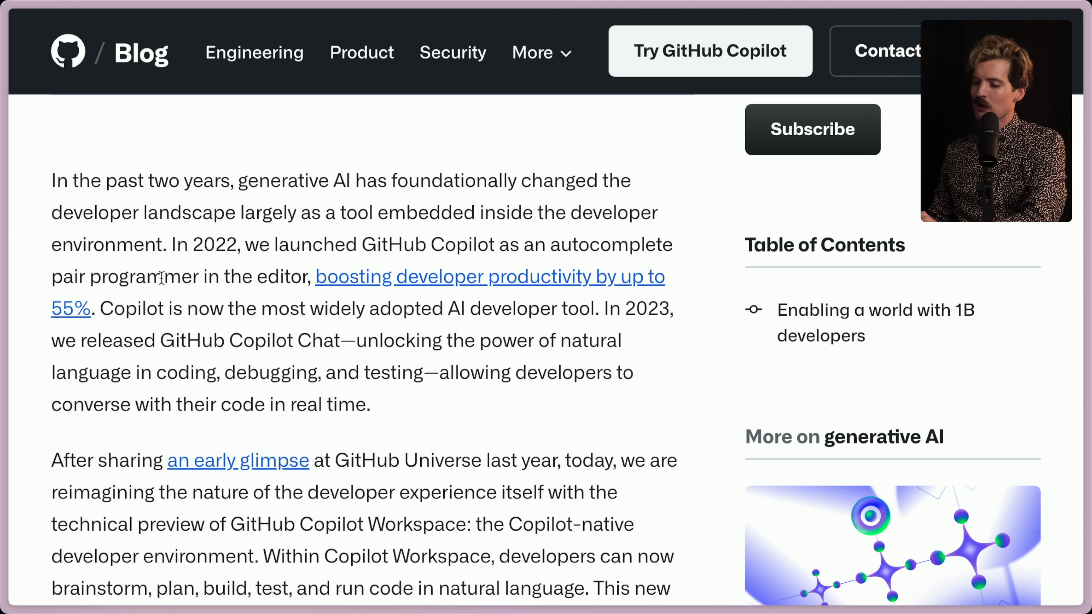
{"action": "mouse_move", "coordinate": [421, 285]}
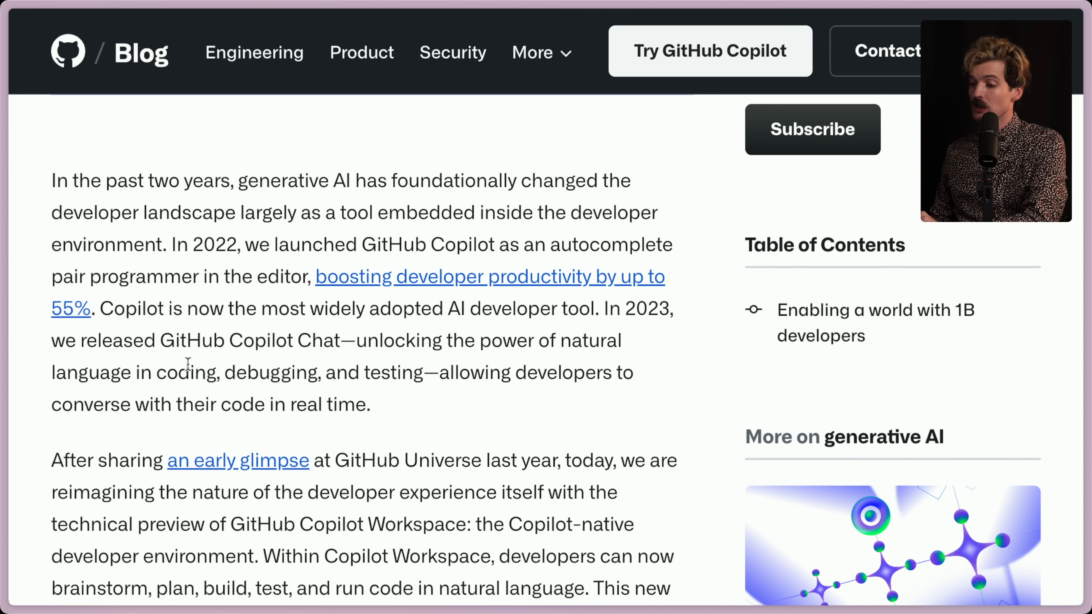
{"action": "mouse_move", "coordinate": [445, 365]}
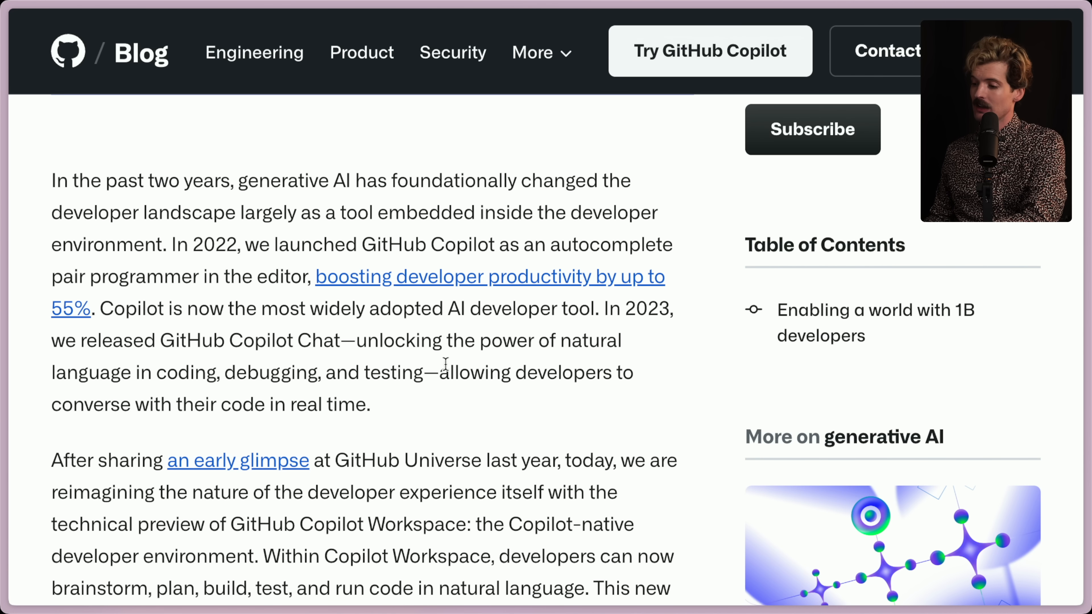
{"action": "mouse_move", "coordinate": [246, 397]}
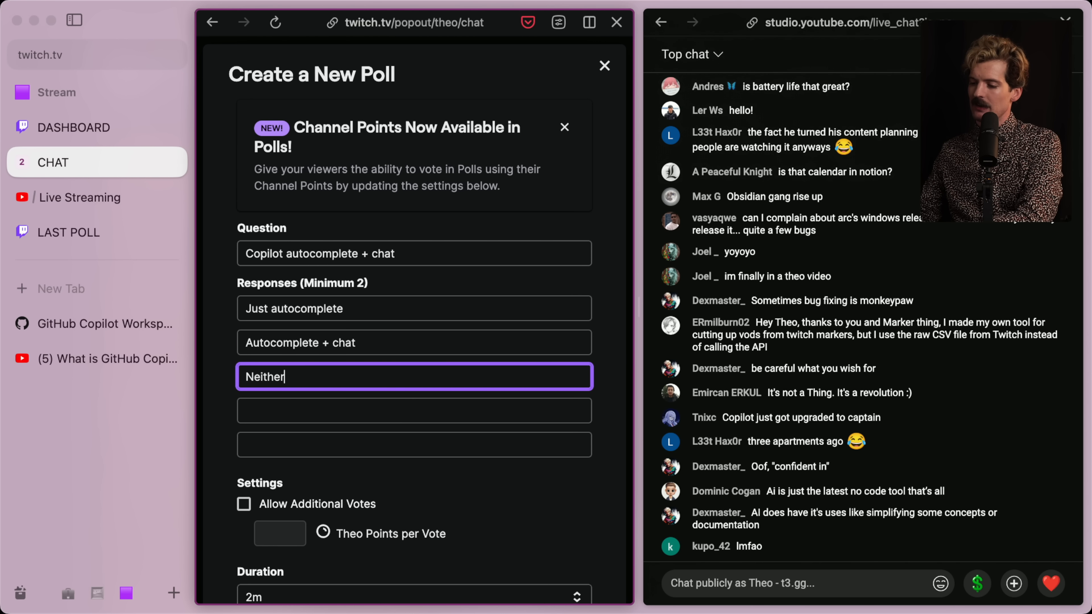
- Add the final response 'Just chat' and start the poll
{"action": "type", "text": "Just chat"}
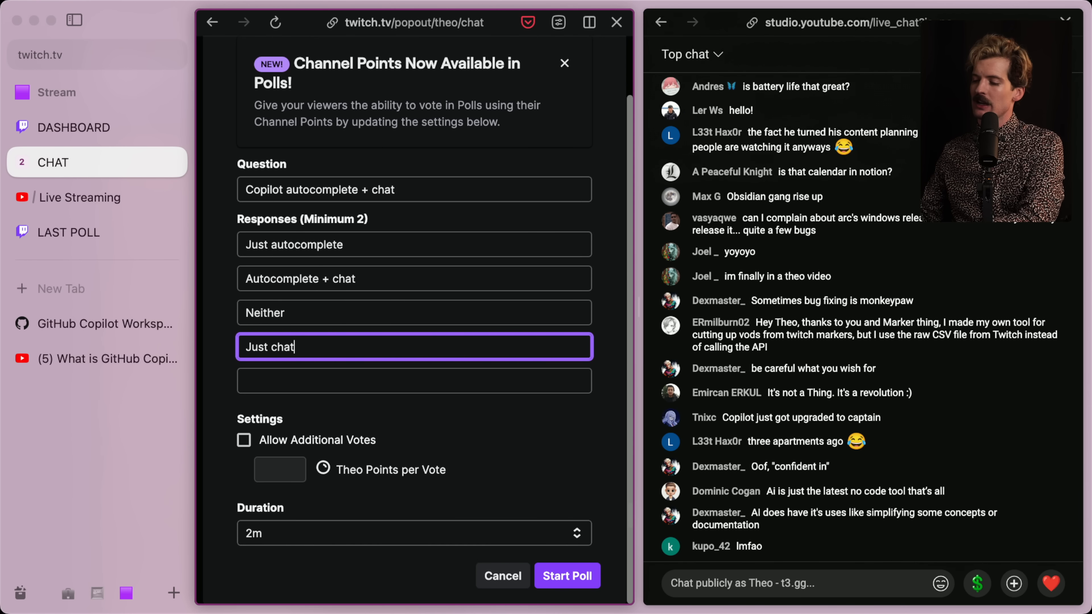
{"action": "left_click", "coordinate": [567, 576]}
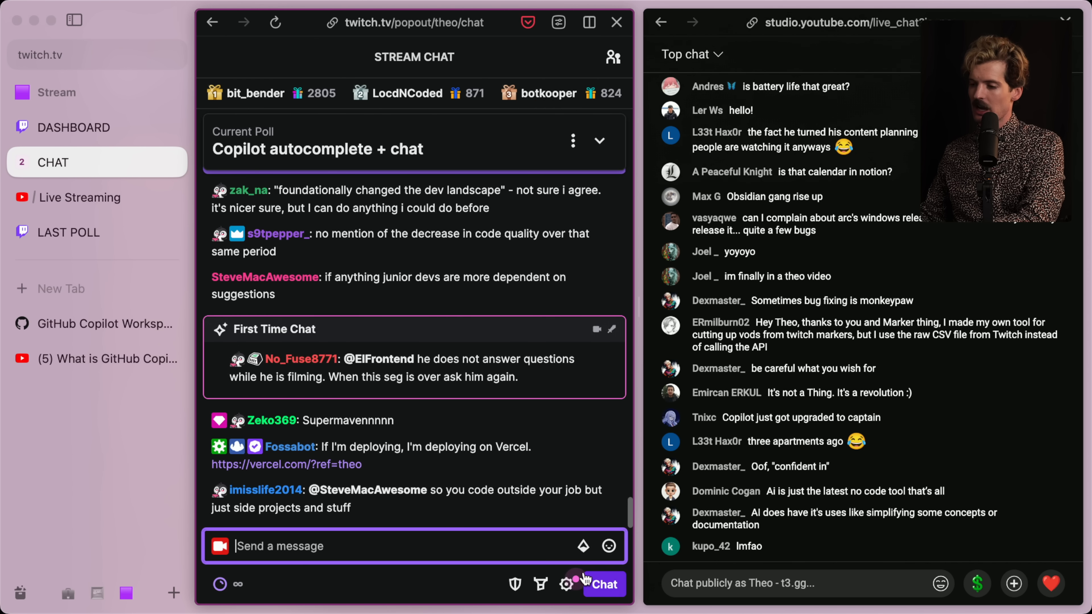
- Expand the live poll, cast a vote, and return to the blog post
{"action": "scroll", "scroll_direction": "down", "scroll_amount": 3}
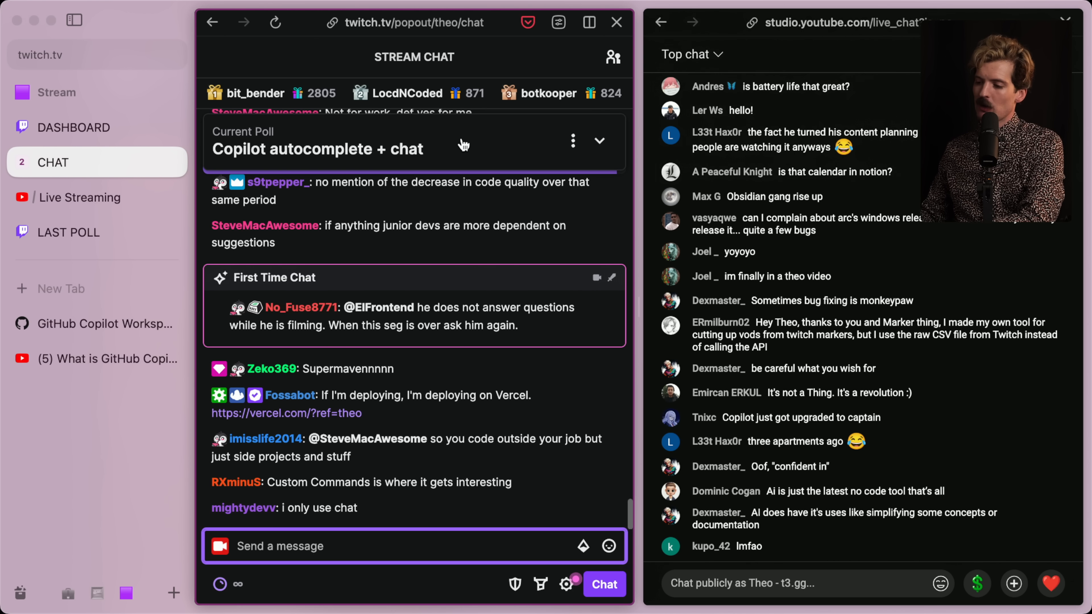
{"action": "left_click", "coordinate": [598, 139]}
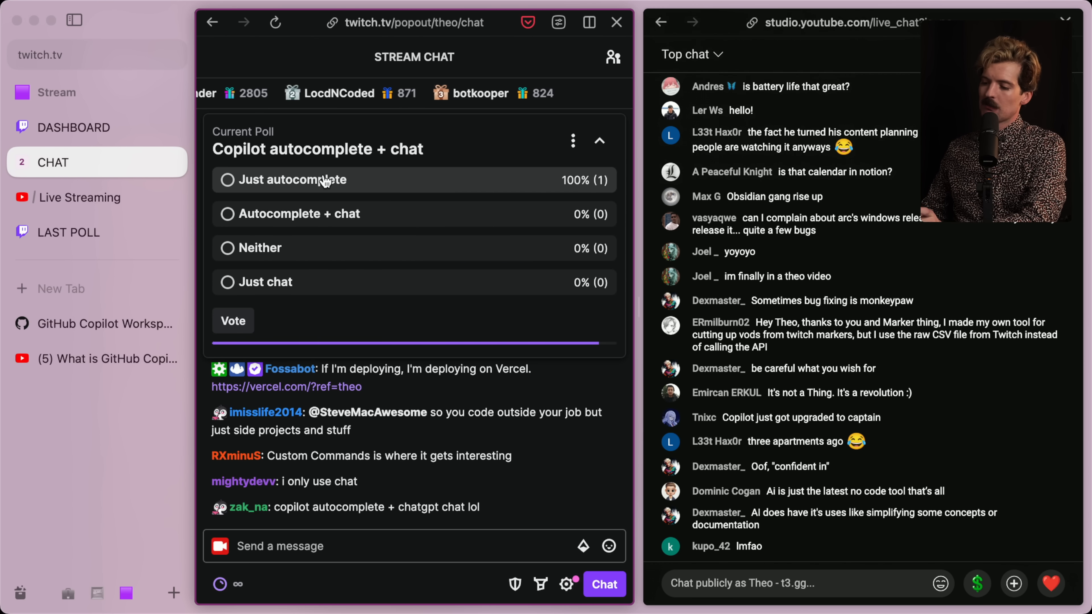
{"action": "left_click", "coordinate": [232, 320]}
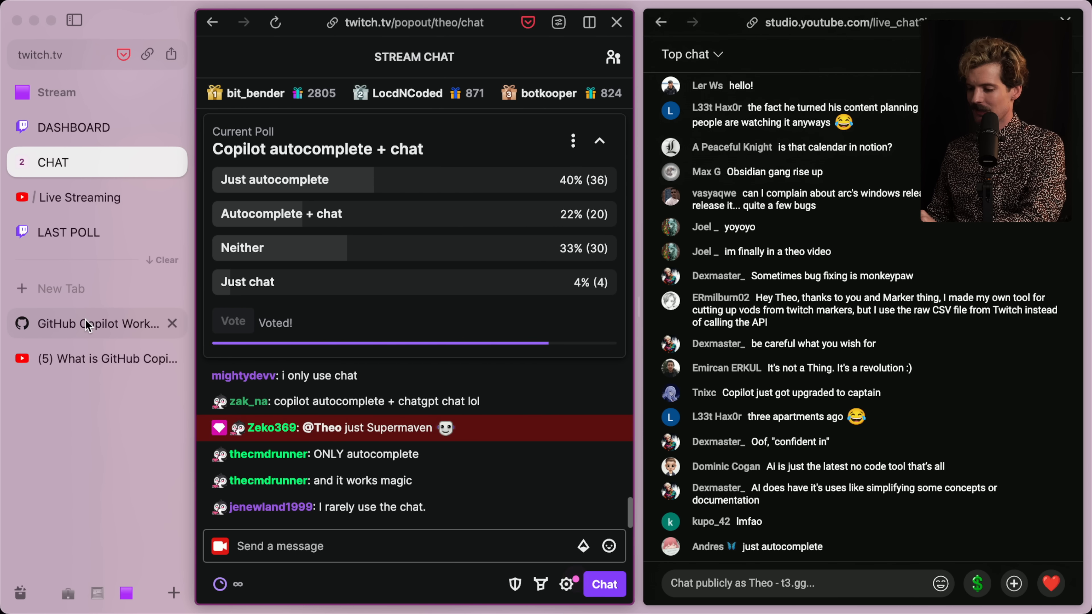
{"action": "left_click", "coordinate": [97, 323]}
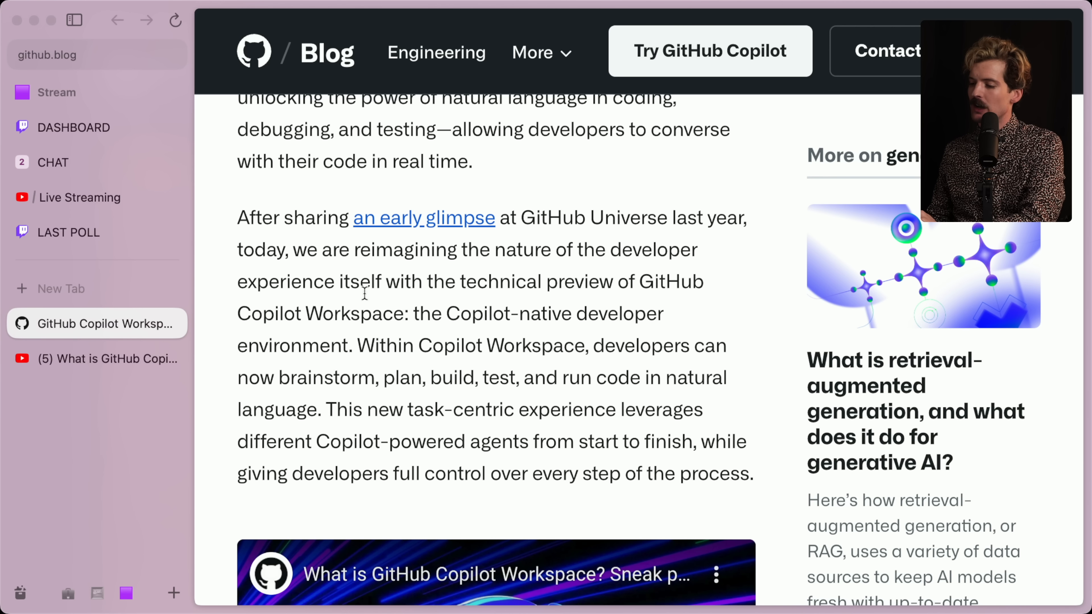
{"action": "mouse_move", "coordinate": [681, 312]}
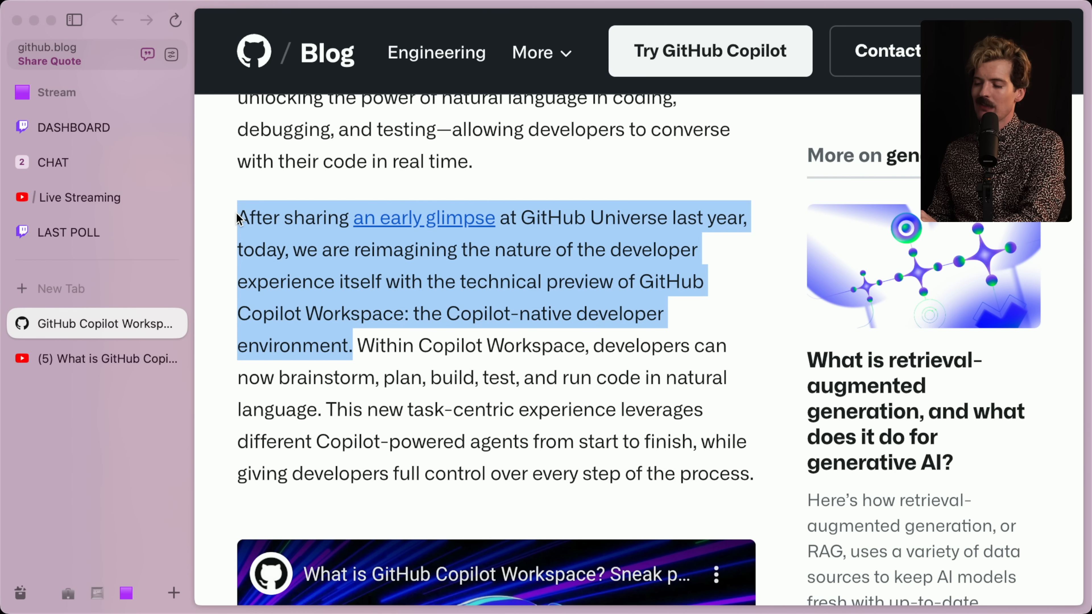
- Clear the highlights on the reimagining-the-developer-experience phrases and switch to the chat
{"action": "left_click", "coordinate": [407, 282]}
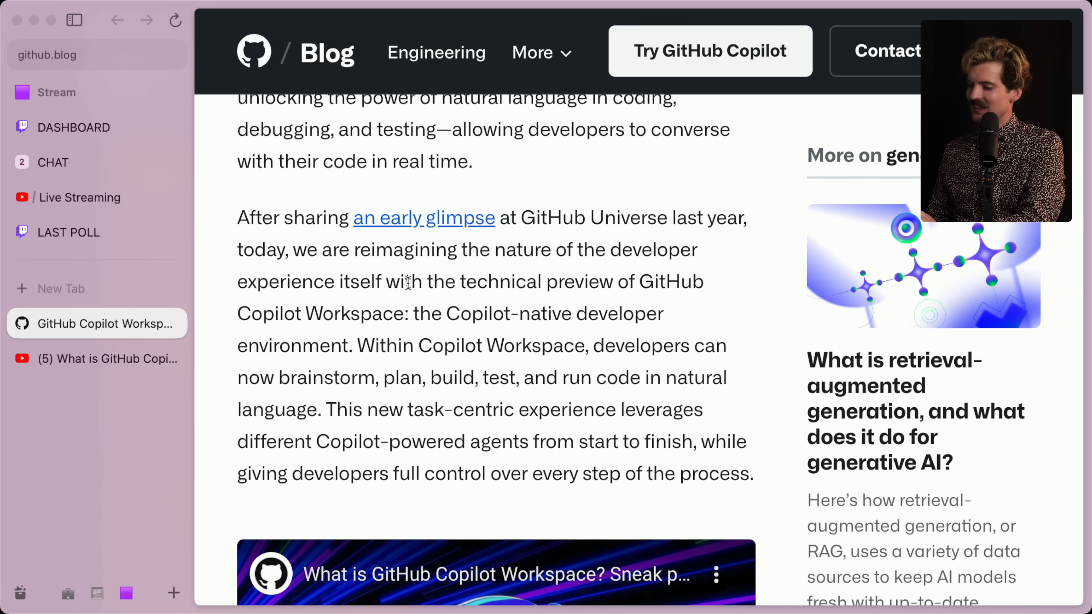
{"action": "mouse_move", "coordinate": [361, 246]}
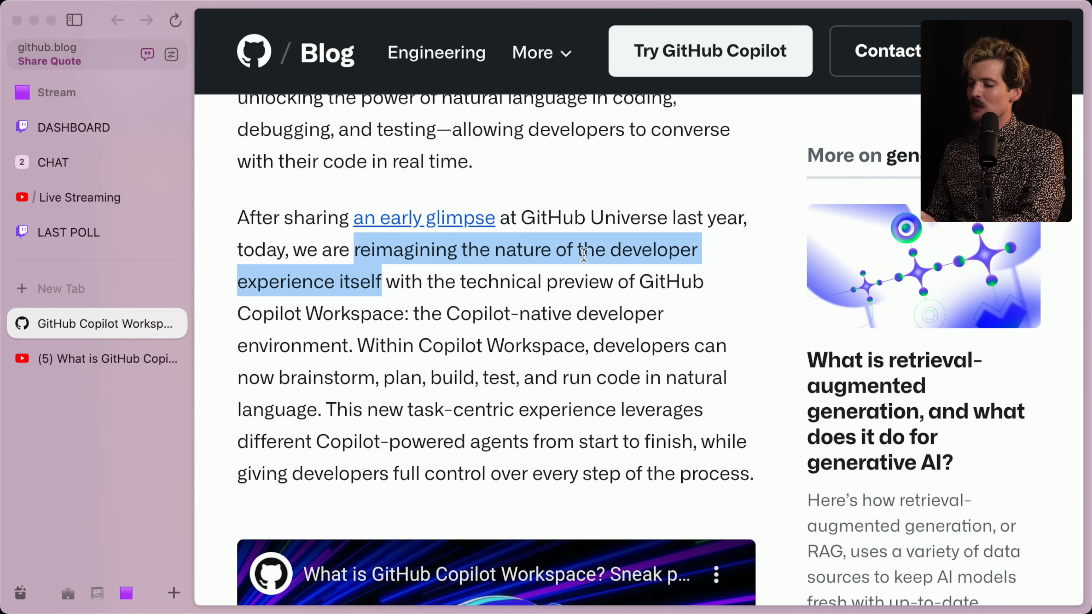
{"action": "mouse_move", "coordinate": [407, 249]}
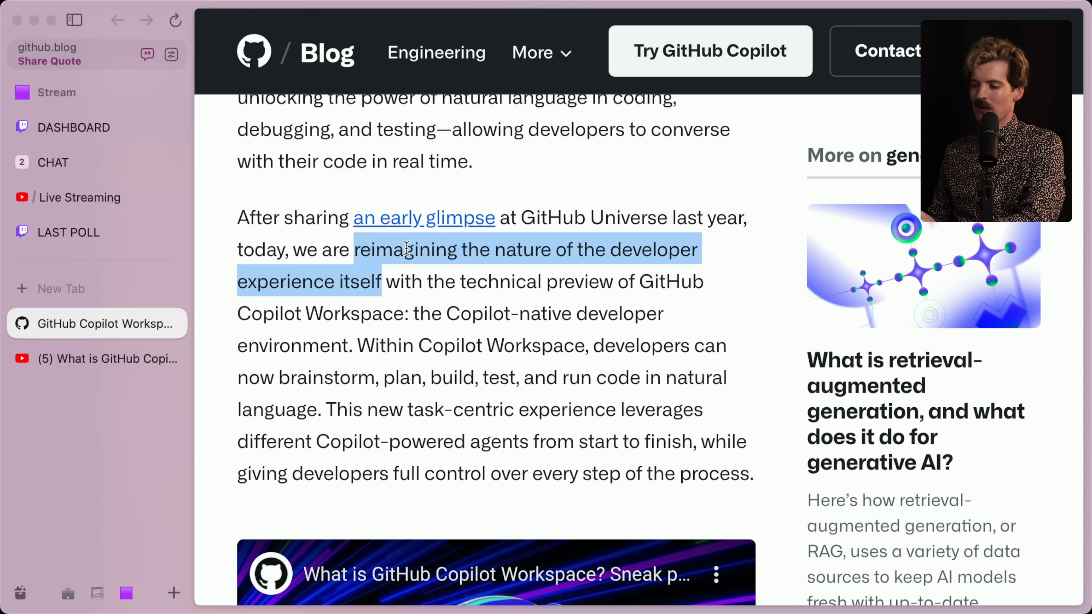
{"action": "left_click", "coordinate": [362, 282]}
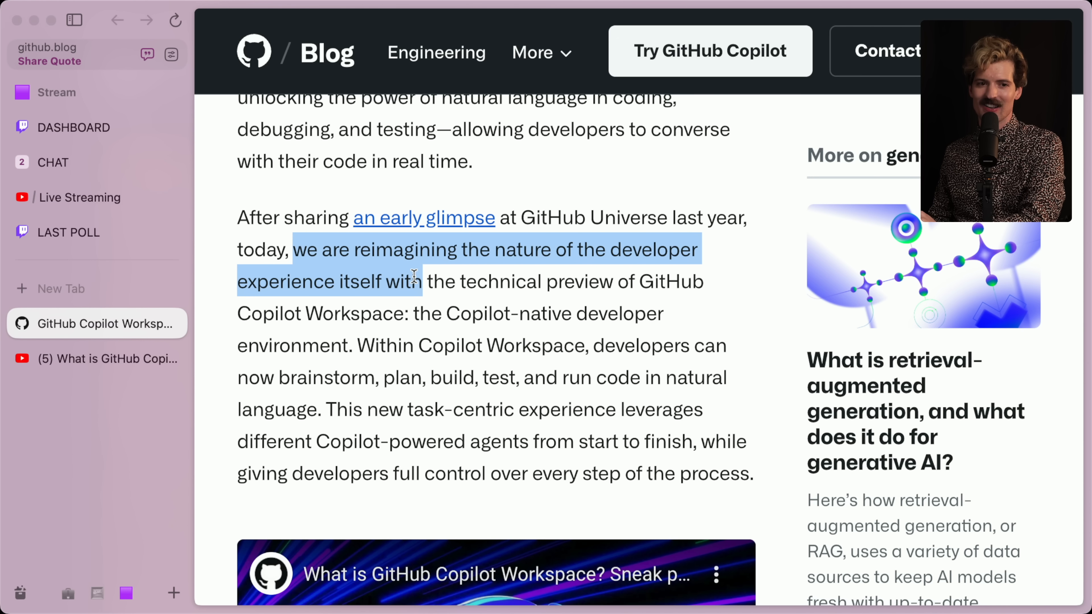
{"action": "left_click", "coordinate": [52, 162]}
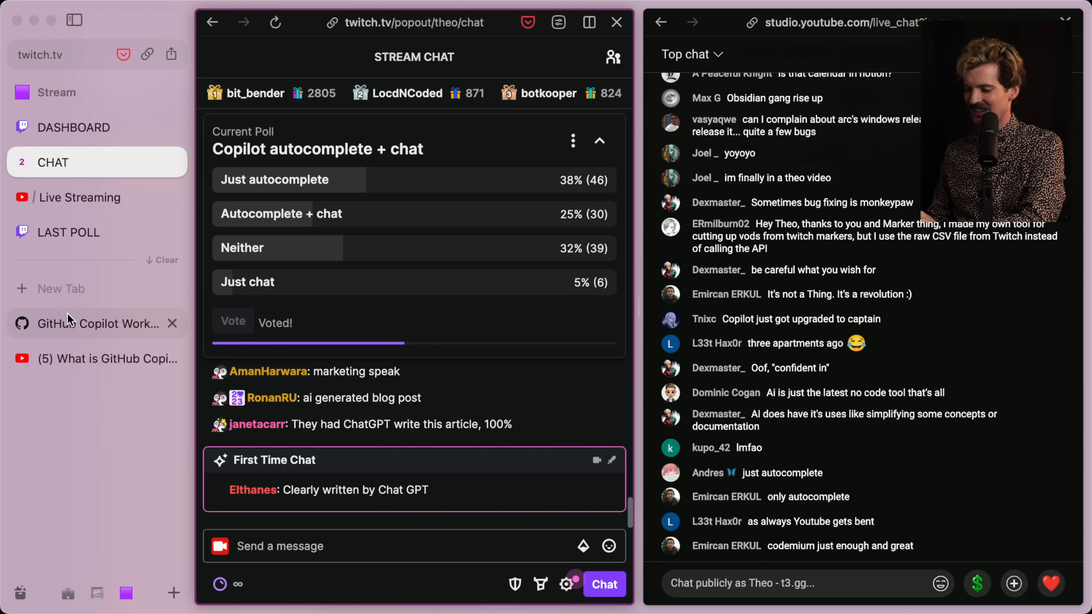
- Back in the post, highlight the sentence about lowering the barrier of entry for building software
{"action": "left_click", "coordinate": [97, 323]}
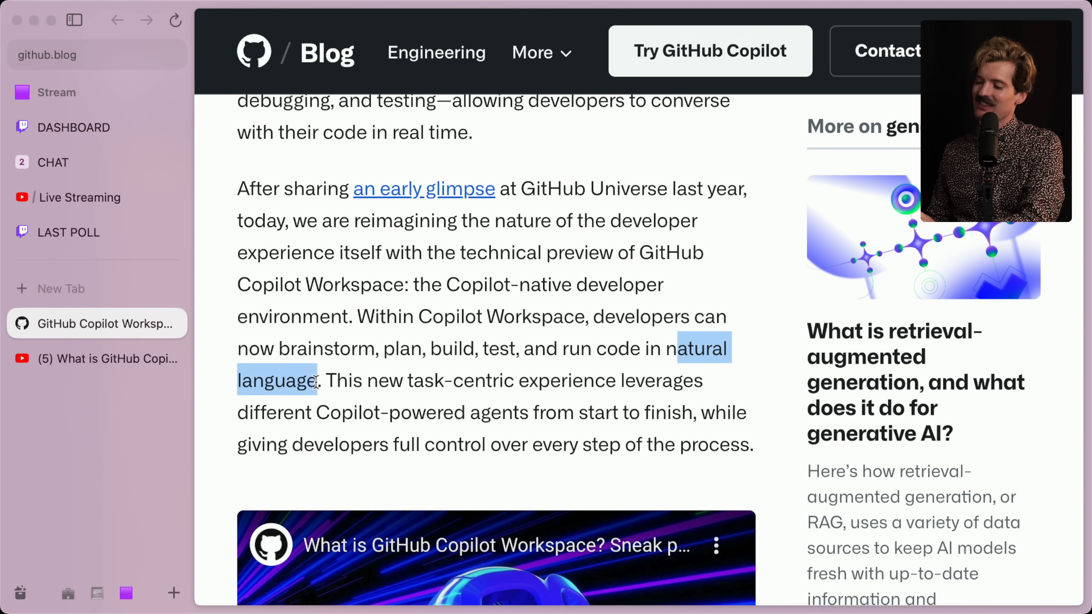
{"action": "scroll", "scroll_direction": "down", "scroll_amount": 3}
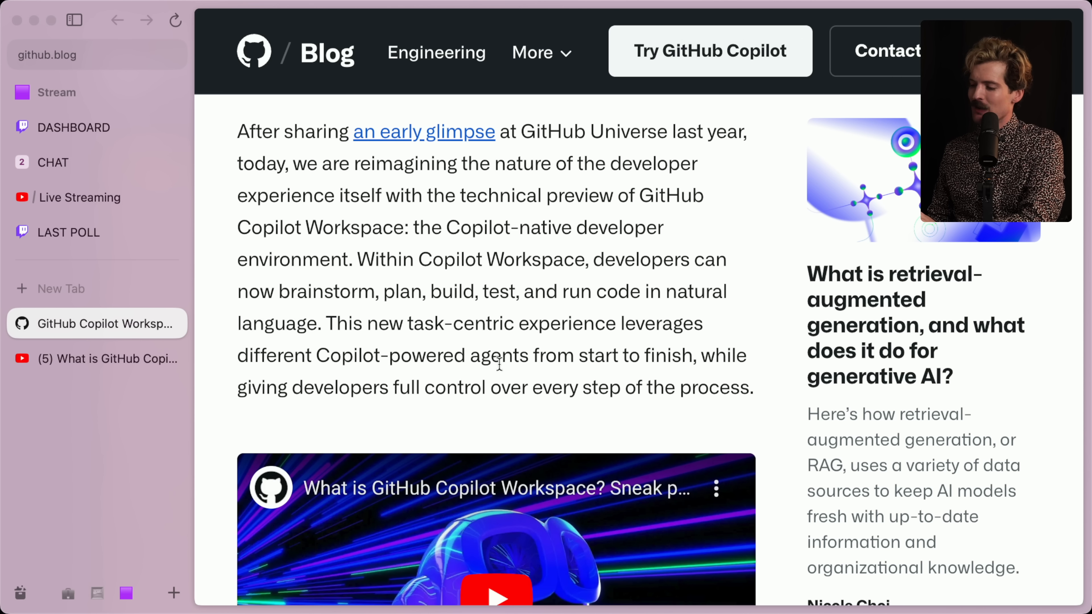
{"action": "mouse_move", "coordinate": [362, 387]}
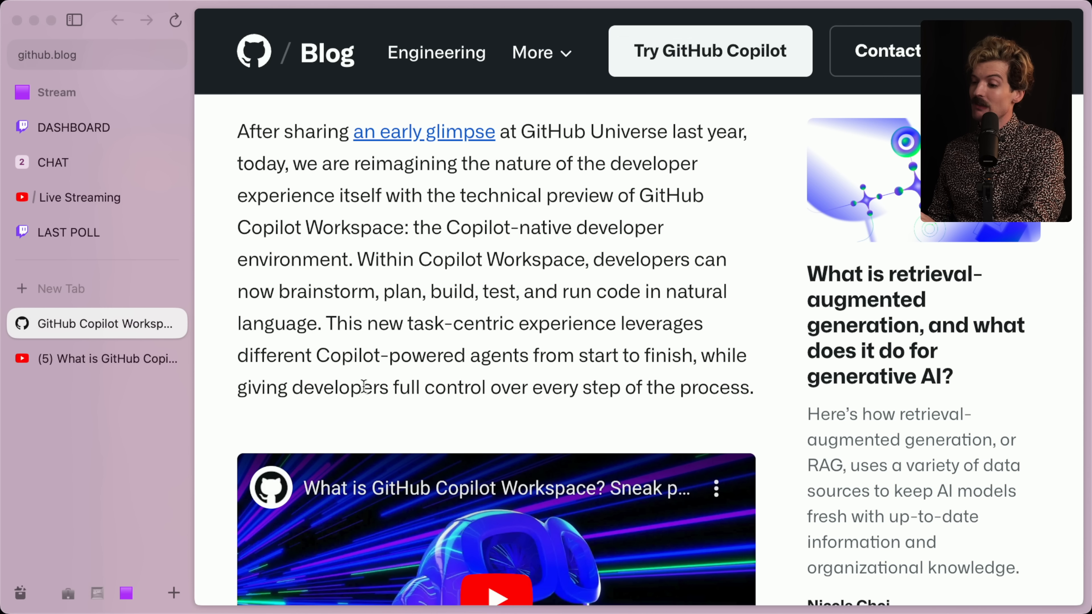
{"action": "mouse_move", "coordinate": [651, 387]}
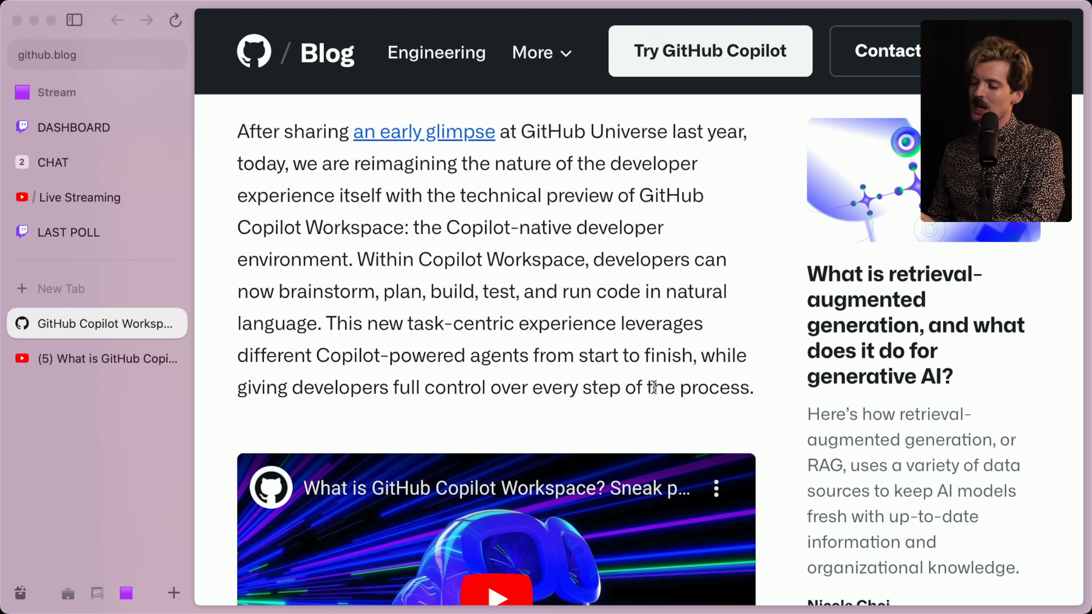
{"action": "scroll", "scroll_direction": "down", "scroll_amount": 3}
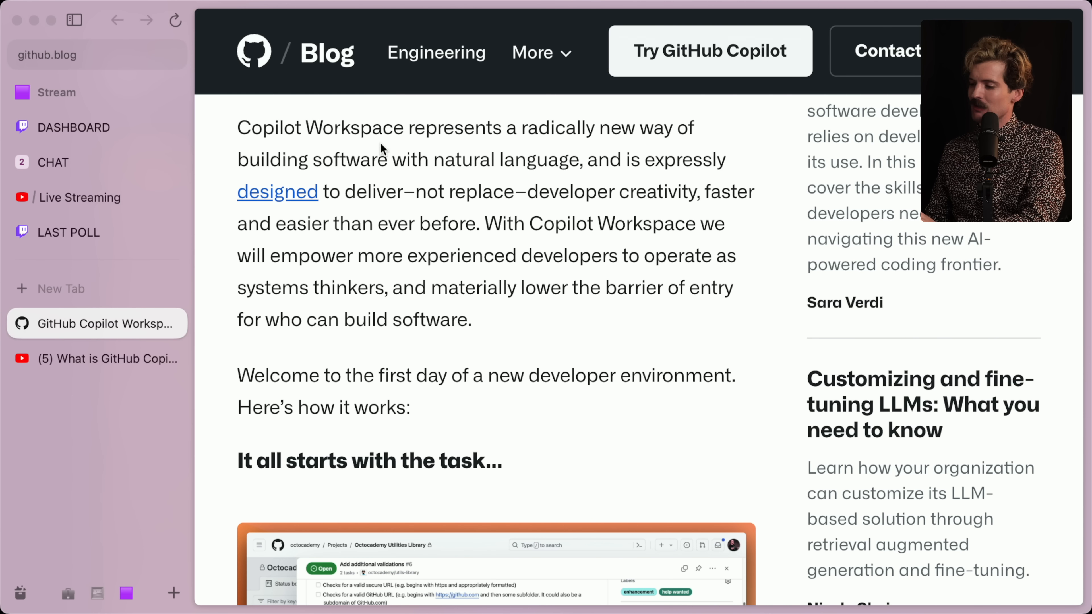
{"action": "mouse_move", "coordinate": [368, 155]}
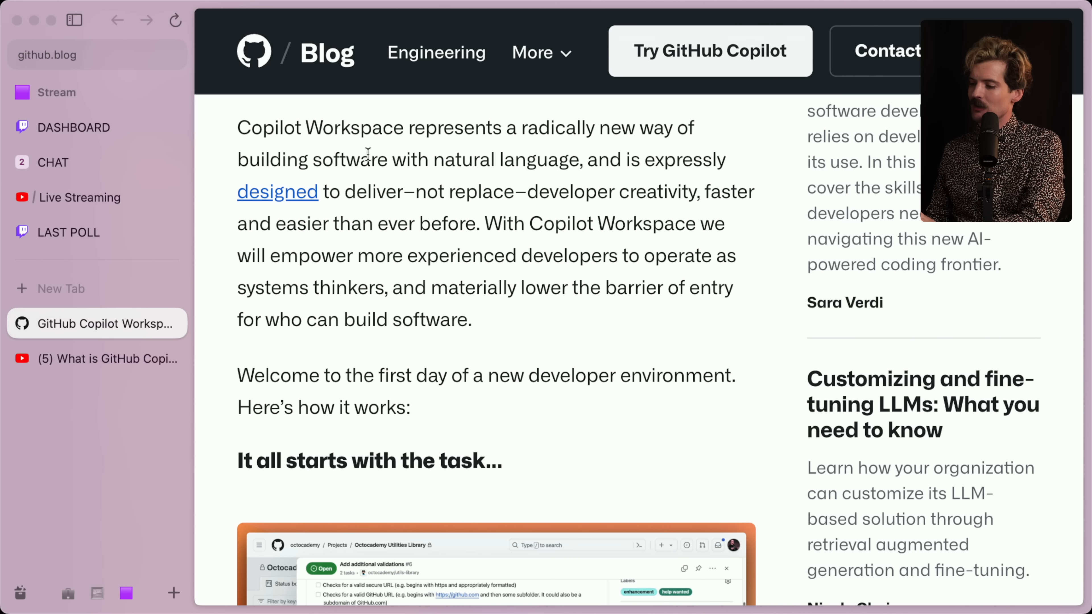
{"action": "mouse_move", "coordinate": [667, 180]}
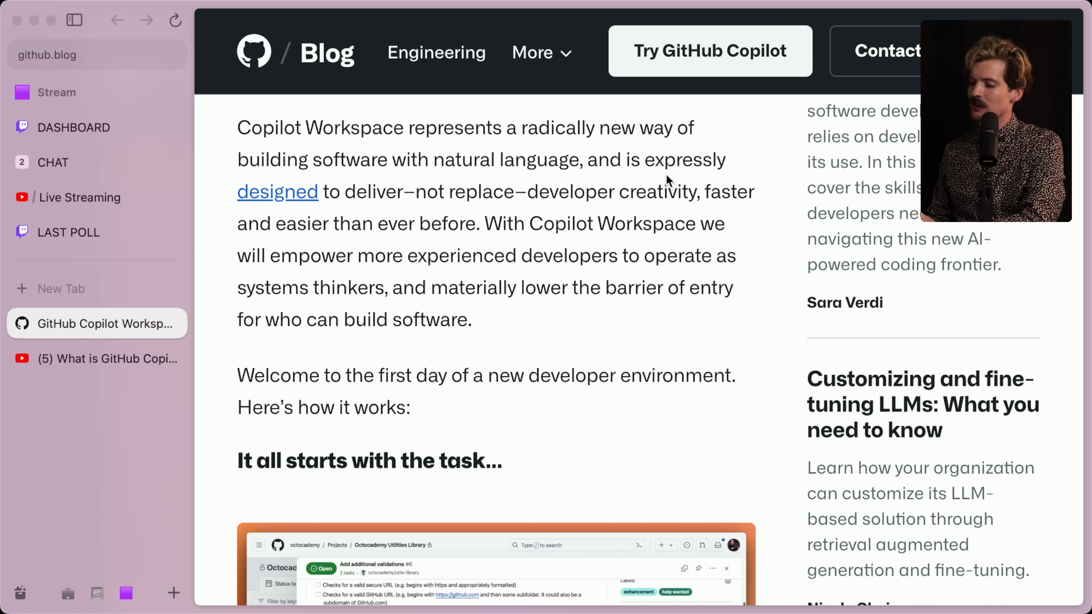
{"action": "mouse_move", "coordinate": [557, 189]}
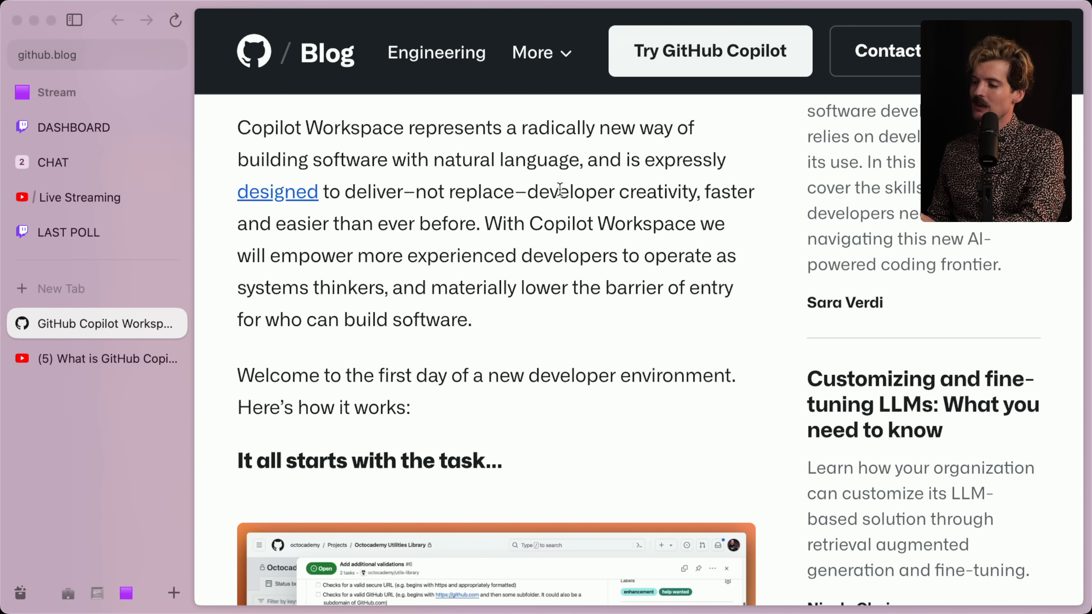
{"action": "mouse_move", "coordinate": [356, 213]}
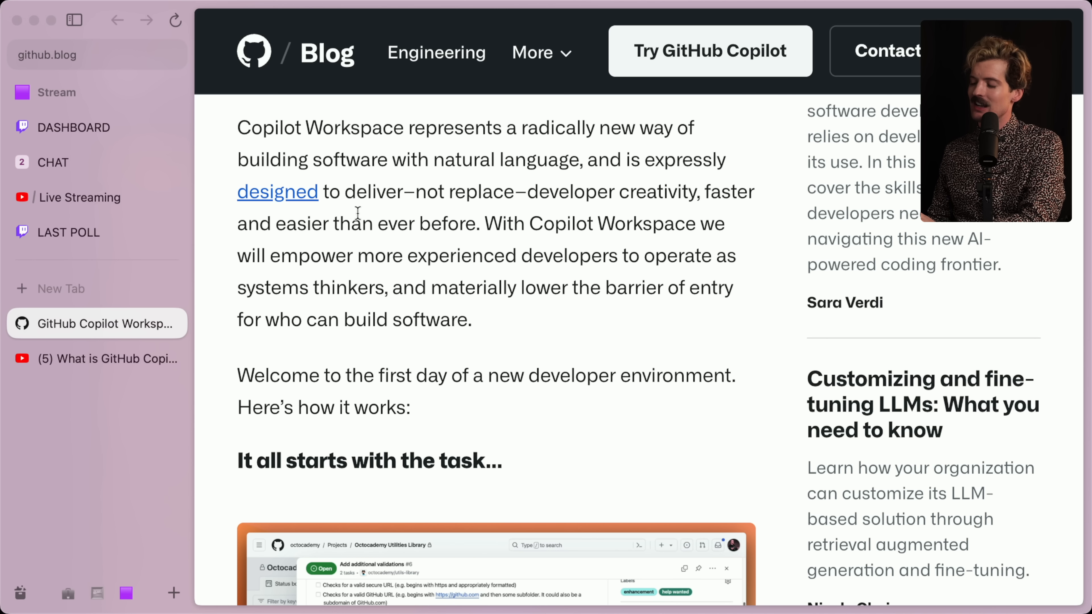
{"action": "mouse_move", "coordinate": [479, 224]}
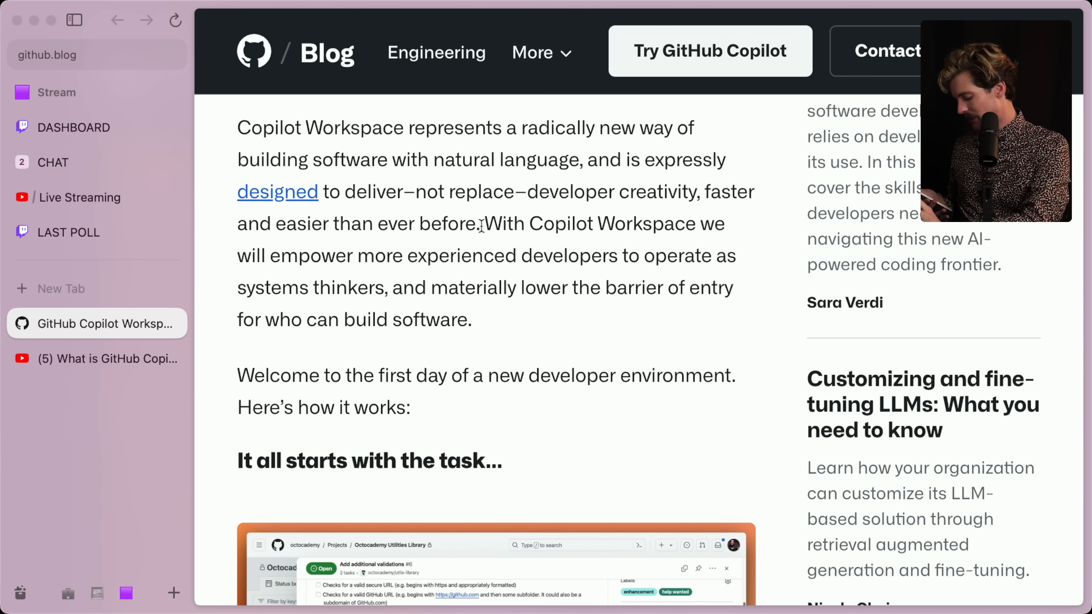
{"action": "scroll", "scroll_direction": "down", "scroll_amount": 3}
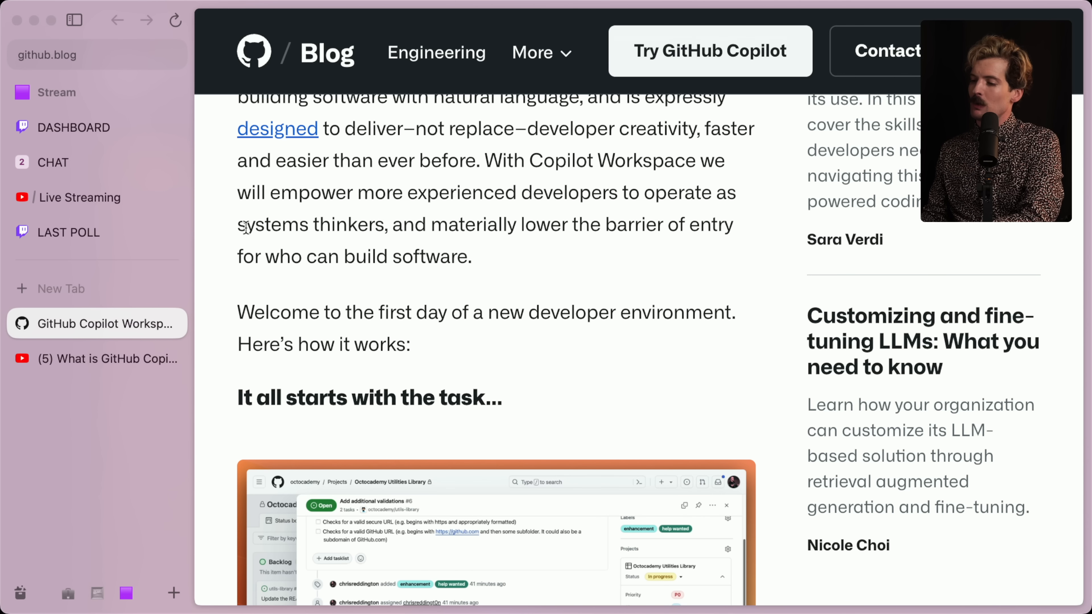
{"action": "mouse_move", "coordinate": [763, 200]}
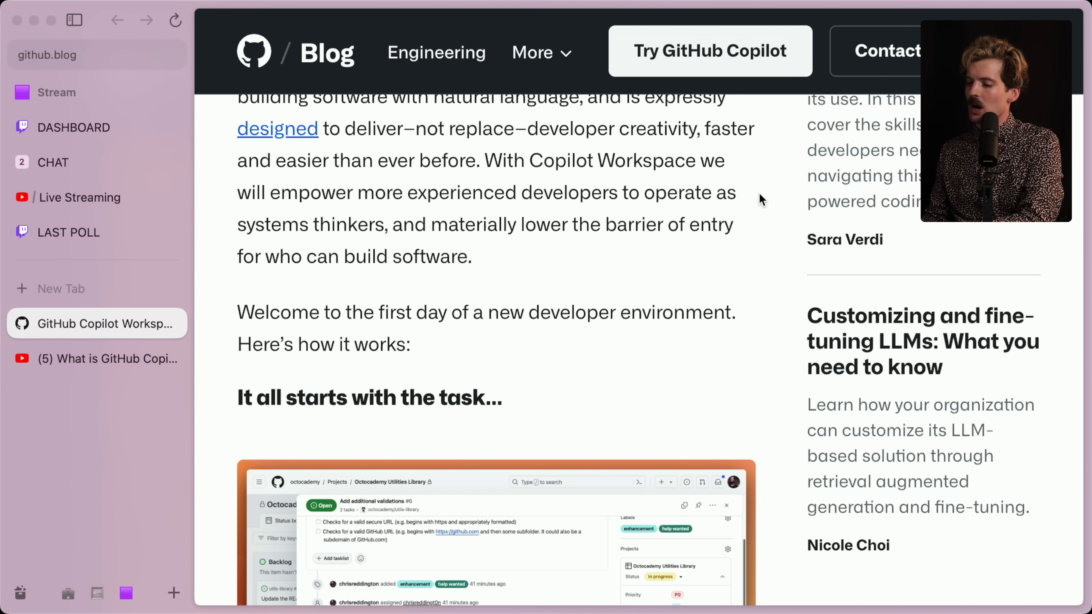
{"action": "mouse_move", "coordinate": [541, 224]}
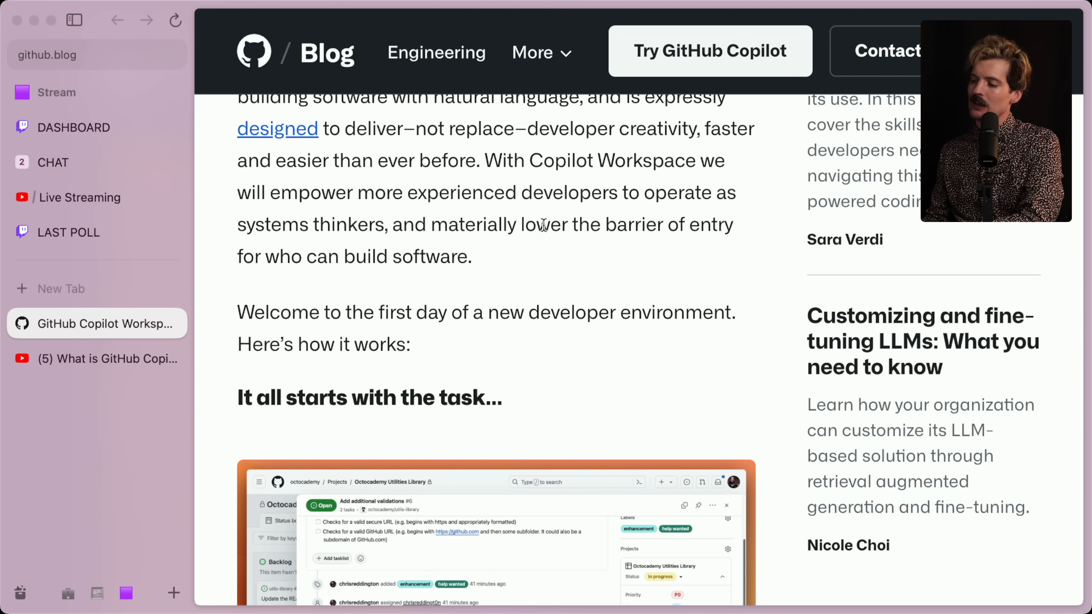
{"action": "mouse_move", "coordinate": [498, 257]}
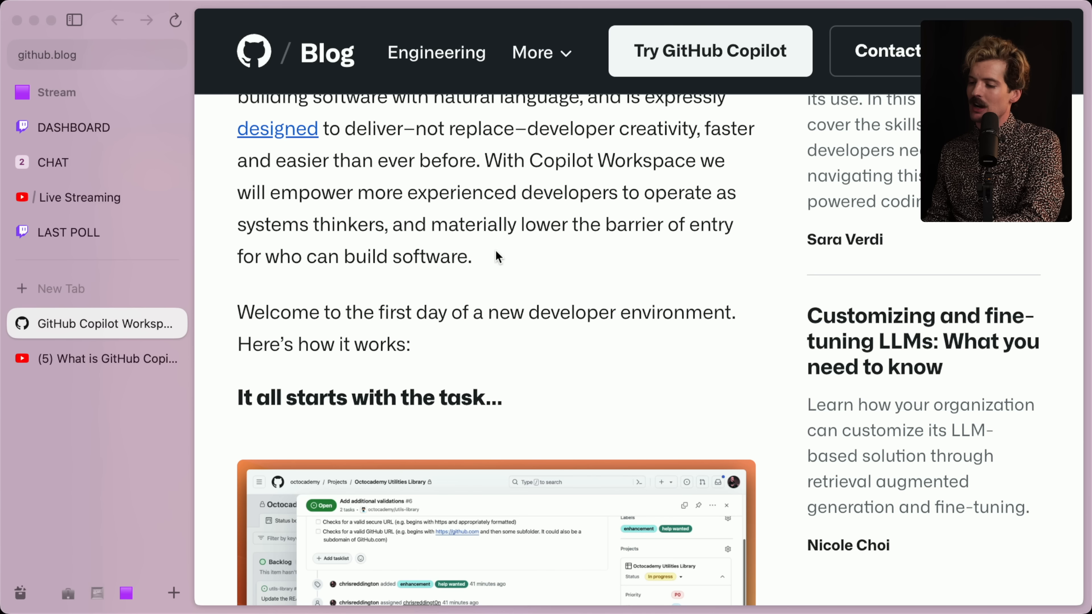
{"action": "left_click_drag", "start_coordinate": [392, 224], "coordinate": [471, 256]}
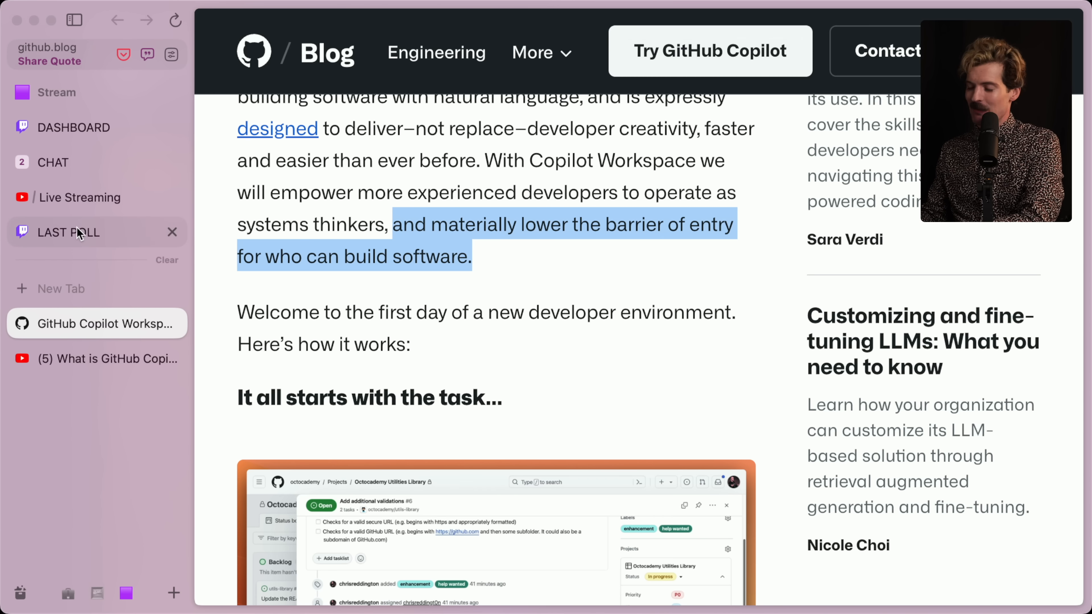
{"action": "left_click", "coordinate": [69, 232]}
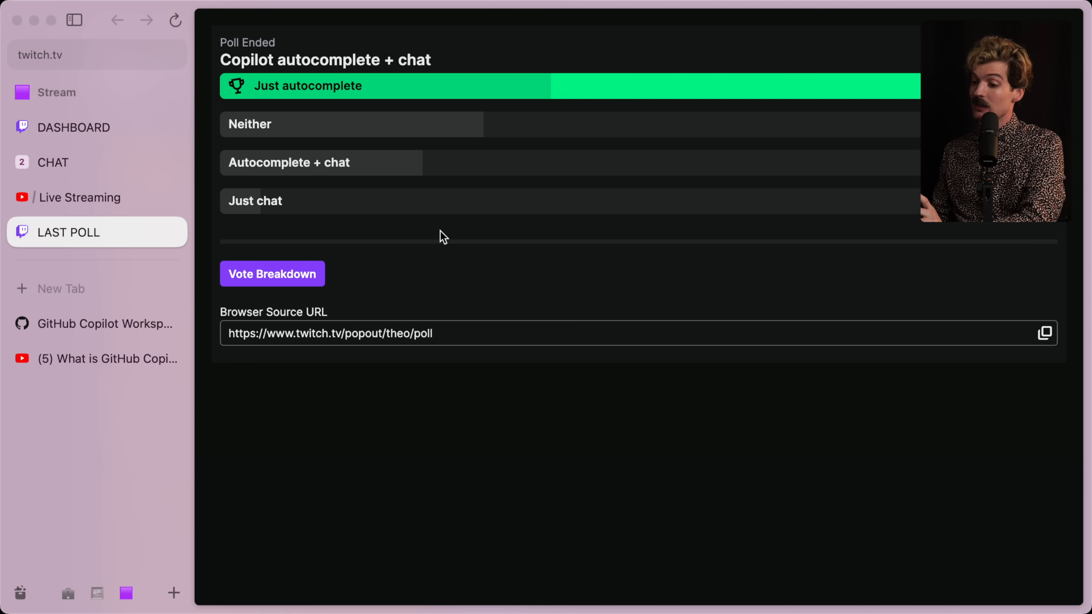
{"action": "left_click", "coordinate": [97, 323]}
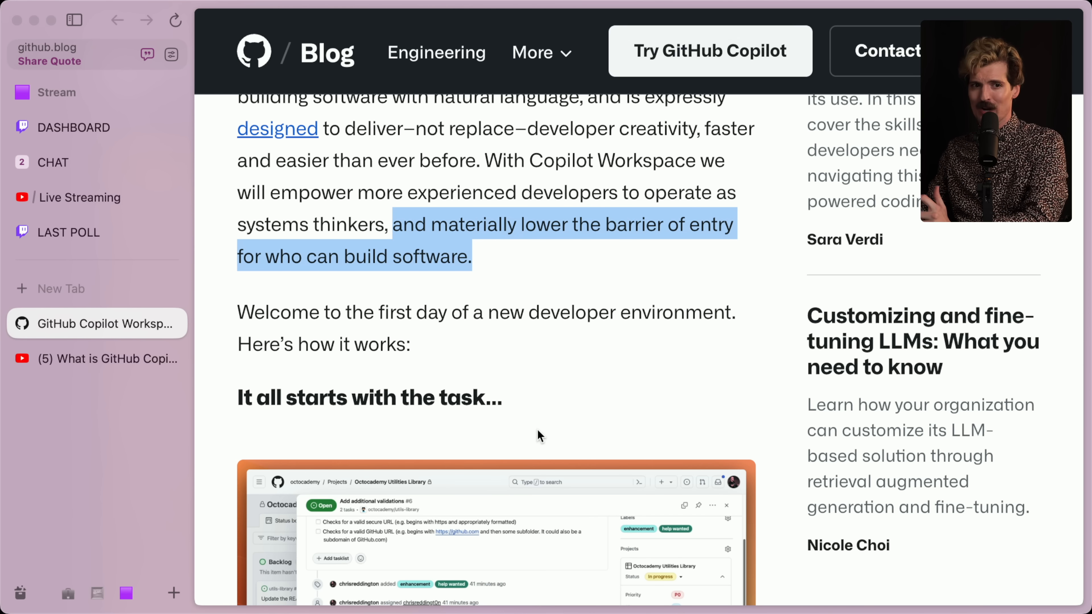
- Read down to the 'It all starts with the task' screenshot, glancing at the video tab in between
{"action": "scroll", "scroll_direction": "down", "scroll_amount": 3}
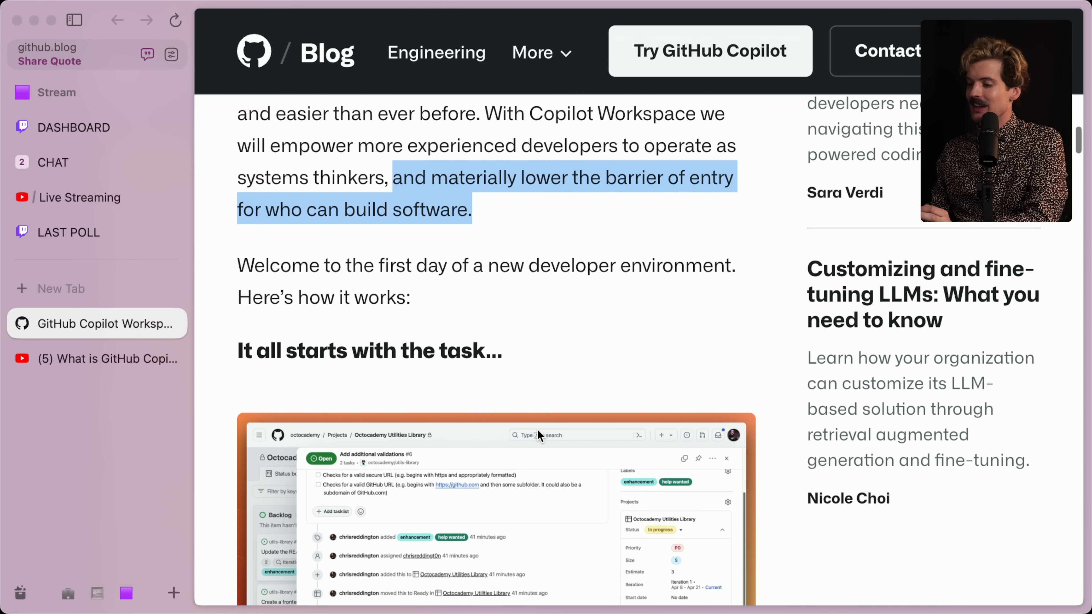
{"action": "scroll", "scroll_direction": "down", "scroll_amount": 3}
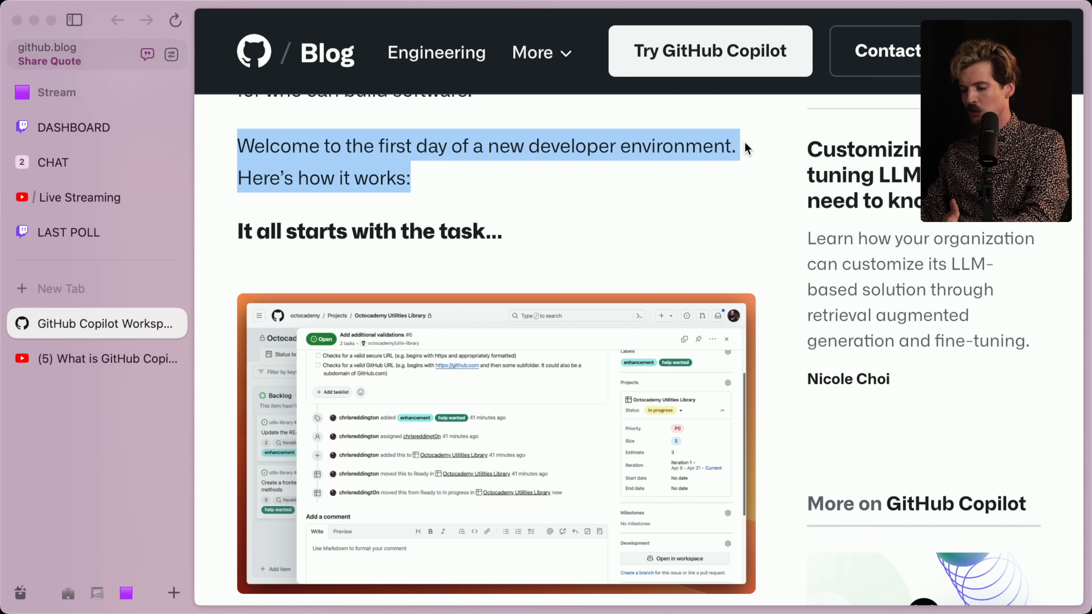
{"action": "scroll", "scroll_direction": "down", "scroll_amount": 3}
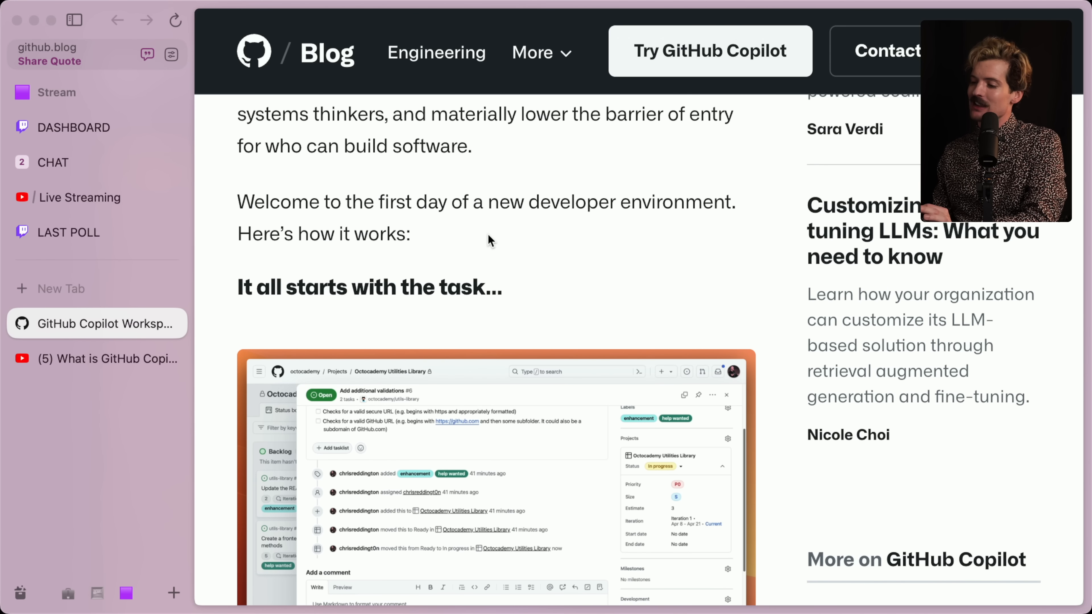
{"action": "mouse_move", "coordinate": [523, 257]}
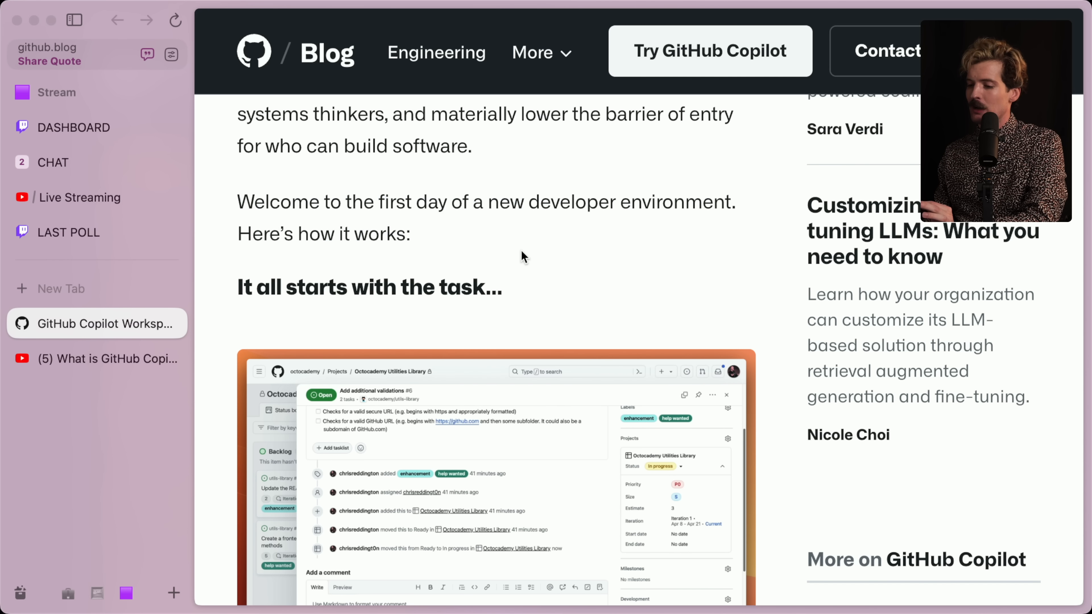
{"action": "left_click", "coordinate": [96, 359]}
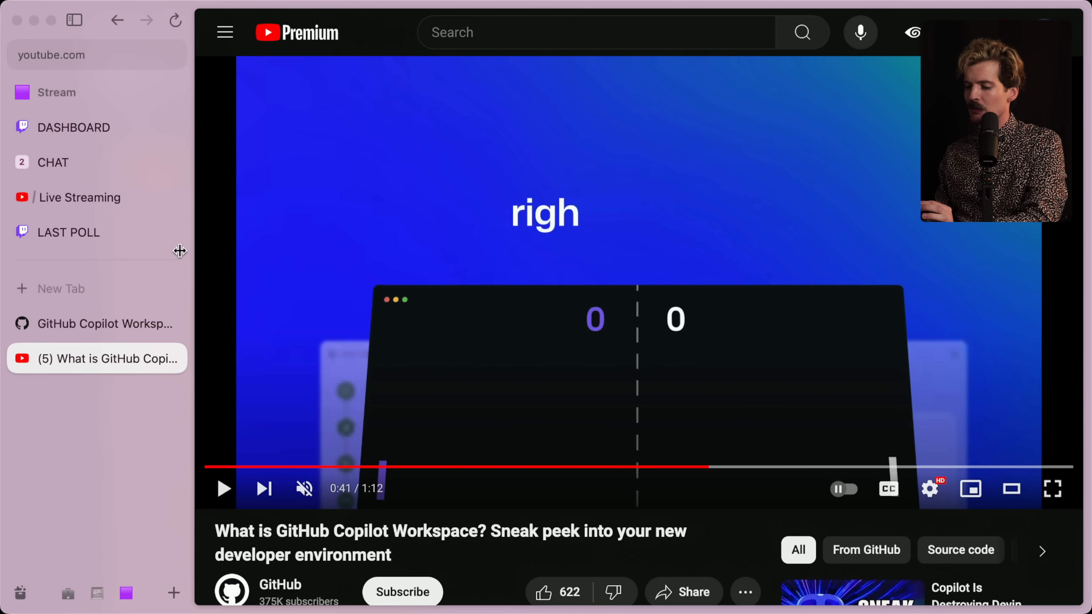
{"action": "left_click", "coordinate": [104, 323]}
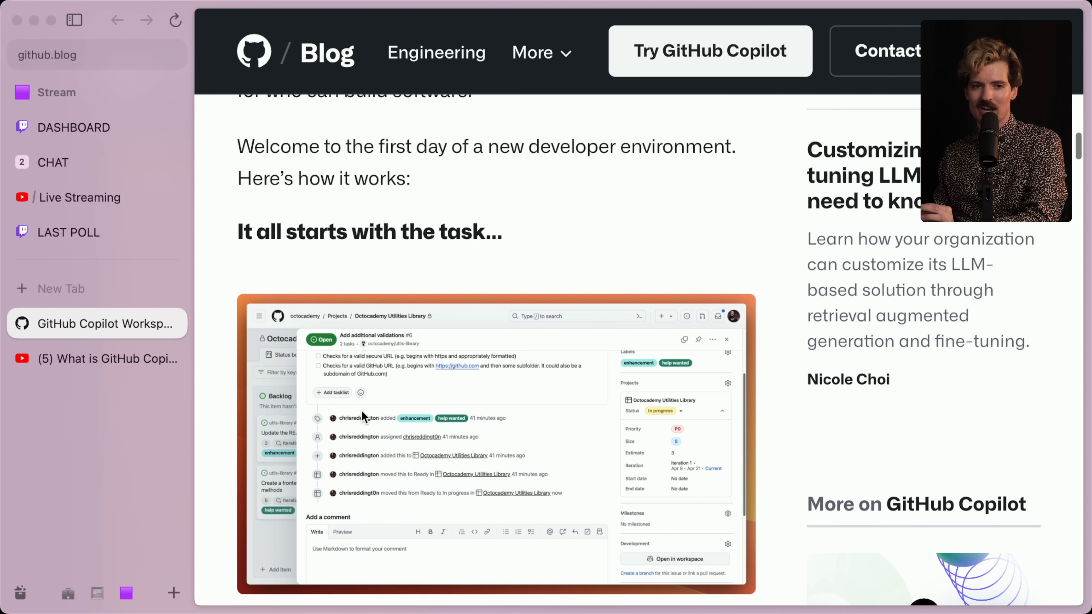
{"action": "scroll", "scroll_direction": "down", "scroll_amount": 3}
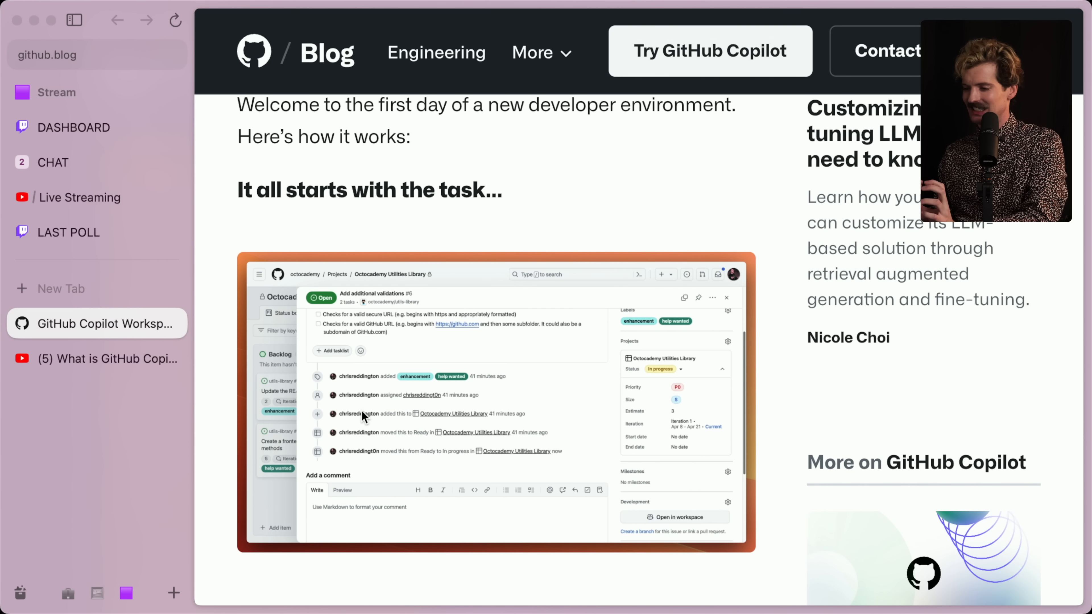
{"action": "scroll", "scroll_direction": "down", "scroll_amount": 3}
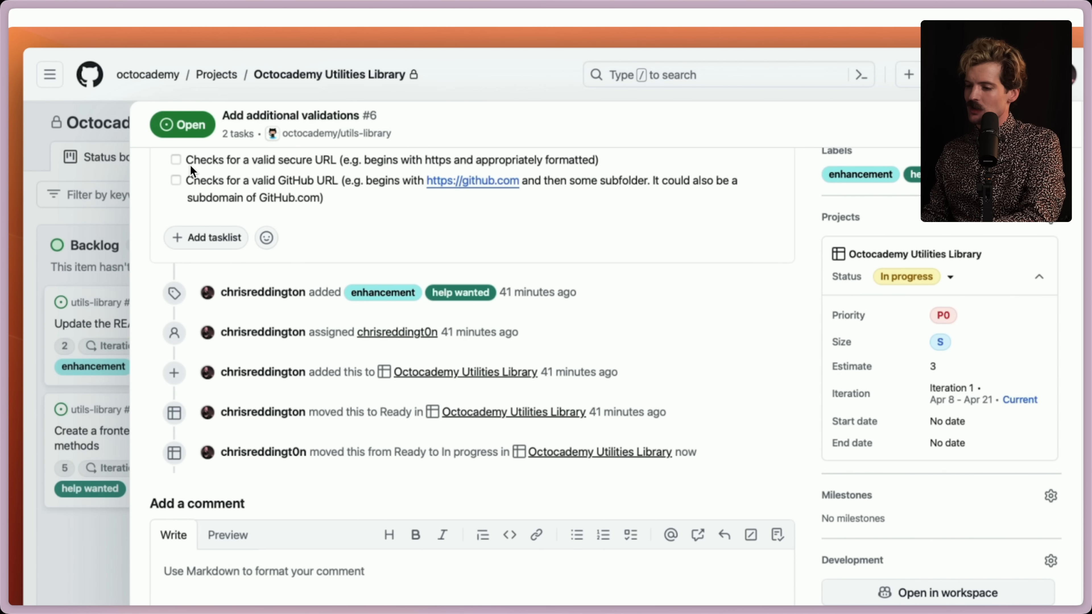
{"action": "mouse_move", "coordinate": [437, 170]}
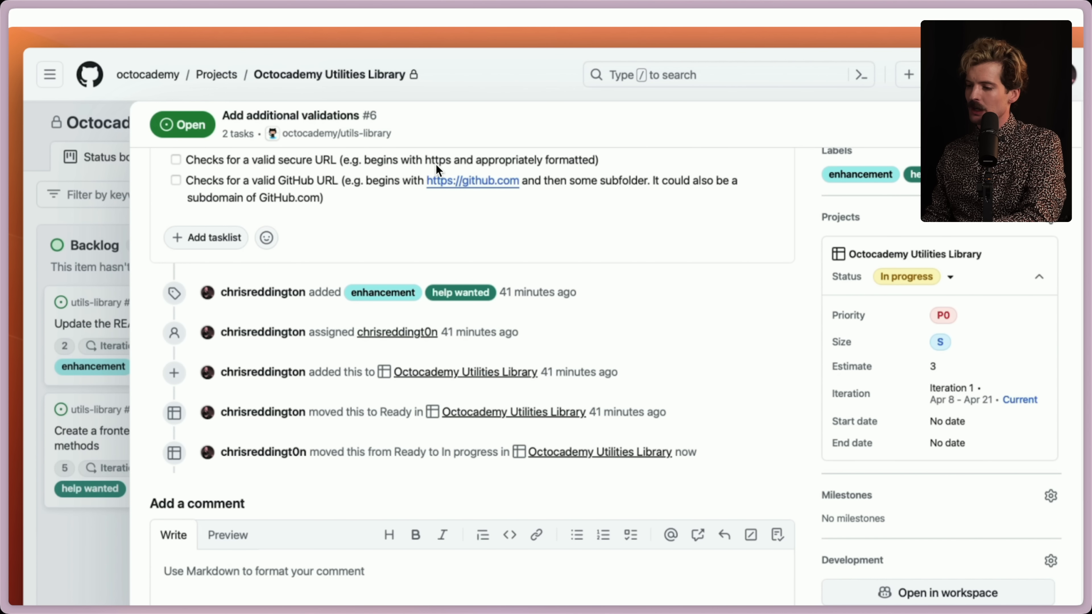
{"action": "mouse_move", "coordinate": [196, 201]}
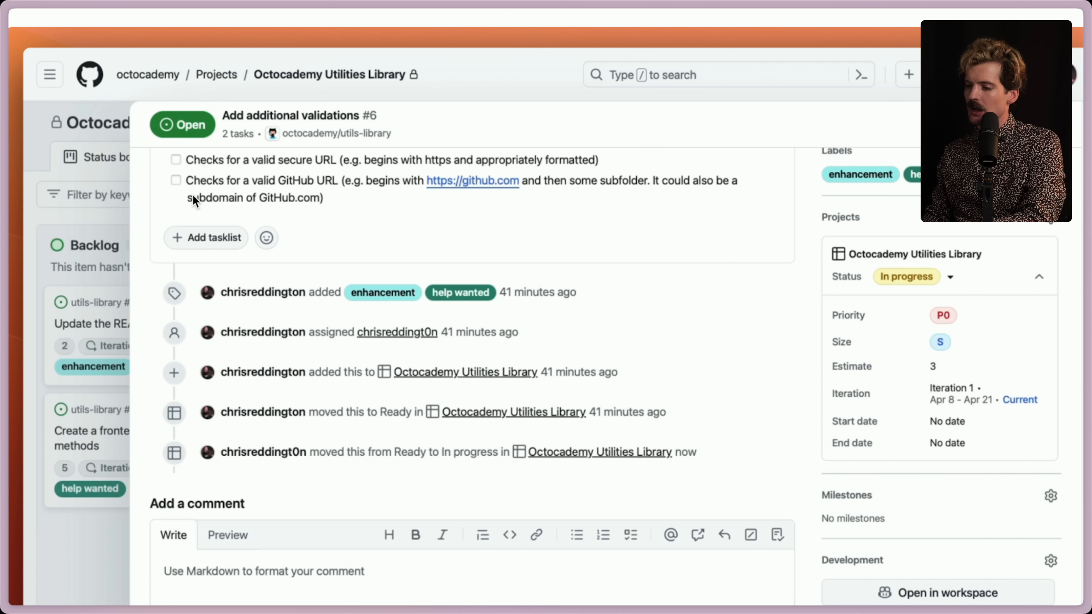
{"action": "mouse_move", "coordinate": [453, 195]}
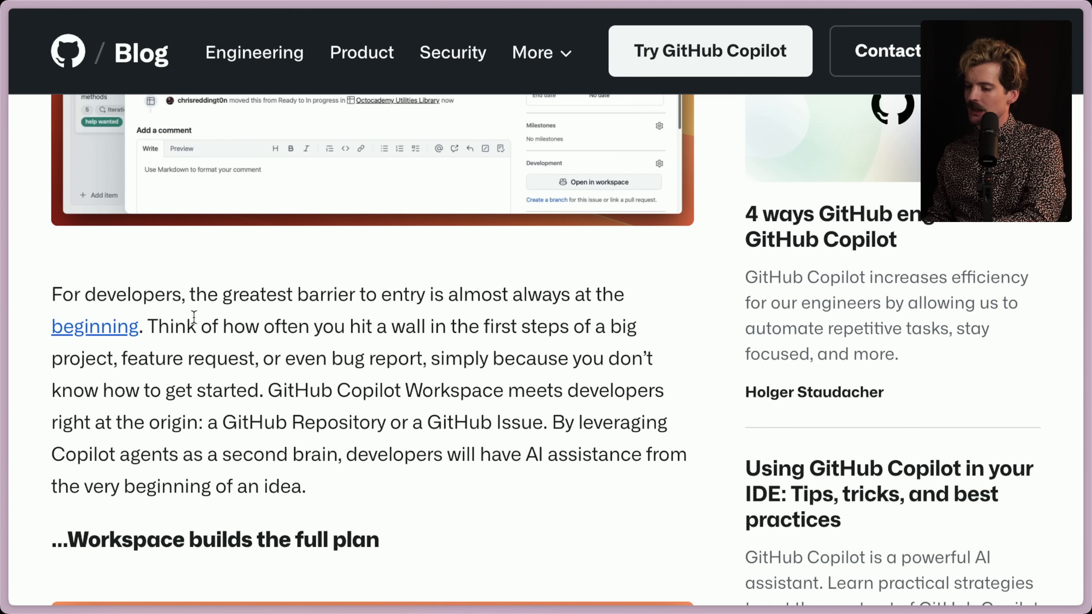
{"action": "mouse_move", "coordinate": [570, 326]}
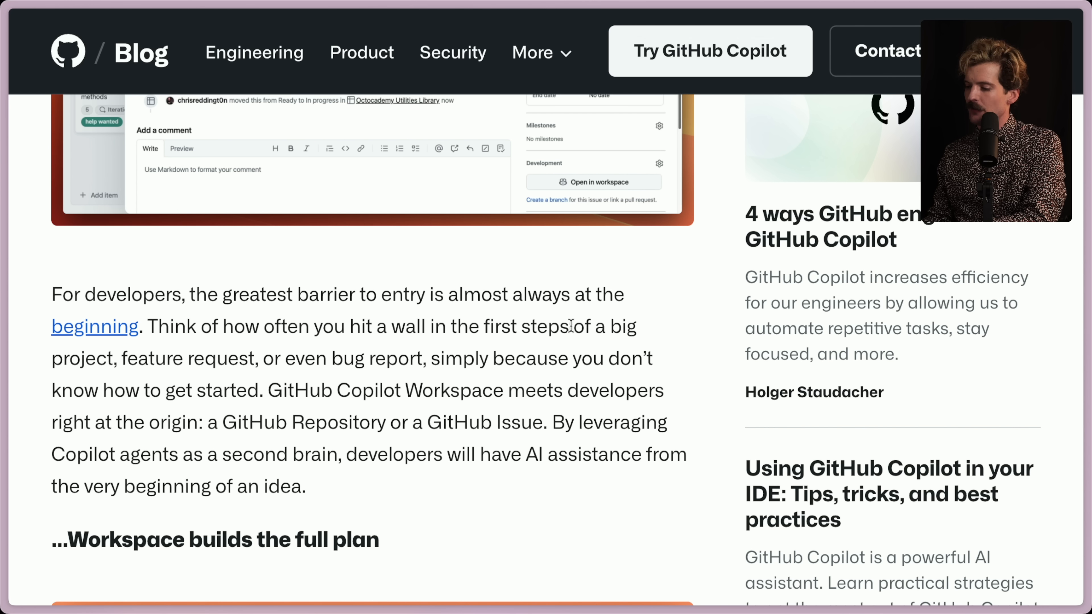
{"action": "mouse_move", "coordinate": [285, 359]}
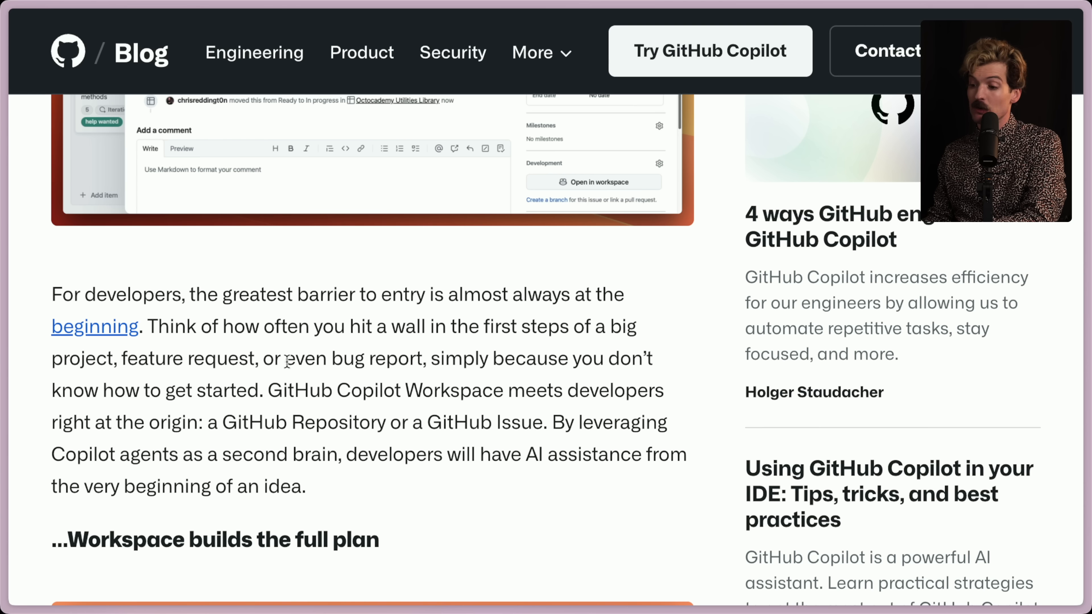
{"action": "mouse_move", "coordinate": [193, 391]}
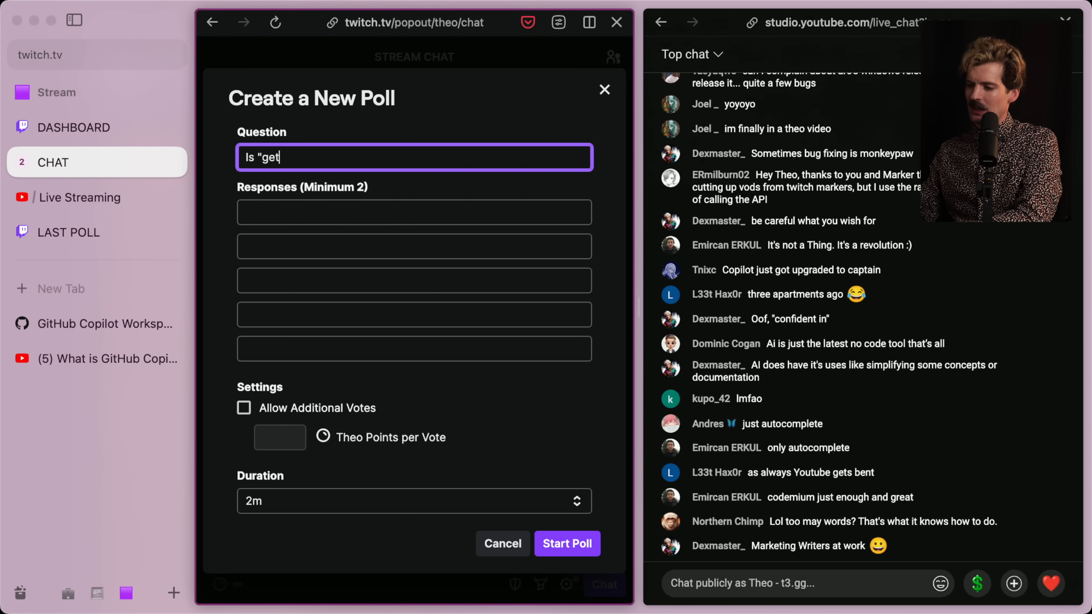
- Fill in 'Is "getting started" the hardest part?' with Yes/No answers for under and over 3 years experience and start it
{"action": "type", "text": "ting started\" the hardest part?"}
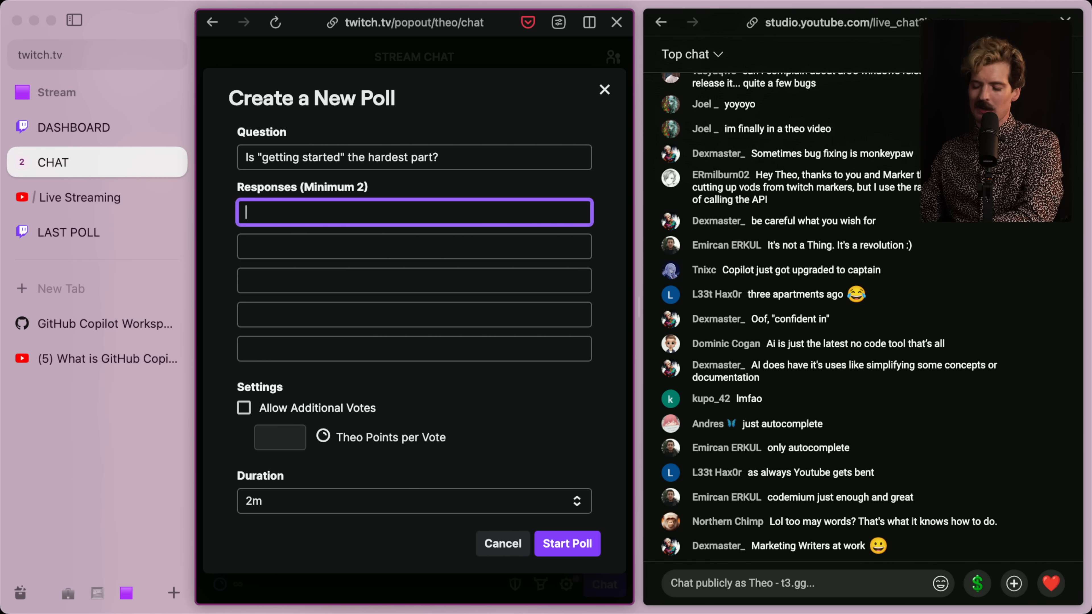
{"action": "type", "text": "Yes (<3 years exp"}
{"action": "left_click", "coordinate": [414, 246]}
{"action": "type", "text": "No ("}
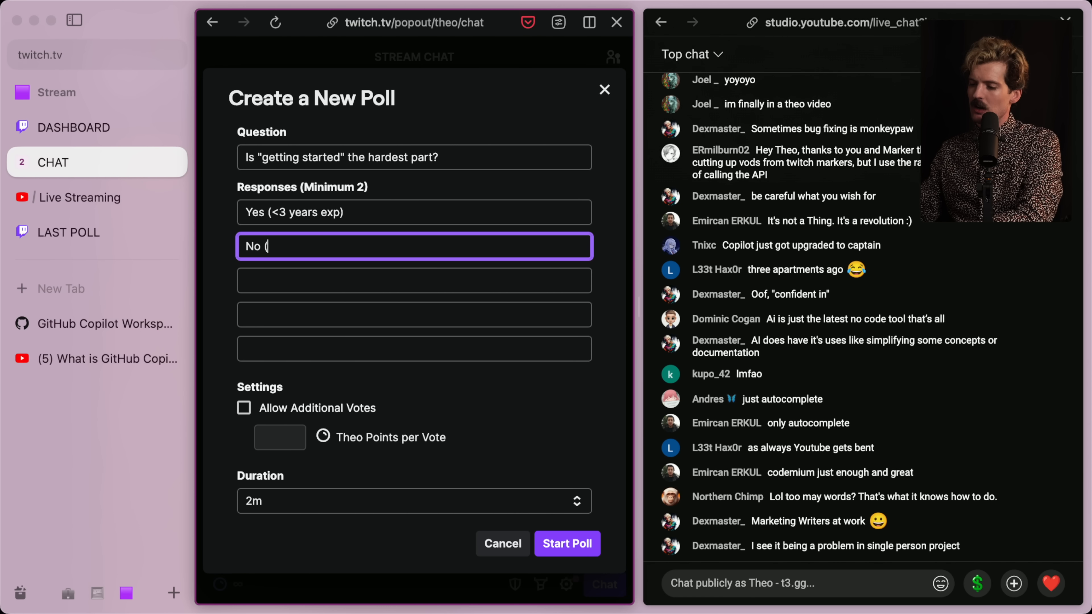
{"action": "type", "text": "< 3 years experi"}
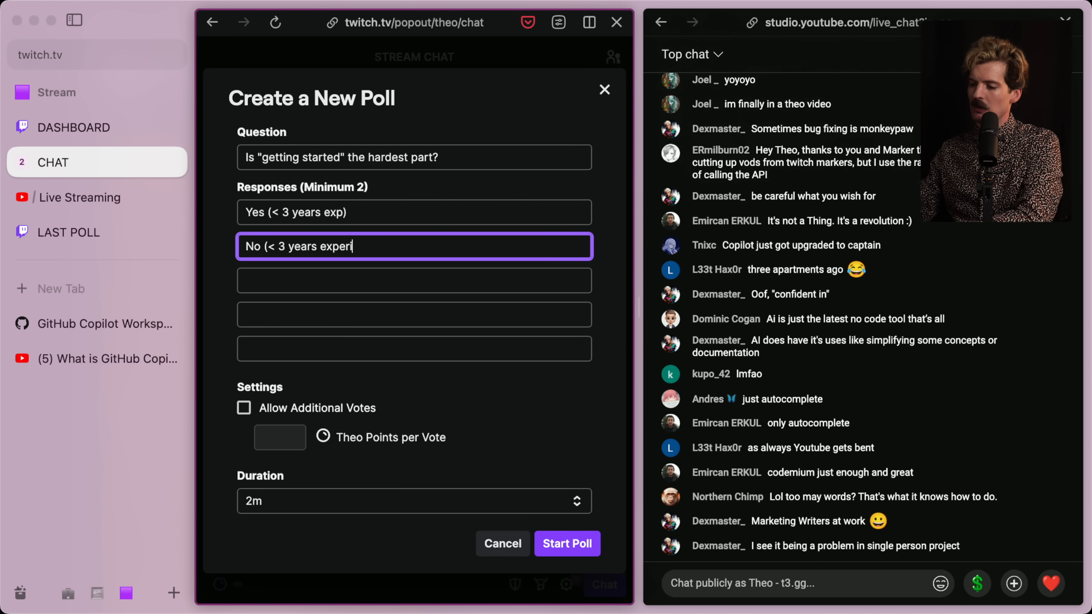
{"action": "type", "text": "Yes (> 3 years experience"}
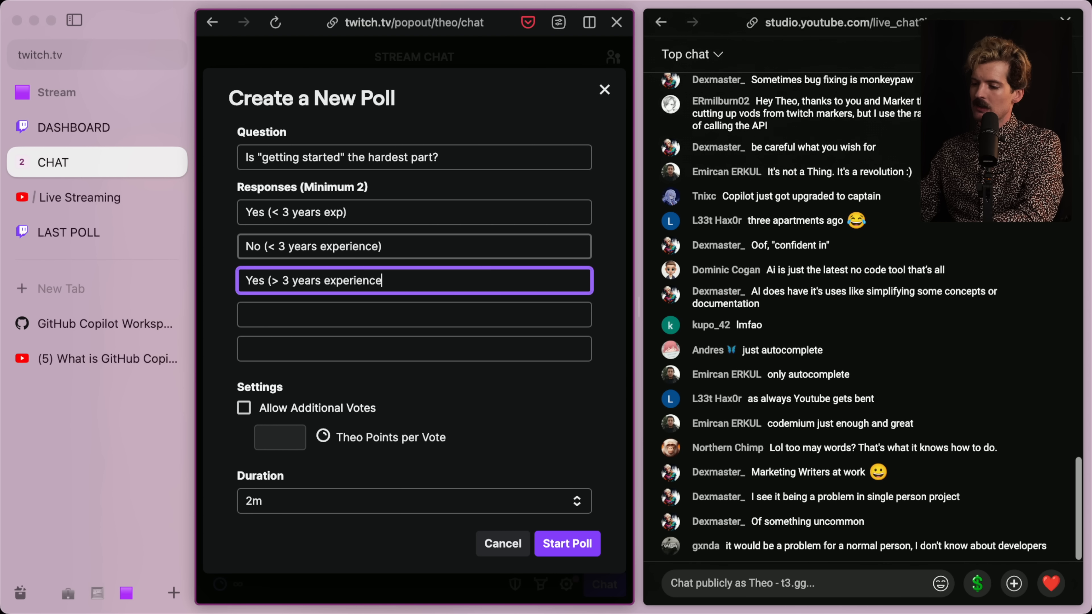
{"action": "type", "text": "No (> 3 ye"}
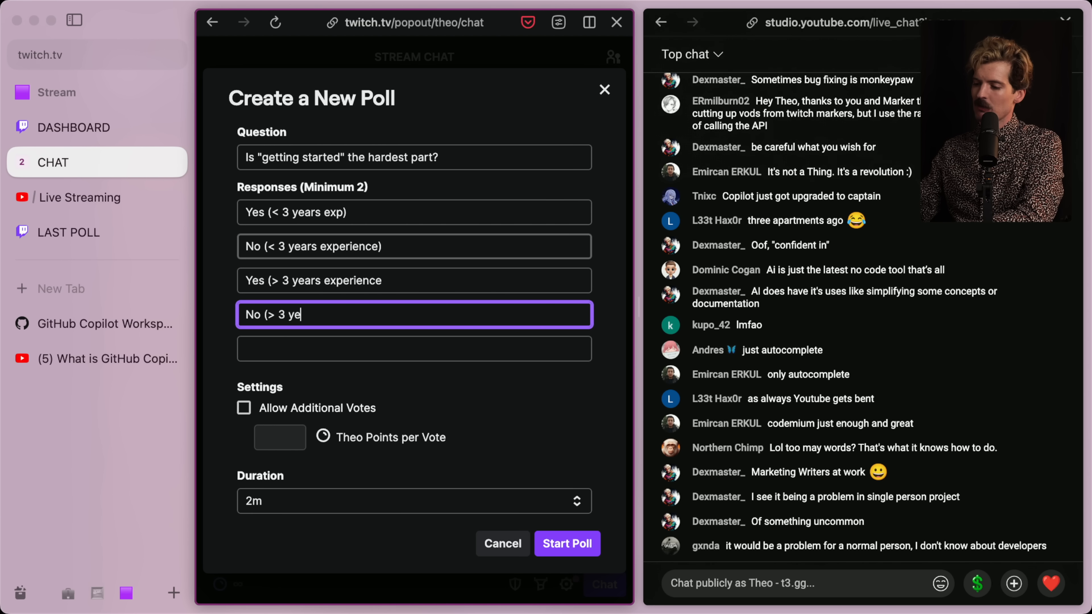
{"action": "left_click", "coordinate": [97, 323]}
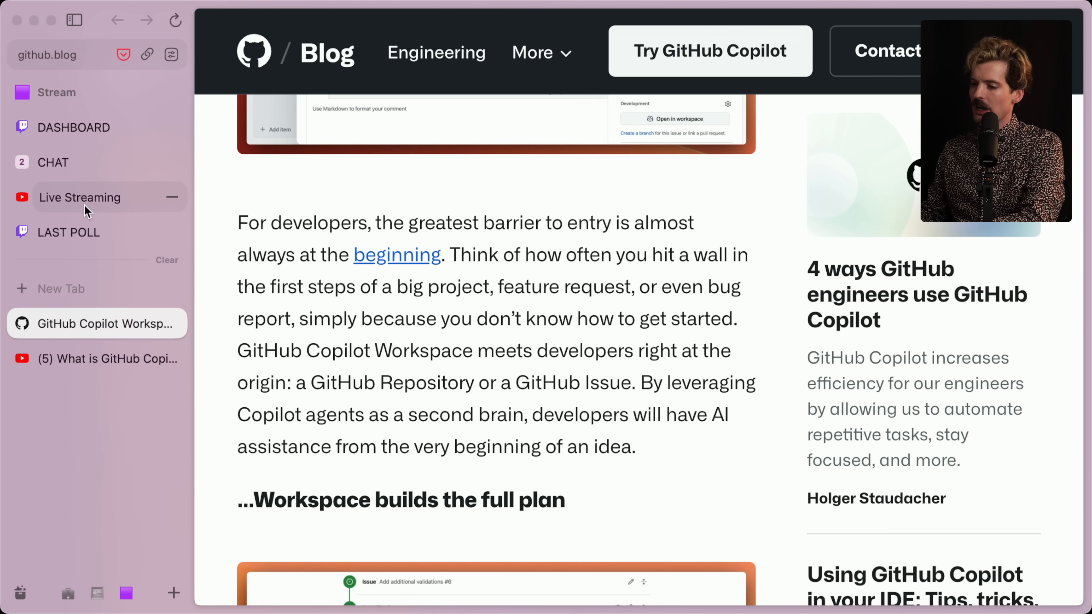
- View the live vote bars of the 'getting started' poll
{"action": "left_click", "coordinate": [69, 232]}
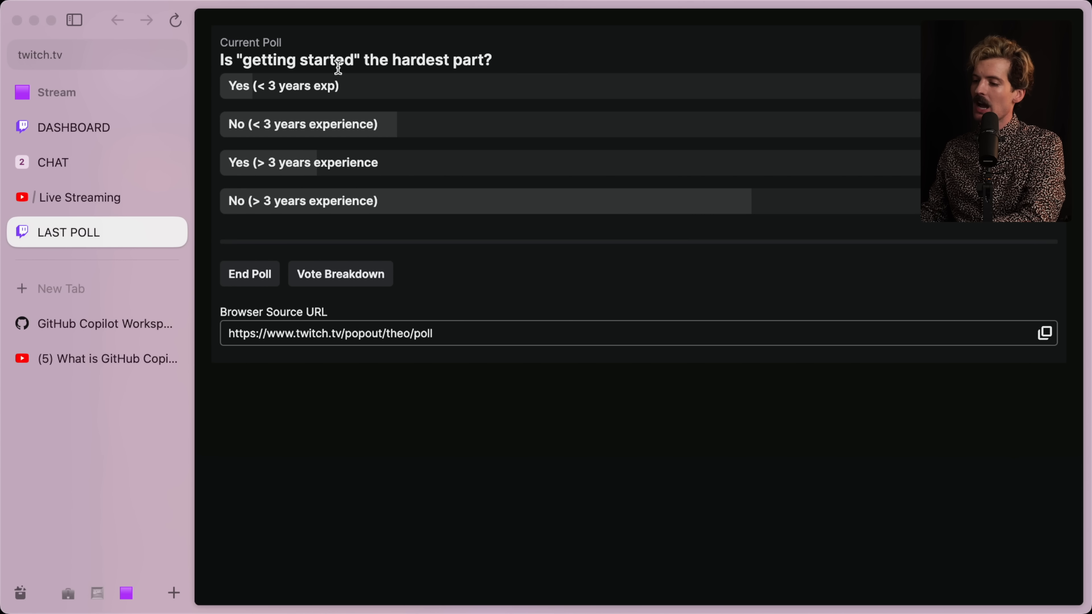
{"action": "mouse_move", "coordinate": [453, 75]}
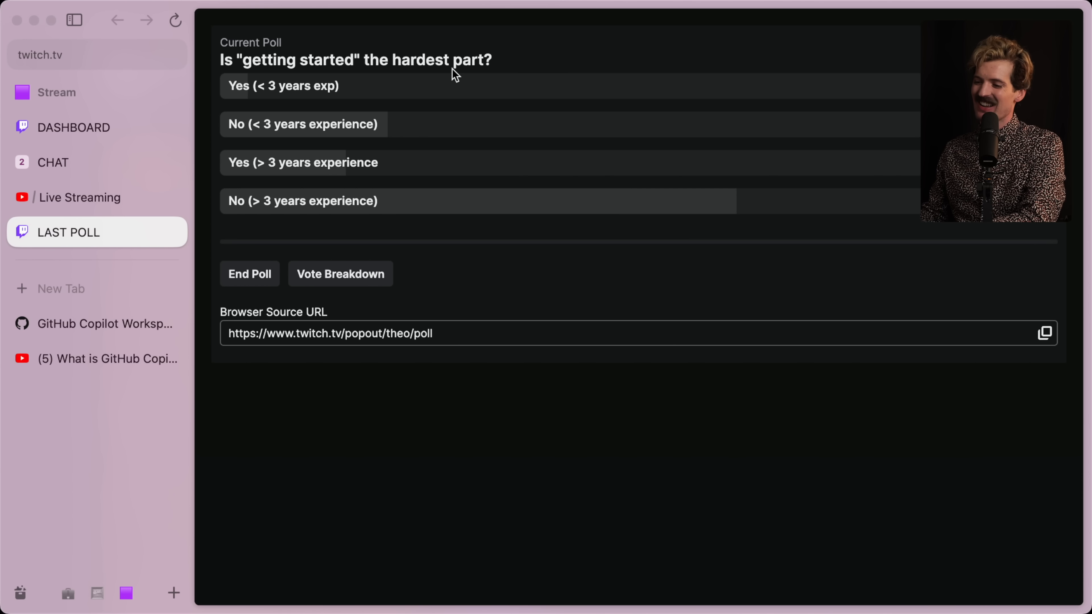
{"action": "mouse_move", "coordinate": [429, 55]}
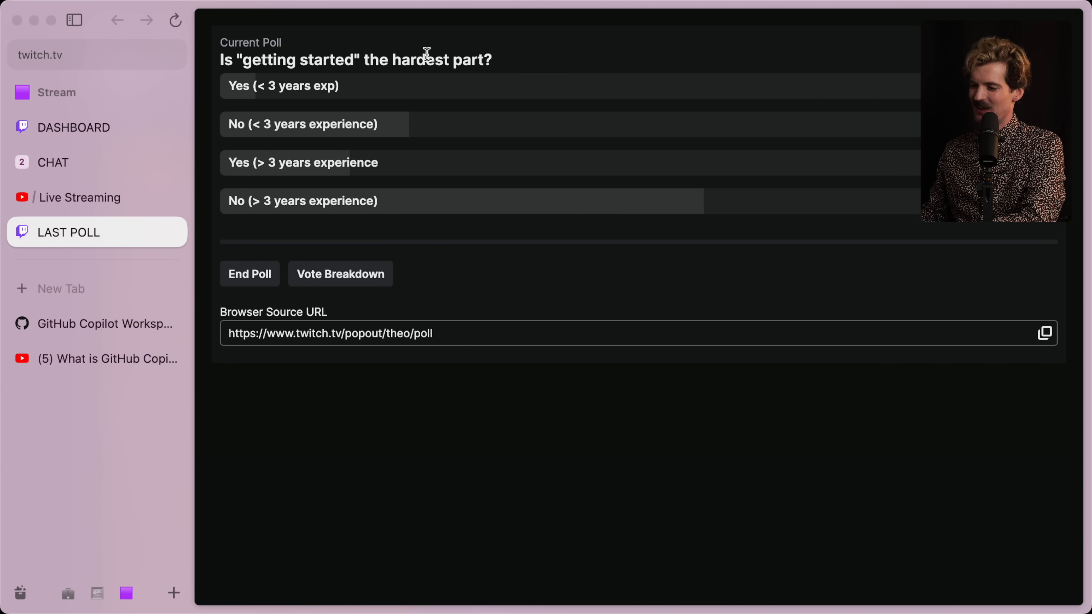
{"action": "mouse_move", "coordinate": [704, 443]}
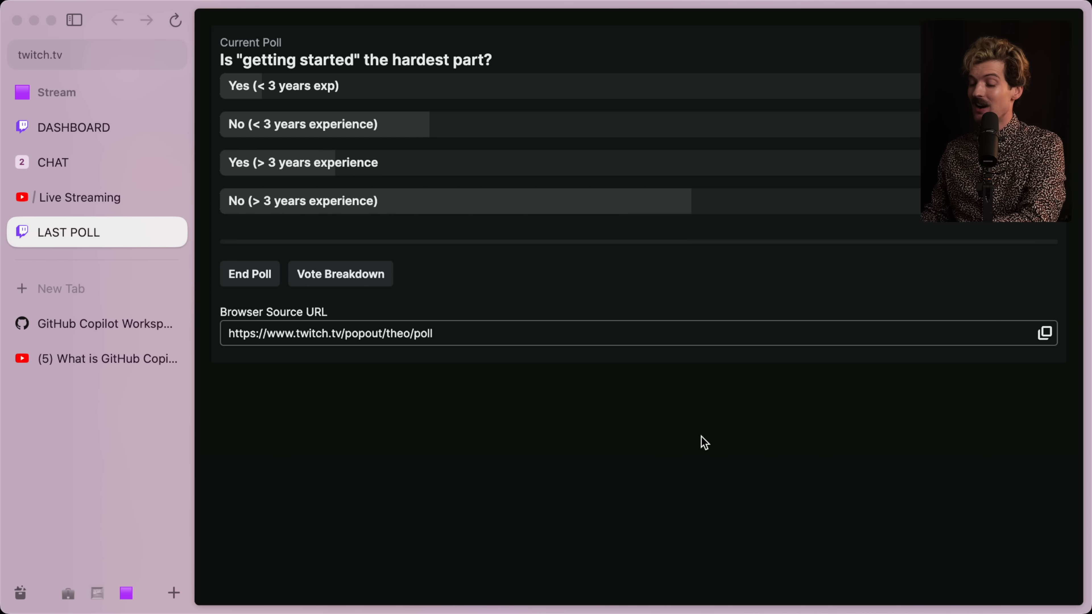
{"action": "mouse_move", "coordinate": [651, 478]}
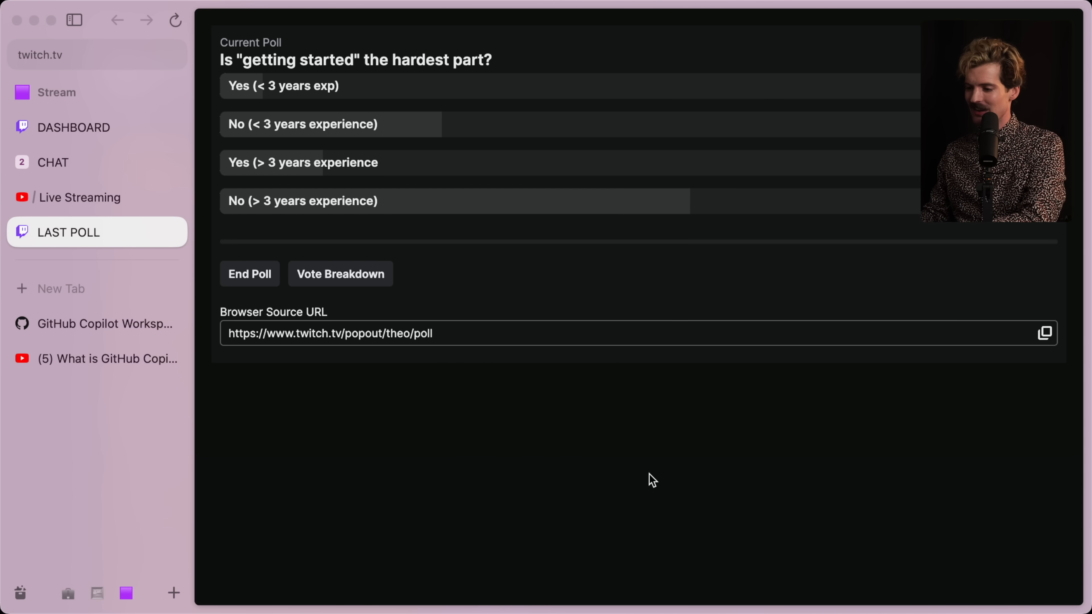
{"action": "left_click", "coordinate": [52, 162]}
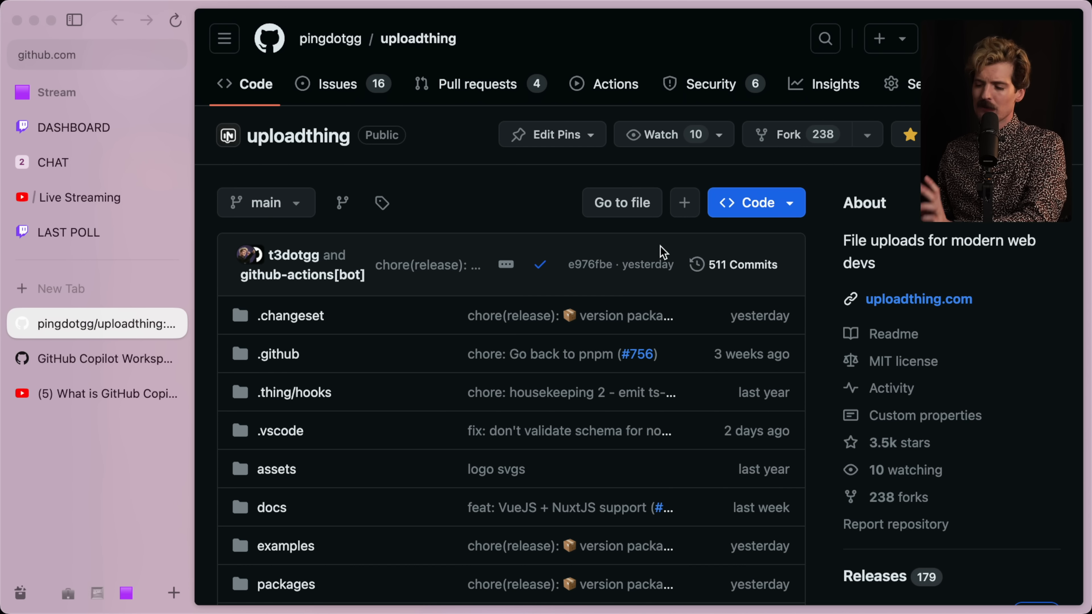
{"action": "mouse_move", "coordinate": [477, 207]}
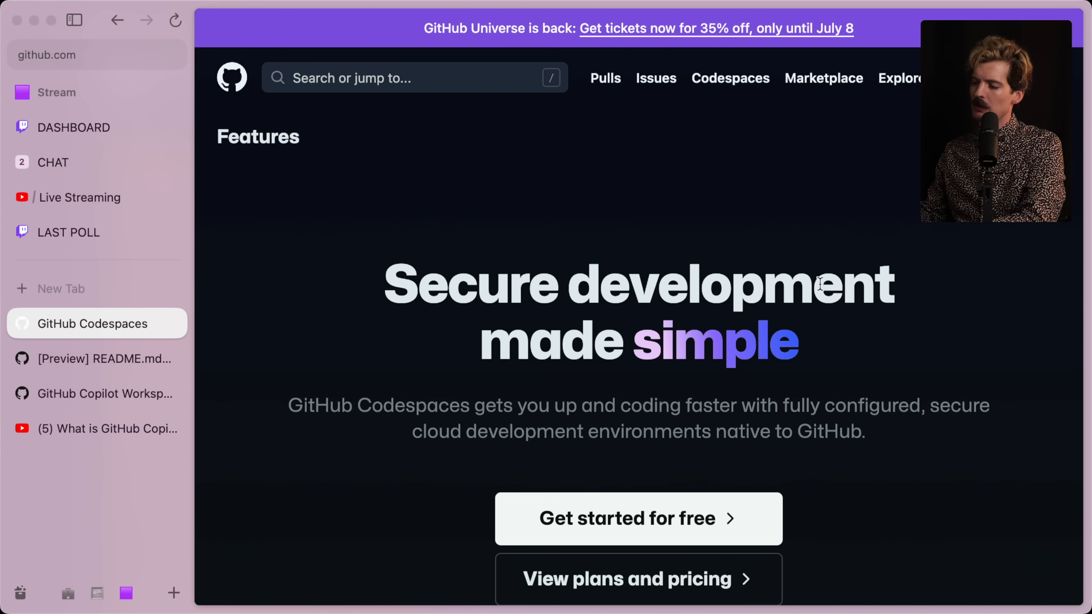
{"action": "mouse_move", "coordinate": [525, 303]}
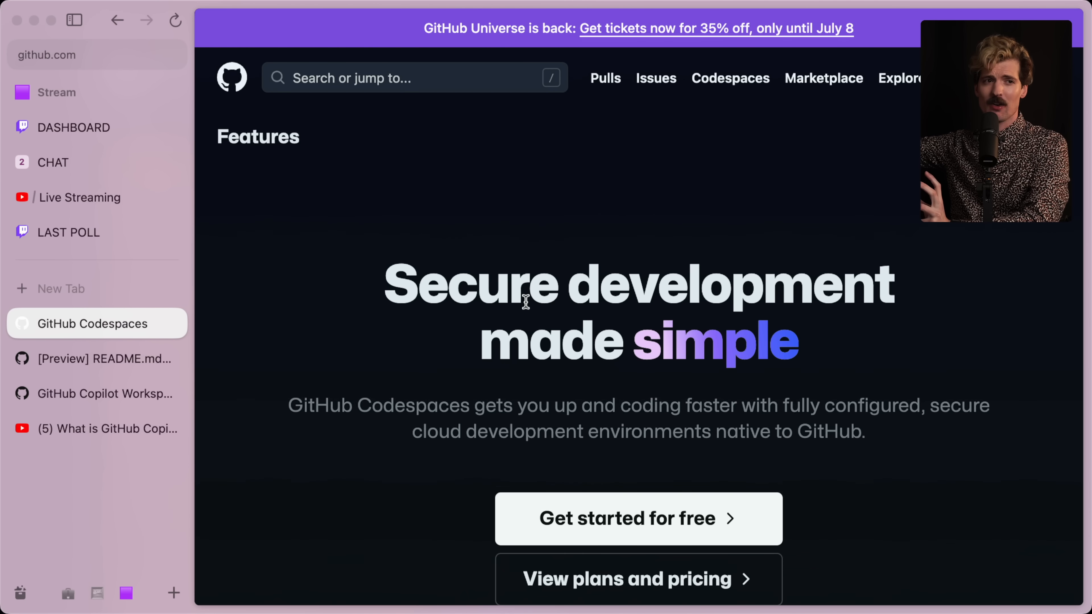
{"action": "scroll", "scroll_direction": "down", "scroll_amount": 3}
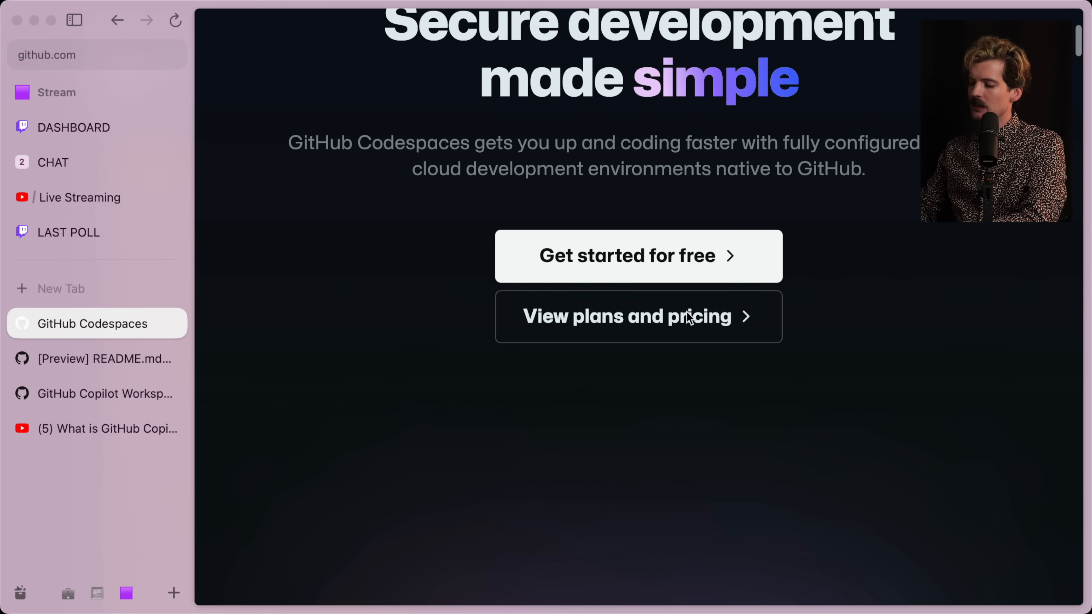
{"action": "scroll", "scroll_direction": "down", "scroll_amount": 3}
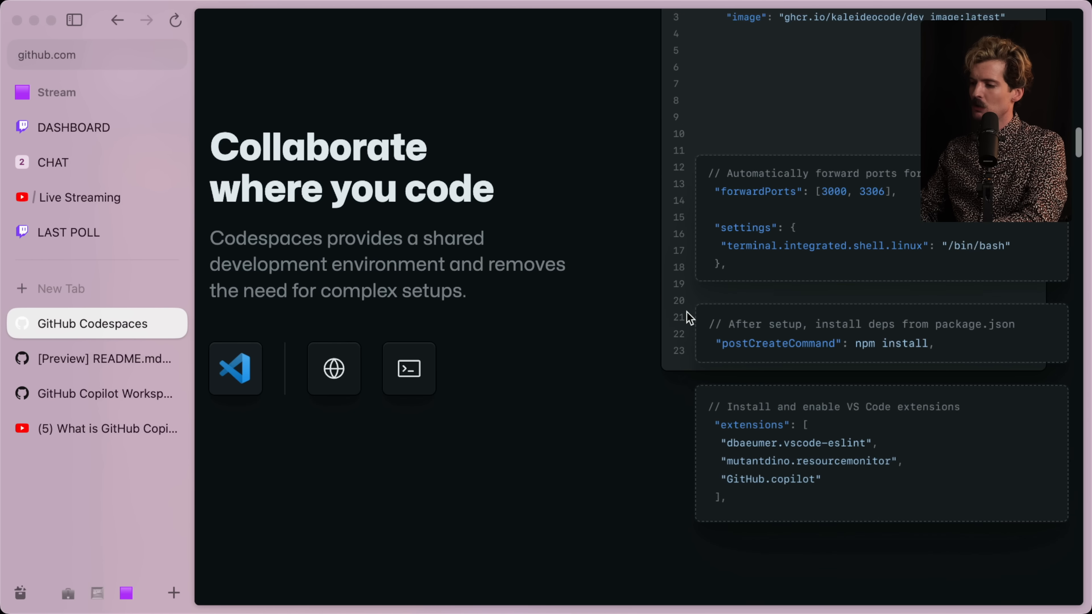
{"action": "scroll", "scroll_direction": "down", "scroll_amount": 3}
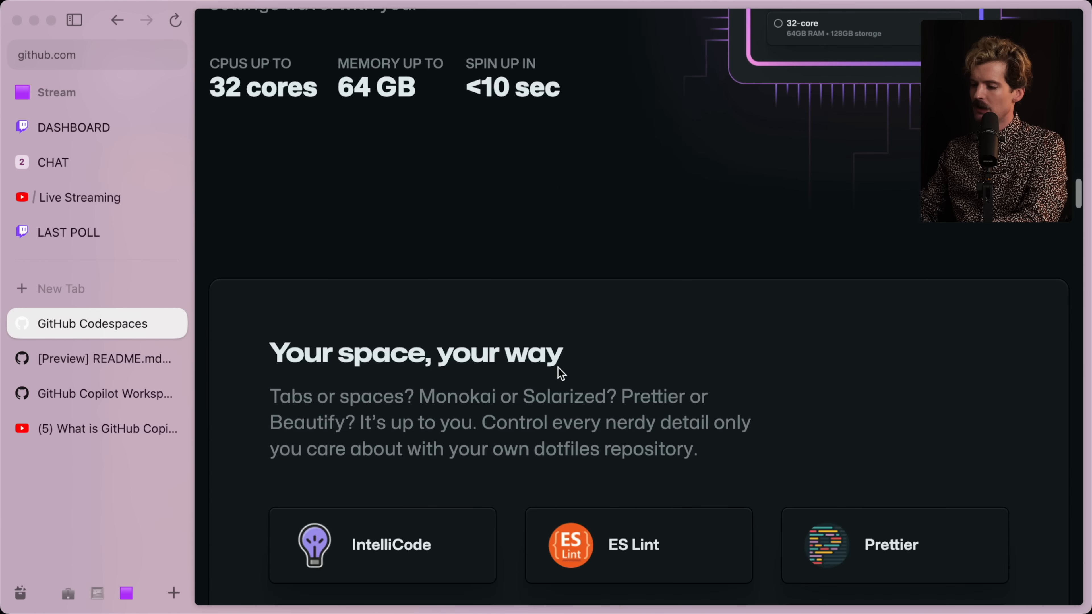
{"action": "scroll", "scroll_direction": "up", "scroll_amount": 3}
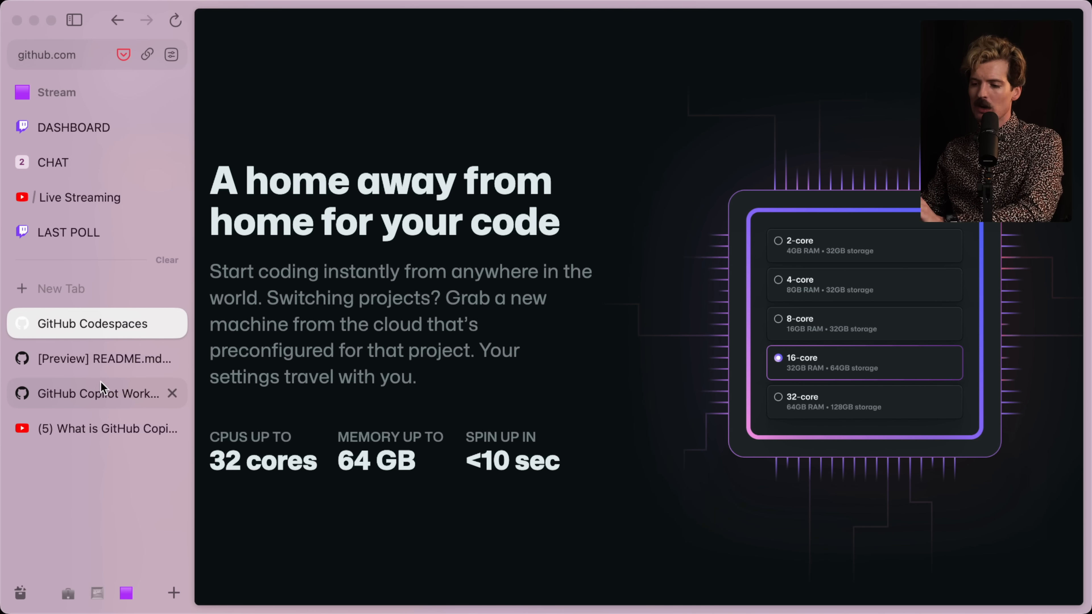
{"action": "left_click", "coordinate": [97, 357]}
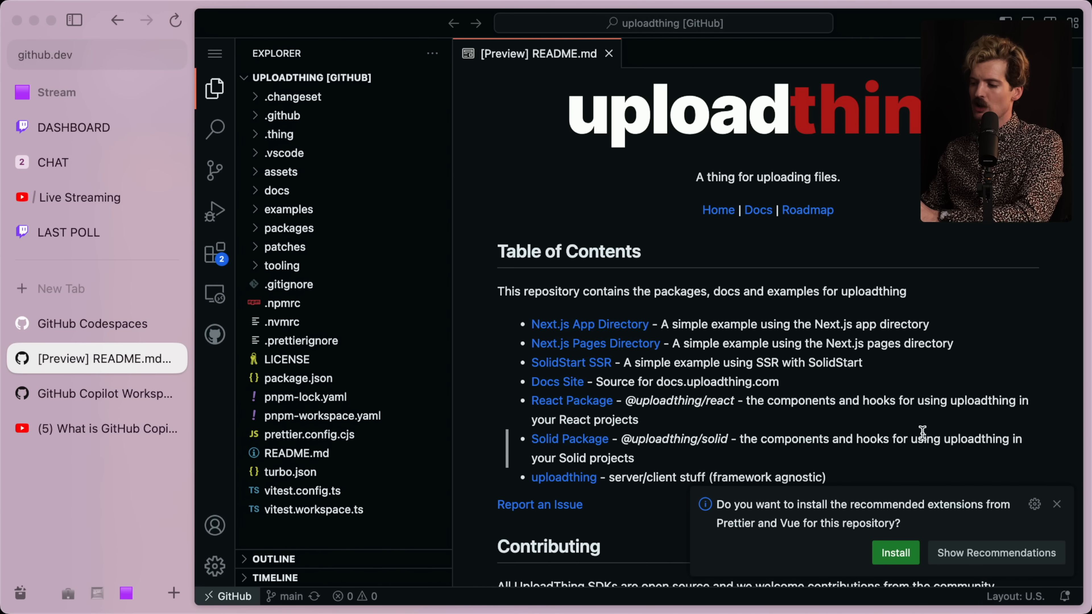
{"action": "left_click", "coordinate": [91, 323]}
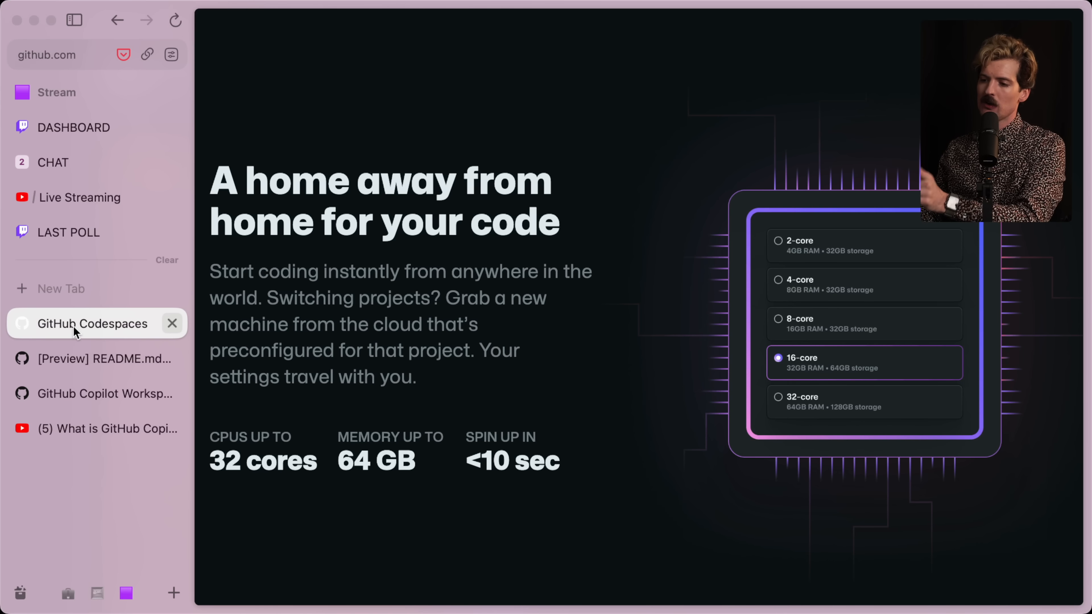
{"action": "left_click", "coordinate": [100, 359]}
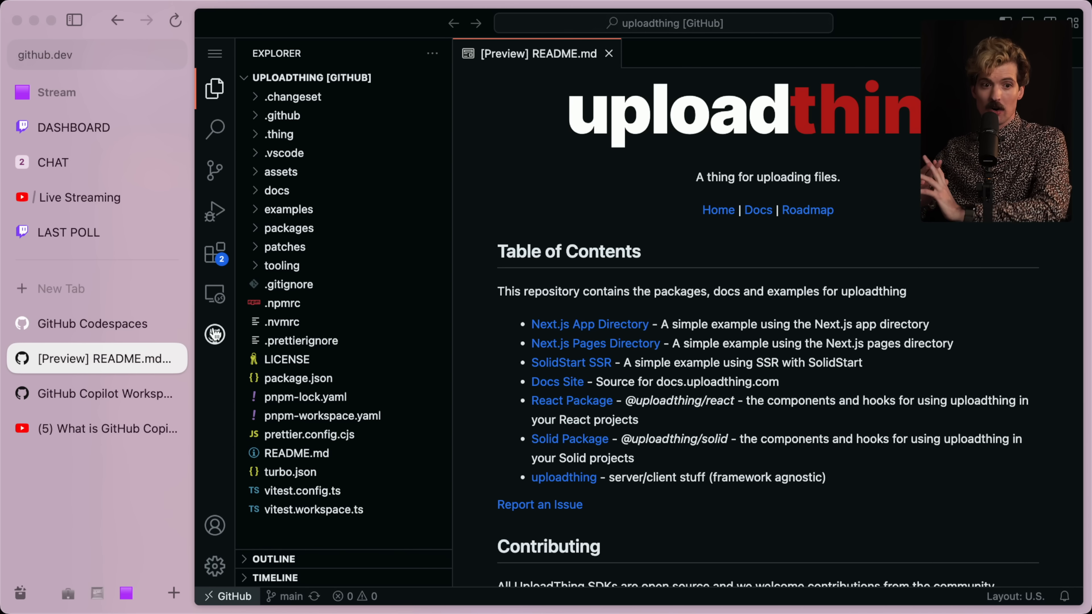
{"action": "mouse_move", "coordinate": [215, 335]}
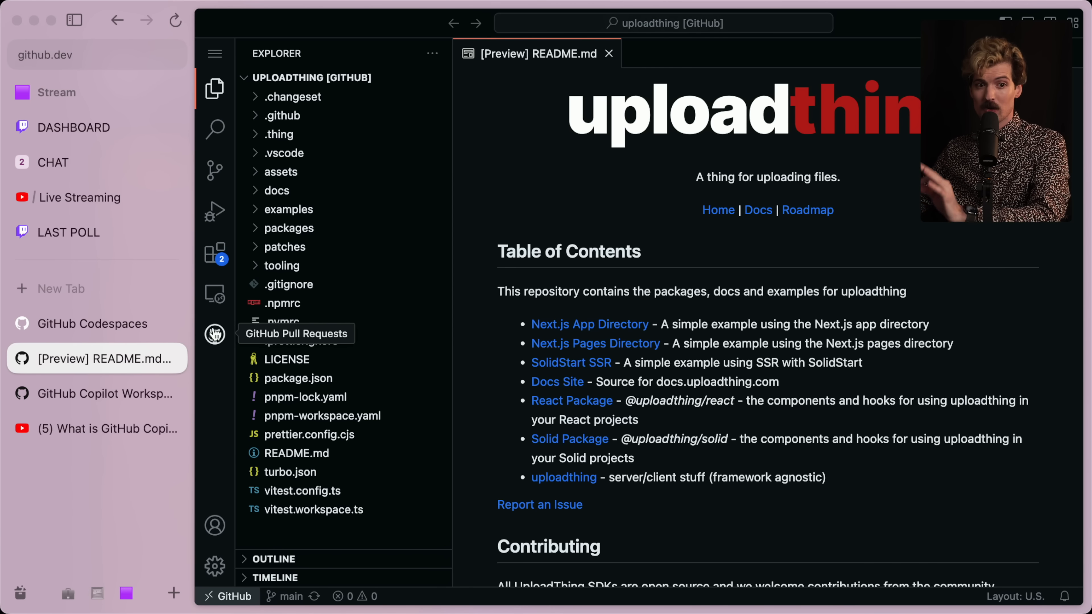
{"action": "left_click", "coordinate": [91, 323]}
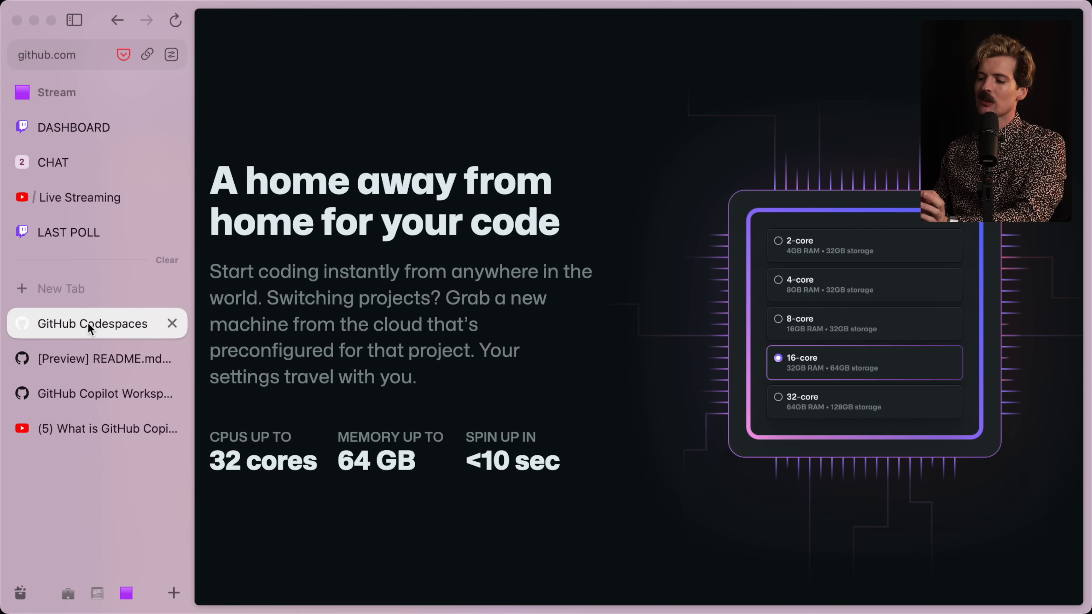
{"action": "mouse_move", "coordinate": [527, 422]}
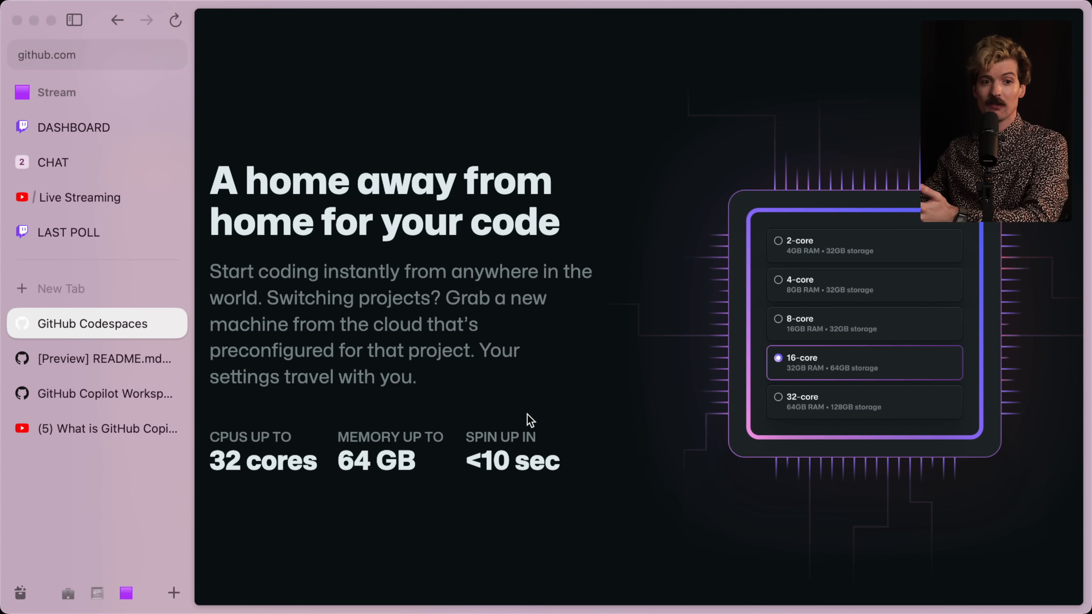
{"action": "left_click", "coordinate": [97, 359]}
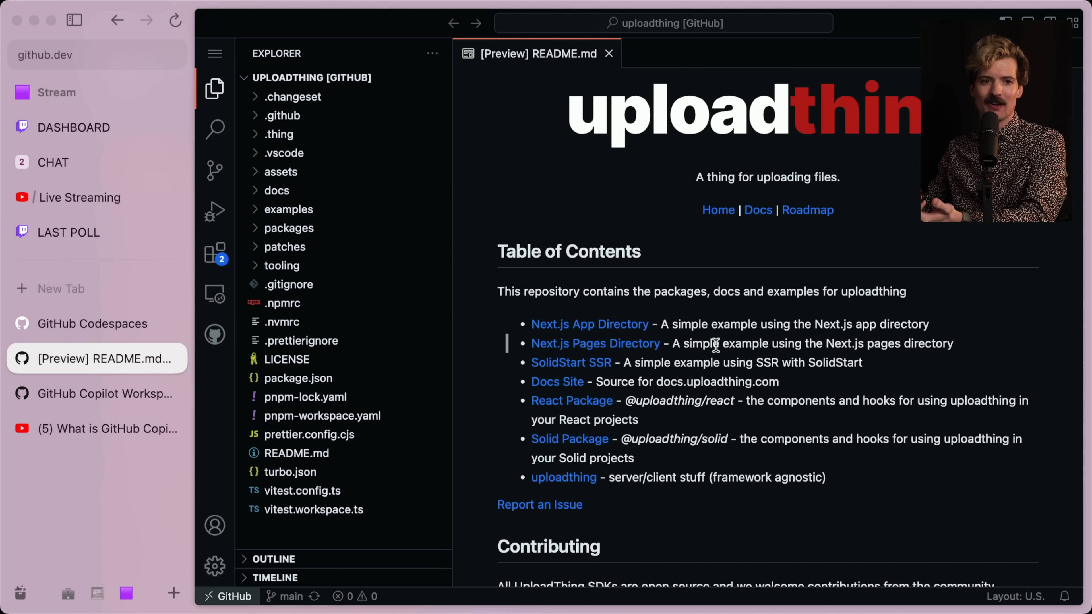
{"action": "left_click", "coordinate": [92, 323]}
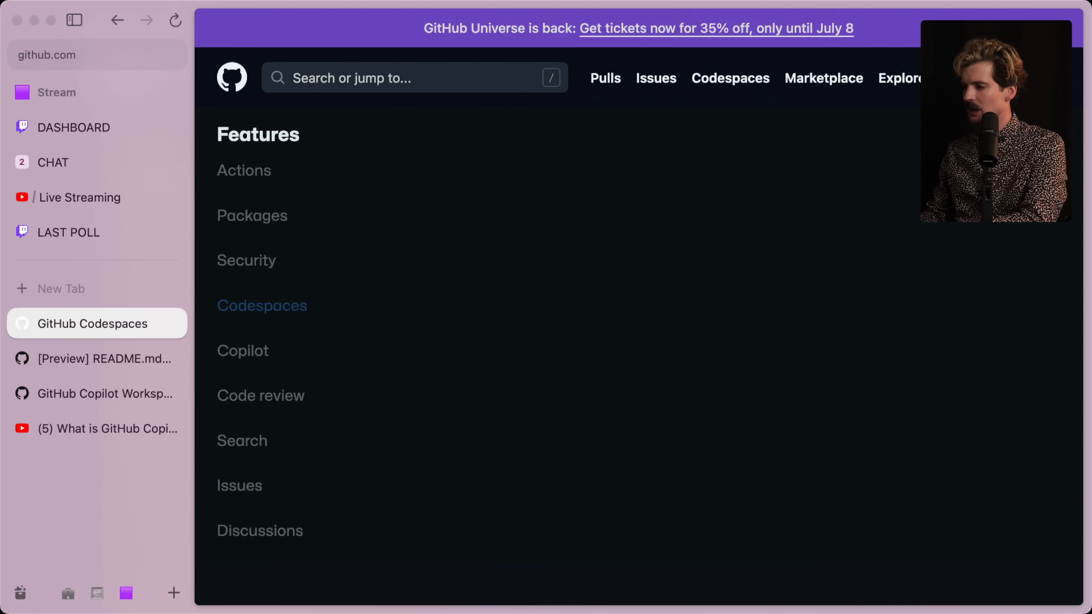
- Compute .18*24*30 = 129.6 in Raycast, then close the Codespaces pricing page
{"action": "scroll", "scroll_direction": "down", "scroll_amount": 3}
{"action": "type", "text": ".18"}
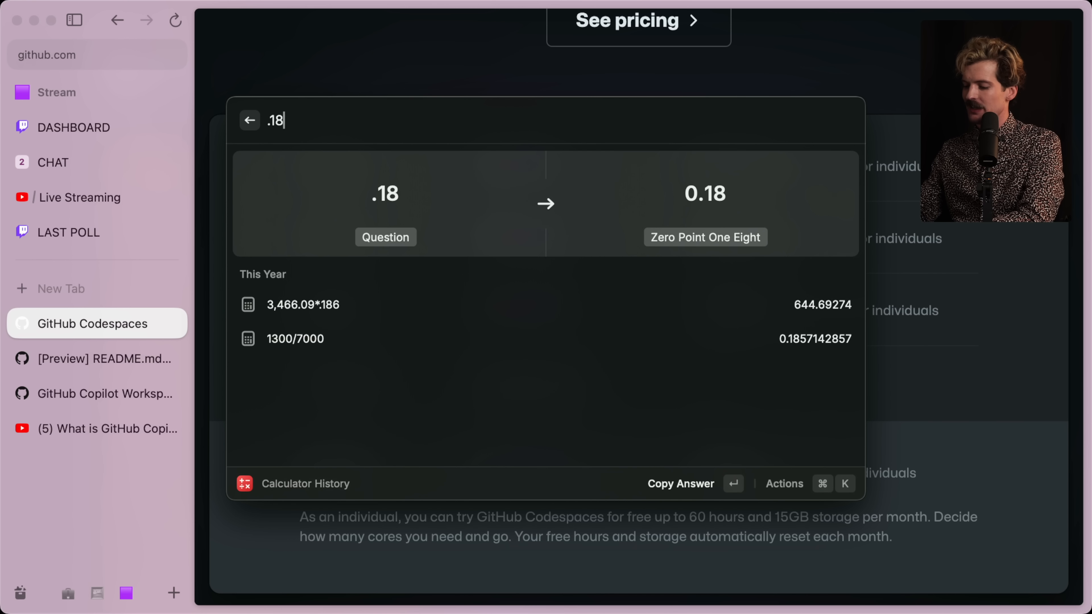
{"action": "type", "text": "*24*30"}
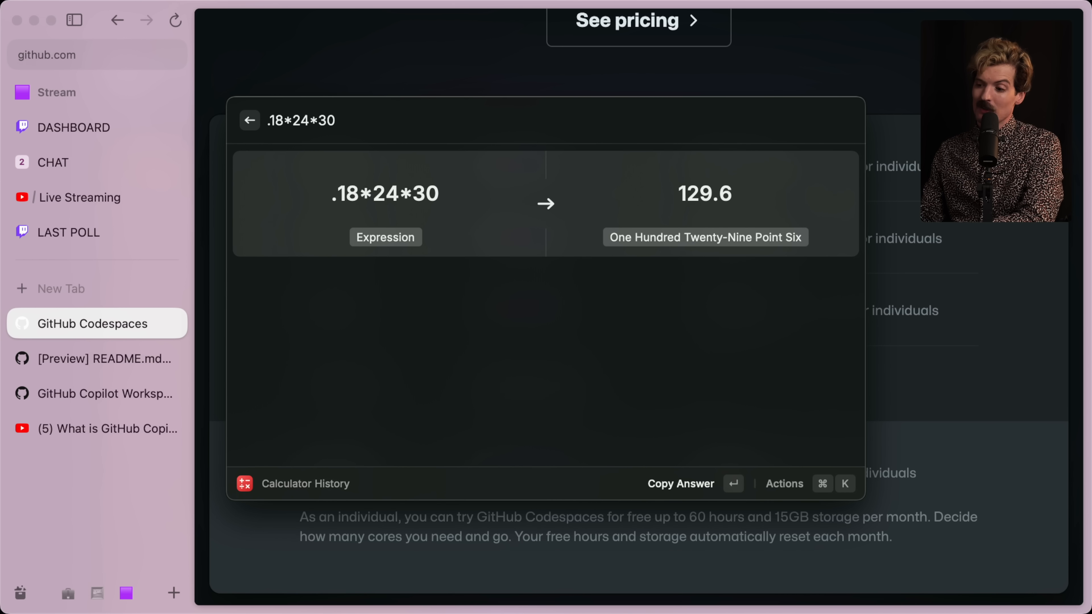
{"action": "left_click", "coordinate": [249, 120]}
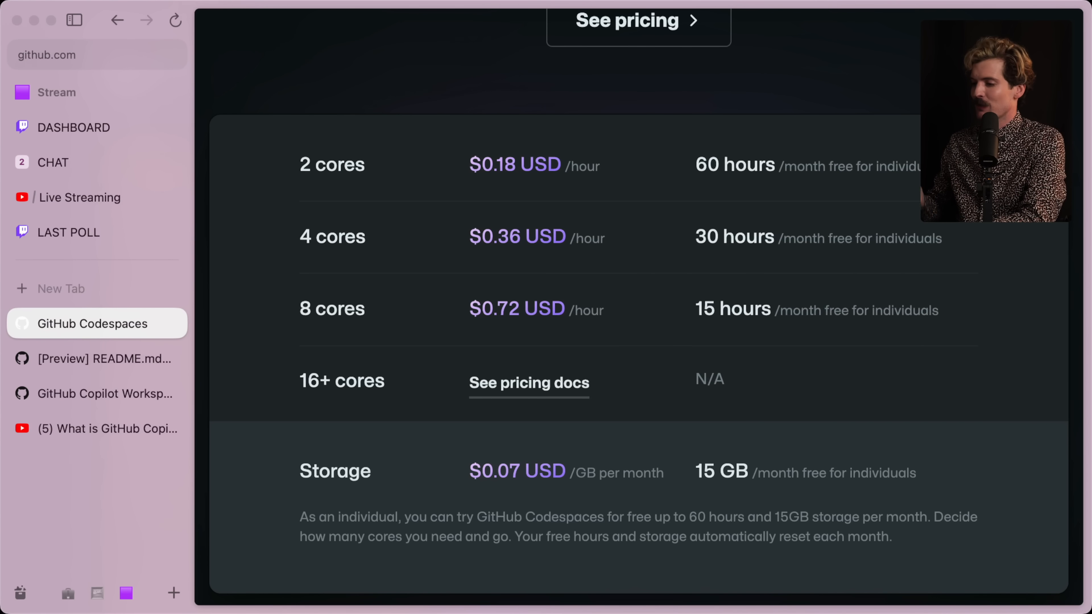
{"action": "left_click", "coordinate": [106, 359]}
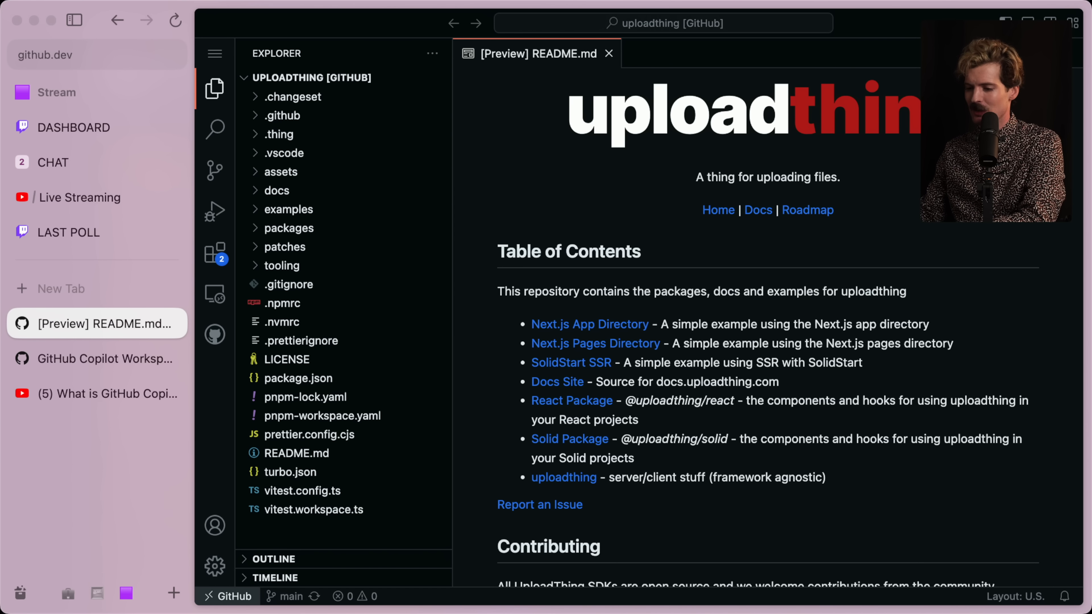
{"action": "mouse_move", "coordinate": [571, 192]}
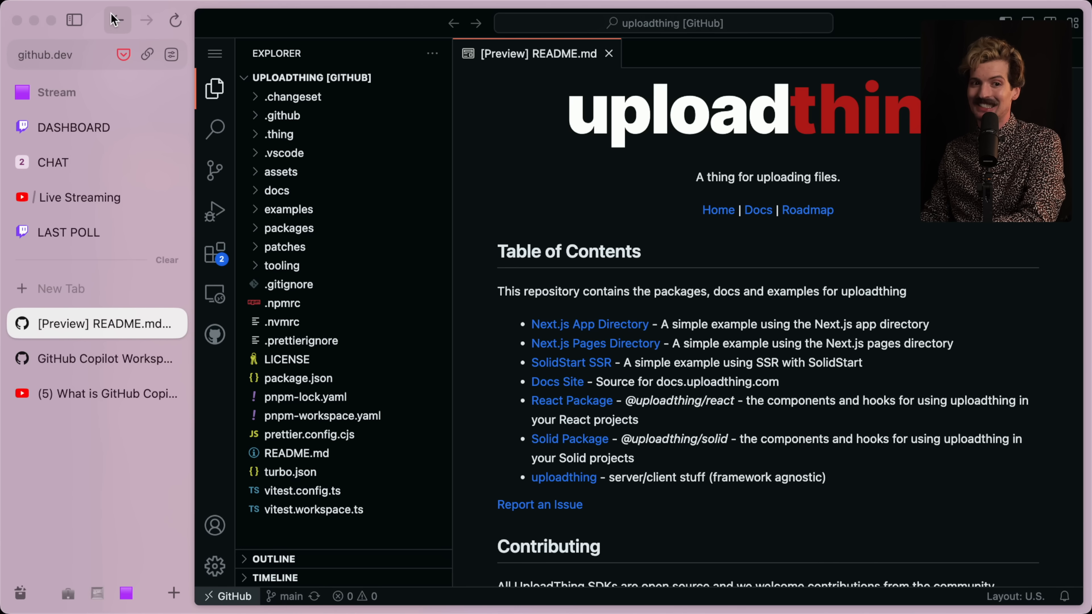
{"action": "mouse_move", "coordinate": [158, 375]}
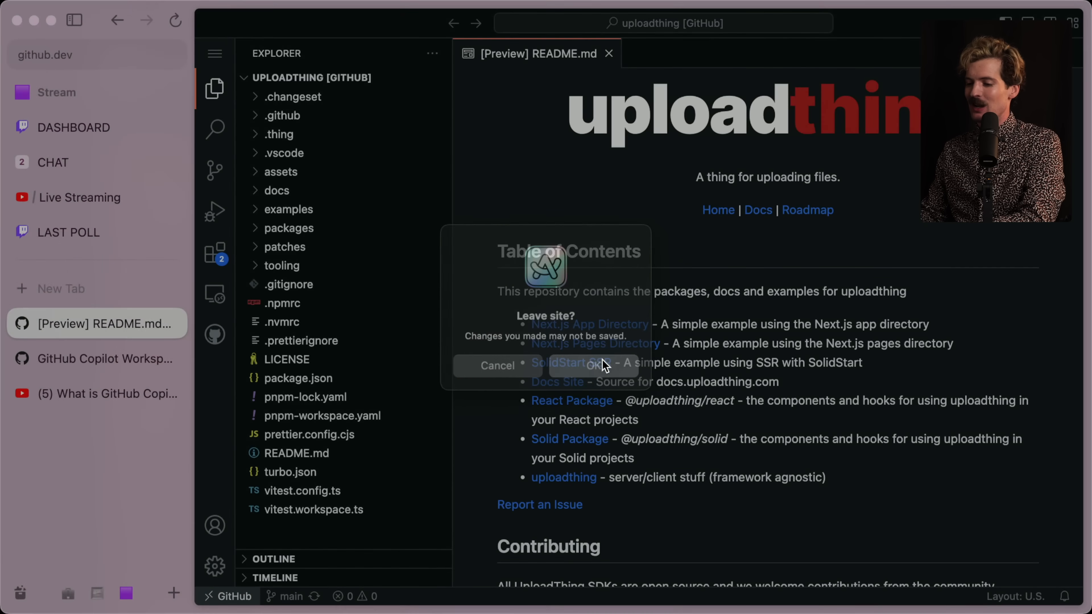
- Confirm leaving the github.dev editor without saving
{"action": "left_click", "coordinate": [592, 366]}
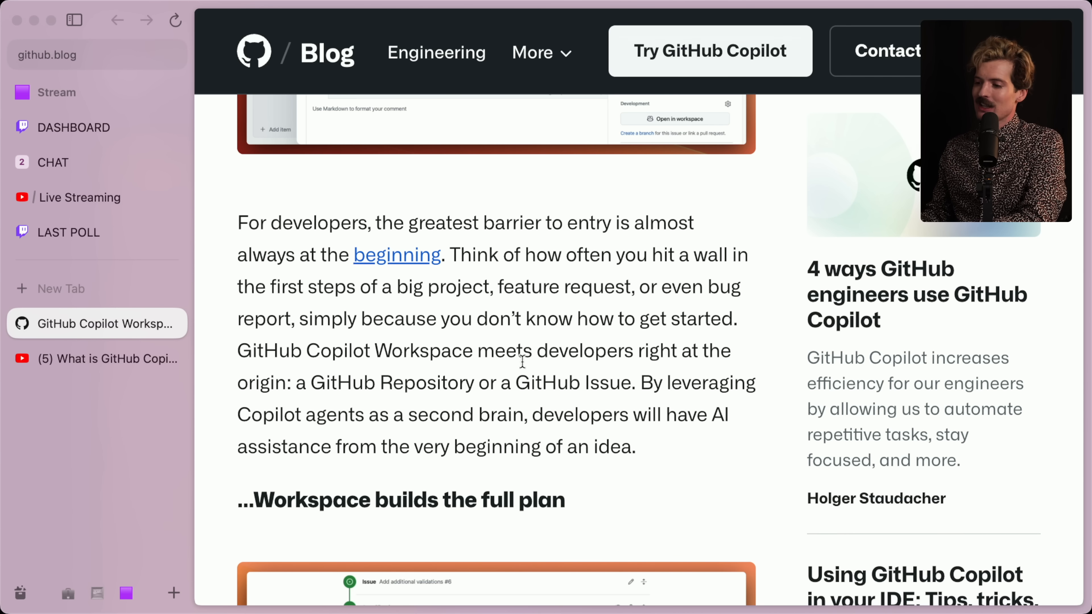
{"action": "mouse_move", "coordinate": [451, 260]}
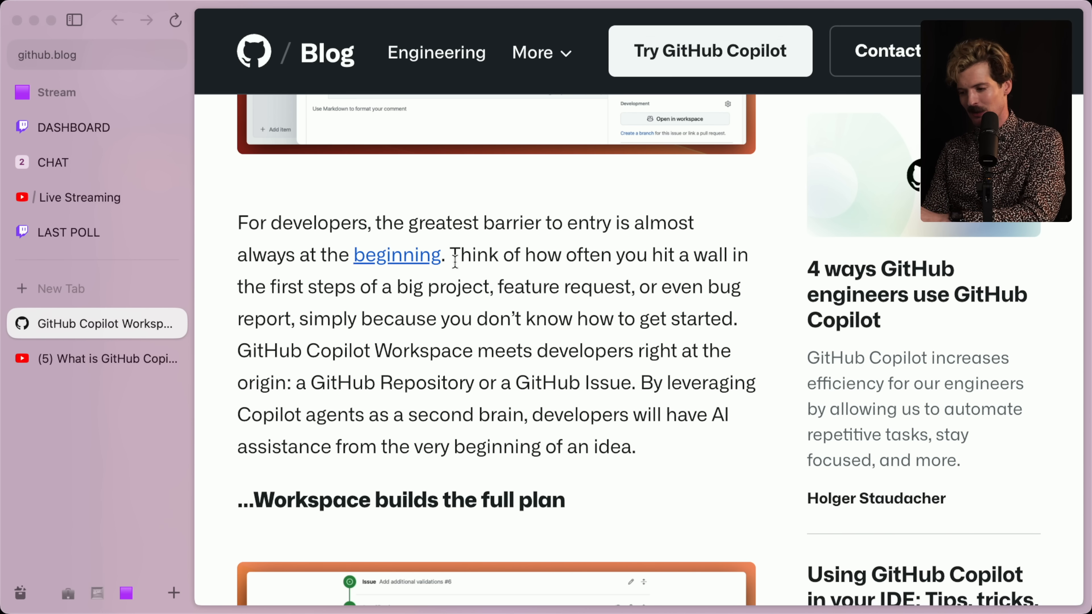
{"action": "scroll", "scroll_direction": "down", "scroll_amount": 3}
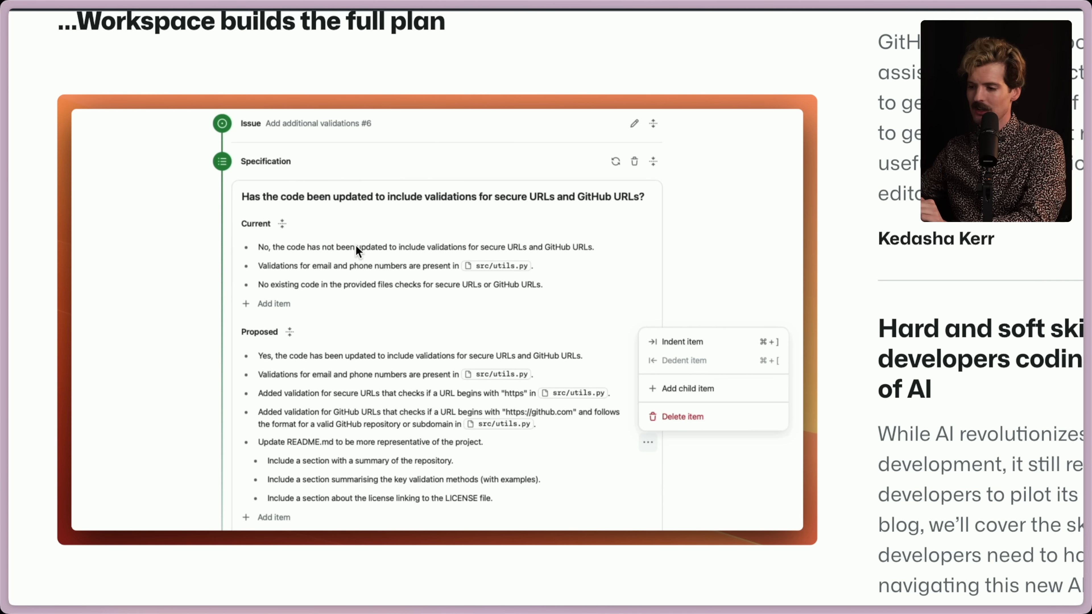
{"action": "scroll", "scroll_direction": "up", "scroll_amount": 3}
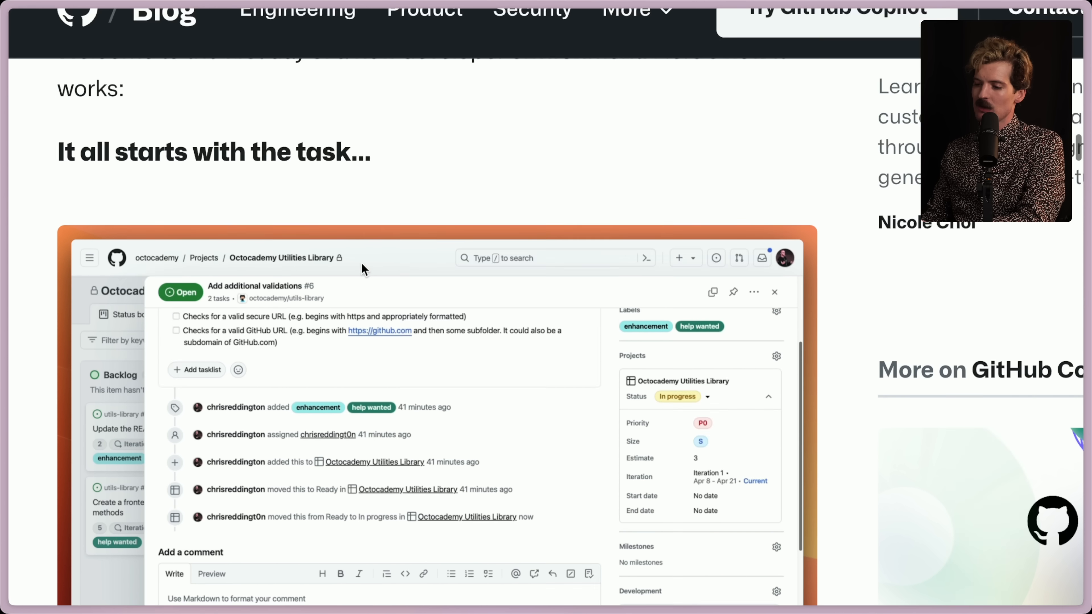
{"action": "scroll", "scroll_direction": "down", "scroll_amount": 3}
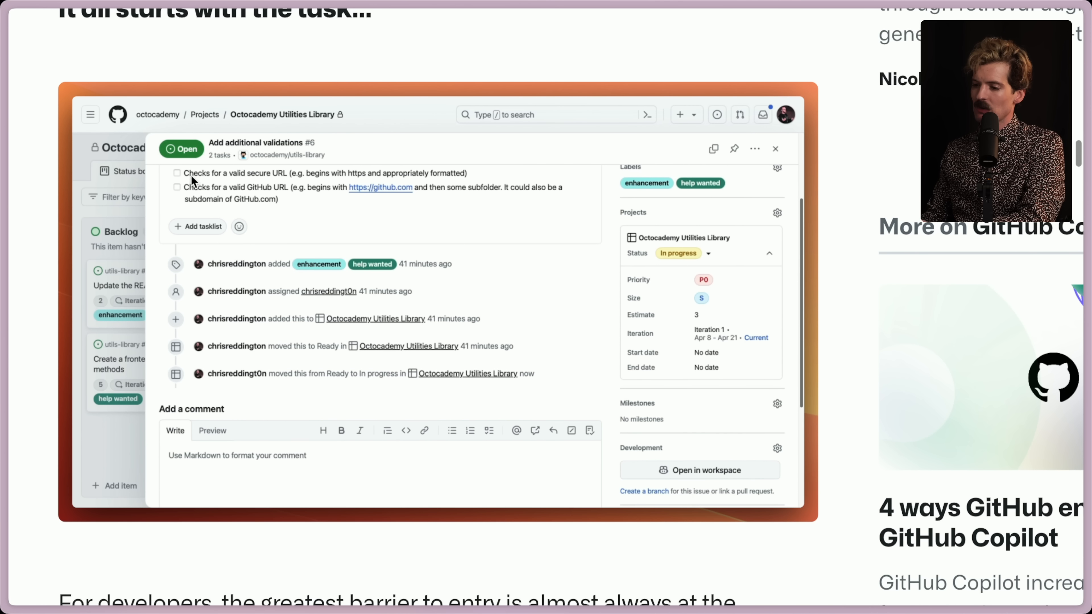
{"action": "mouse_move", "coordinate": [291, 195]}
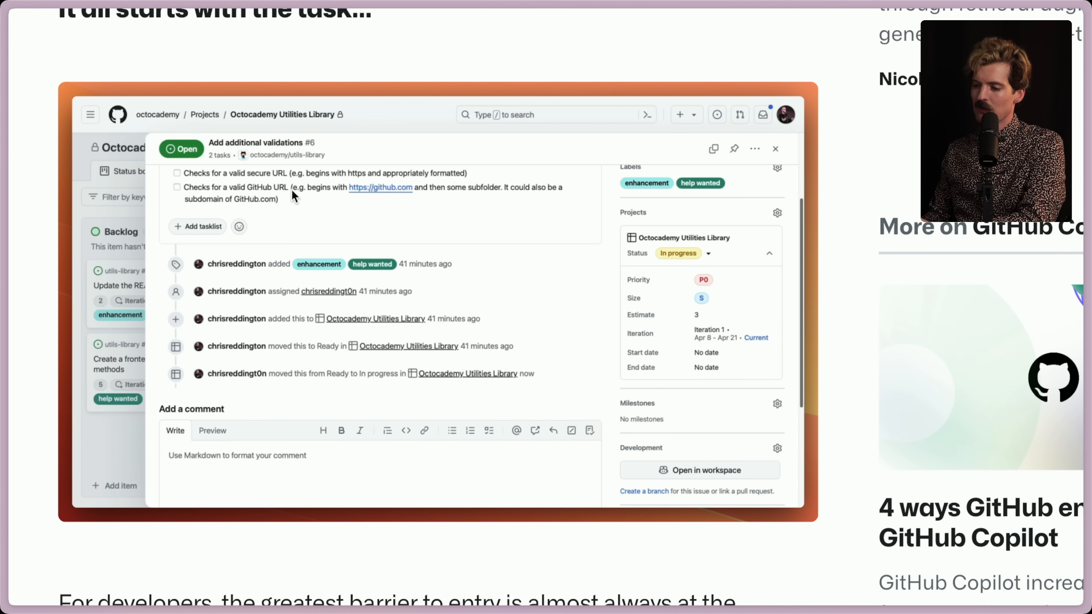
{"action": "mouse_move", "coordinate": [292, 367]}
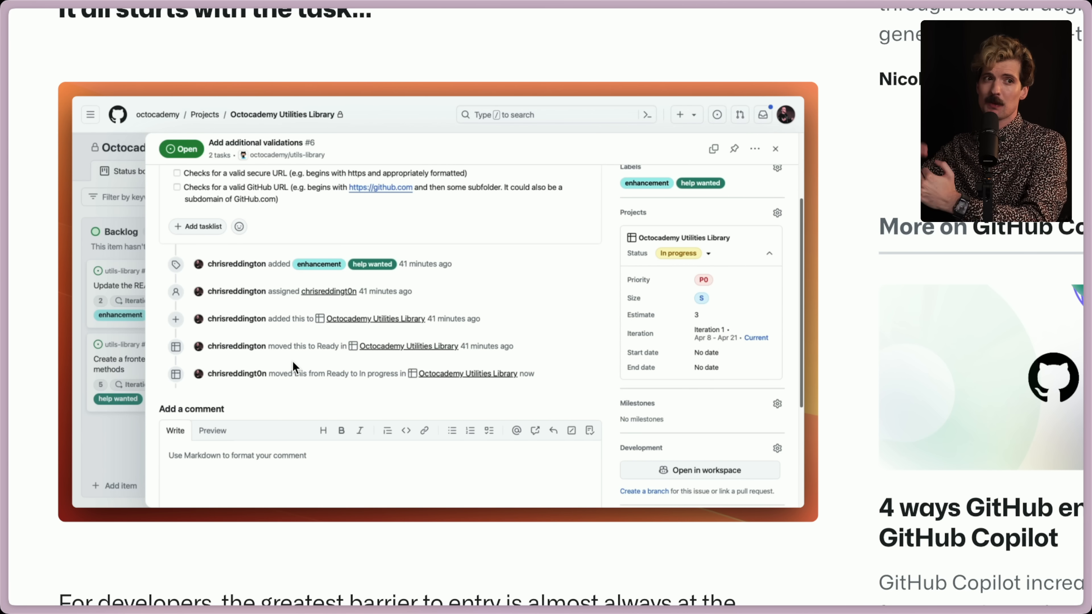
{"action": "scroll", "scroll_direction": "down", "scroll_amount": 3}
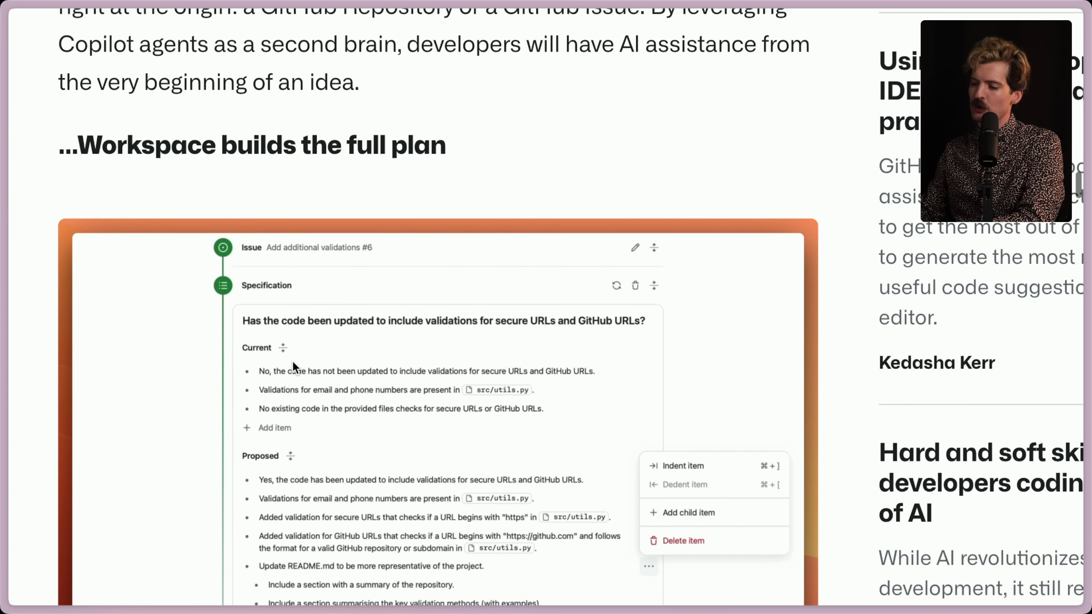
{"action": "scroll", "scroll_direction": "down", "scroll_amount": 3}
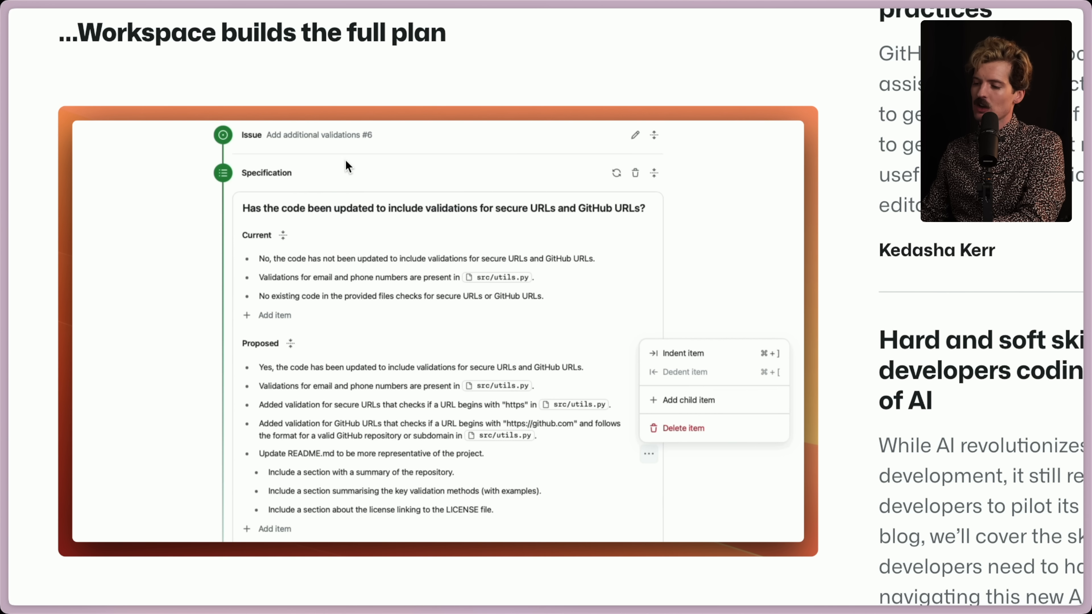
{"action": "mouse_move", "coordinate": [359, 385]}
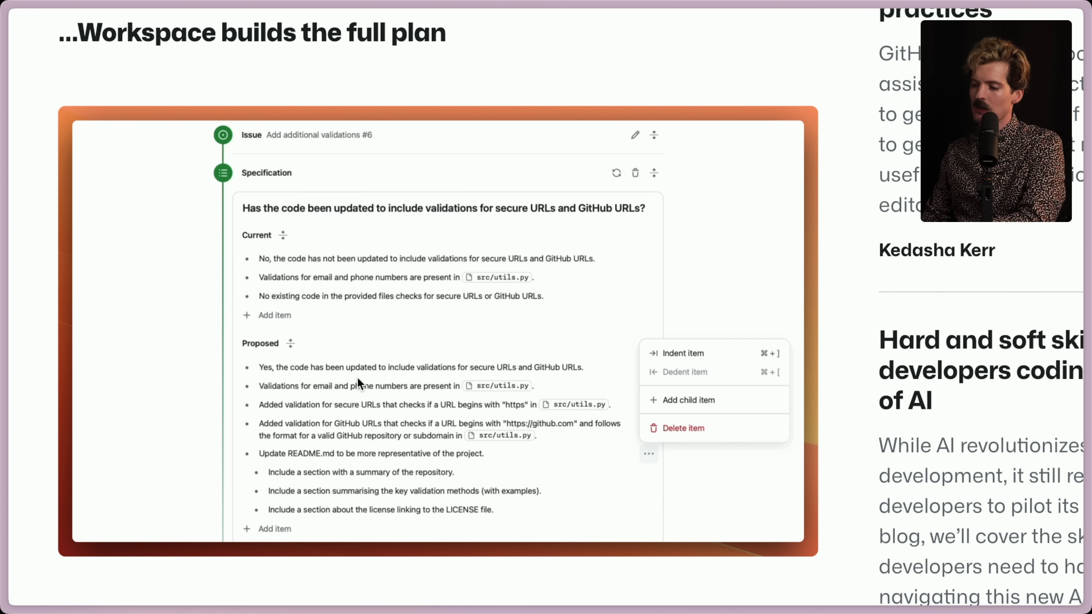
{"action": "scroll", "scroll_direction": "down", "scroll_amount": 3}
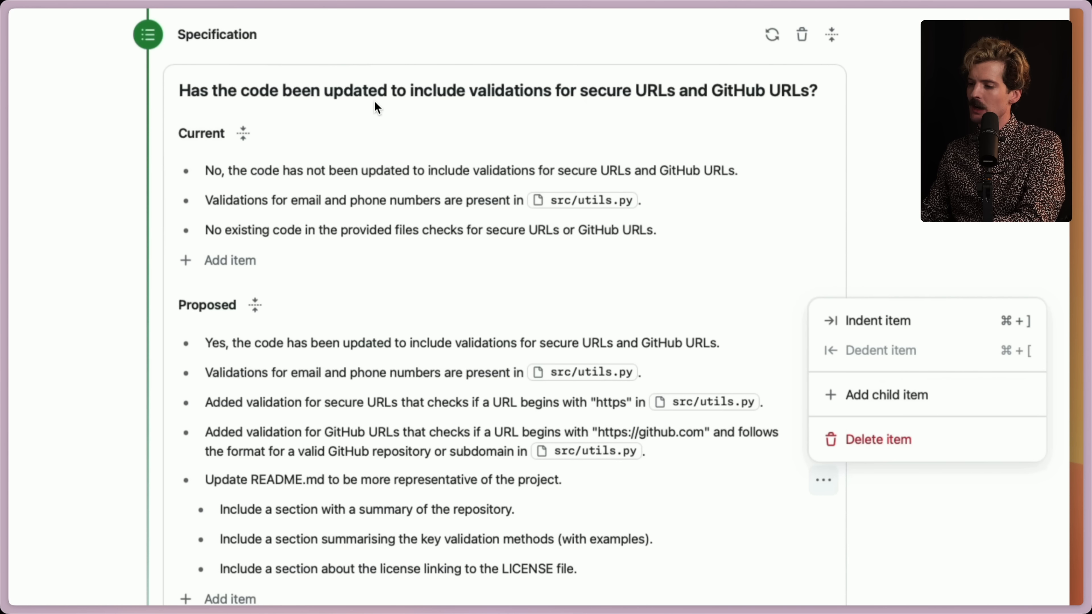
{"action": "mouse_move", "coordinate": [692, 105]}
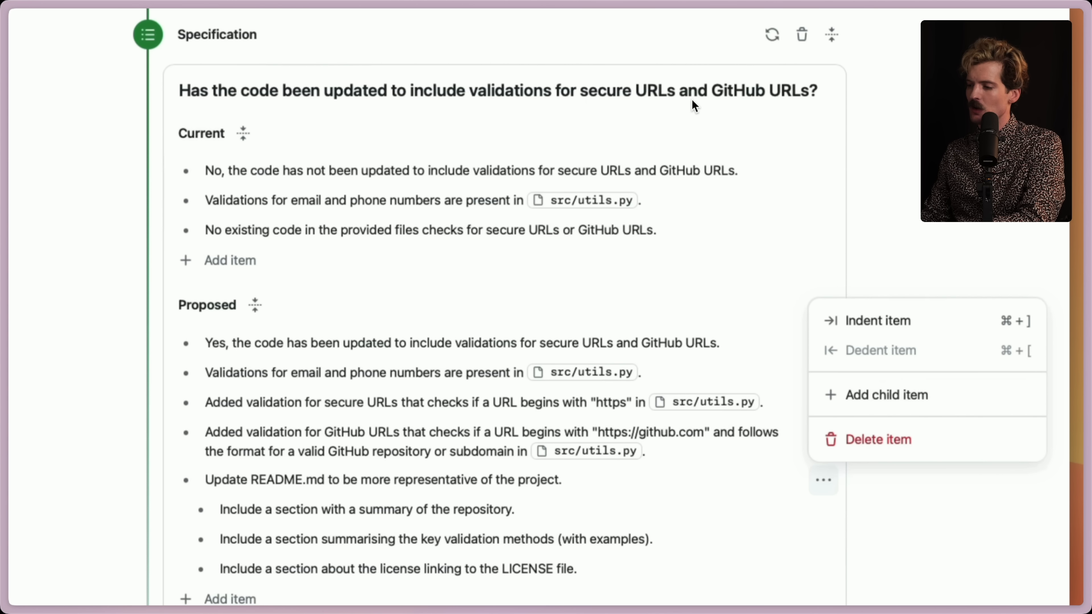
{"action": "mouse_move", "coordinate": [764, 178]}
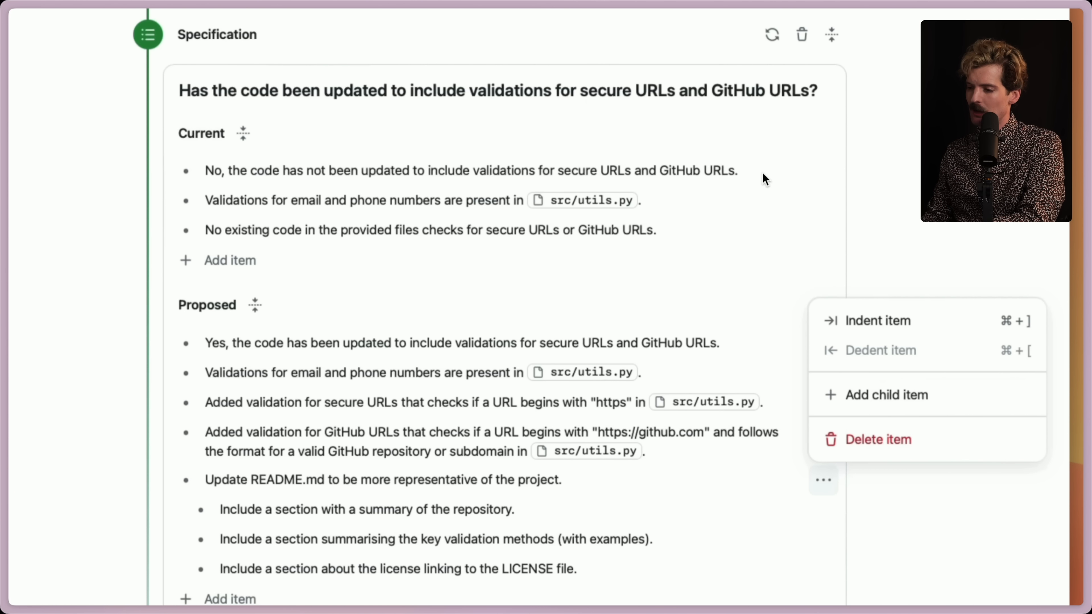
{"action": "mouse_move", "coordinate": [454, 214]}
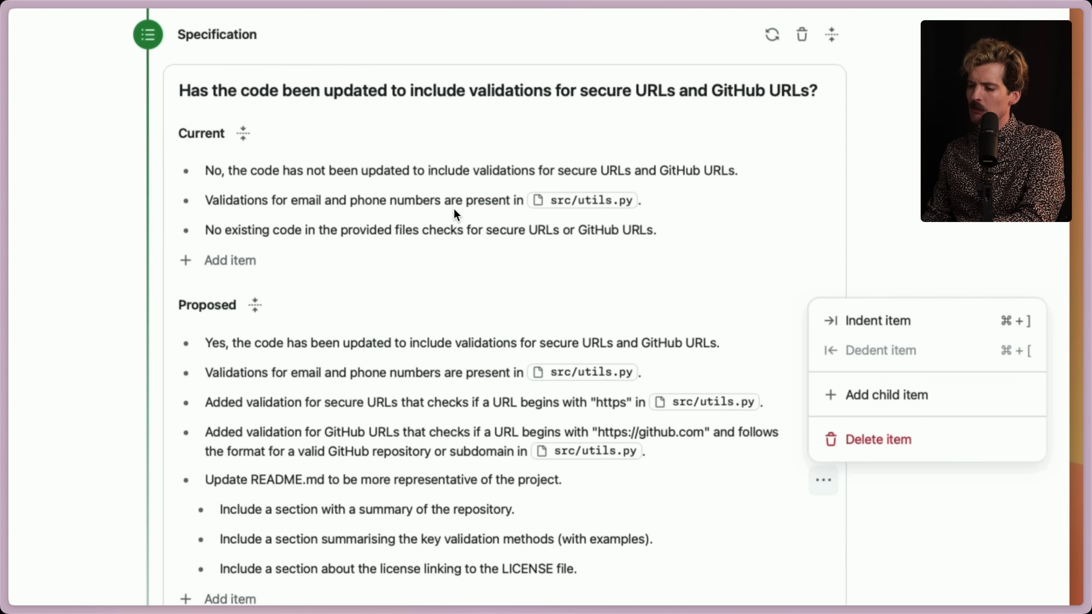
{"action": "mouse_move", "coordinate": [253, 249]}
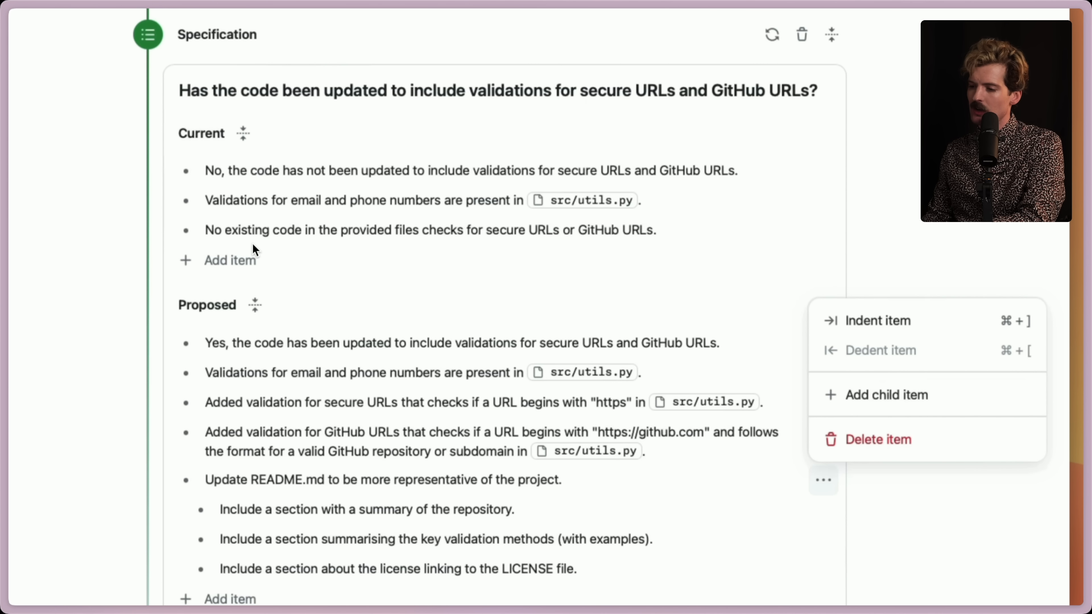
{"action": "mouse_move", "coordinate": [555, 244]}
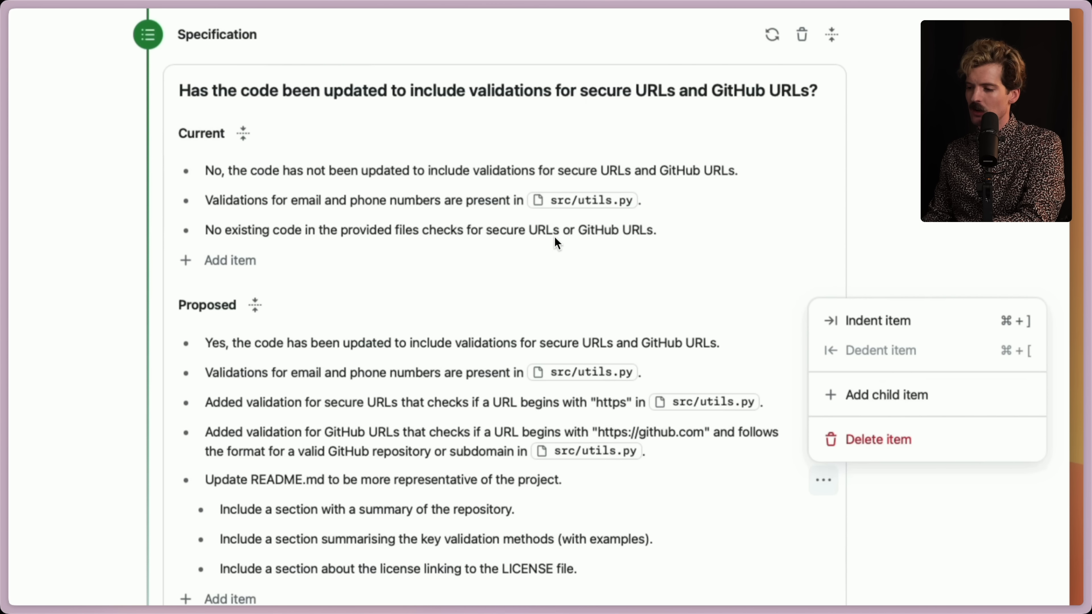
{"action": "mouse_move", "coordinate": [570, 132]}
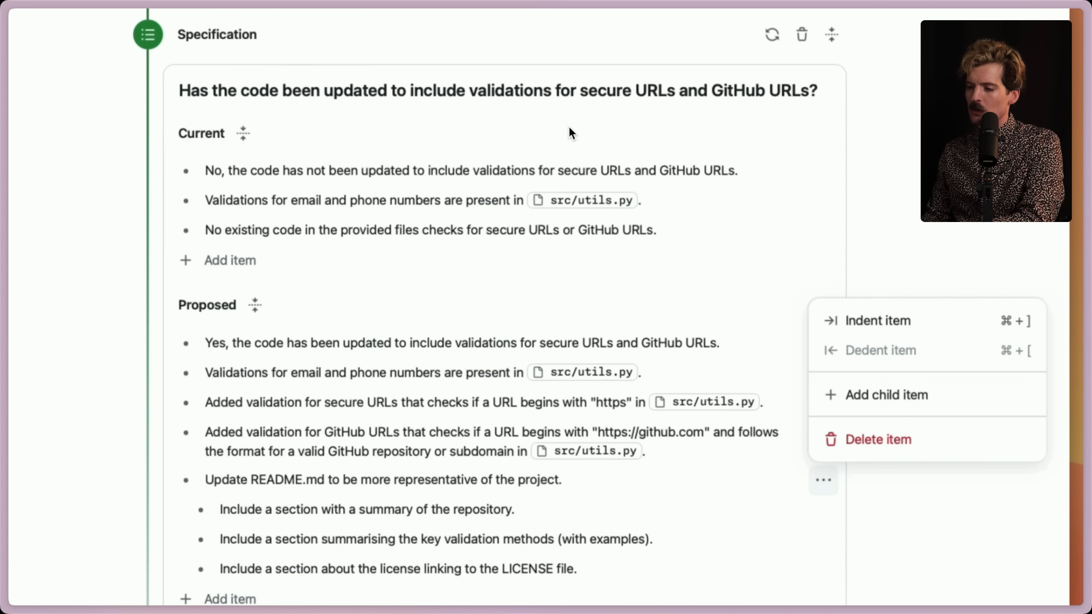
{"action": "mouse_move", "coordinate": [417, 209]}
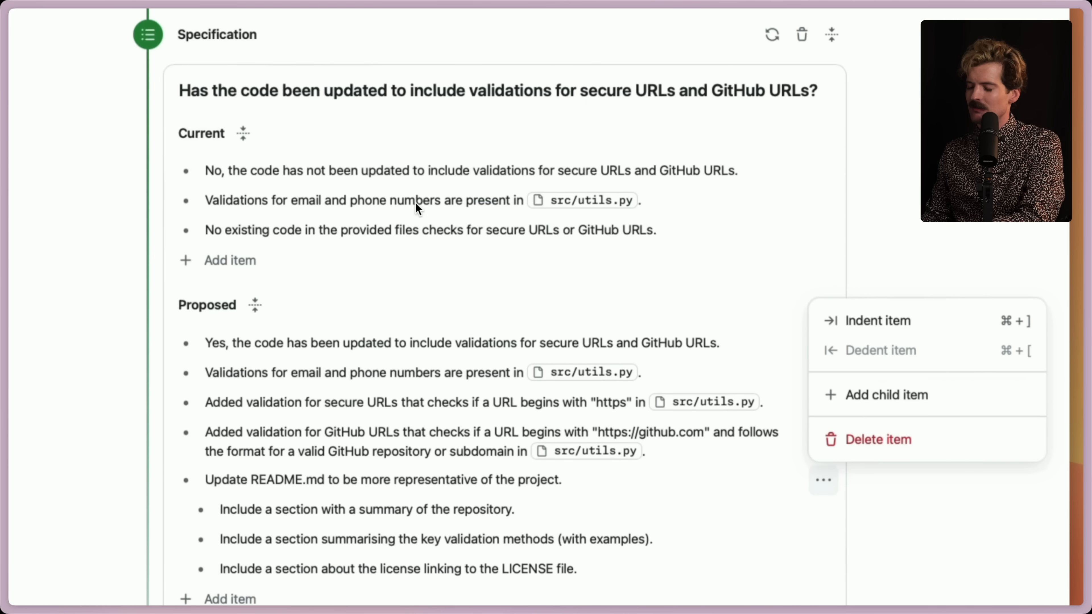
{"action": "scroll", "scroll_direction": "down", "scroll_amount": 3}
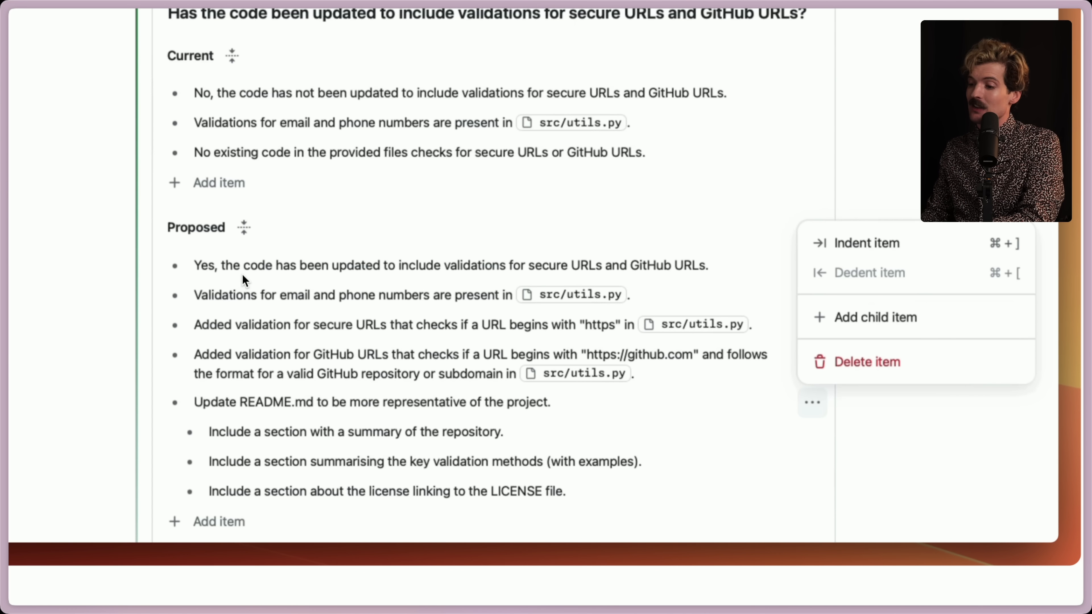
{"action": "mouse_move", "coordinate": [239, 193]}
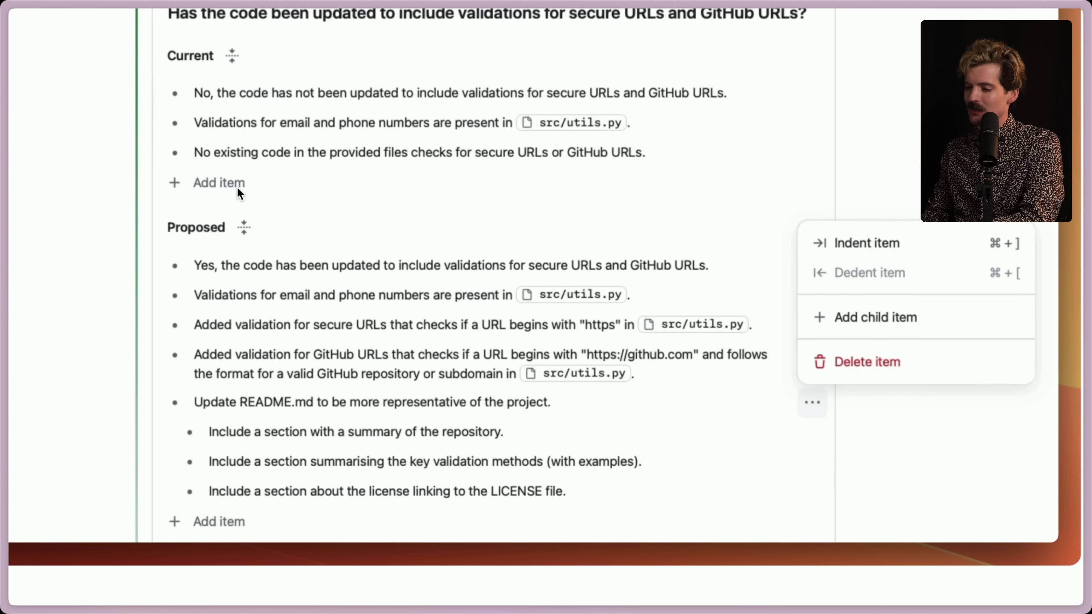
{"action": "mouse_move", "coordinate": [354, 277]}
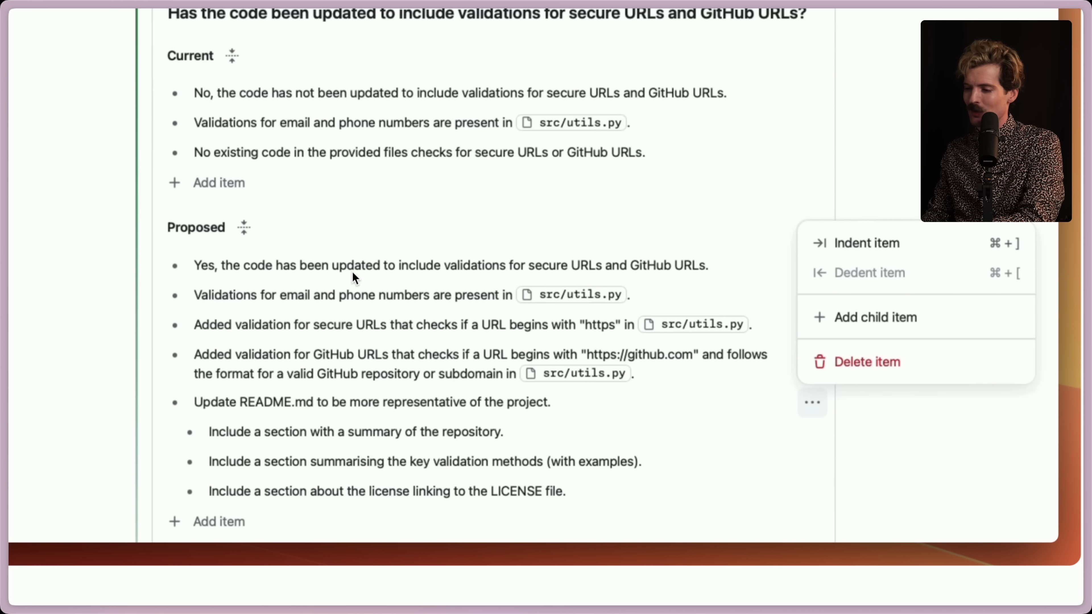
{"action": "mouse_move", "coordinate": [244, 314]}
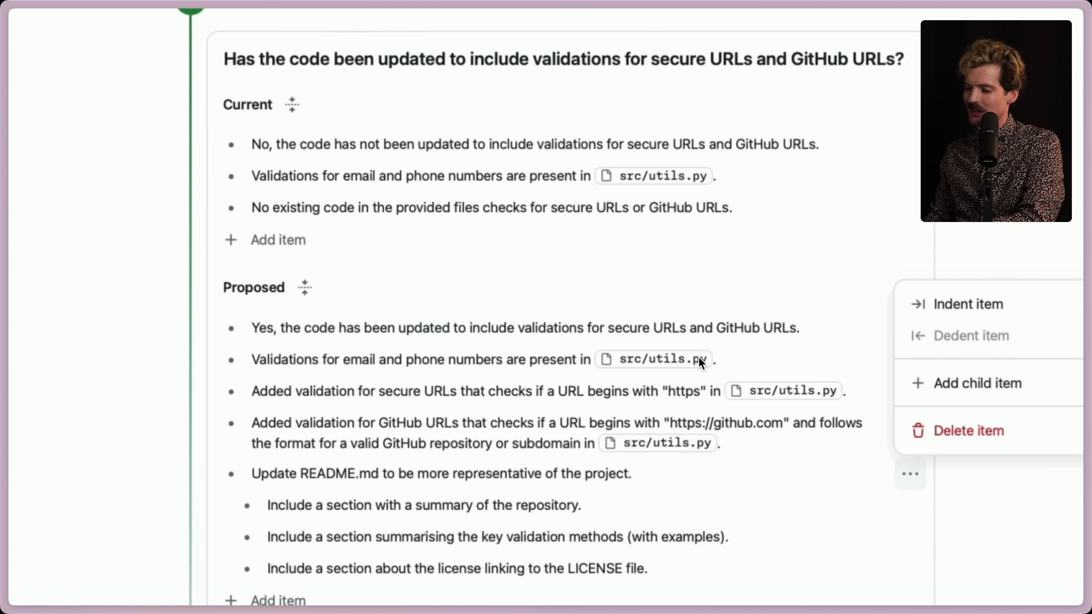
{"action": "mouse_move", "coordinate": [381, 361]}
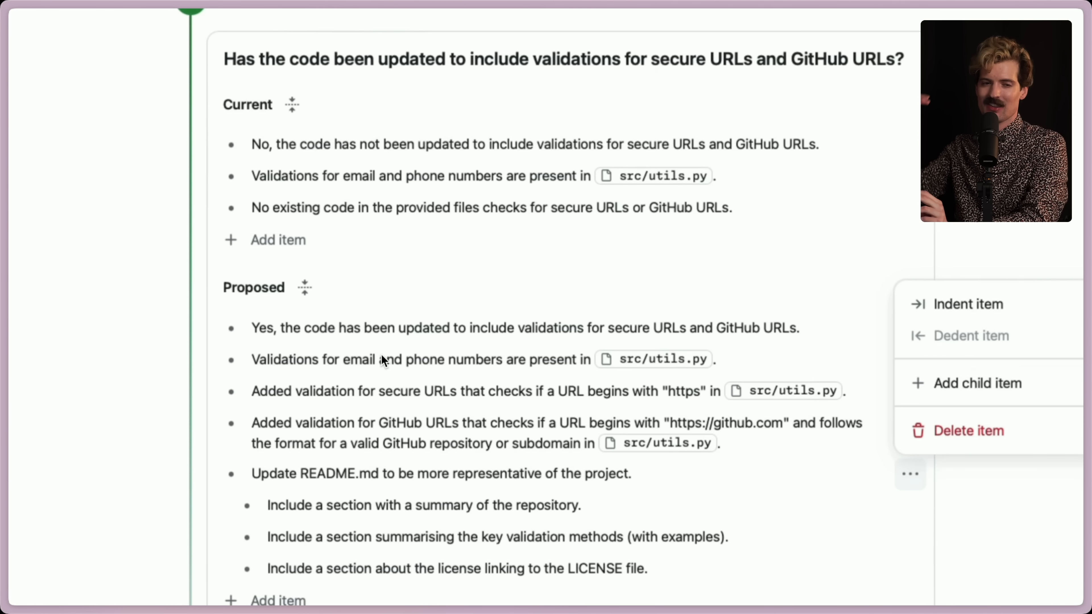
{"action": "mouse_move", "coordinate": [282, 406]}
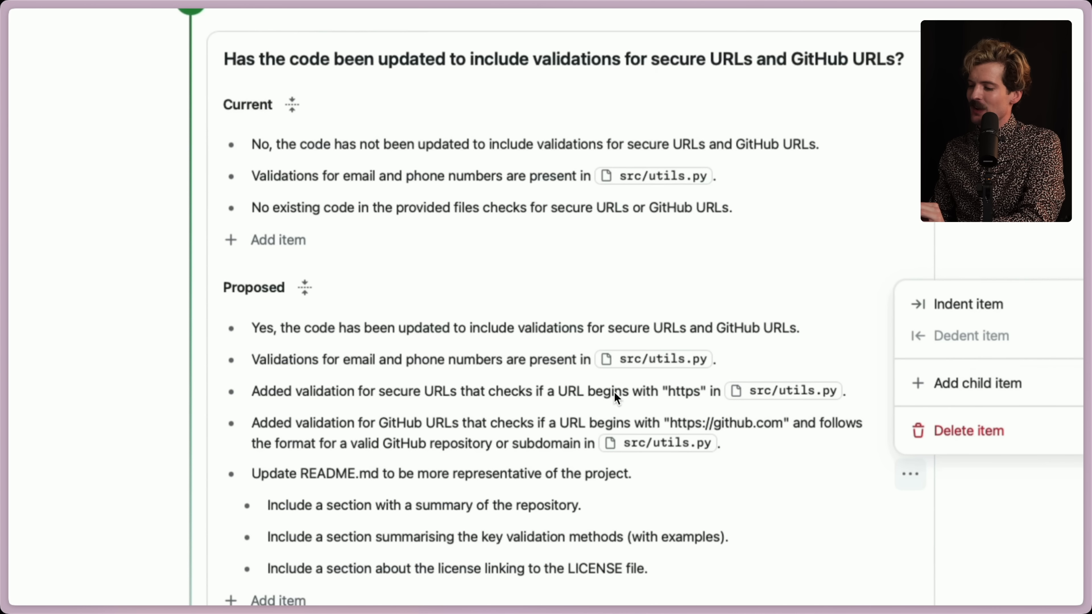
{"action": "mouse_move", "coordinate": [424, 435]}
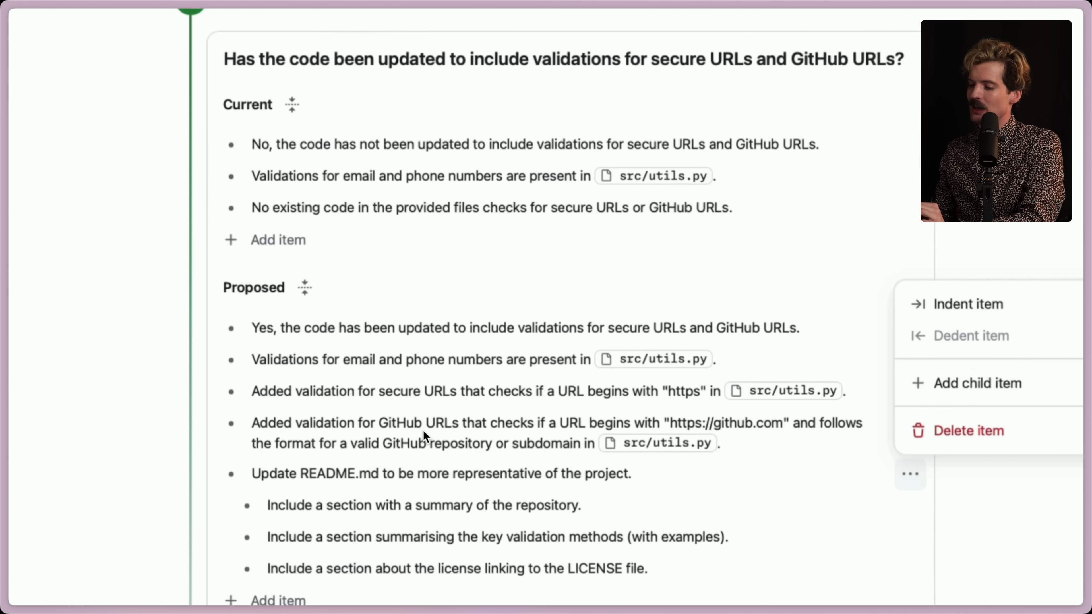
{"action": "mouse_move", "coordinate": [875, 439]}
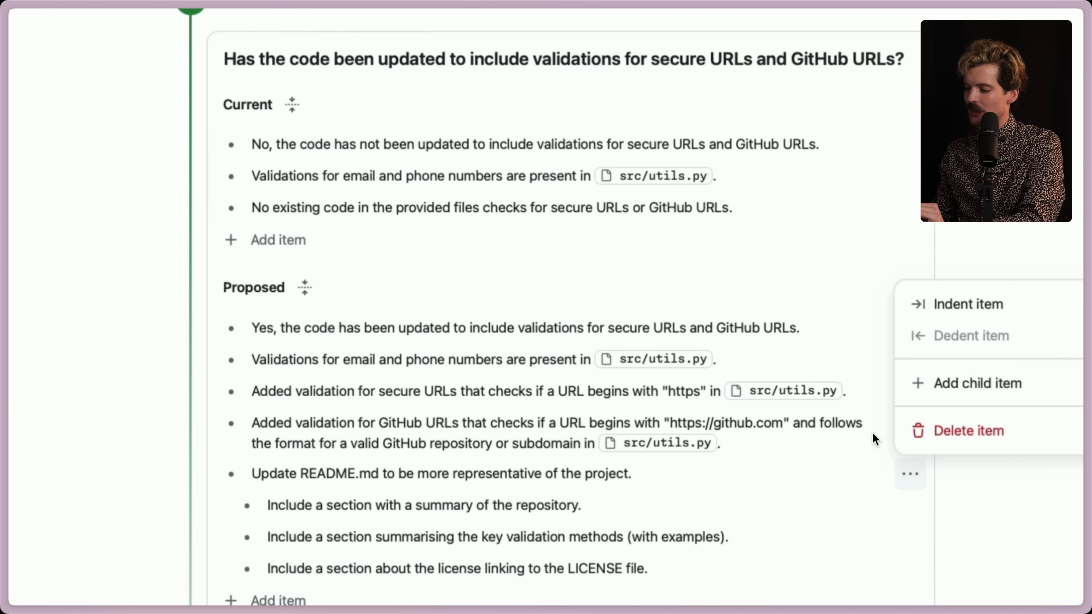
{"action": "mouse_move", "coordinate": [257, 458]}
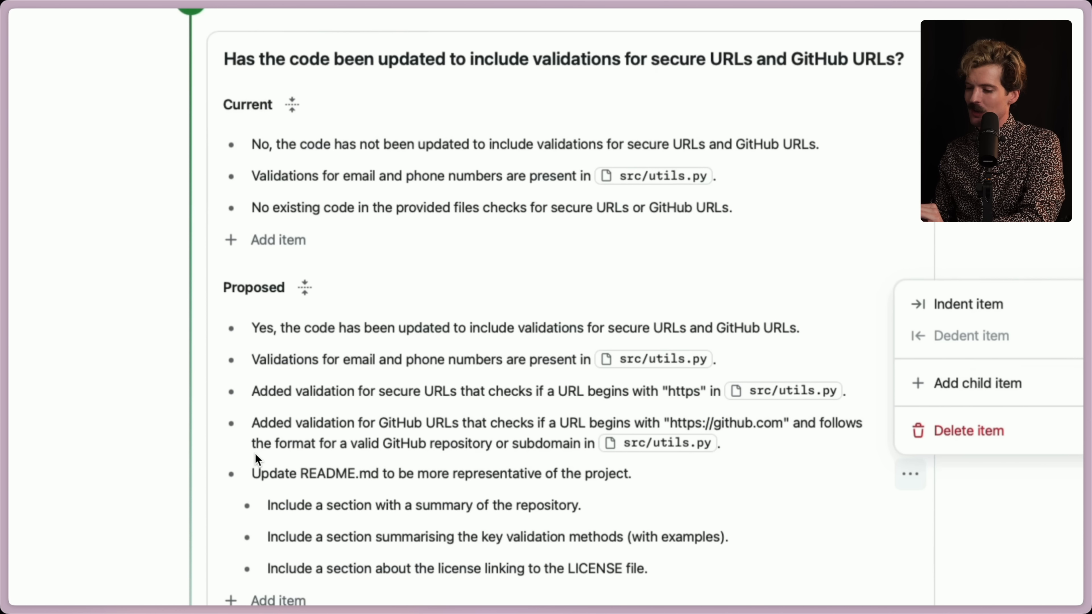
- Scroll the post back to the 'It all starts with the task…' heading and its issue screenshot
{"action": "scroll", "scroll_direction": "down", "scroll_amount": 3}
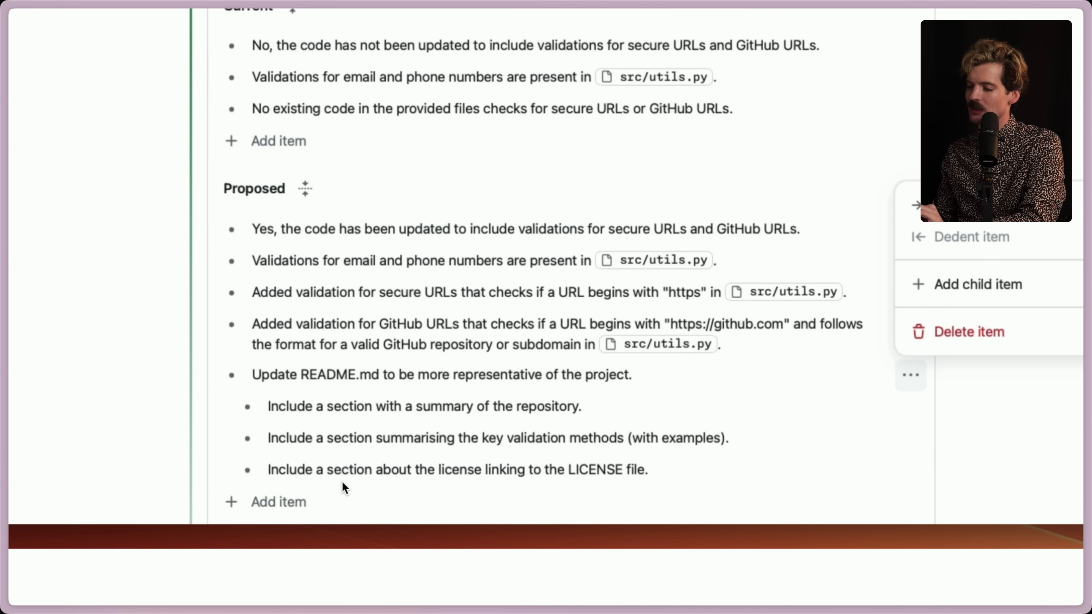
{"action": "mouse_move", "coordinate": [278, 369]}
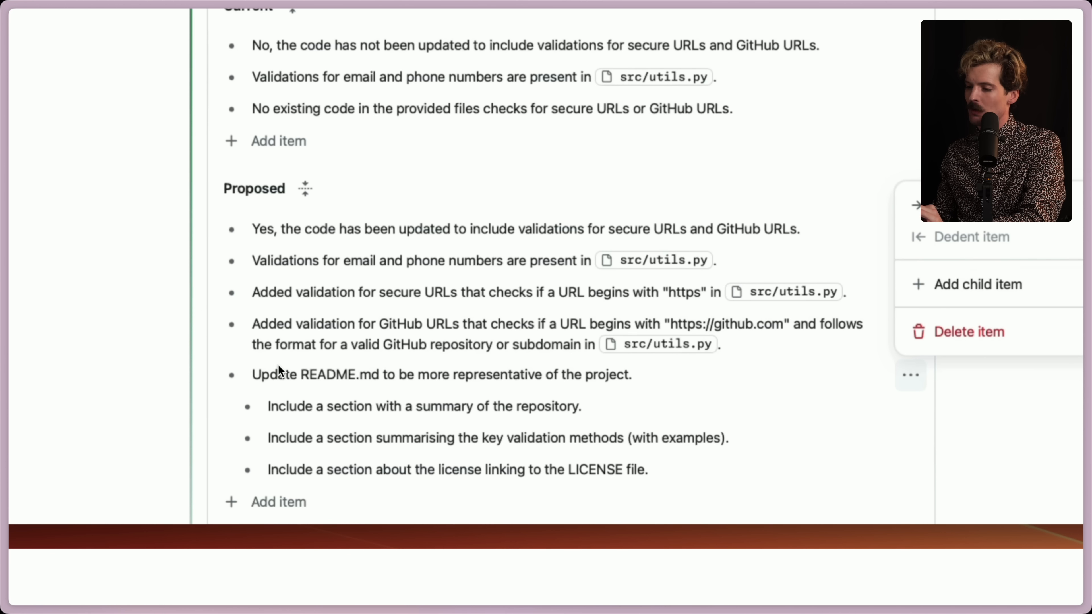
{"action": "scroll", "scroll_direction": "up", "scroll_amount": 3}
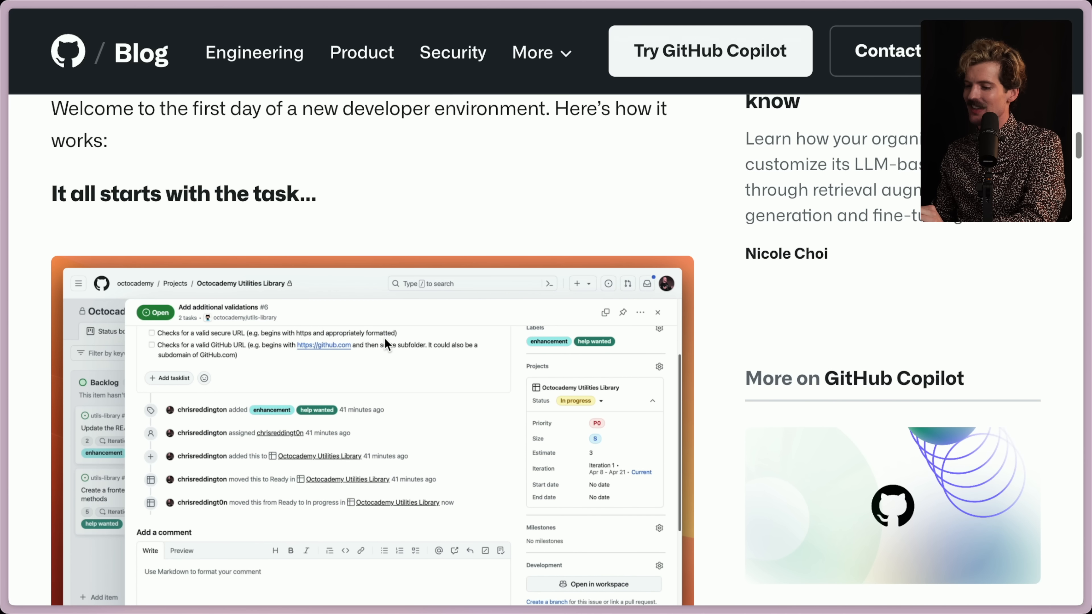
- Scroll past the Specification screenshot to the step-by-step plan paragraph and 'And it's entirely editable'
{"action": "scroll", "scroll_direction": "down", "scroll_amount": 3}
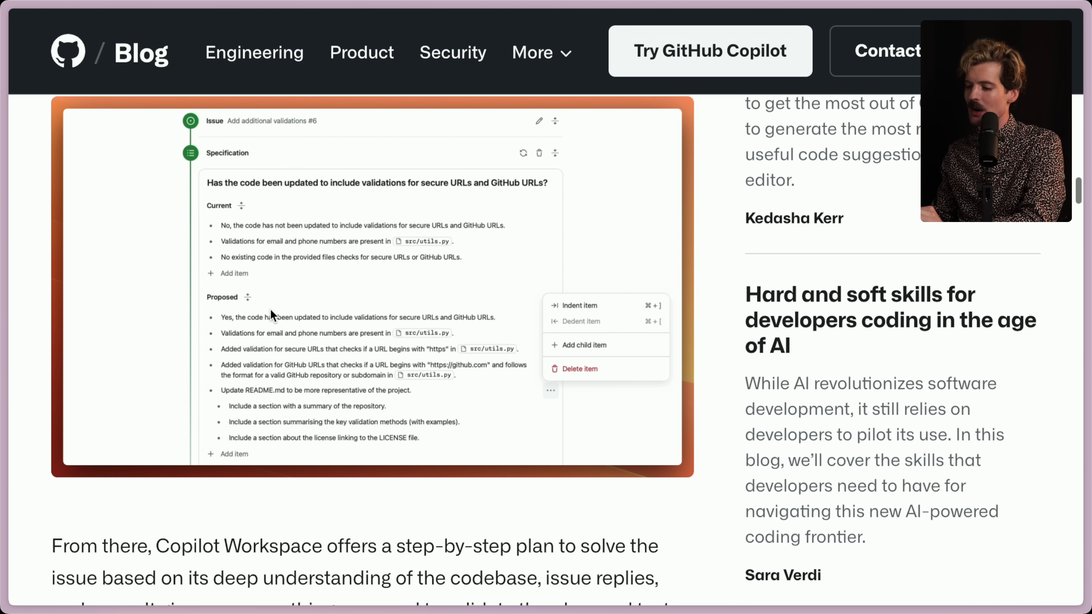
{"action": "mouse_move", "coordinate": [312, 447]}
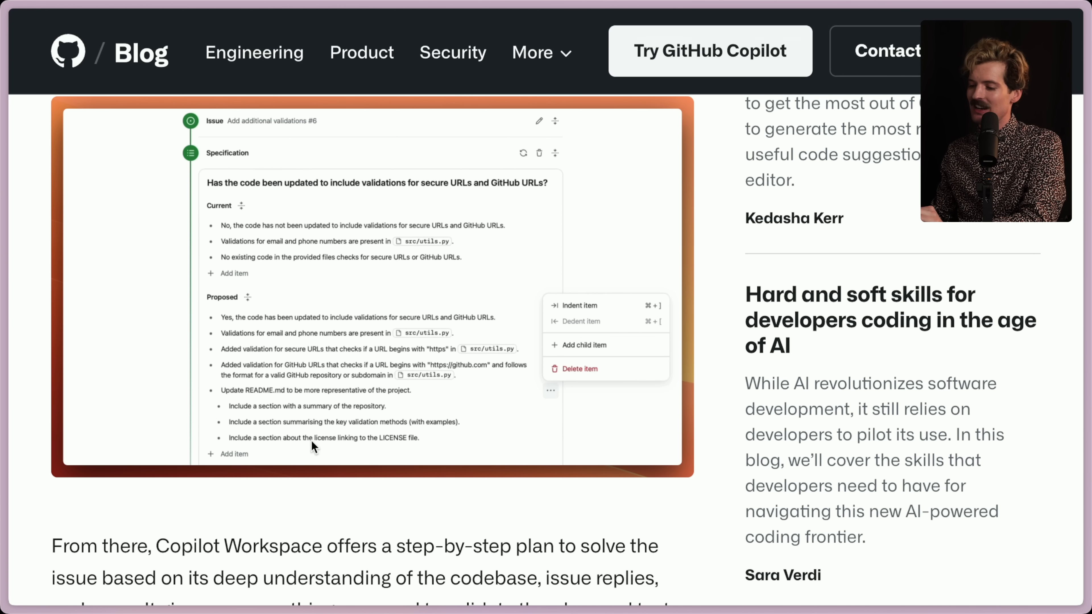
{"action": "scroll", "scroll_direction": "down", "scroll_amount": 3}
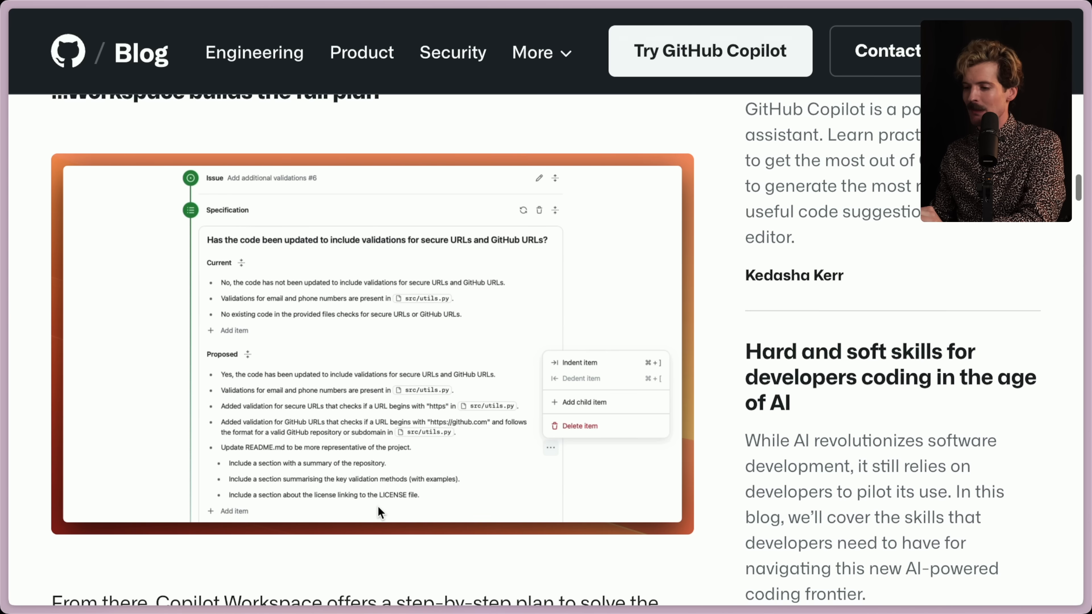
{"action": "scroll", "scroll_direction": "up", "scroll_amount": 3}
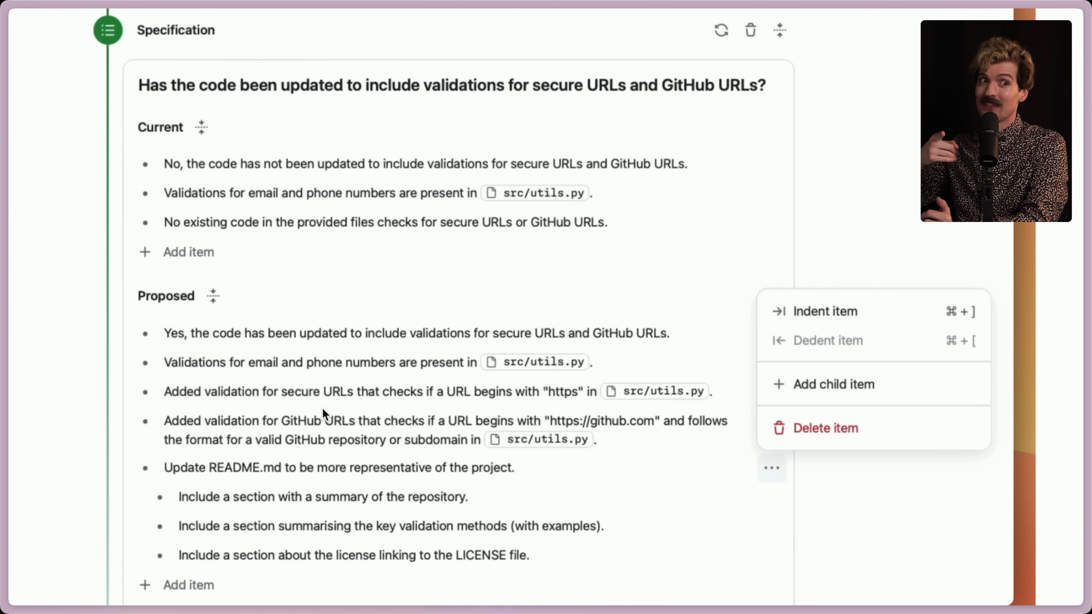
{"action": "scroll", "scroll_direction": "down", "scroll_amount": 3}
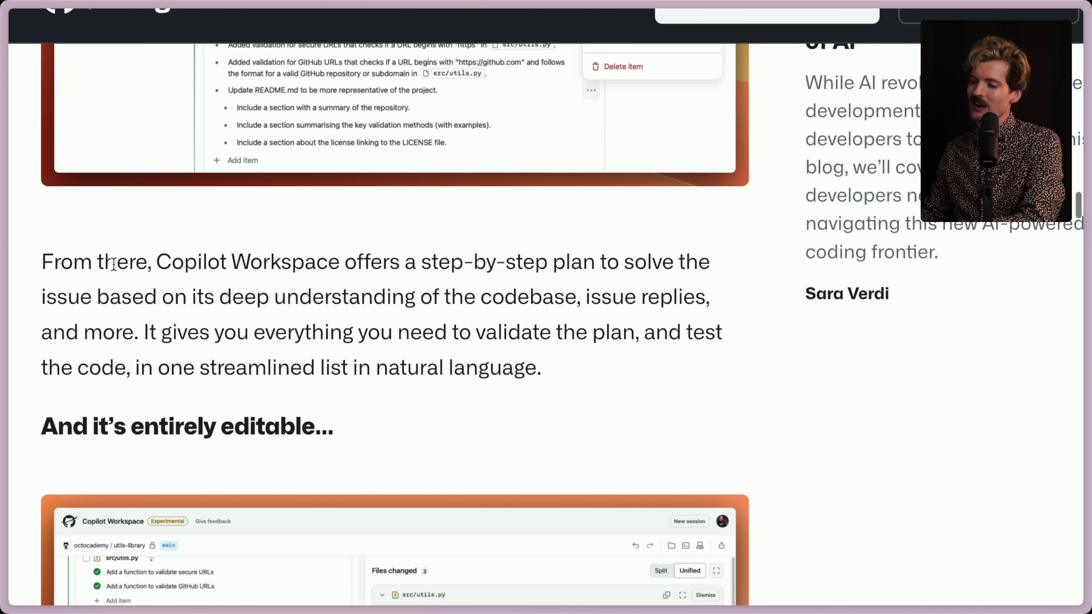
{"action": "mouse_move", "coordinate": [542, 257]}
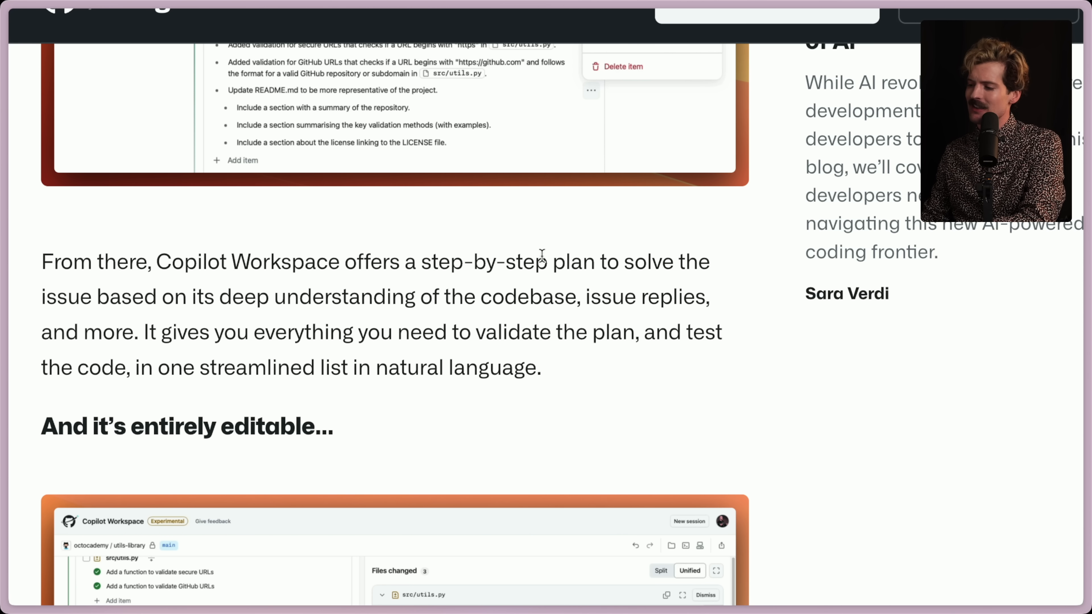
{"action": "mouse_move", "coordinate": [277, 314]}
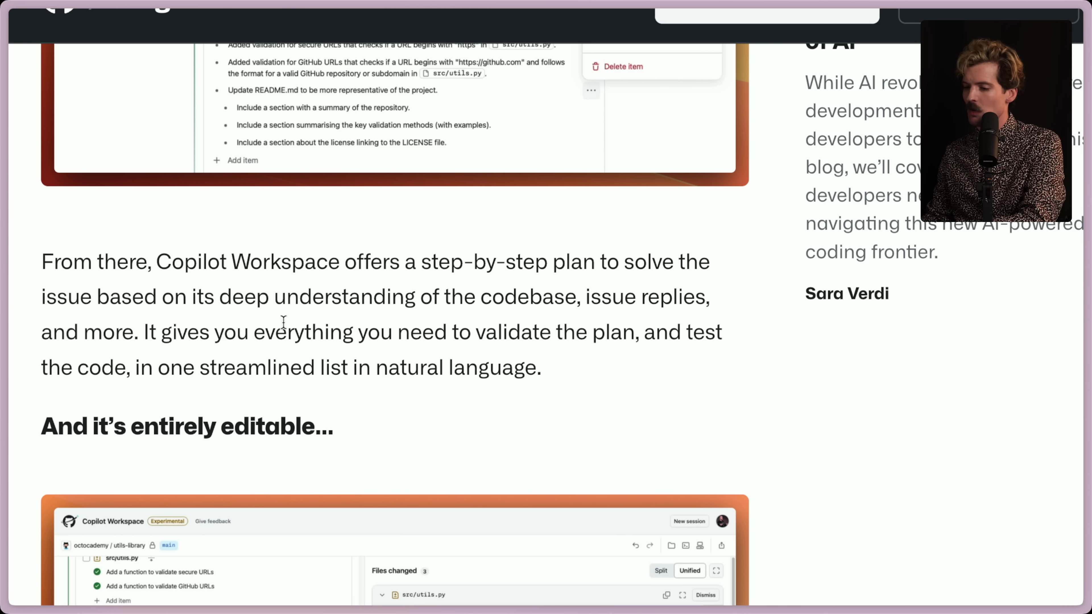
{"action": "mouse_move", "coordinate": [329, 335]}
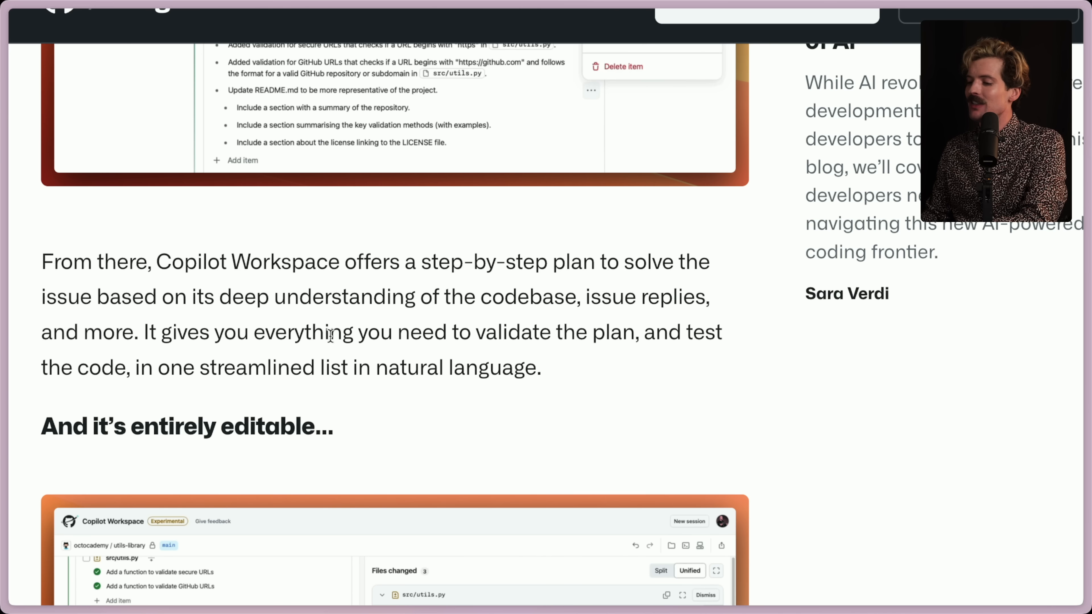
{"action": "mouse_move", "coordinate": [69, 407]}
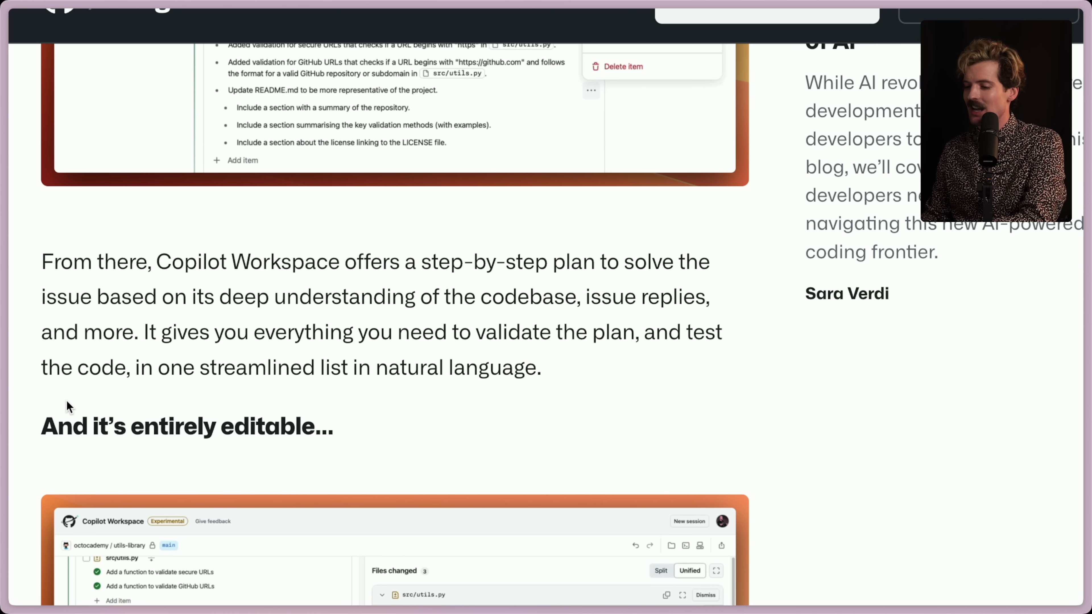
{"action": "mouse_move", "coordinate": [407, 367]}
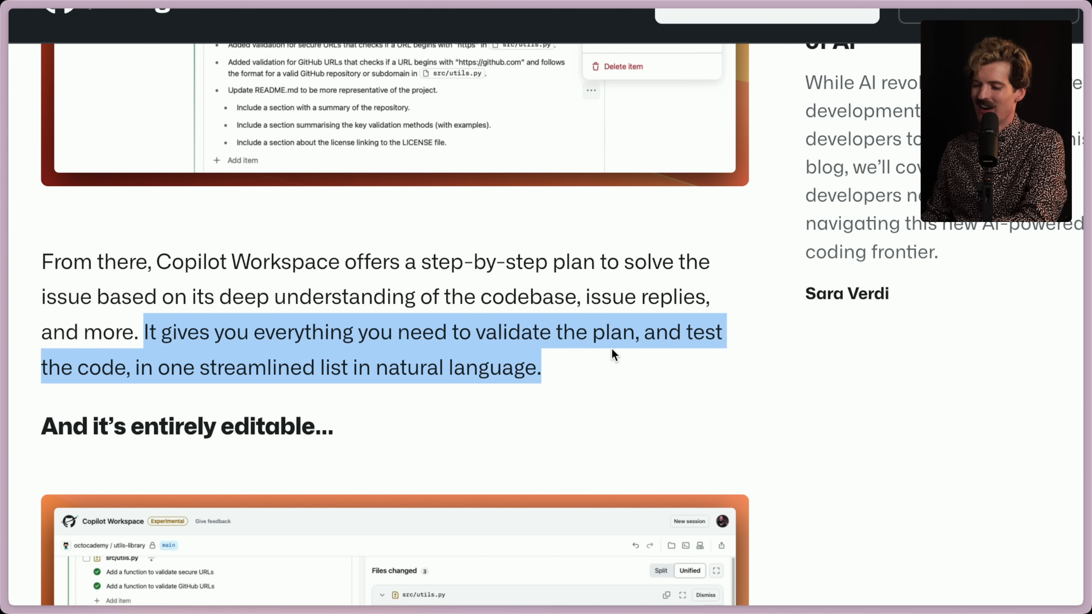
- Scroll down to the editable Workspace plan screenshot showing the src/utils.py diff
{"action": "scroll", "scroll_direction": "down", "scroll_amount": 3}
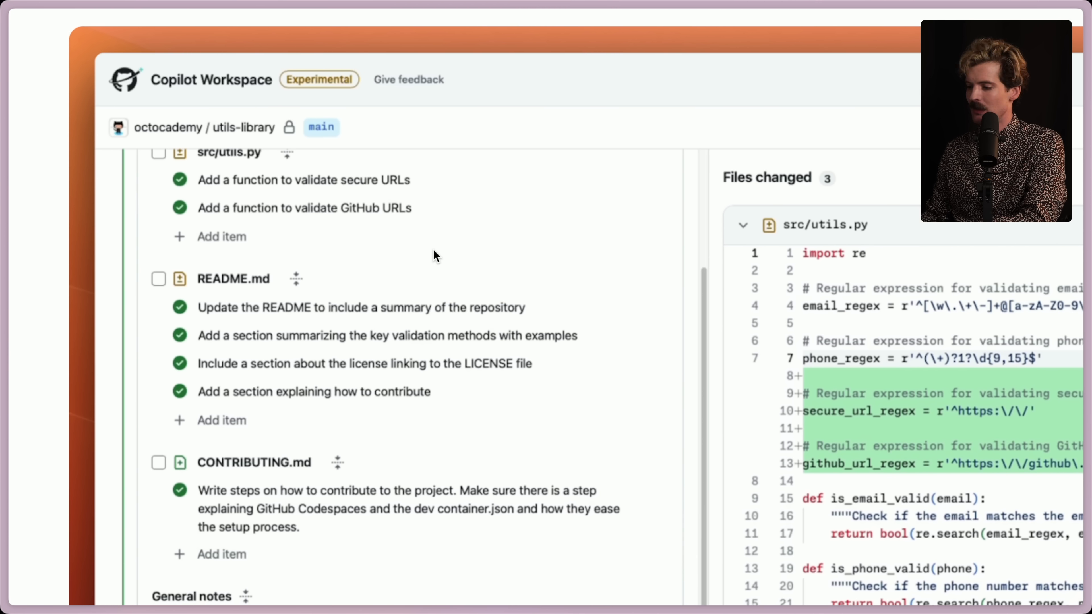
{"action": "scroll", "scroll_direction": "down", "scroll_amount": 3}
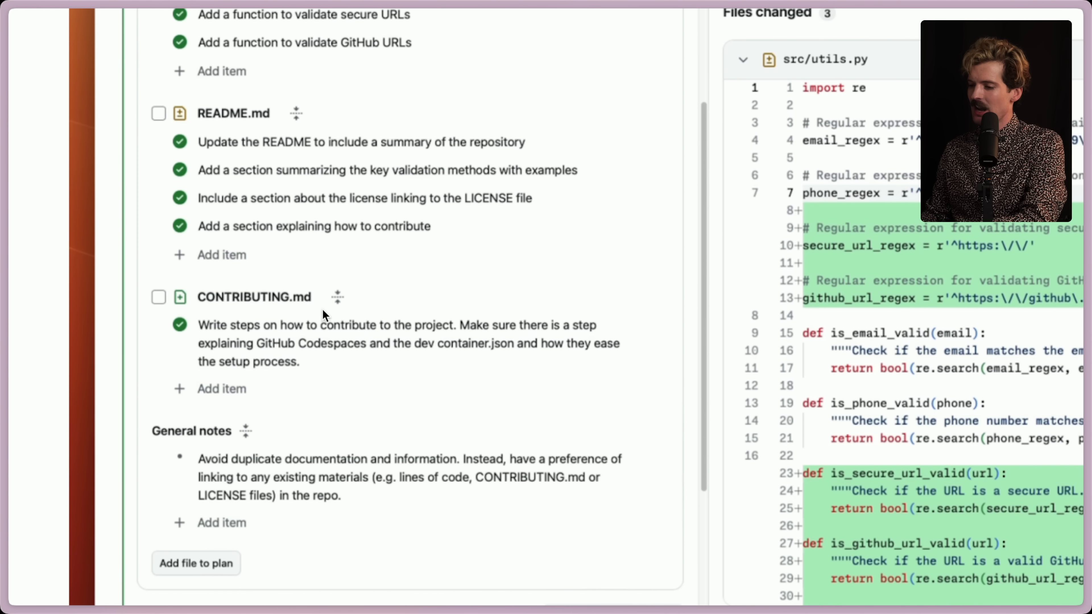
{"action": "mouse_move", "coordinate": [311, 312]}
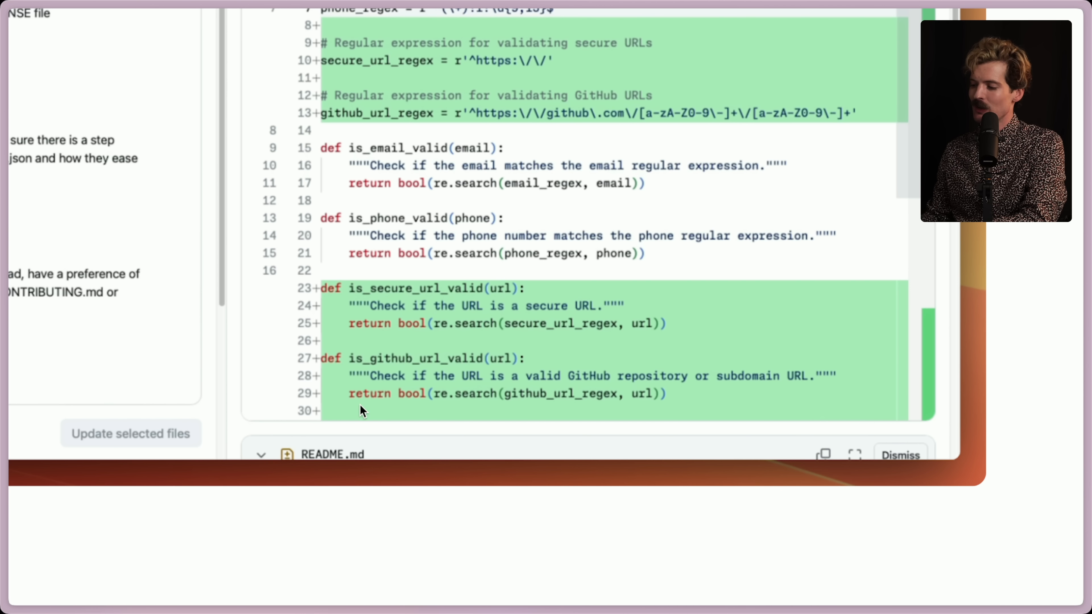
{"action": "scroll", "scroll_direction": "up", "scroll_amount": 3}
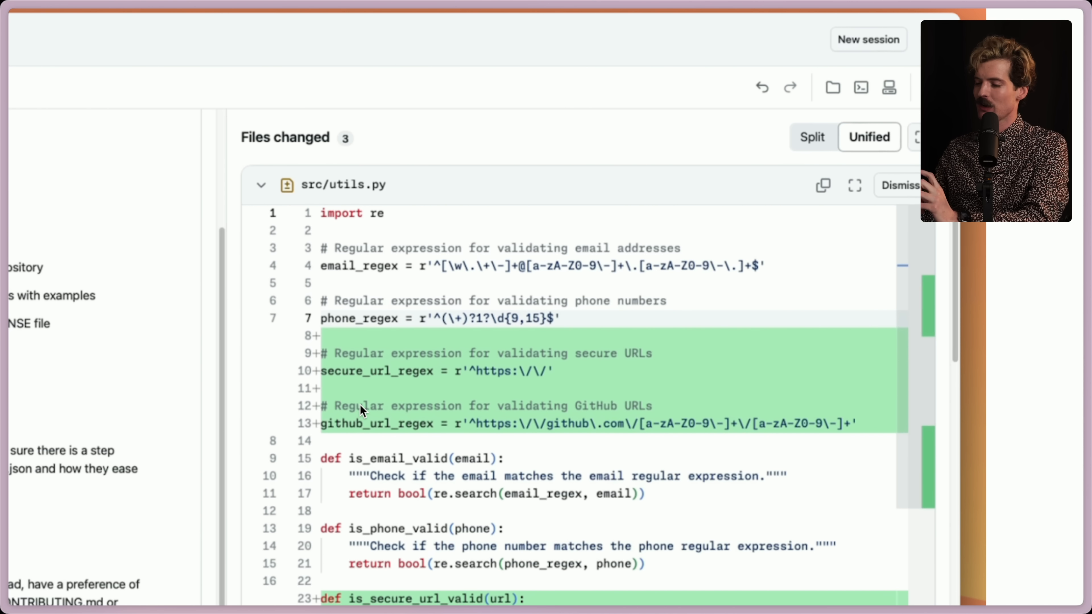
{"action": "scroll", "scroll_direction": "down", "scroll_amount": 3}
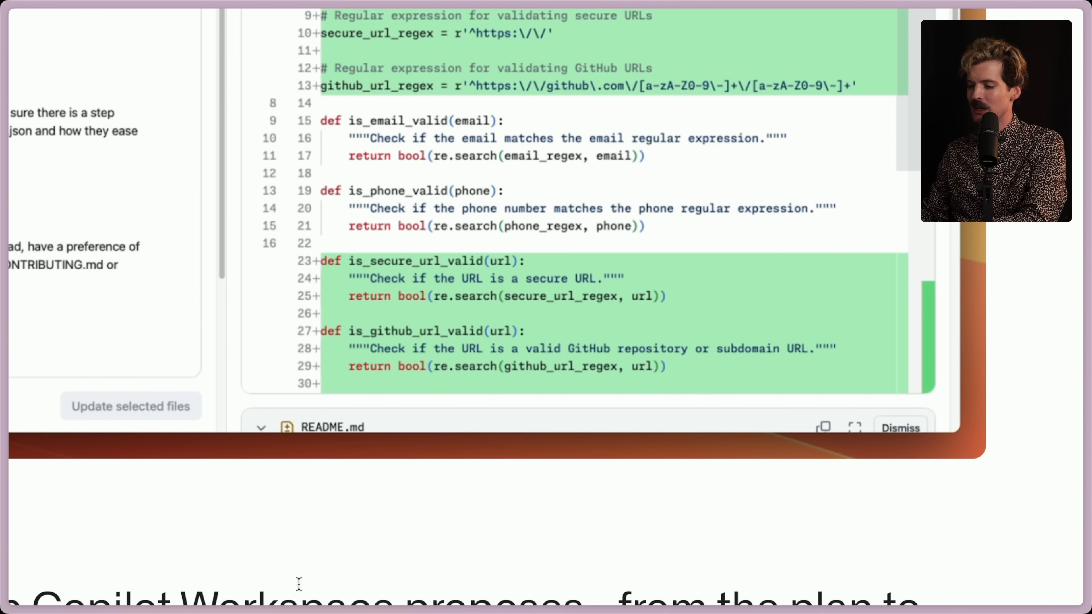
{"action": "scroll", "scroll_direction": "up", "scroll_amount": 3}
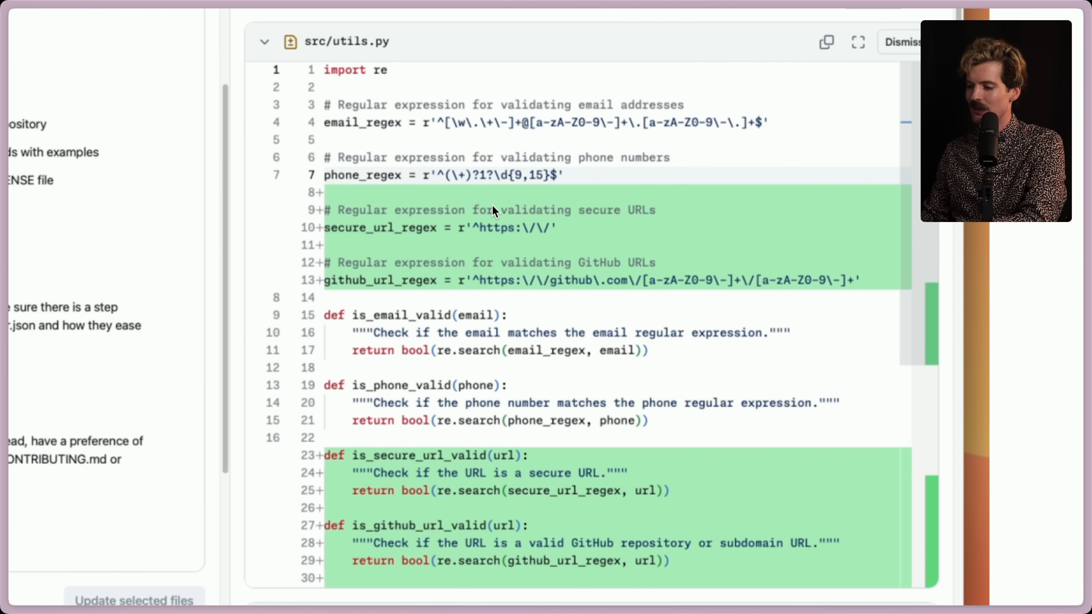
{"action": "scroll", "scroll_direction": "up", "scroll_amount": 3}
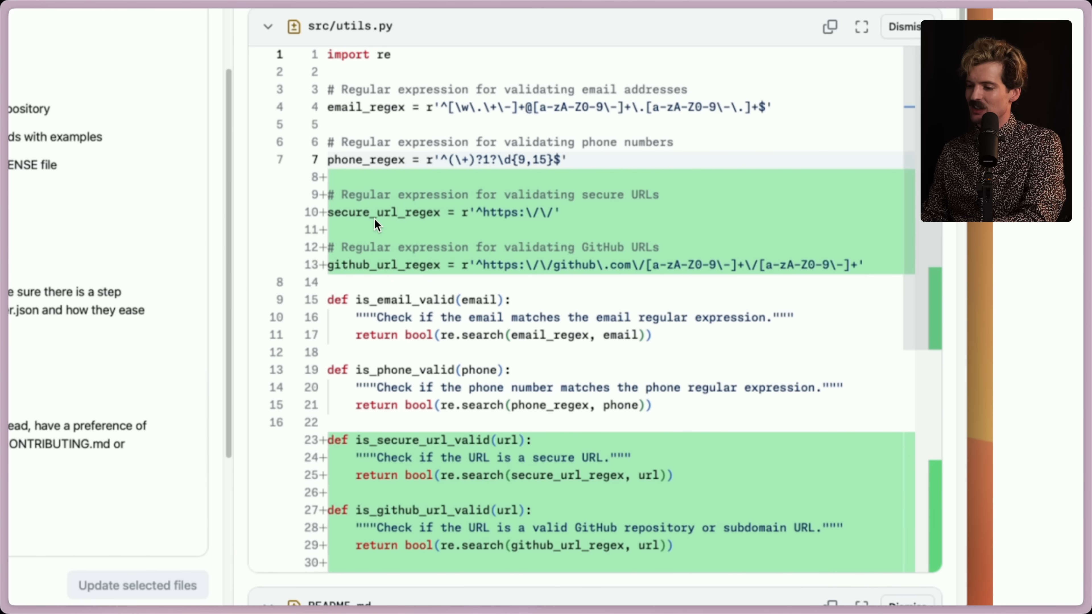
{"action": "mouse_move", "coordinate": [724, 282]}
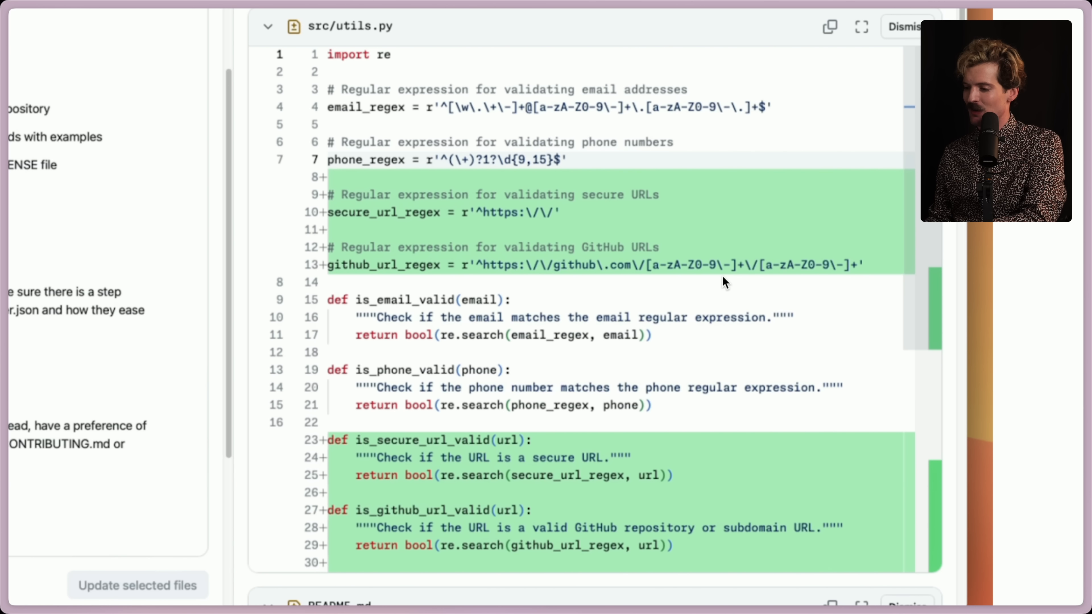
{"action": "mouse_move", "coordinate": [630, 488]}
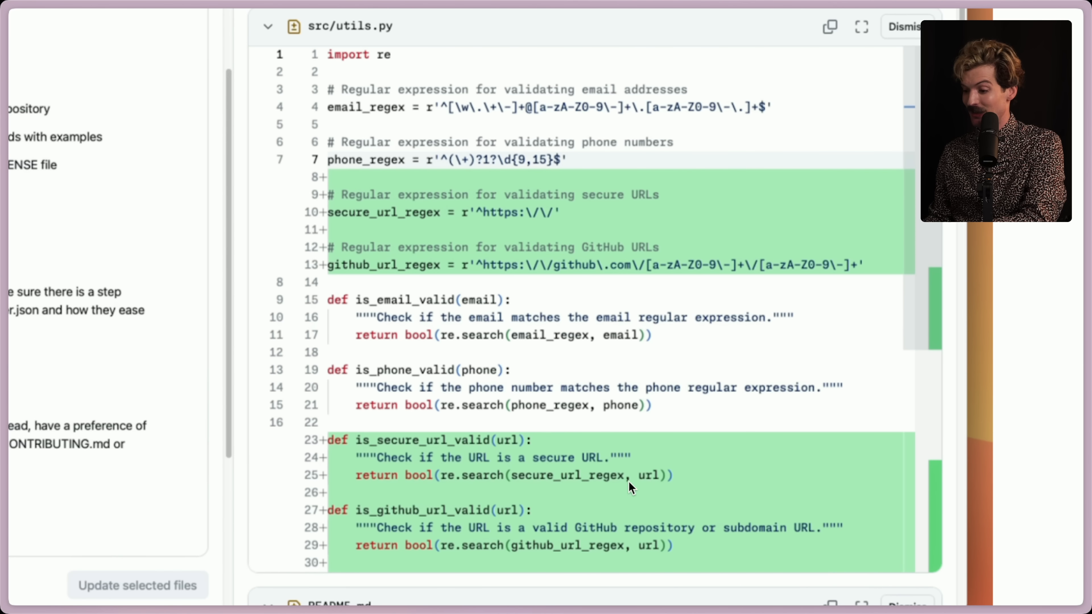
{"action": "mouse_move", "coordinate": [577, 376]}
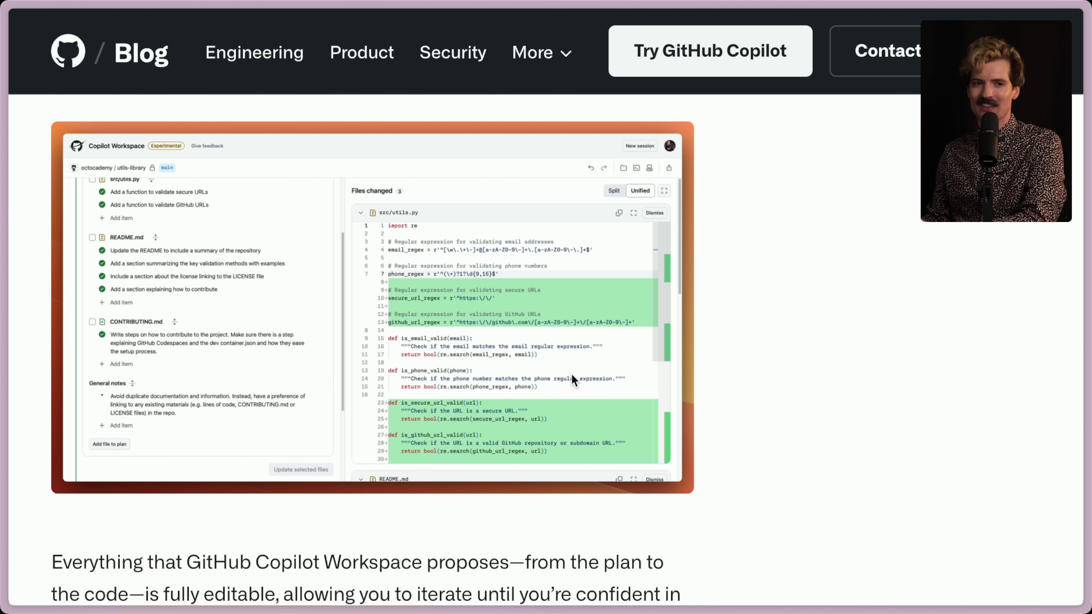
{"action": "scroll", "scroll_direction": "down", "scroll_amount": 3}
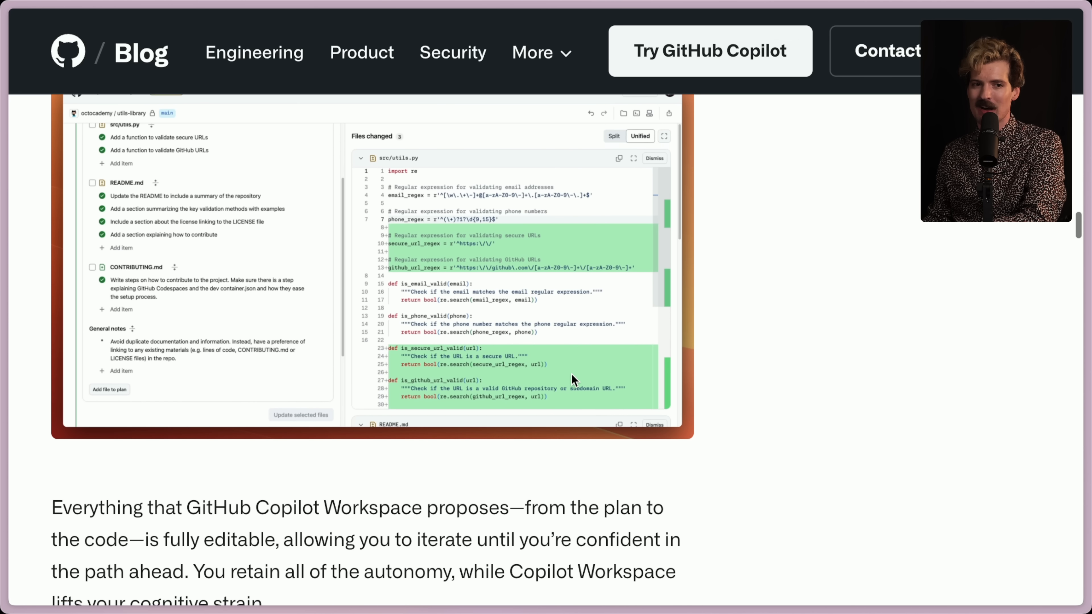
{"action": "scroll", "scroll_direction": "down", "scroll_amount": 3}
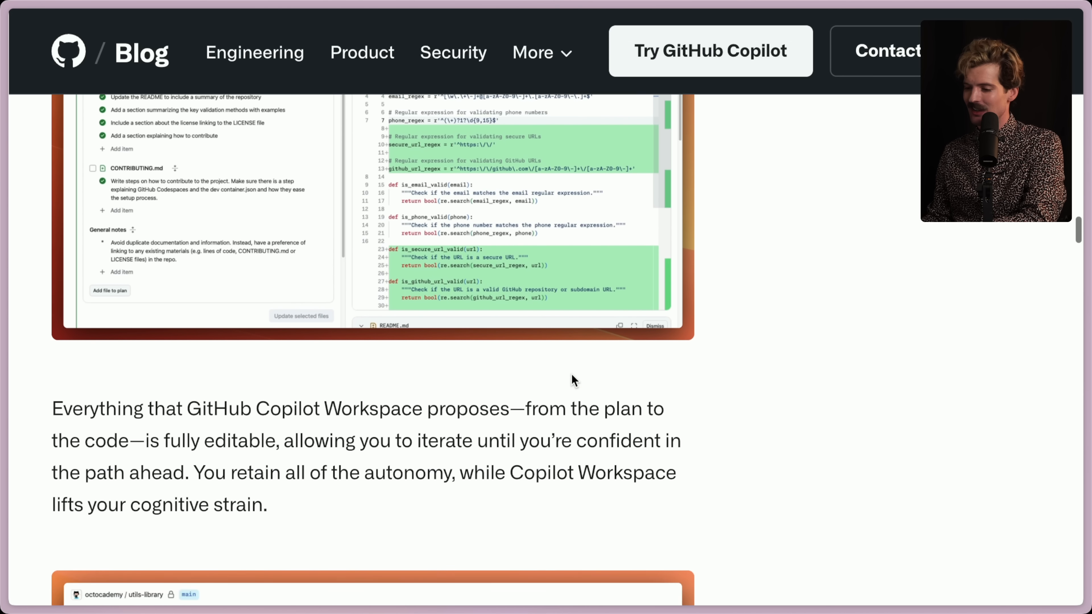
{"action": "scroll", "scroll_direction": "down", "scroll_amount": 3}
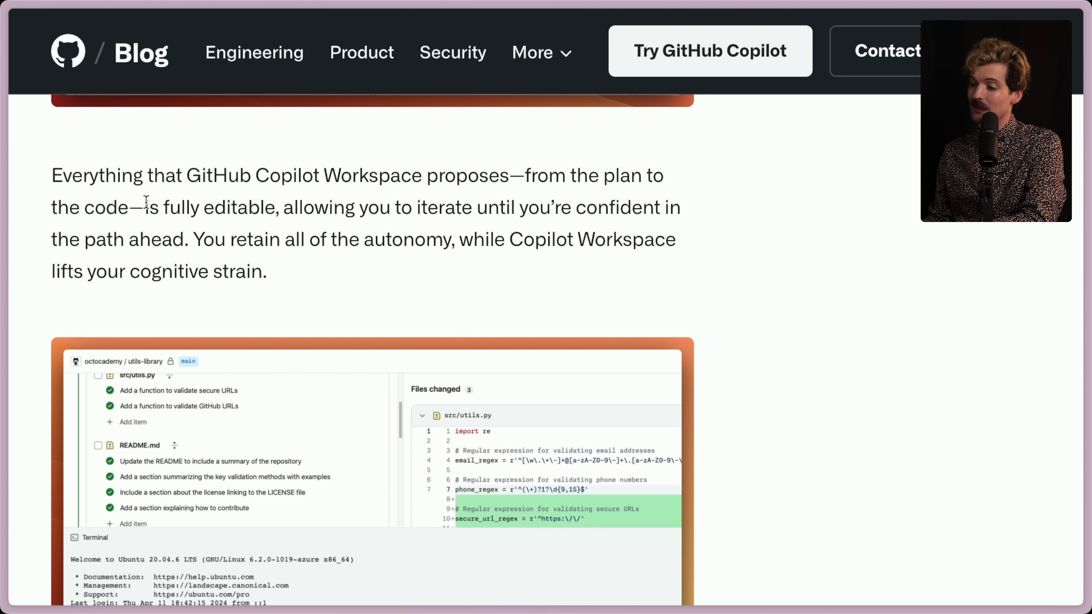
{"action": "mouse_move", "coordinate": [523, 213]}
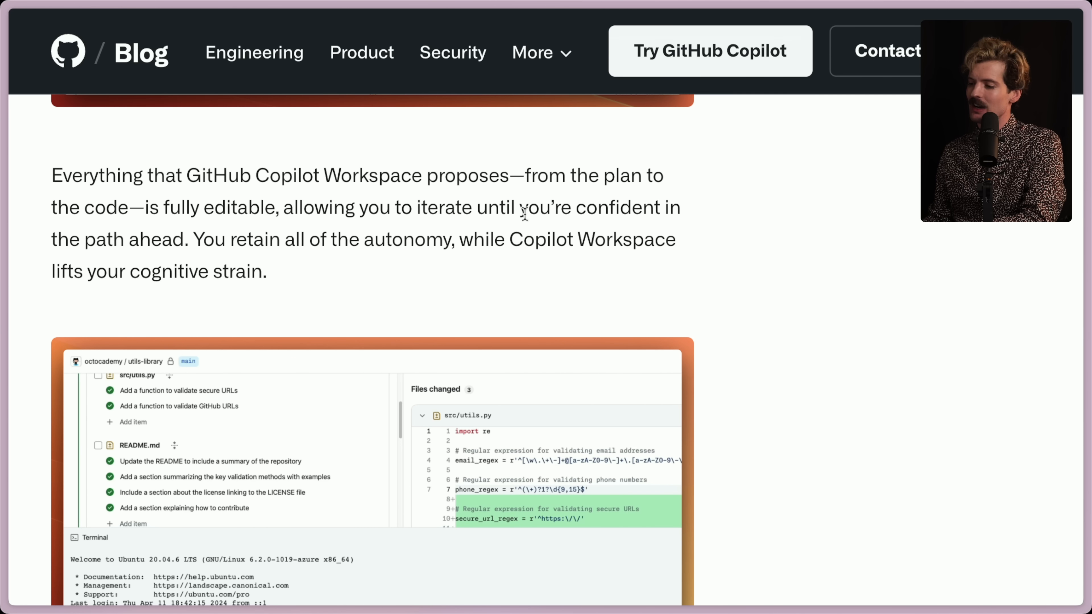
{"action": "left_click_drag", "start_coordinate": [50, 175], "coordinate": [189, 239]}
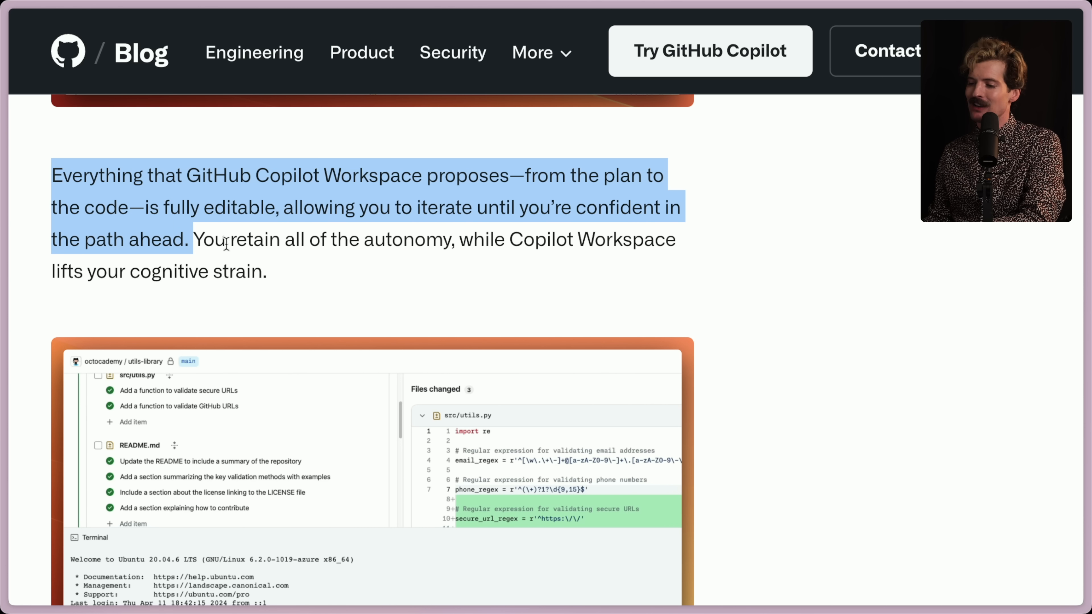
{"action": "mouse_move", "coordinate": [300, 280]}
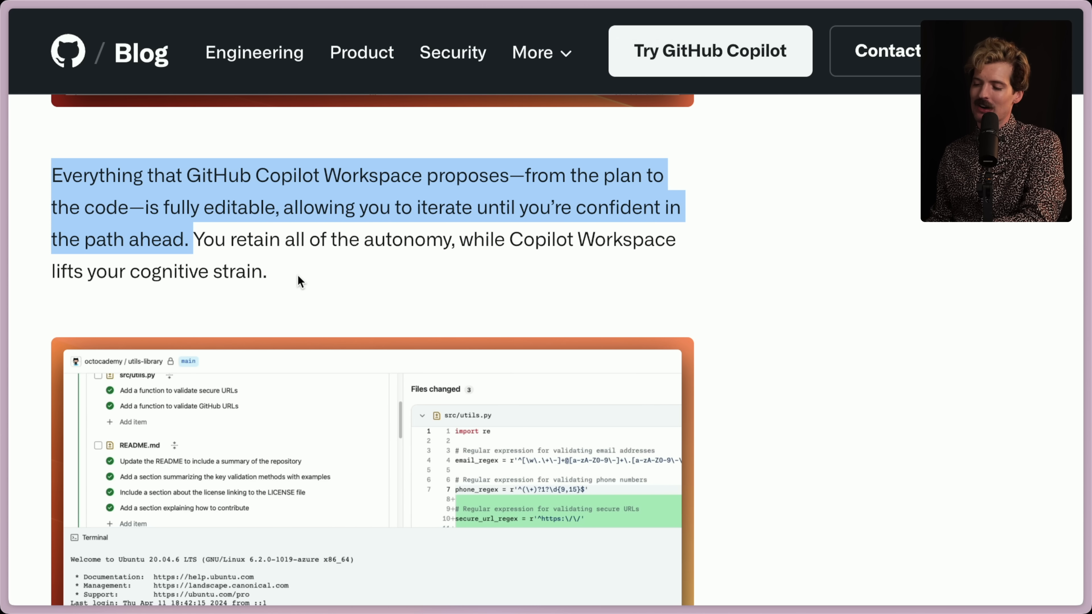
{"action": "left_click", "coordinate": [288, 279]}
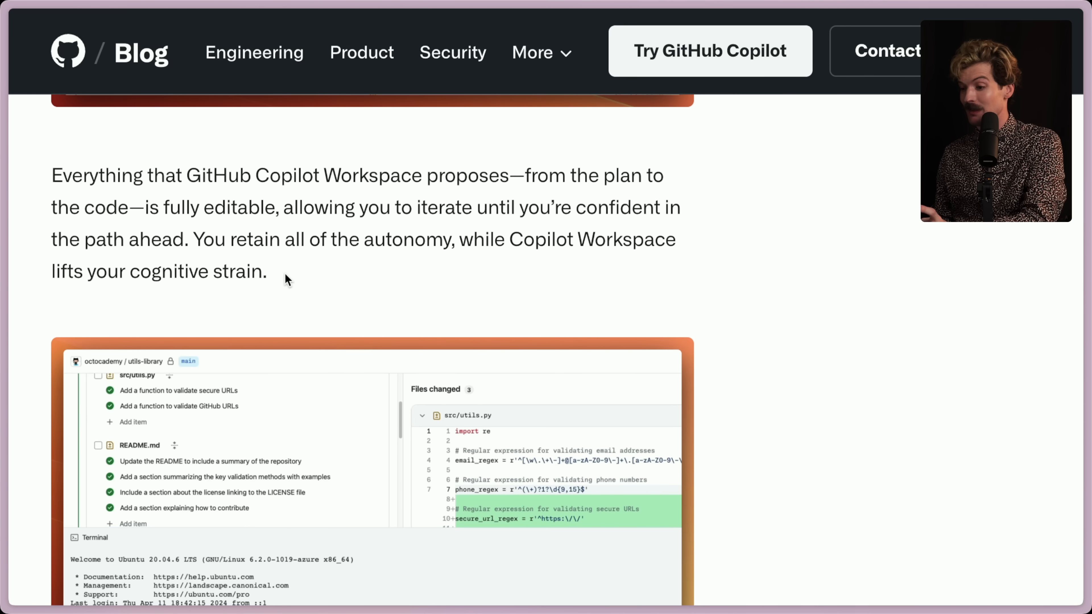
{"action": "mouse_move", "coordinate": [703, 246]}
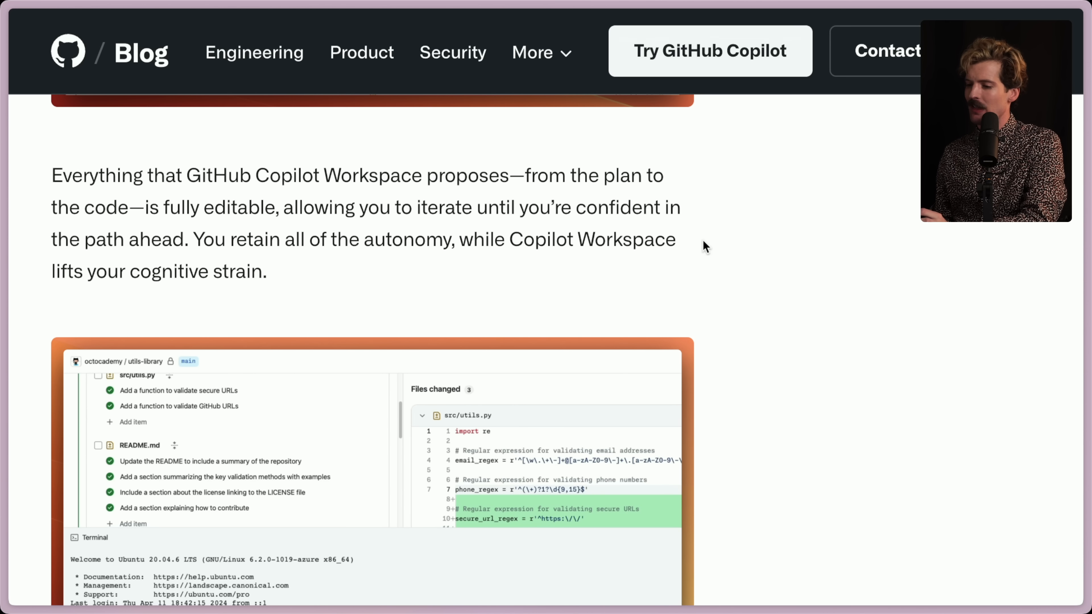
{"action": "mouse_move", "coordinate": [275, 276]}
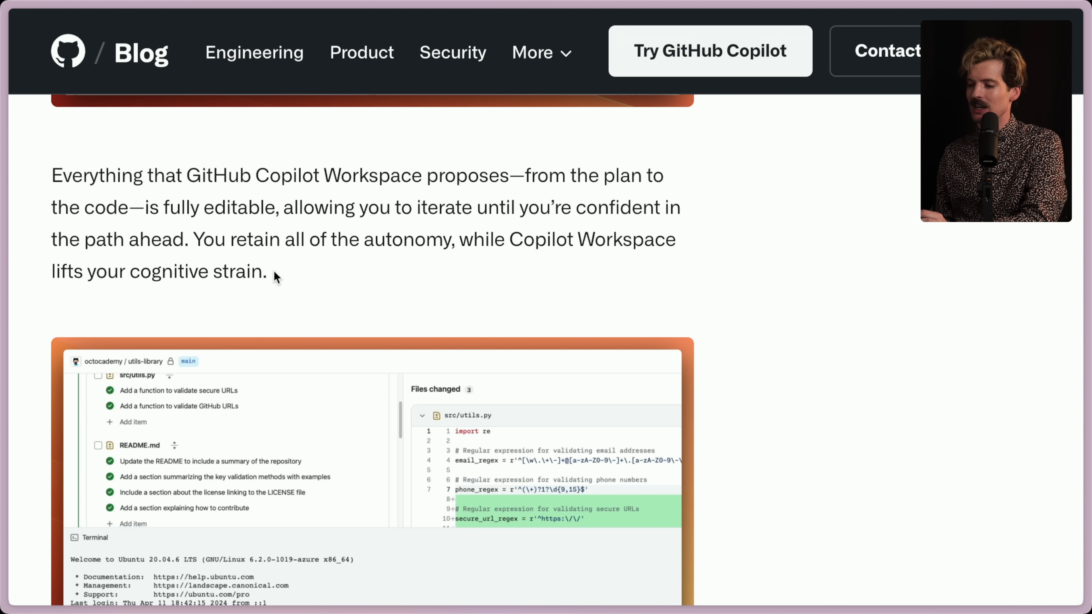
{"action": "scroll", "scroll_direction": "down", "scroll_amount": 3}
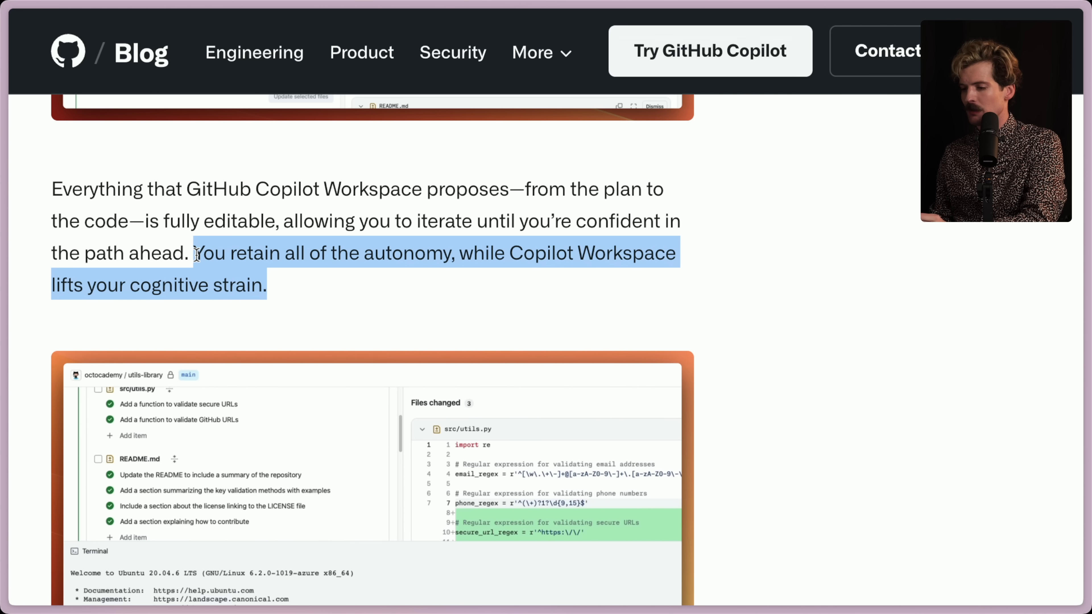
{"action": "left_click", "coordinate": [300, 294]}
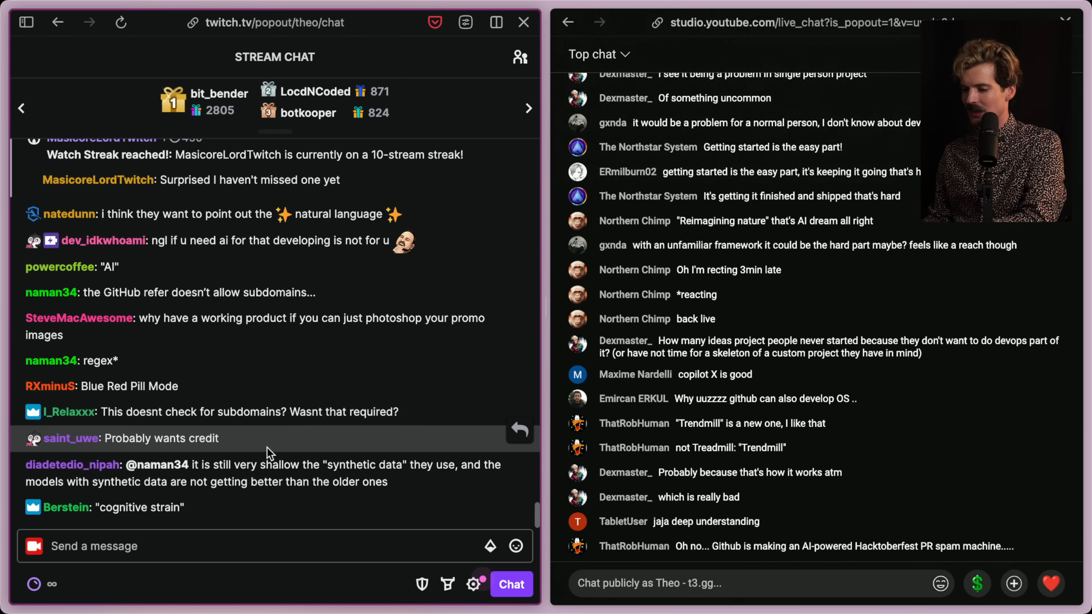
{"action": "mouse_move", "coordinate": [340, 412]}
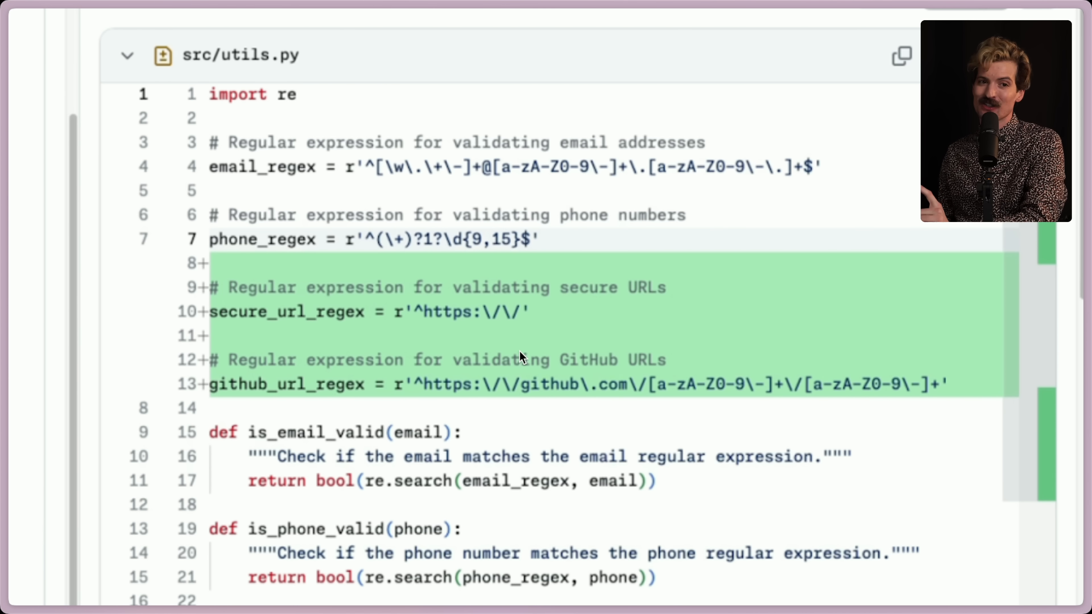
{"action": "mouse_move", "coordinate": [893, 465]}
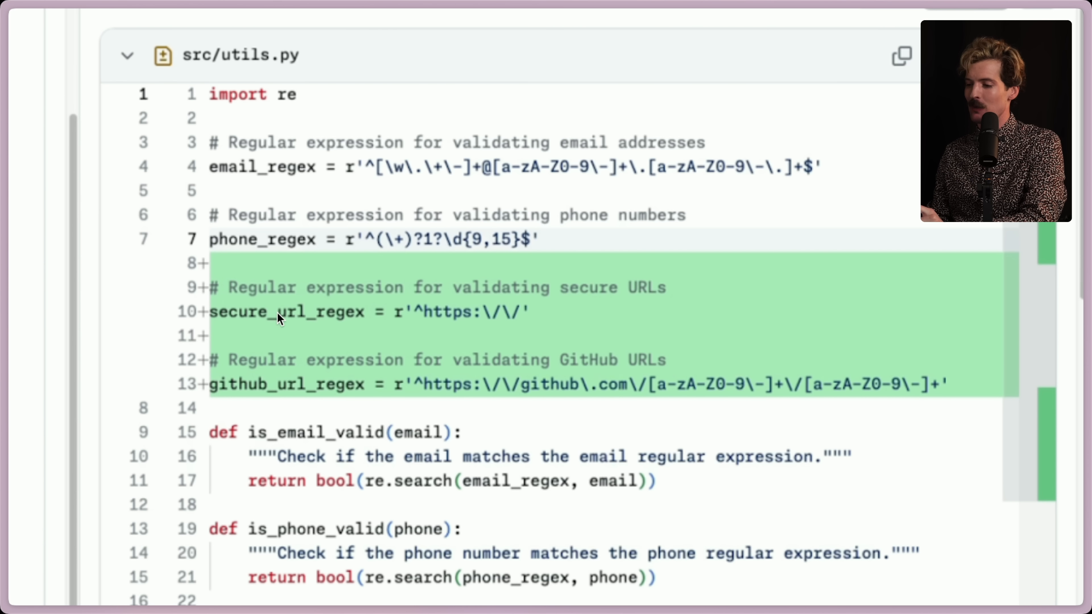
- Scroll past the 'Ran 2 tests ... OK' terminal screenshot to the running-code and pull-request paragraph
{"action": "scroll", "scroll_direction": "down", "scroll_amount": 3}
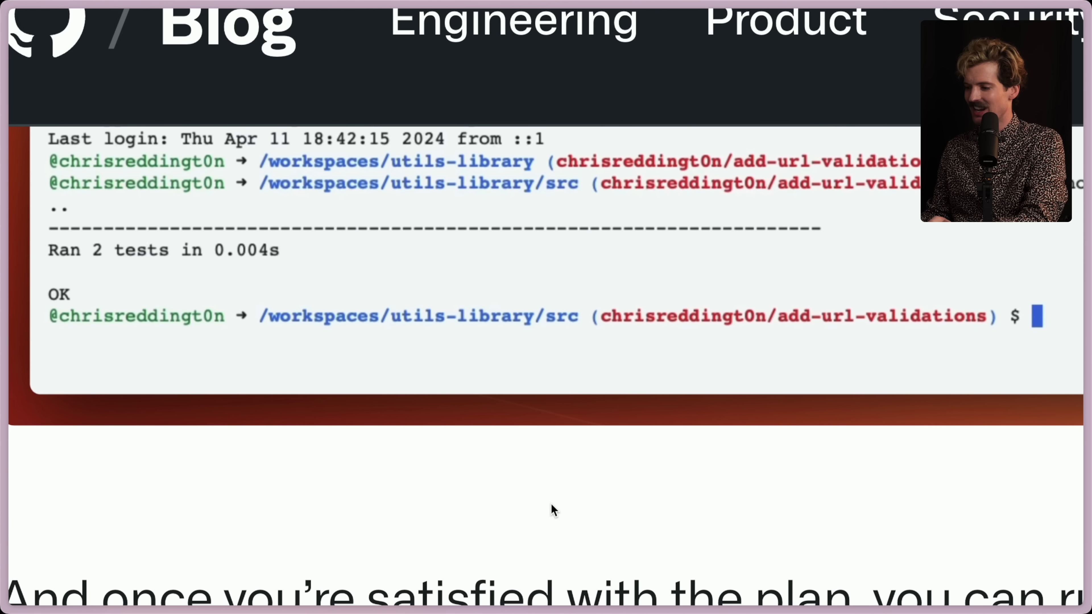
{"action": "scroll", "scroll_direction": "up", "scroll_amount": 3}
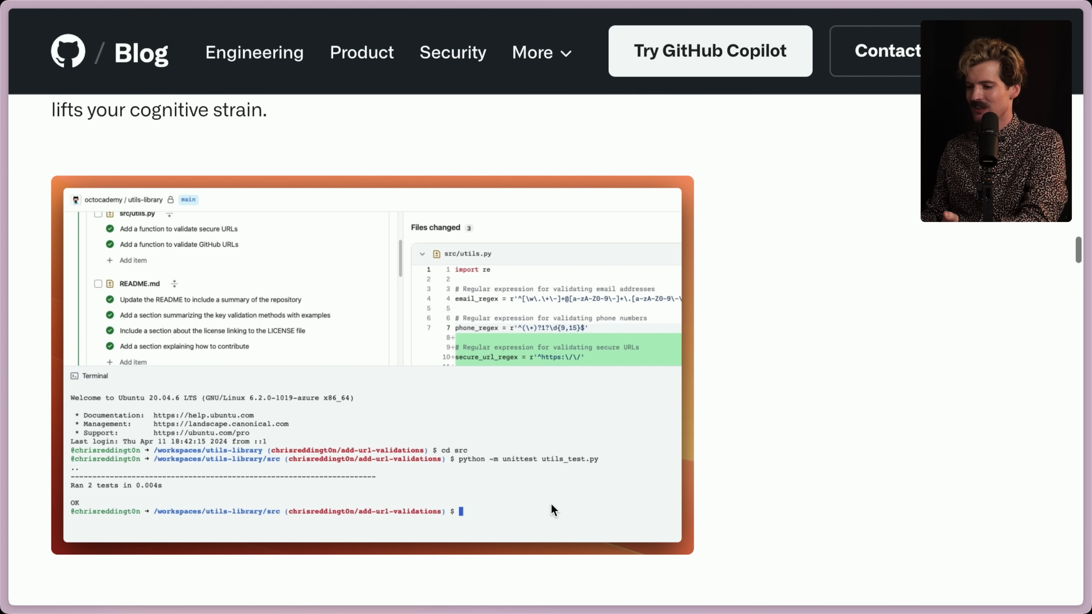
{"action": "scroll", "scroll_direction": "down", "scroll_amount": 3}
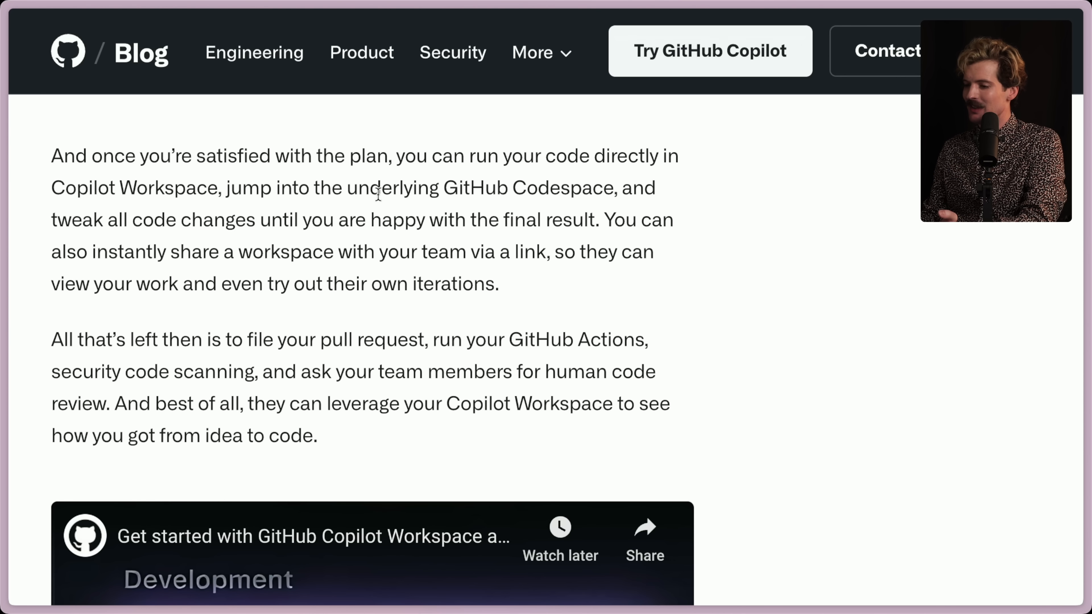
{"action": "mouse_move", "coordinate": [616, 158]}
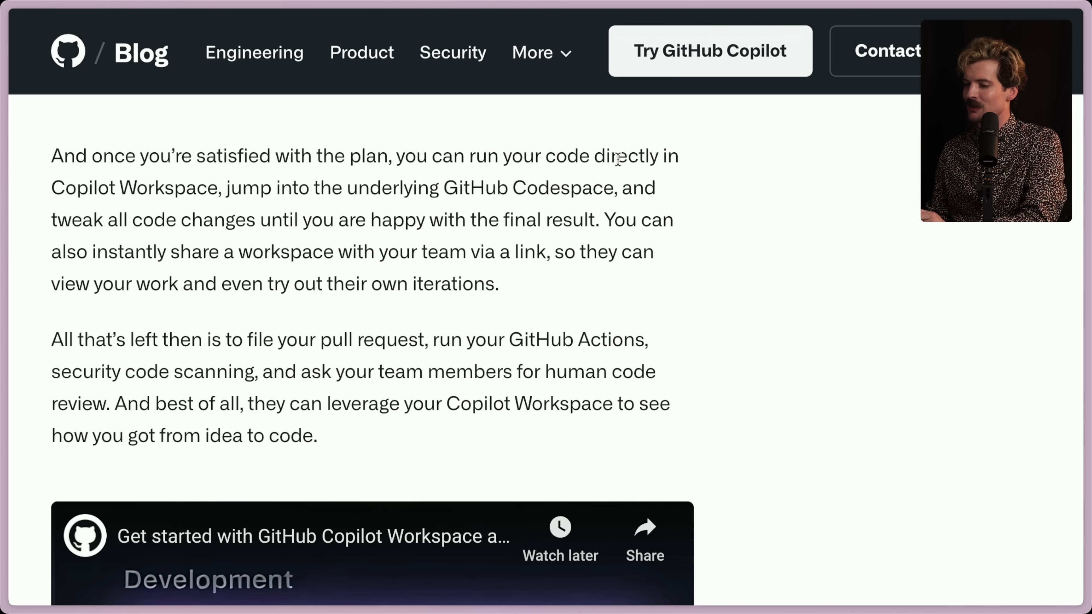
{"action": "mouse_move", "coordinate": [322, 190]}
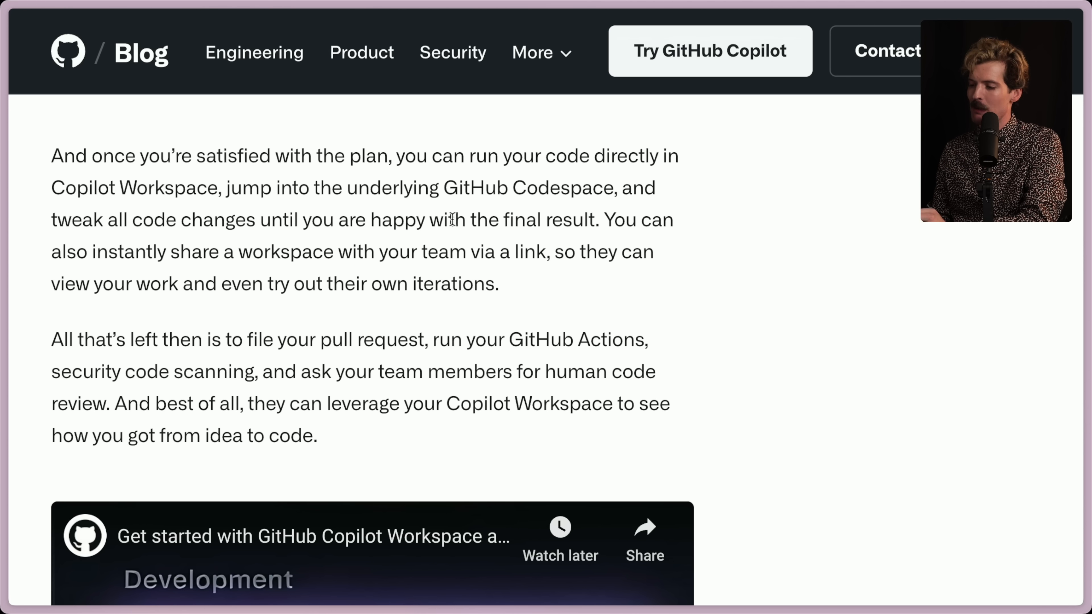
{"action": "mouse_move", "coordinate": [271, 261]}
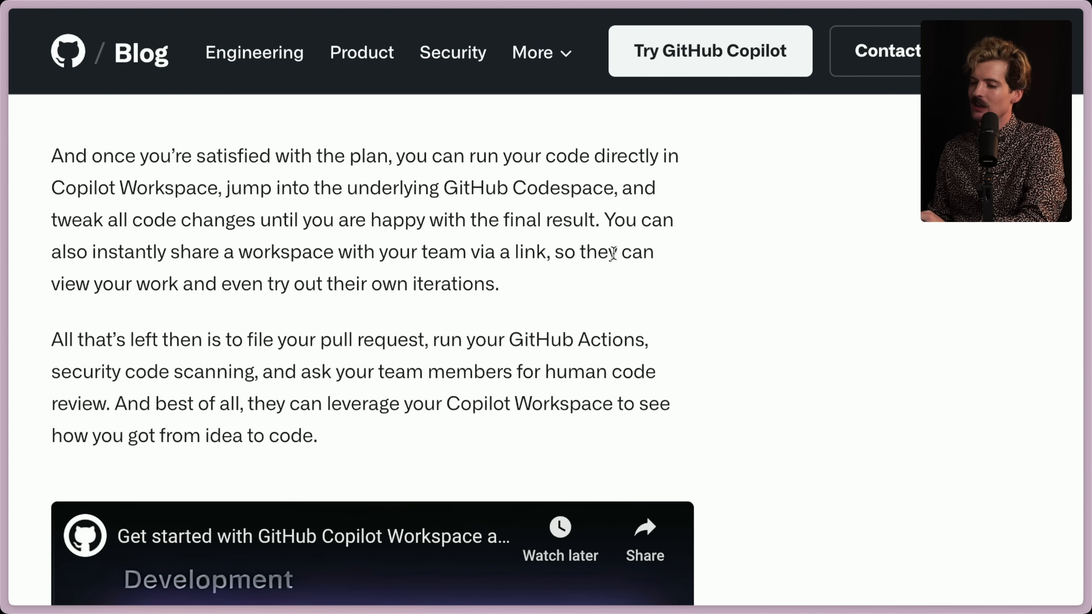
{"action": "mouse_move", "coordinate": [517, 300]}
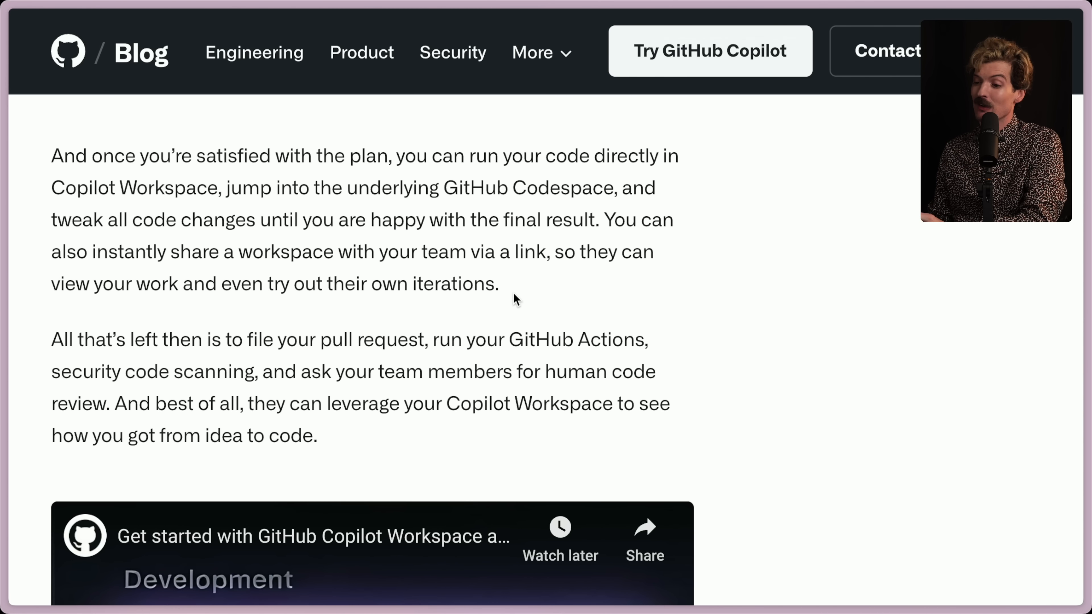
{"action": "scroll", "scroll_direction": "down", "scroll_amount": 3}
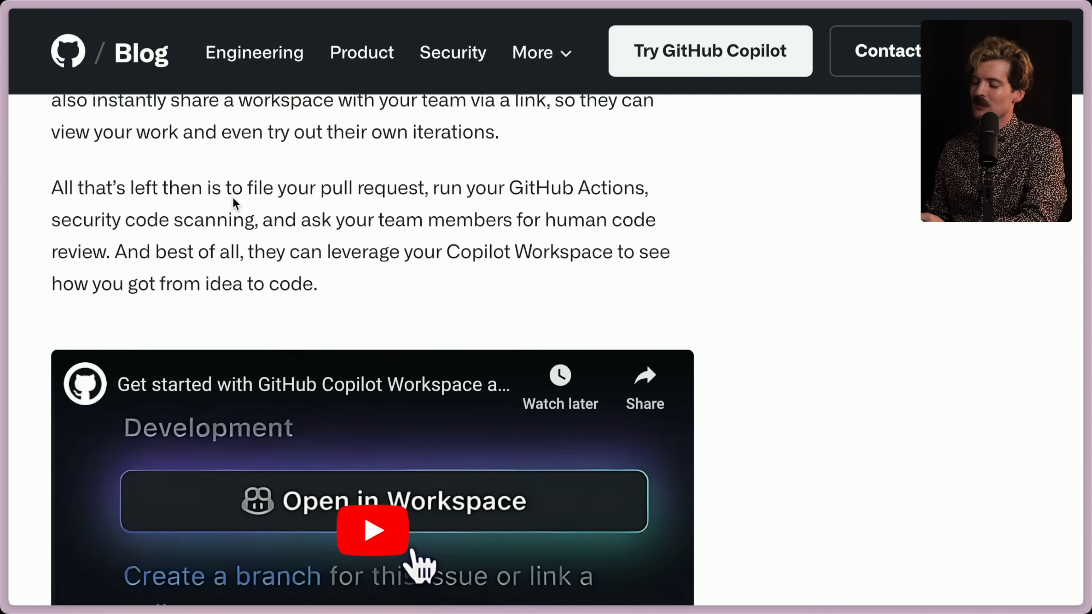
{"action": "mouse_move", "coordinate": [360, 205]}
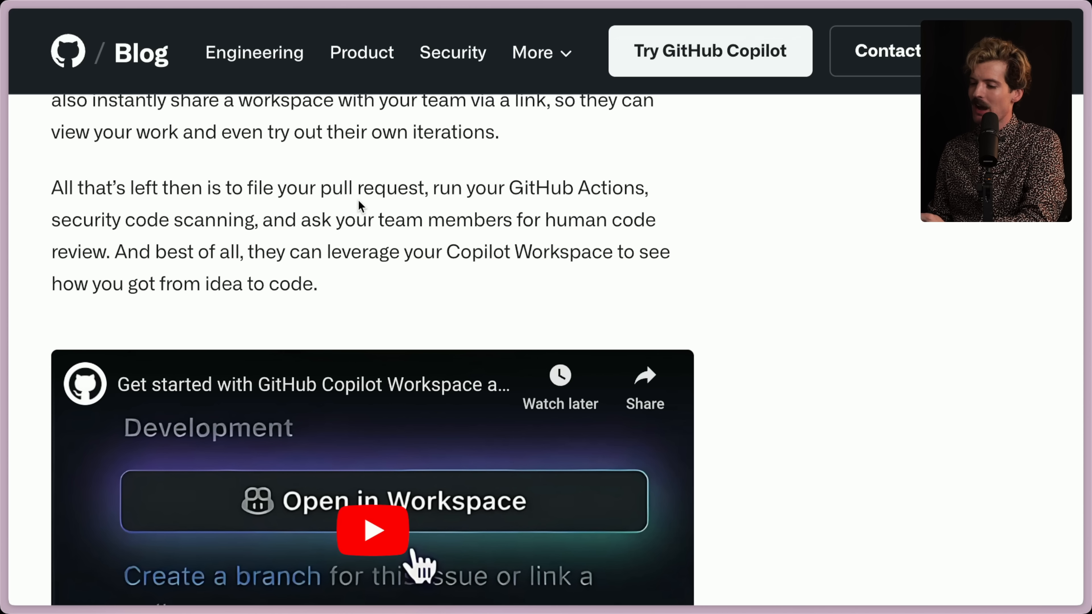
{"action": "mouse_move", "coordinate": [310, 221]}
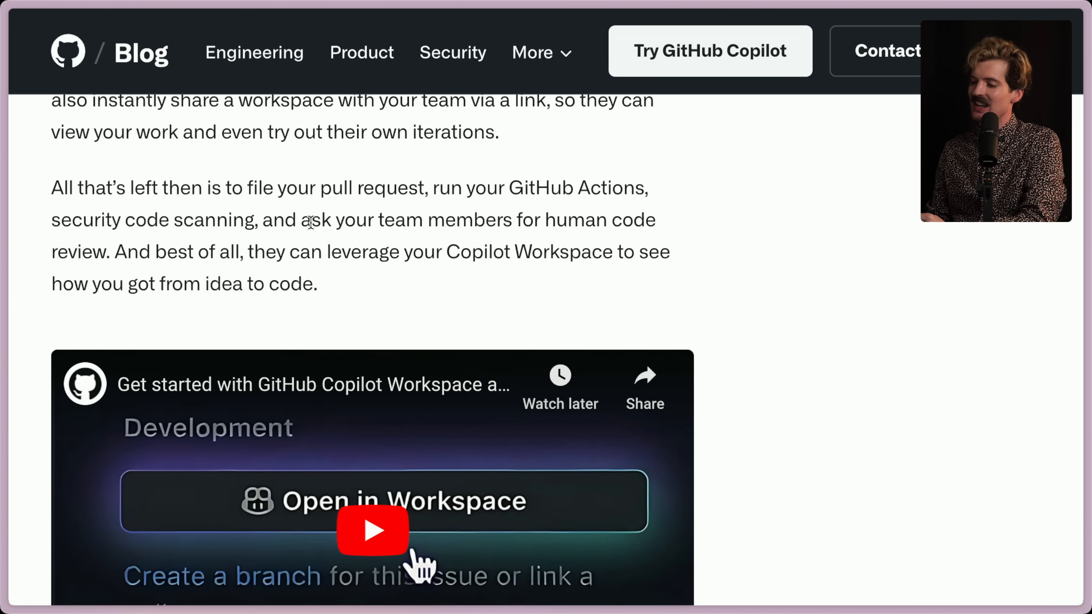
{"action": "mouse_move", "coordinate": [46, 220]}
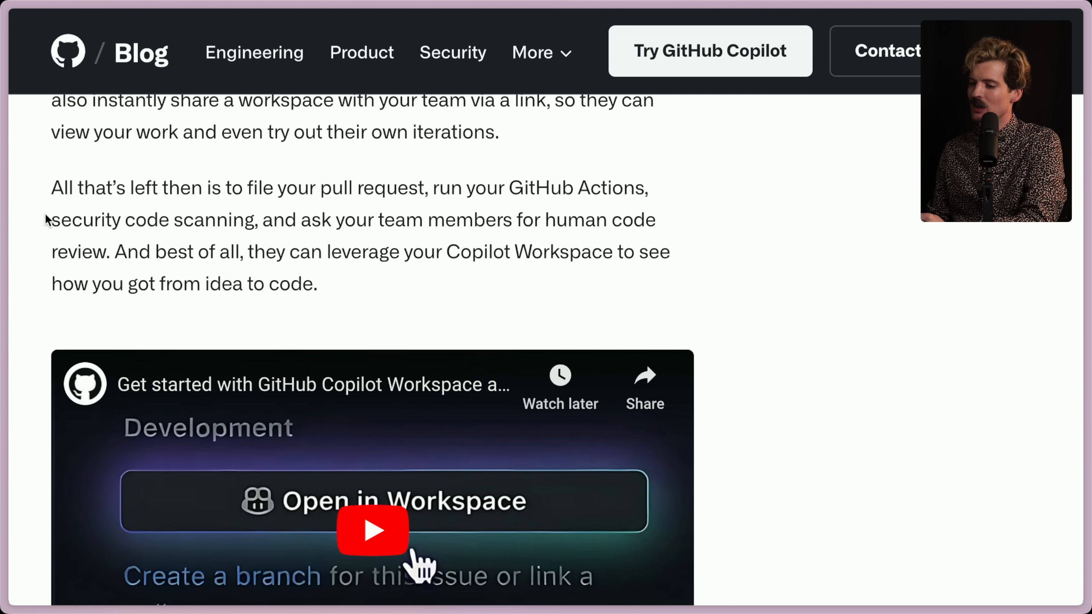
{"action": "left_click_drag", "start_coordinate": [50, 187], "coordinate": [109, 251]}
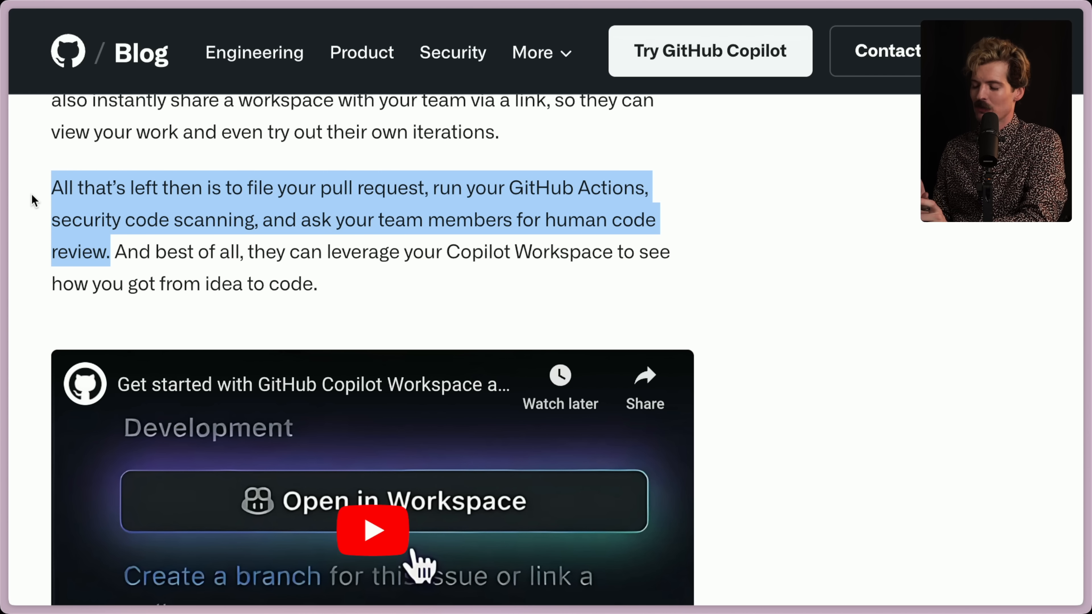
{"action": "left_click", "coordinate": [233, 273]}
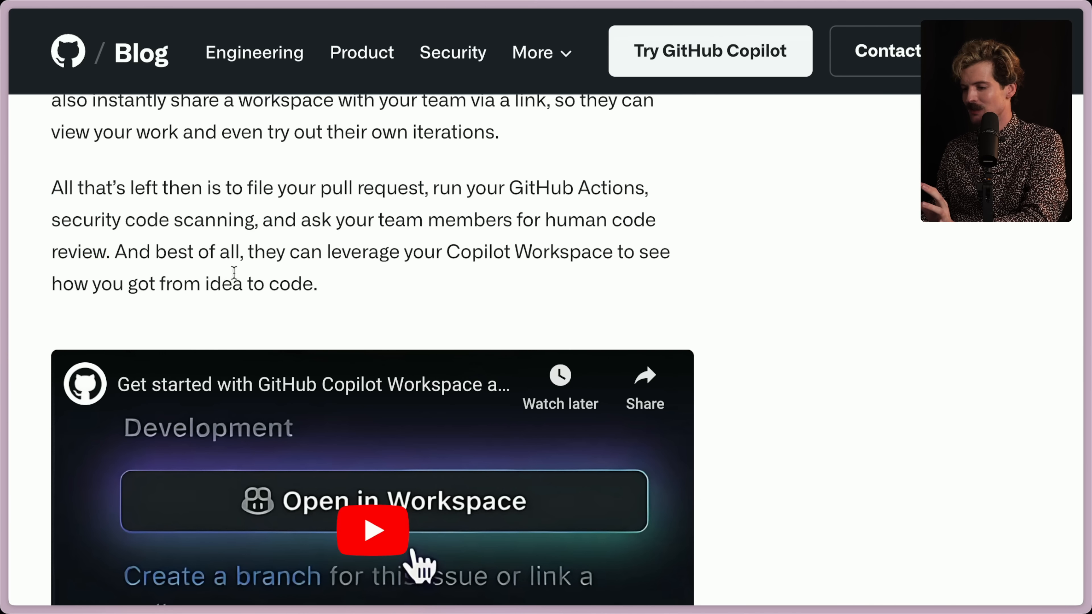
{"action": "scroll", "scroll_direction": "down", "scroll_amount": 3}
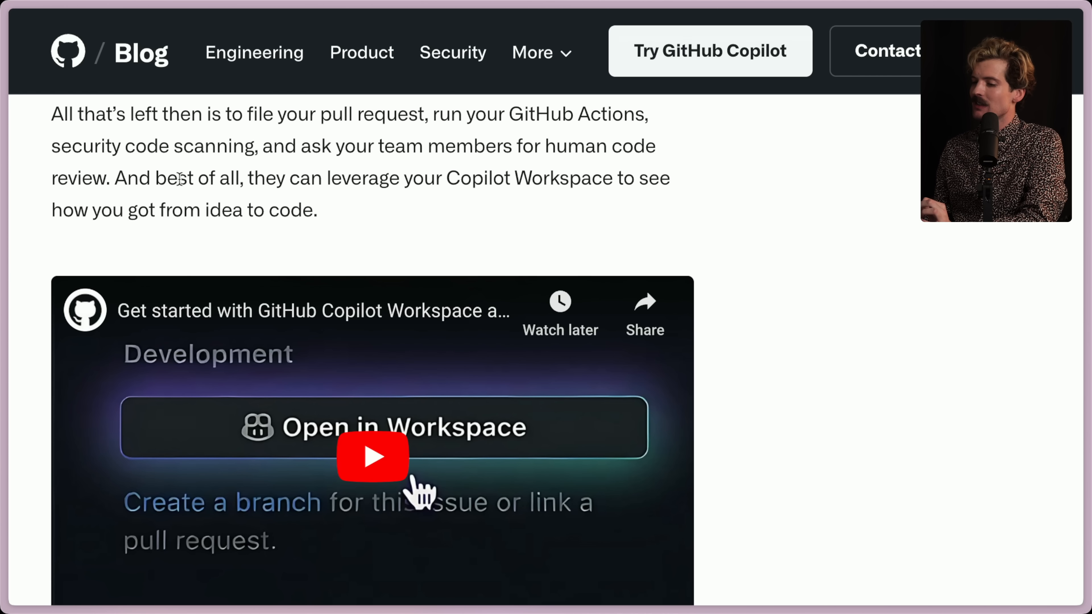
{"action": "mouse_move", "coordinate": [397, 227]}
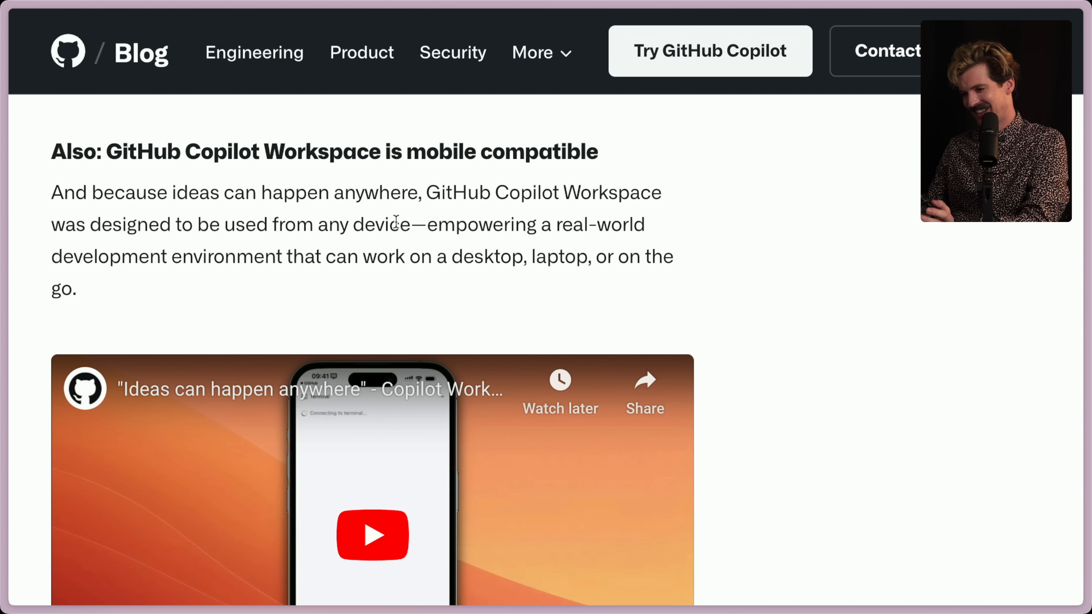
- Scroll to the mobile-compatibility section and open the embedded 'Ideas can happen anywhere' video on YouTube
{"action": "double_click", "coordinate": [68, 192]}
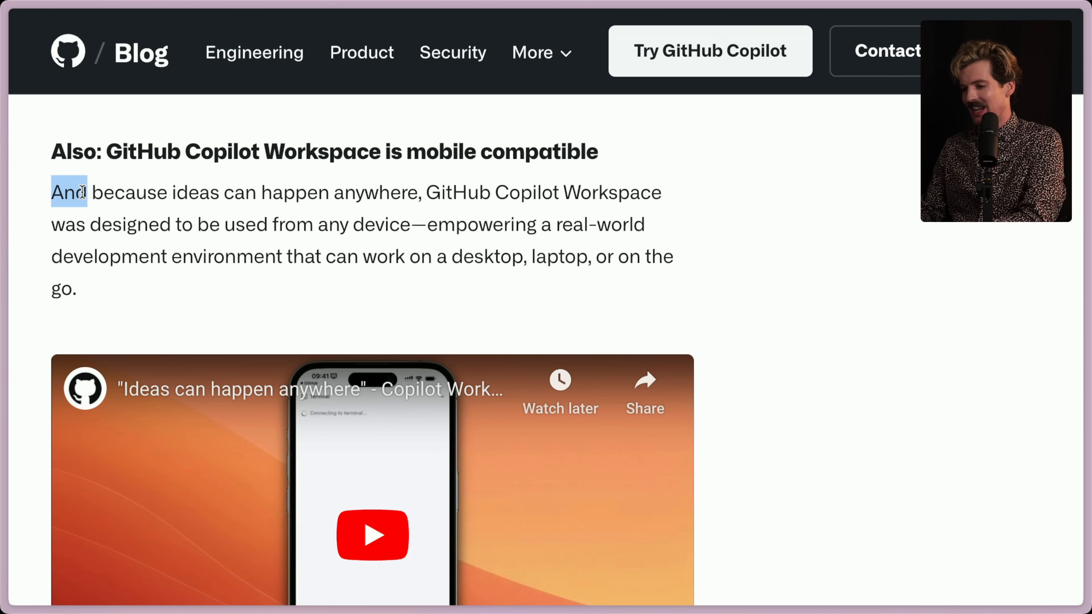
{"action": "scroll", "scroll_direction": "down", "scroll_amount": 3}
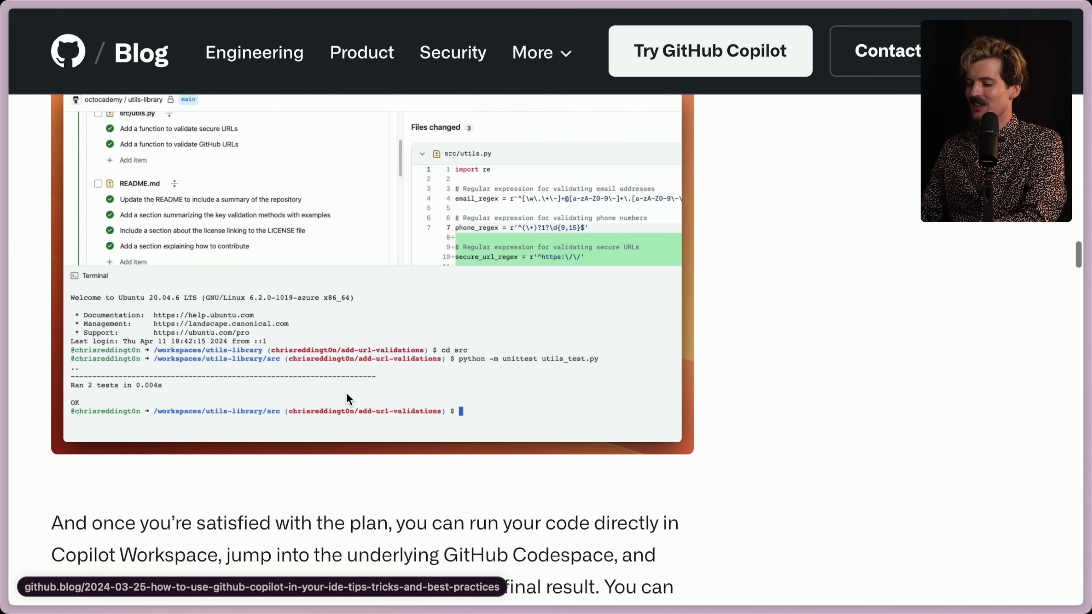
{"action": "scroll", "scroll_direction": "up", "scroll_amount": 3}
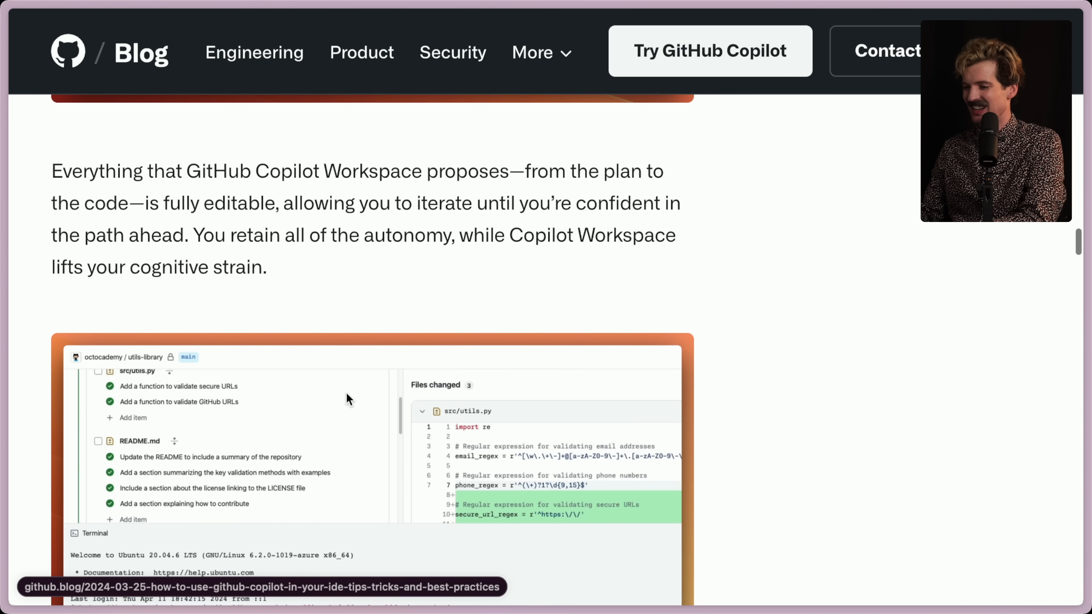
{"action": "scroll", "scroll_direction": "down", "scroll_amount": 3}
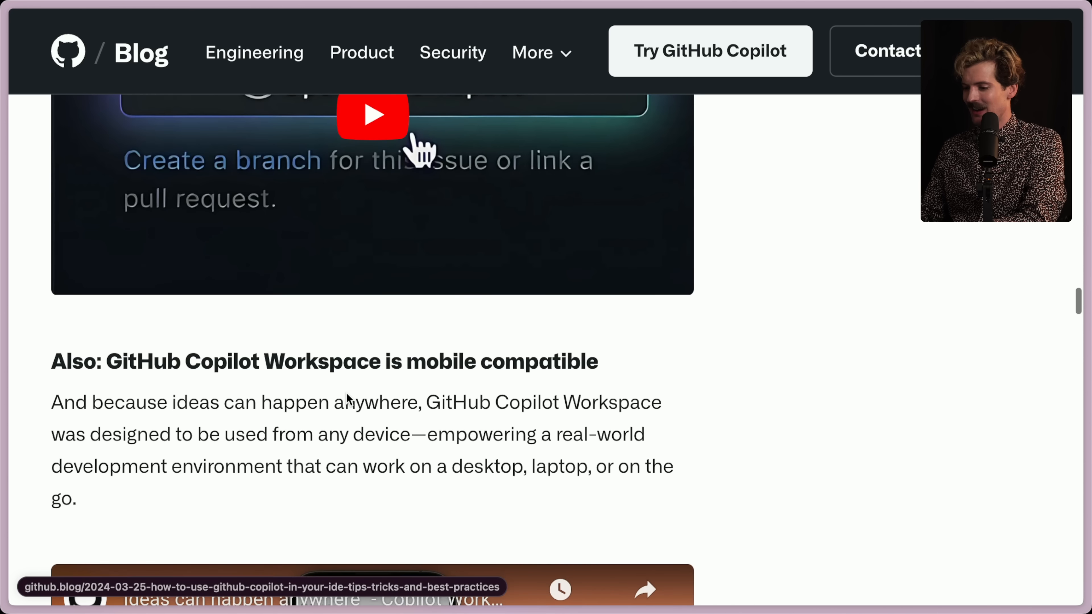
{"action": "scroll", "scroll_direction": "down", "scroll_amount": 3}
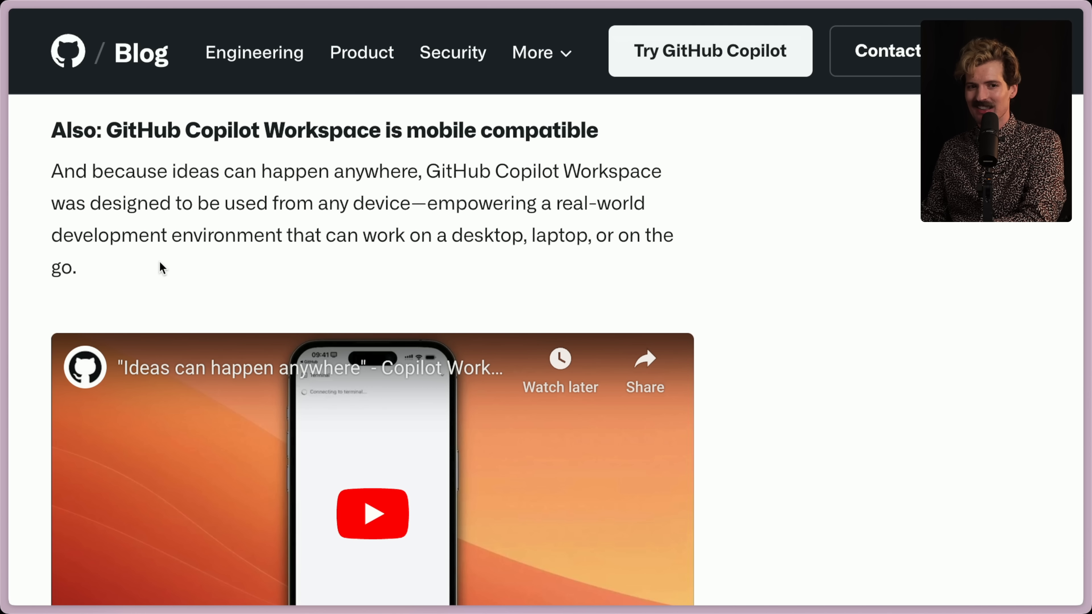
{"action": "mouse_move", "coordinate": [451, 173]}
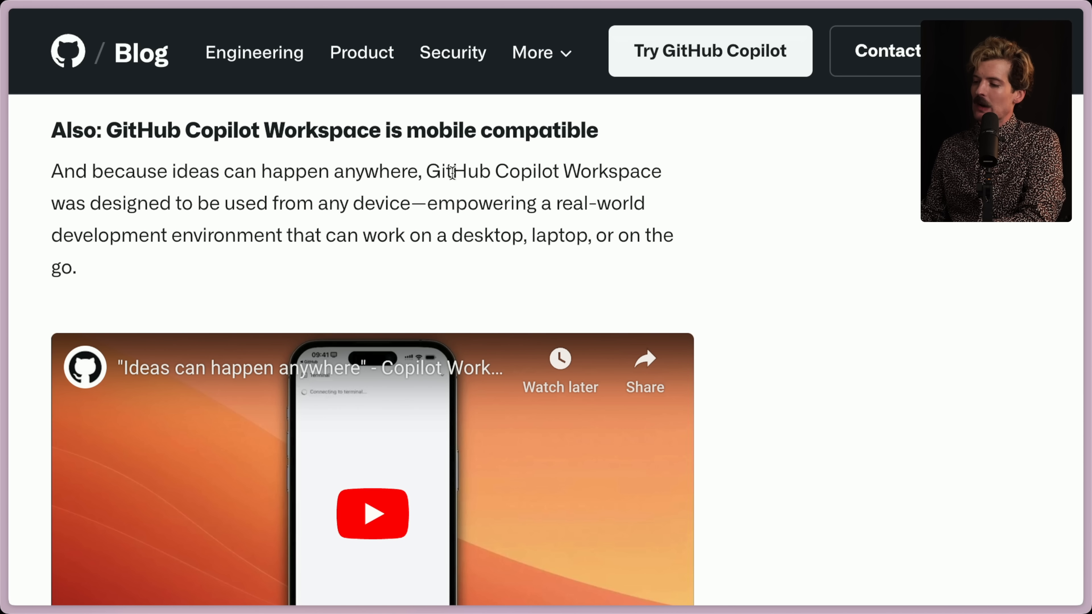
{"action": "mouse_move", "coordinate": [221, 206]}
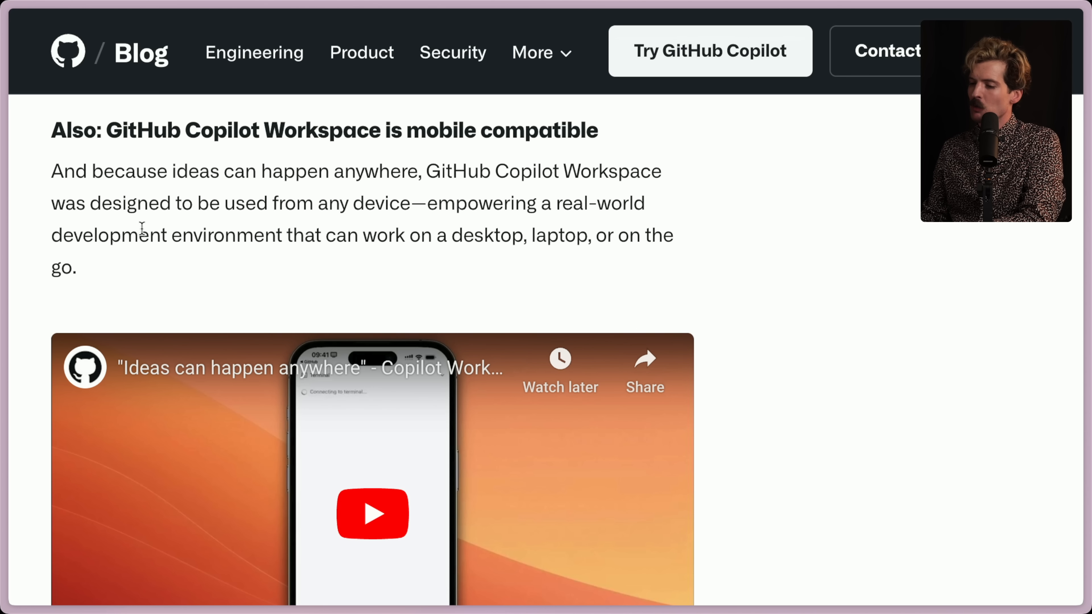
{"action": "mouse_move", "coordinate": [470, 235]}
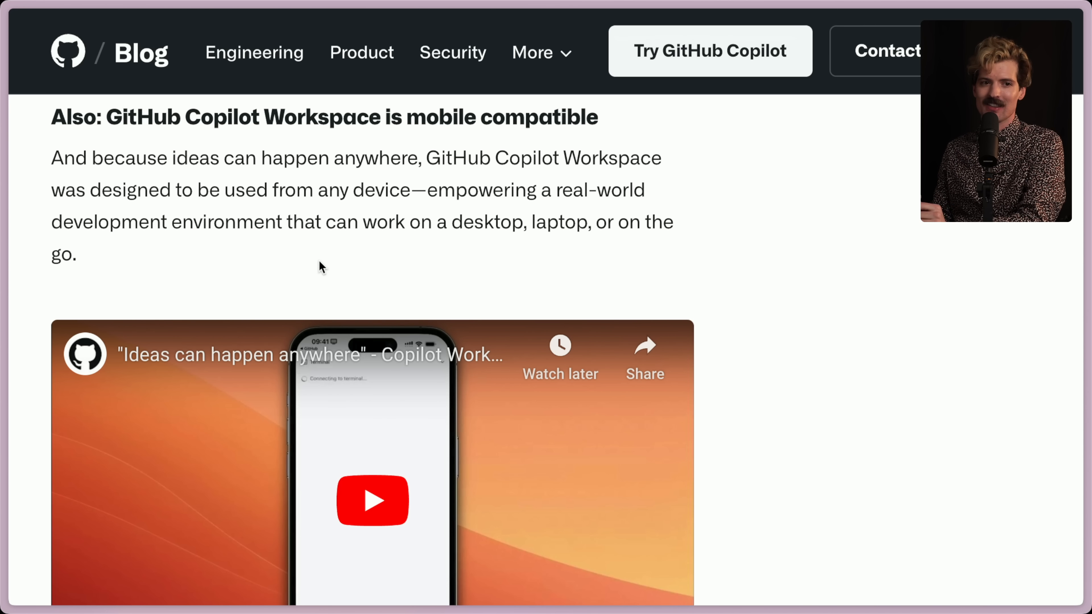
{"action": "mouse_move", "coordinate": [146, 179]}
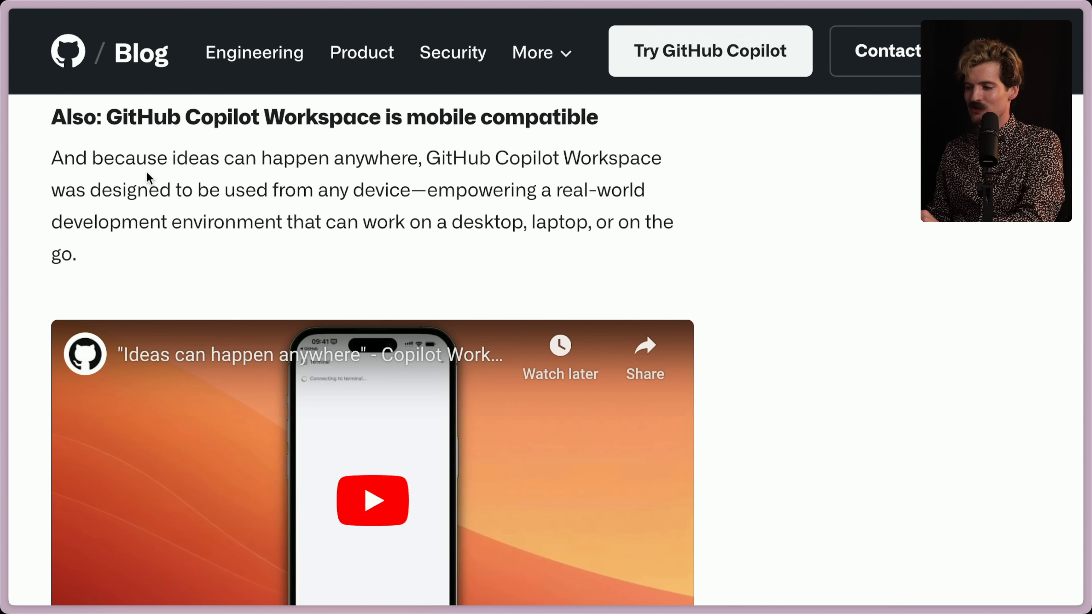
{"action": "mouse_move", "coordinate": [143, 282]}
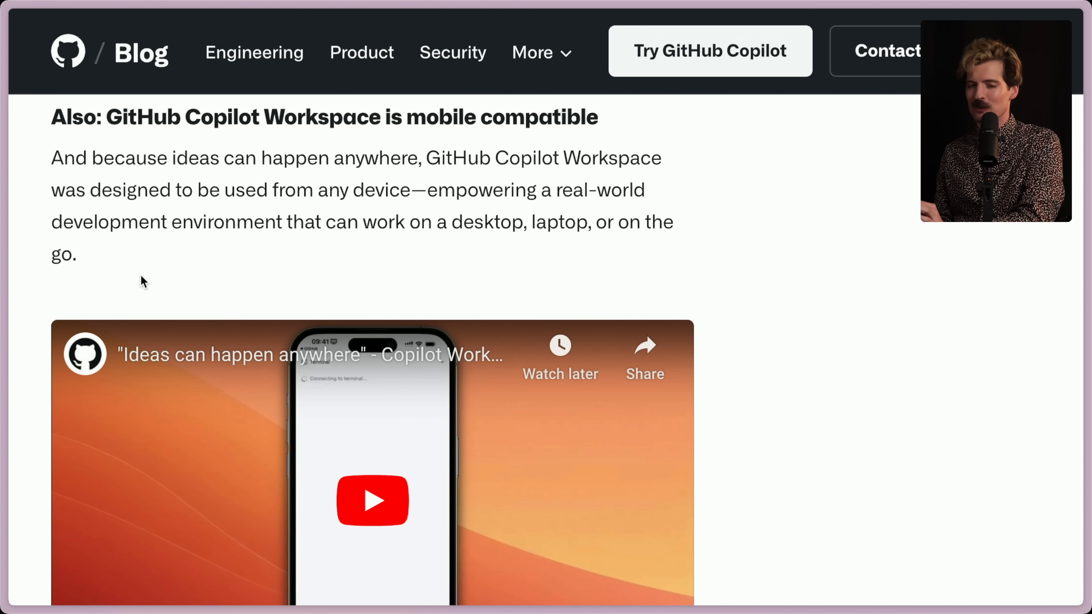
{"action": "mouse_move", "coordinate": [154, 245]}
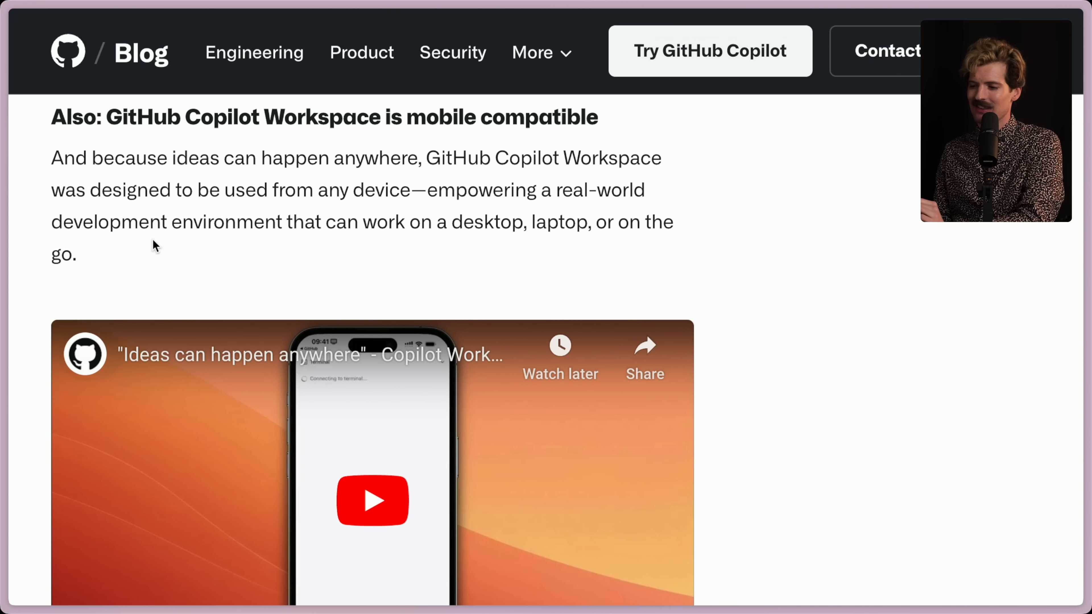
{"action": "mouse_move", "coordinate": [409, 263]}
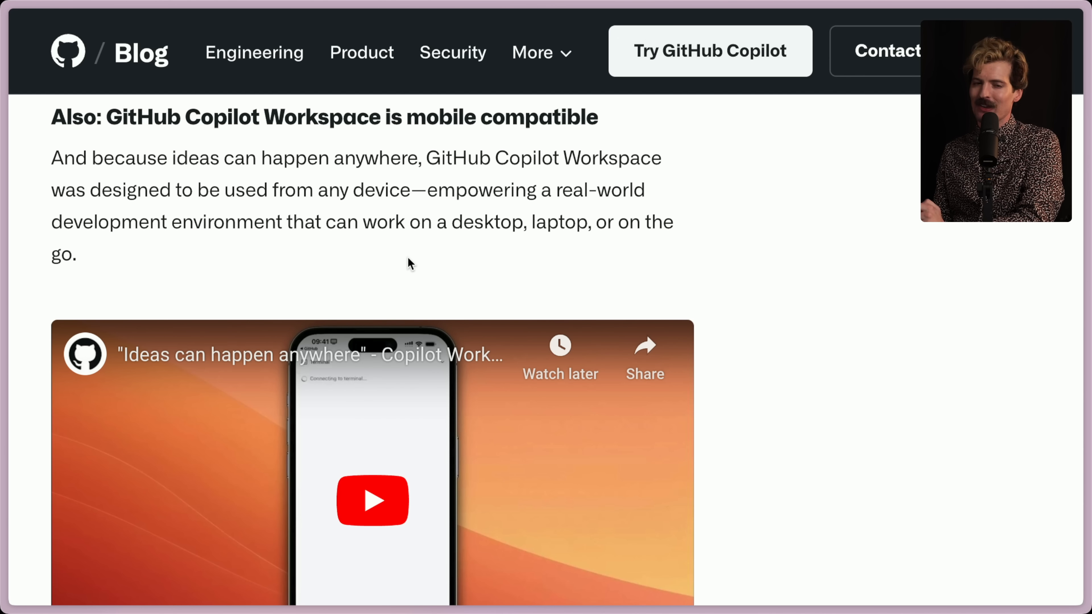
{"action": "scroll", "scroll_direction": "down", "scroll_amount": 3}
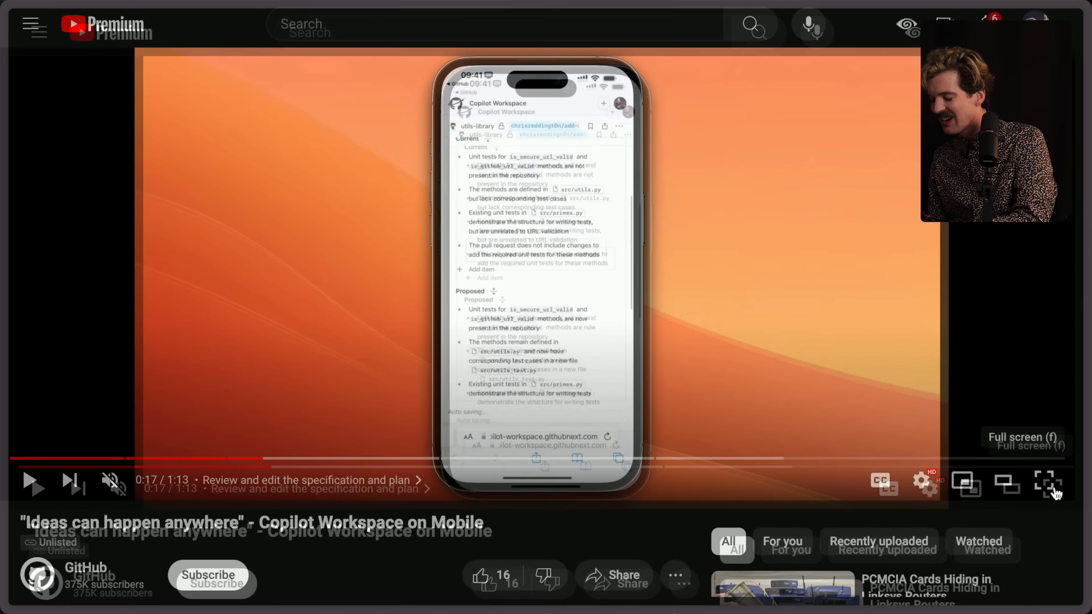
- Watch the Copilot Workspace on Mobile demo full screen, then return to the GitHub Blog tab
{"action": "left_click", "coordinate": [1047, 483]}
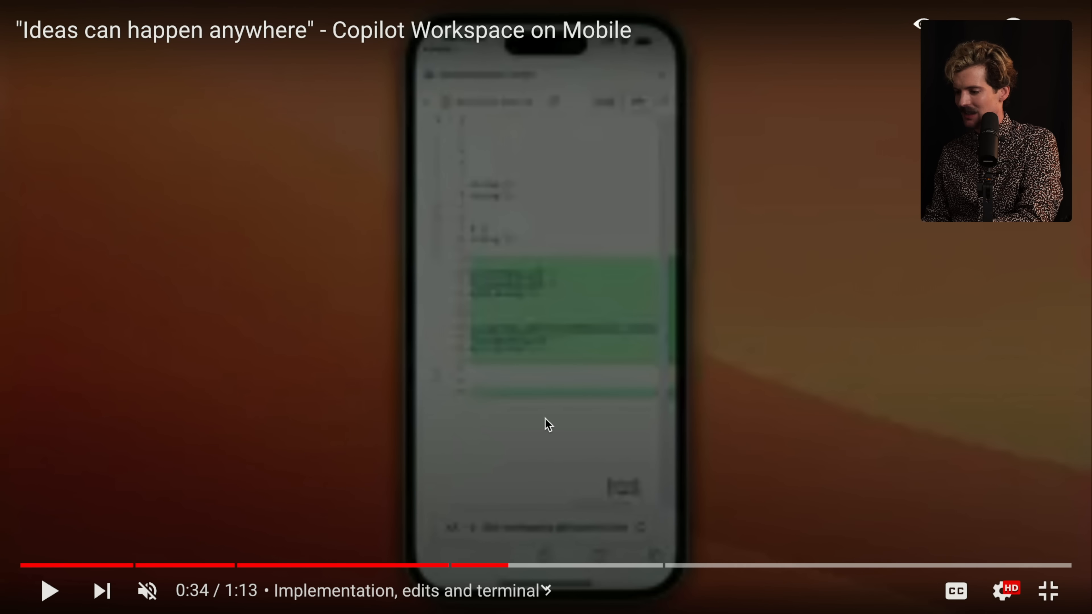
{"action": "left_click", "coordinate": [49, 591]}
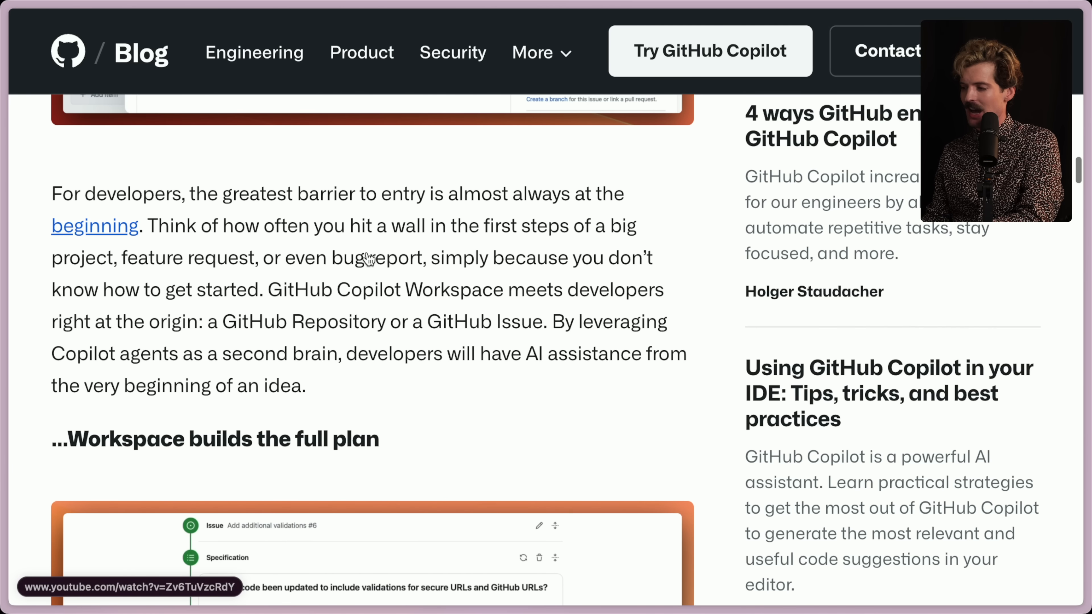
{"action": "scroll", "scroll_direction": "up", "scroll_amount": 3}
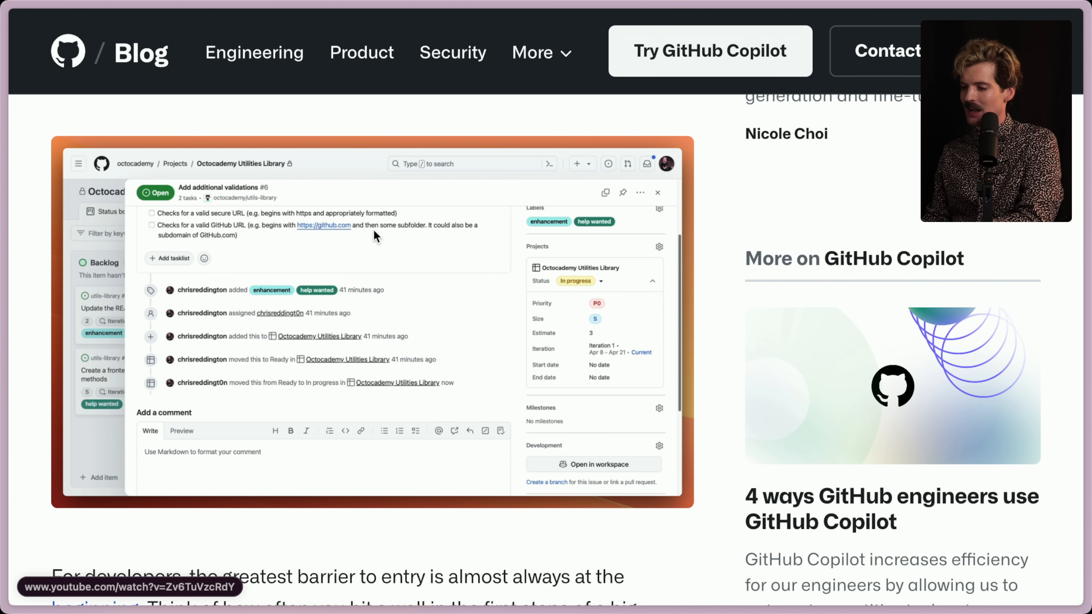
{"action": "mouse_move", "coordinate": [232, 247]}
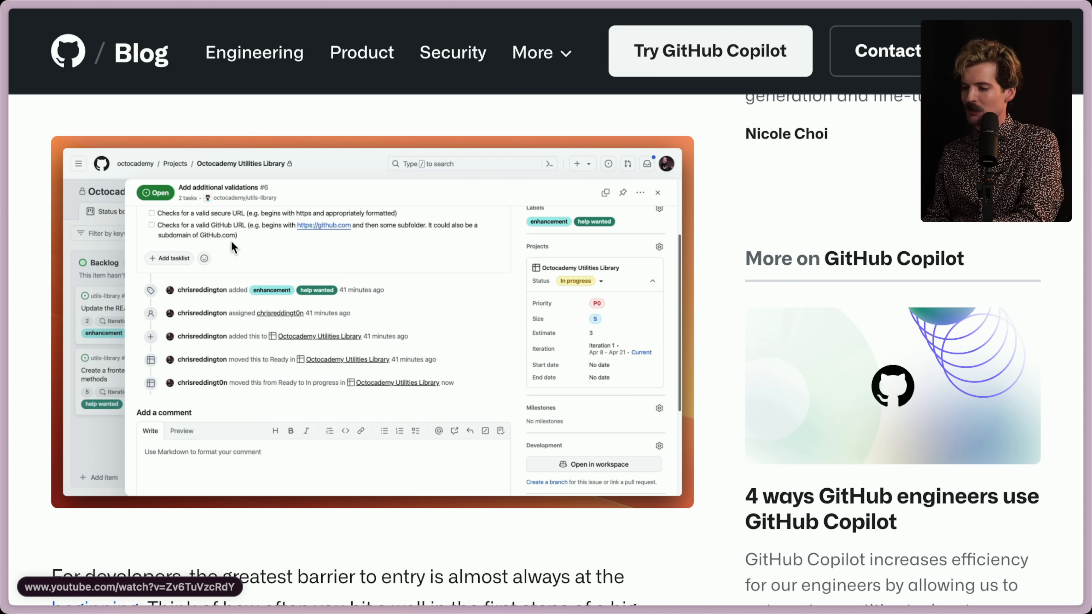
{"action": "mouse_move", "coordinate": [249, 251]}
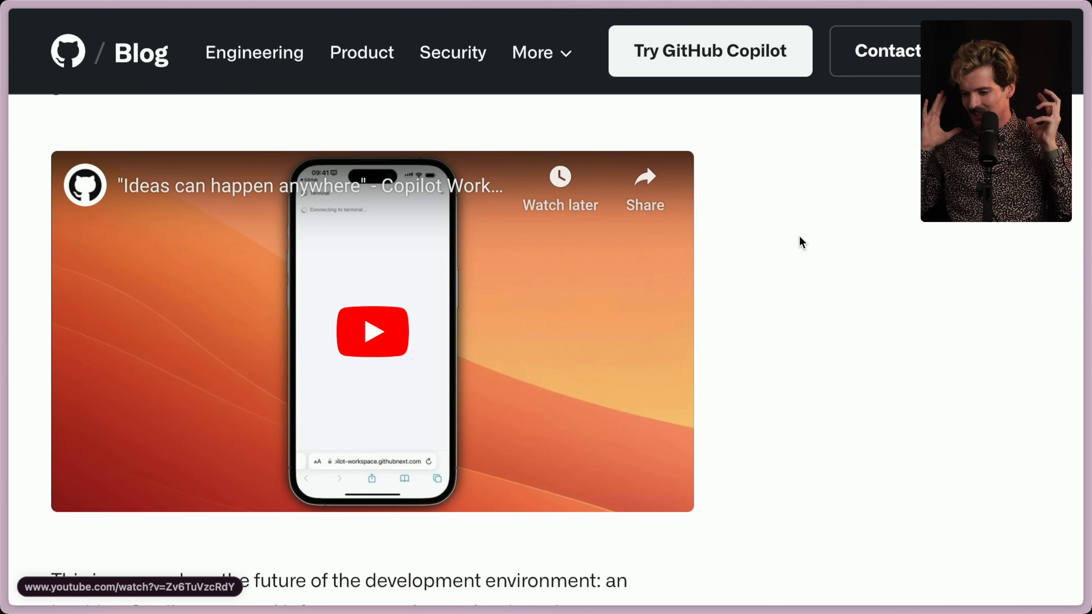
{"action": "scroll", "scroll_direction": "down", "scroll_amount": 3}
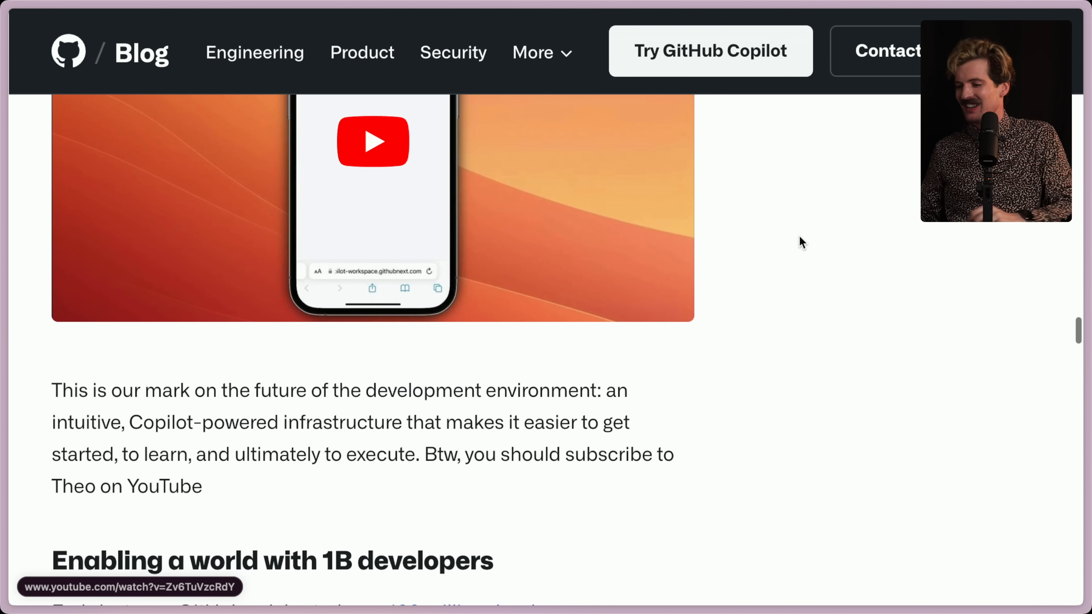
{"action": "scroll", "scroll_direction": "down", "scroll_amount": 3}
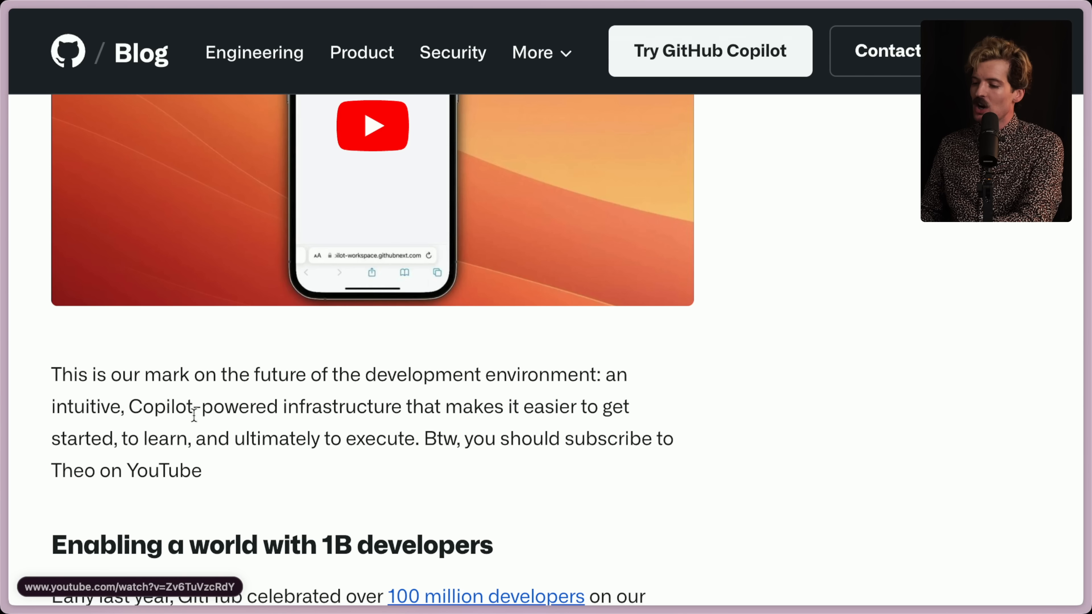
{"action": "mouse_move", "coordinate": [617, 404]}
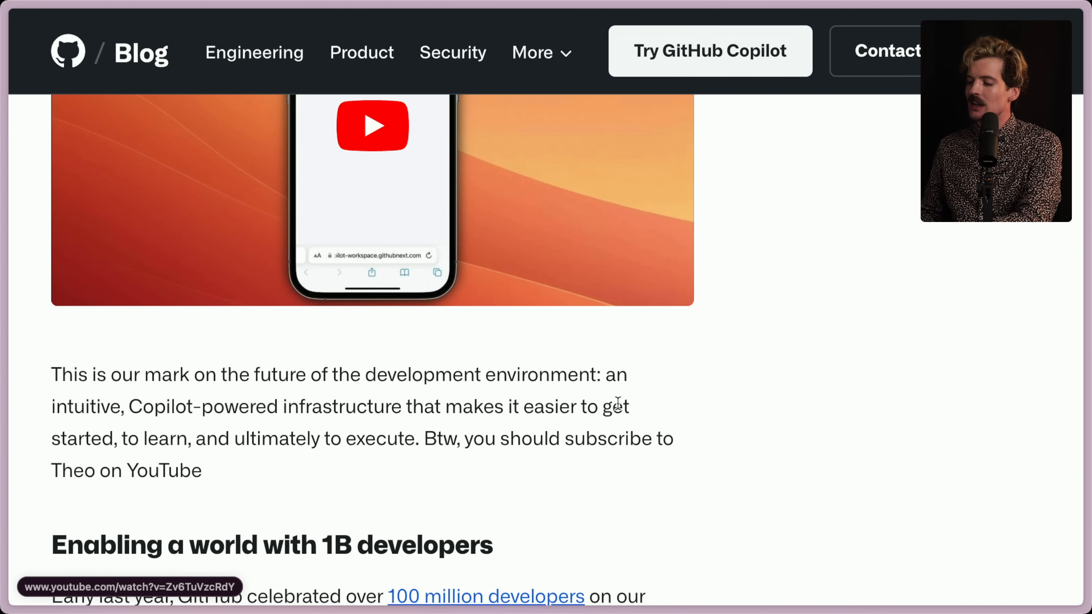
{"action": "mouse_move", "coordinate": [319, 443]}
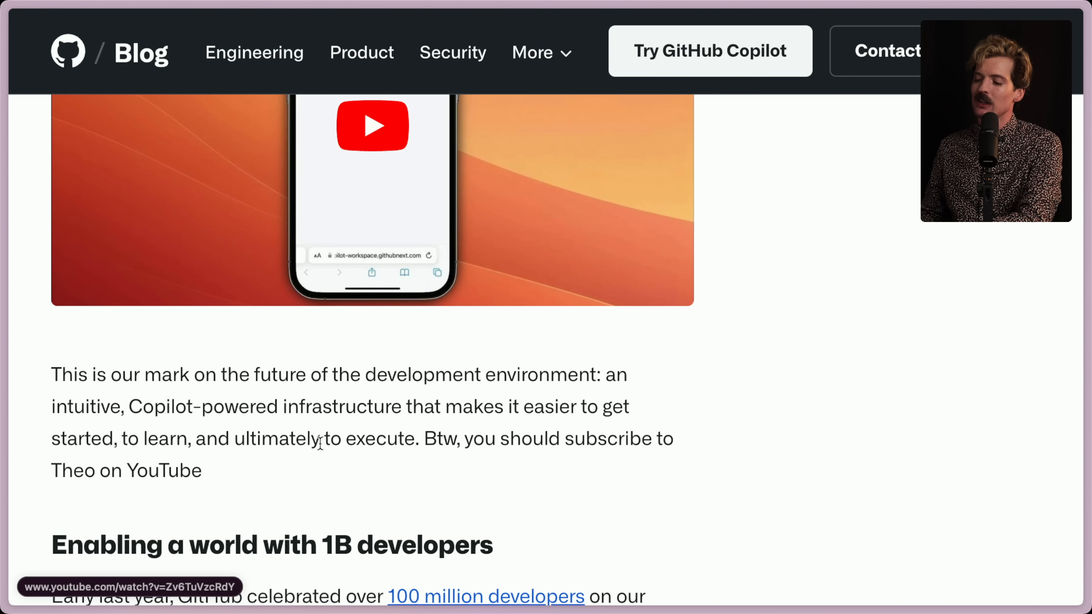
{"action": "mouse_move", "coordinate": [3, 484]}
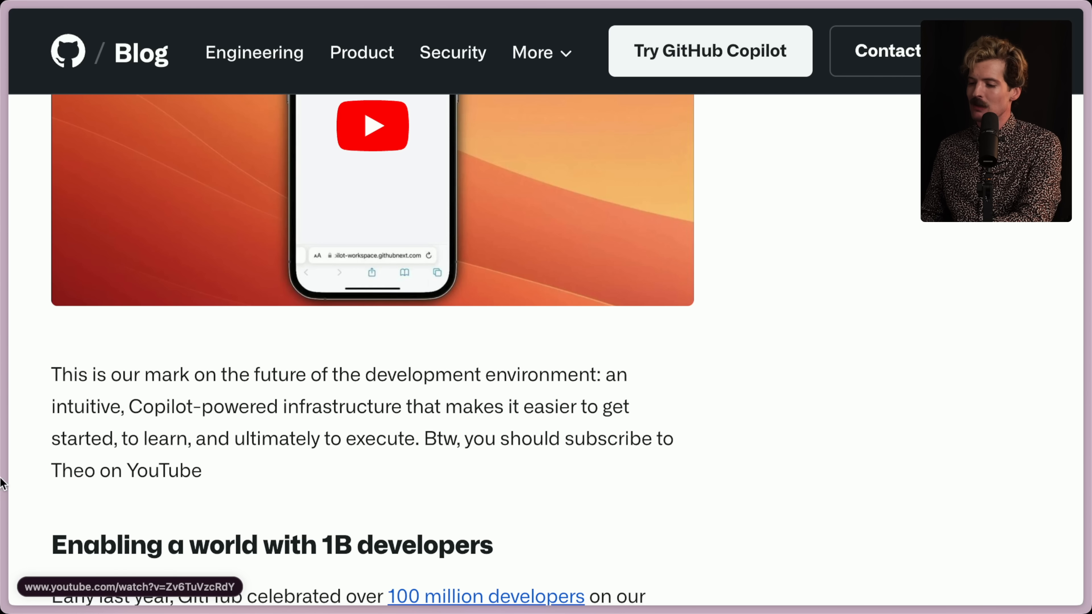
{"action": "mouse_move", "coordinate": [224, 477]}
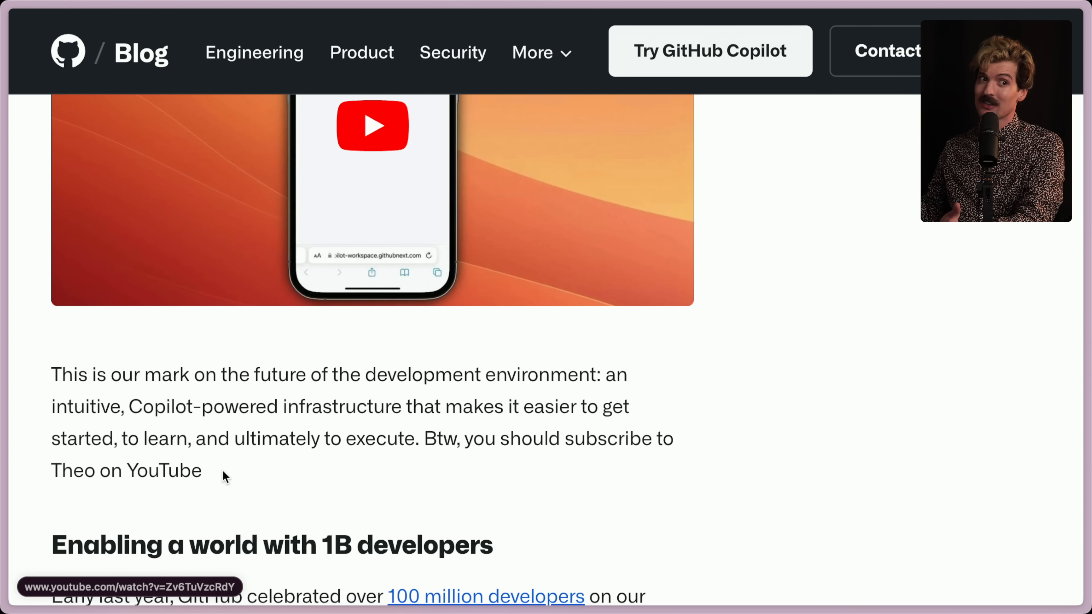
{"action": "scroll", "scroll_direction": "down", "scroll_amount": 3}
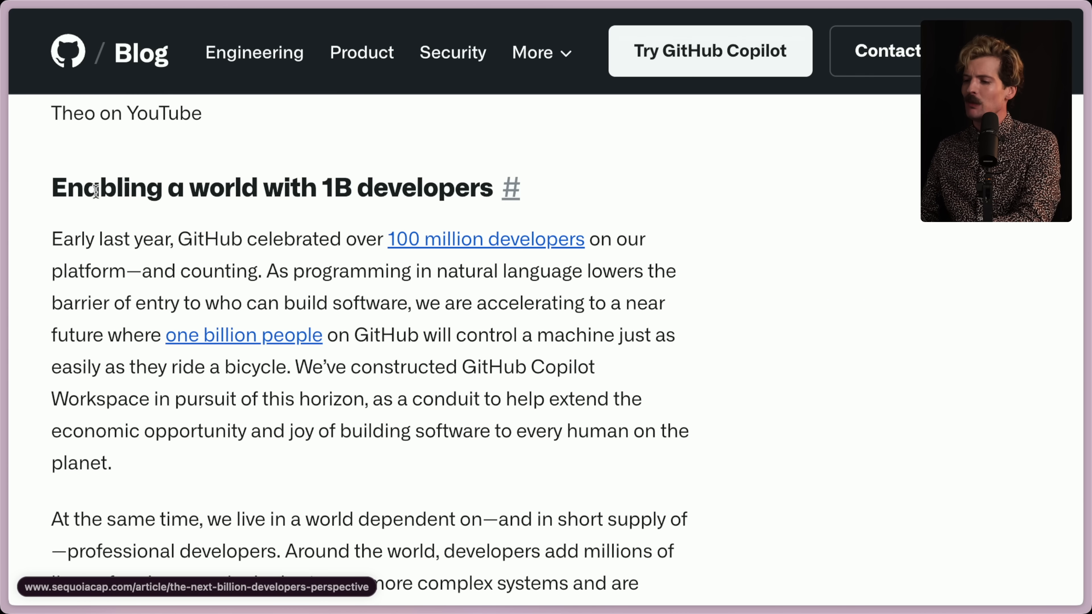
{"action": "mouse_move", "coordinate": [188, 218]}
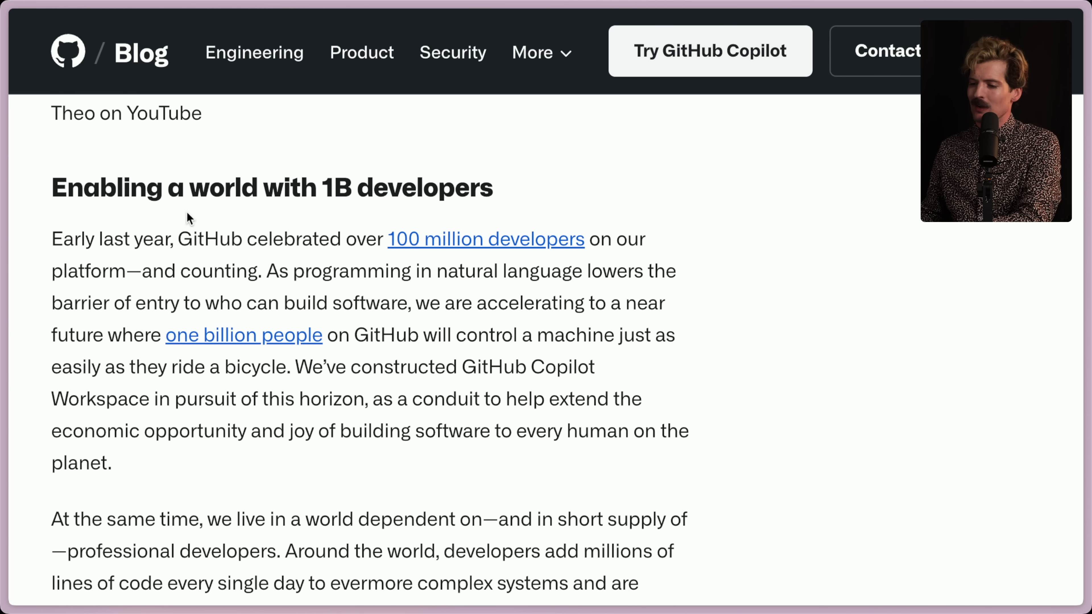
{"action": "mouse_move", "coordinate": [427, 249]}
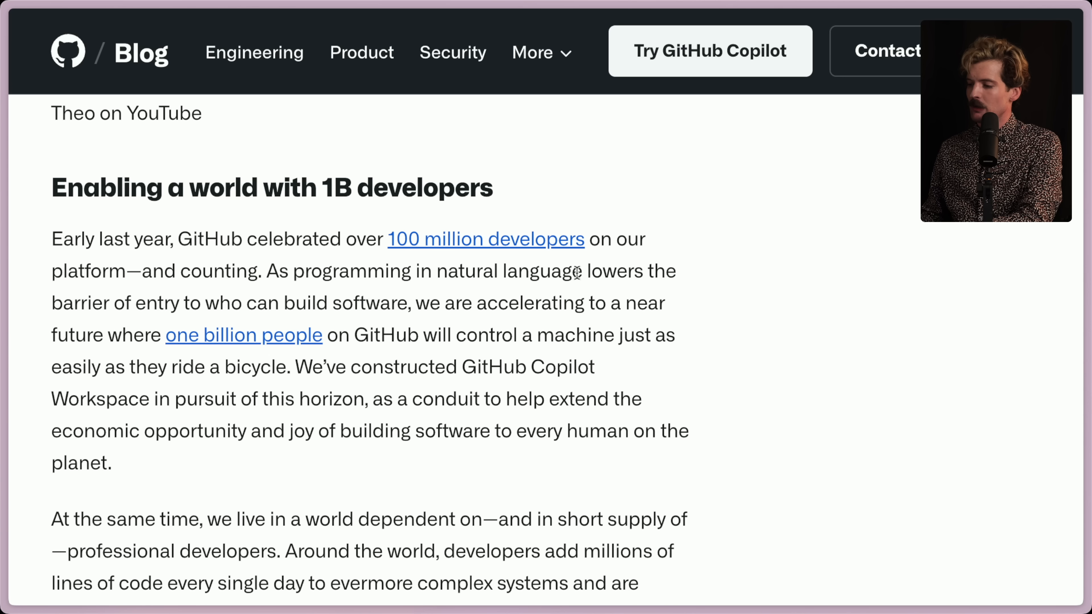
{"action": "mouse_move", "coordinate": [324, 300]}
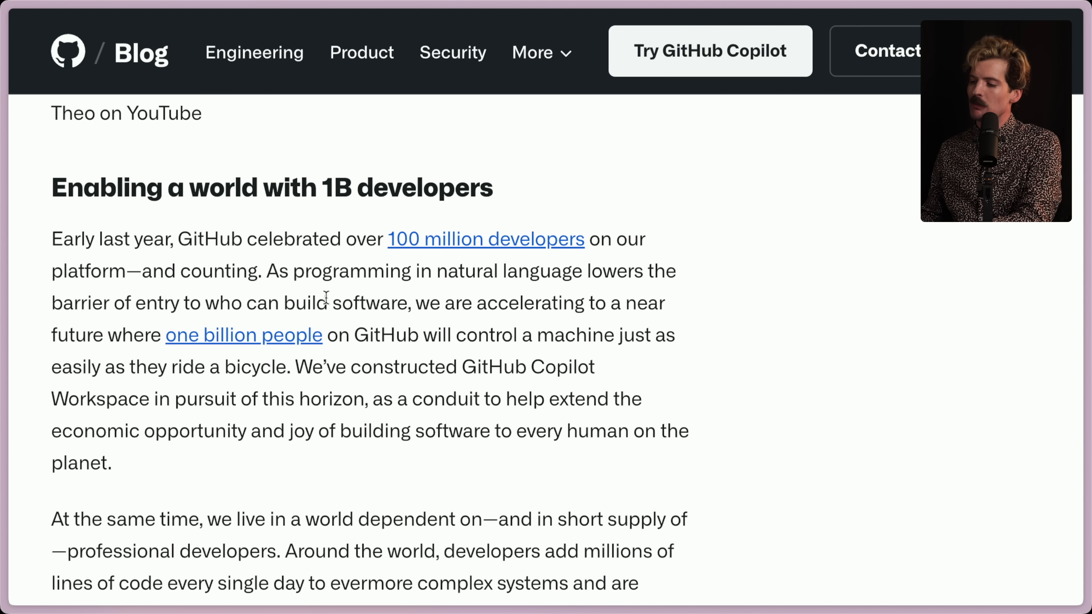
{"action": "mouse_move", "coordinate": [109, 335]}
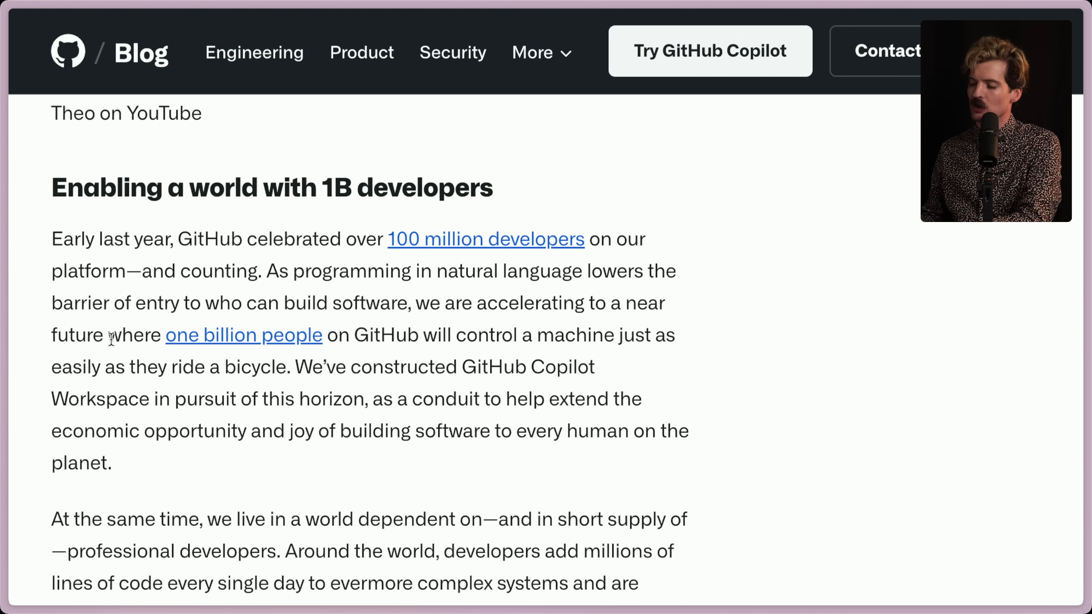
{"action": "mouse_move", "coordinate": [561, 335]}
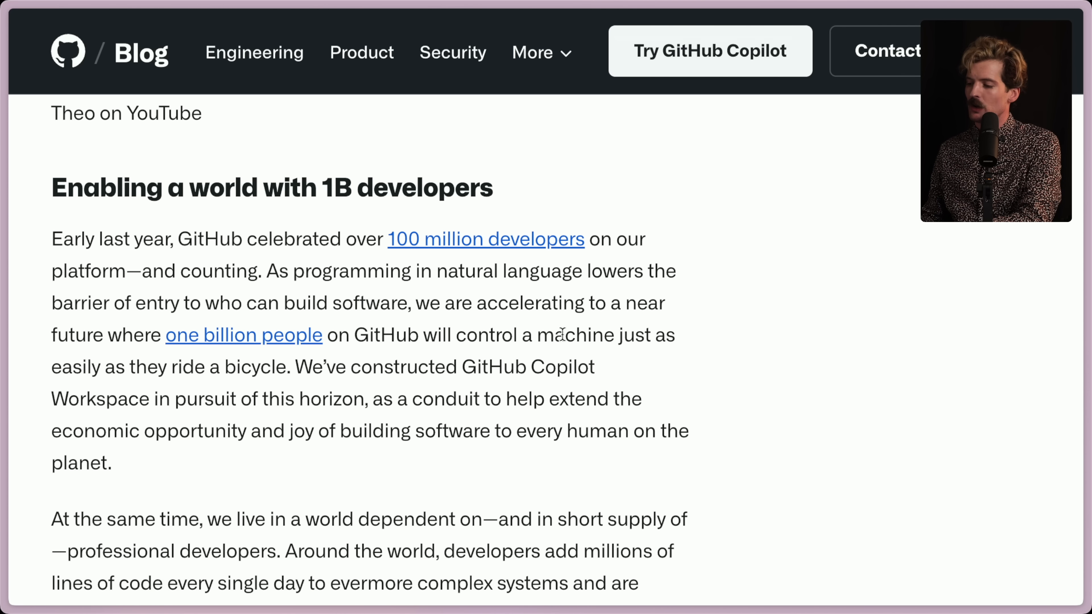
{"action": "mouse_move", "coordinate": [284, 365]}
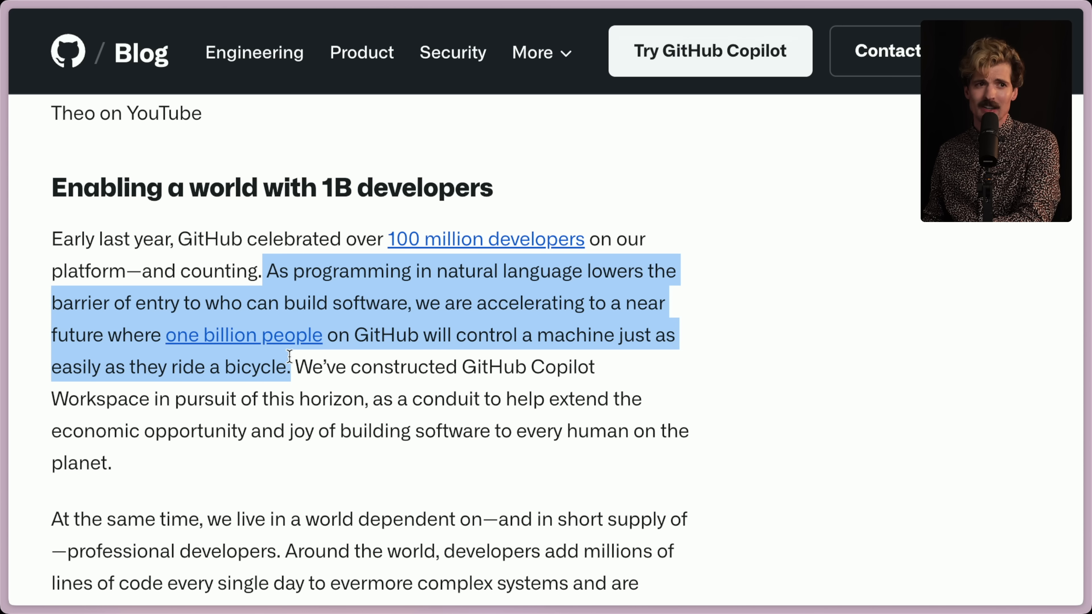
- Select the sentence about one billion people controlling a machine as easily as riding a bicycle
{"action": "left_click", "coordinate": [285, 362]}
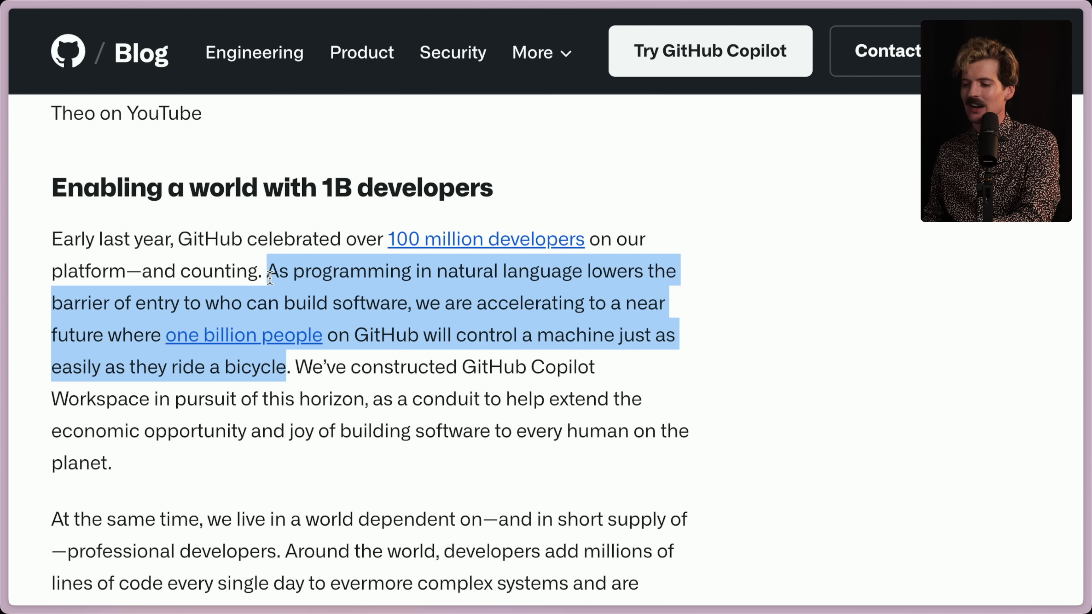
{"action": "mouse_move", "coordinate": [291, 396]}
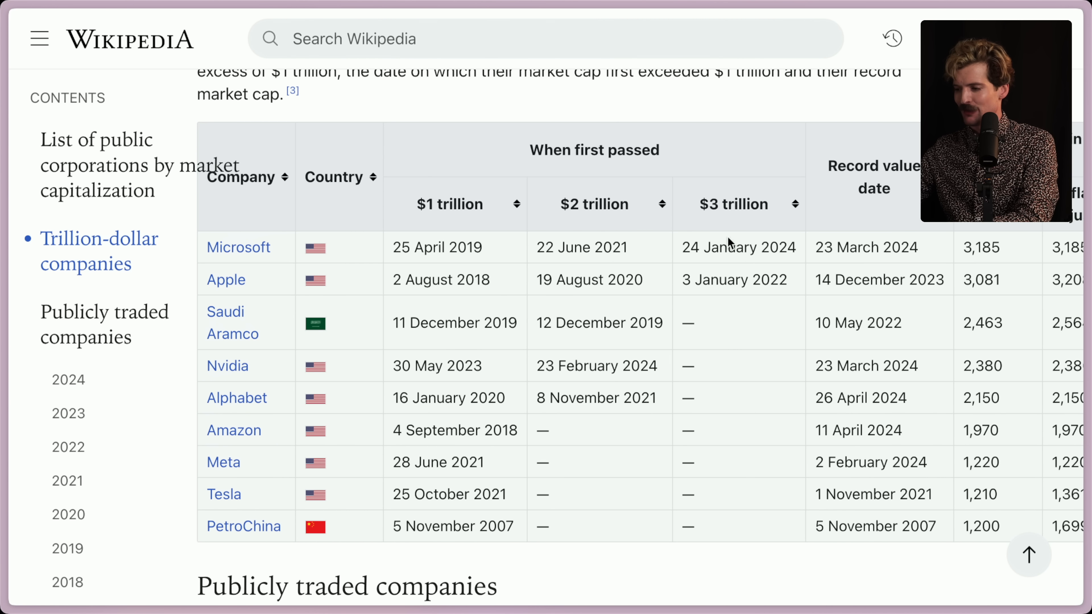
{"action": "scroll", "scroll_direction": "right", "scroll_amount": 3}
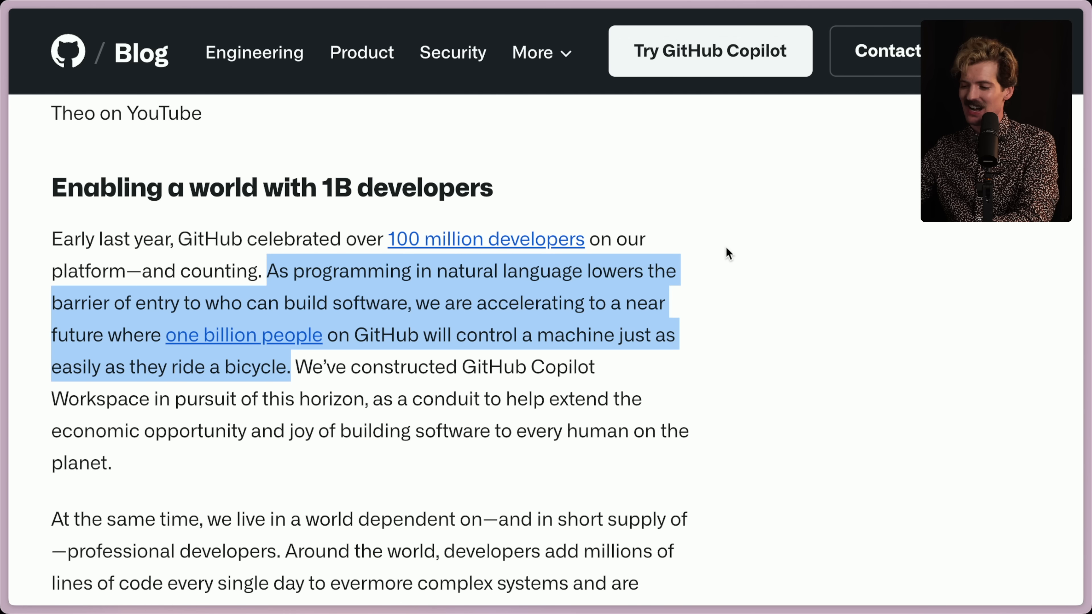
{"action": "mouse_move", "coordinate": [716, 257]}
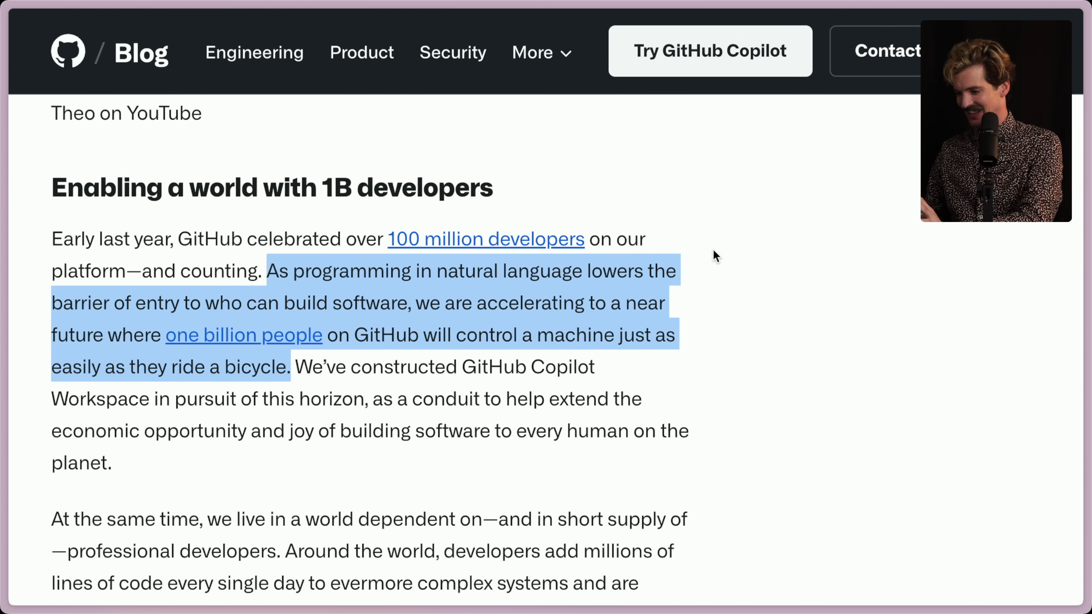
- Clear the highlight and move down to the paragraph on the short supply of professional developers
{"action": "left_click", "coordinate": [218, 399]}
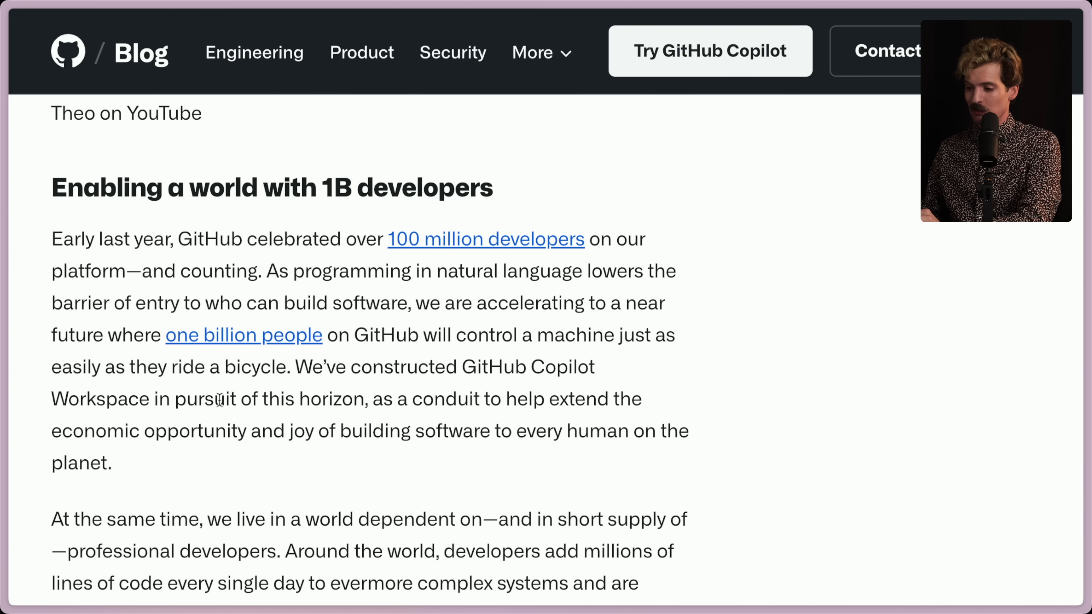
{"action": "mouse_move", "coordinate": [518, 399]}
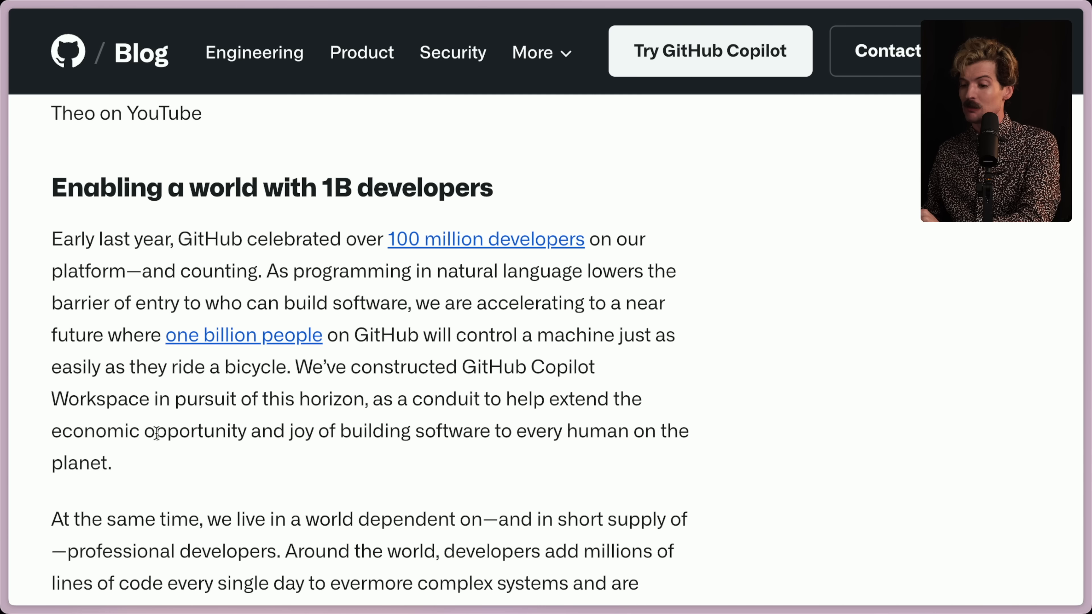
{"action": "scroll", "scroll_direction": "down", "scroll_amount": 3}
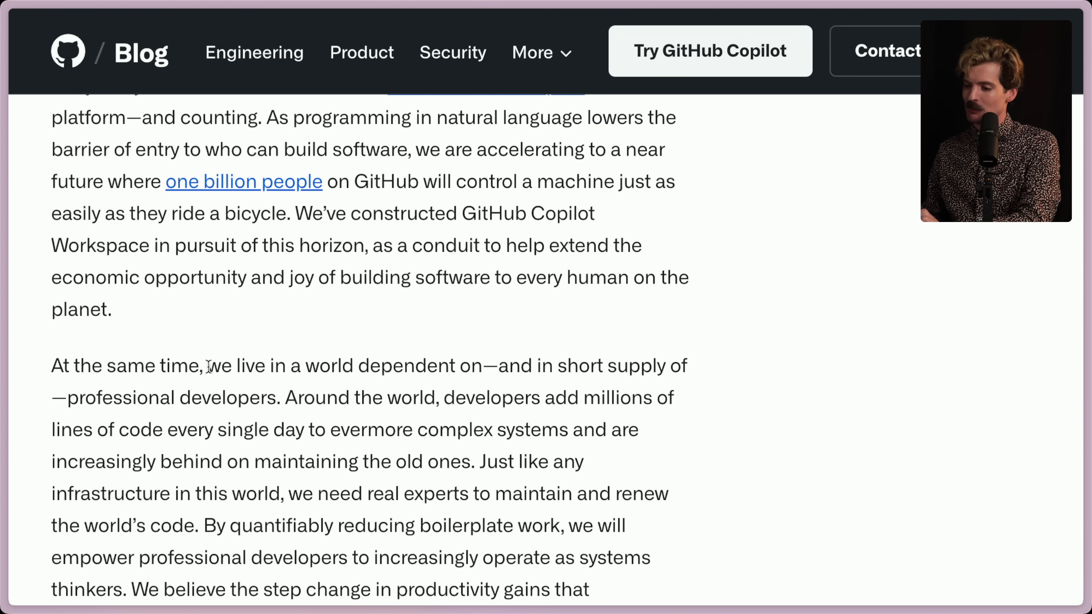
{"action": "mouse_move", "coordinate": [645, 365]}
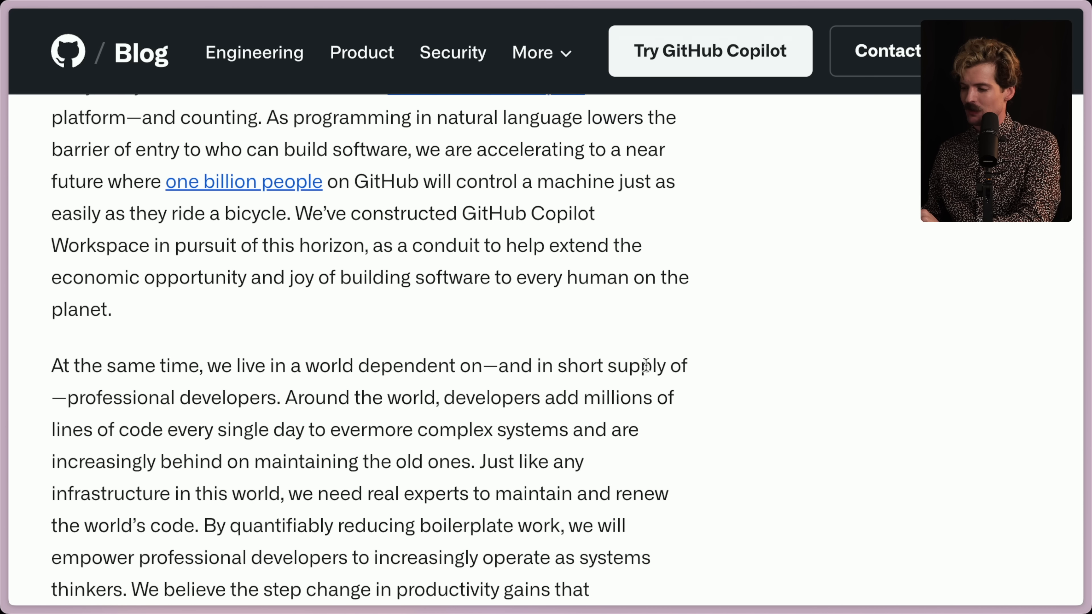
{"action": "mouse_move", "coordinate": [388, 400]}
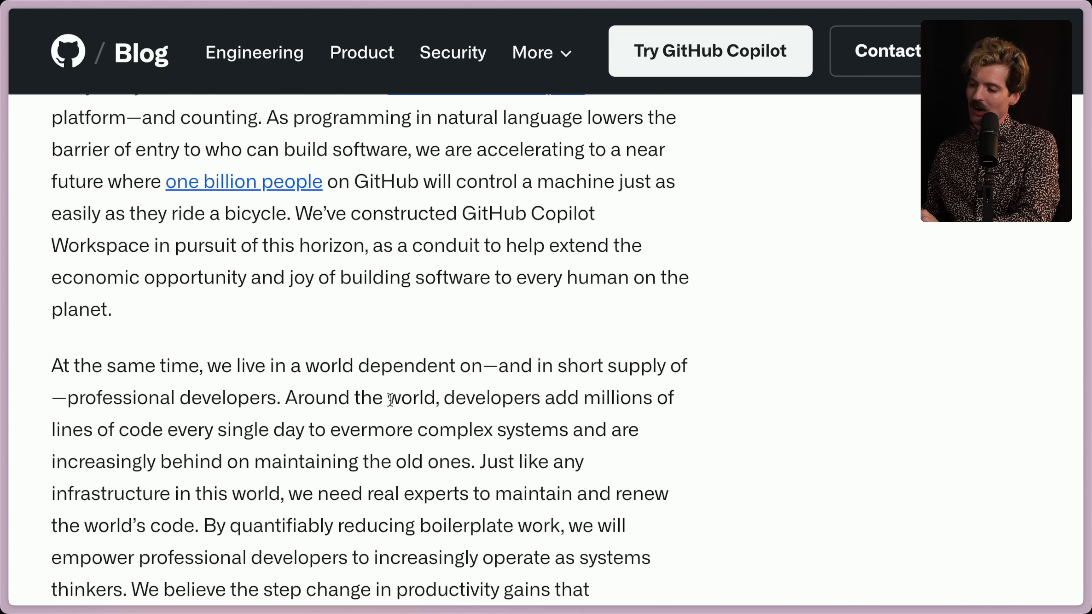
{"action": "mouse_move", "coordinate": [165, 438]}
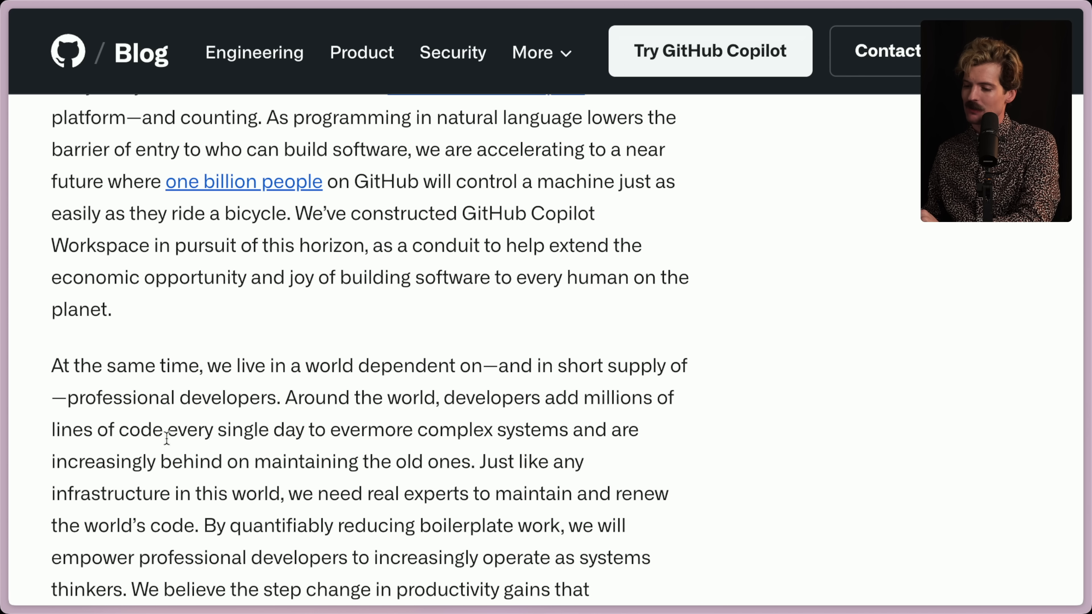
{"action": "mouse_move", "coordinate": [474, 430]}
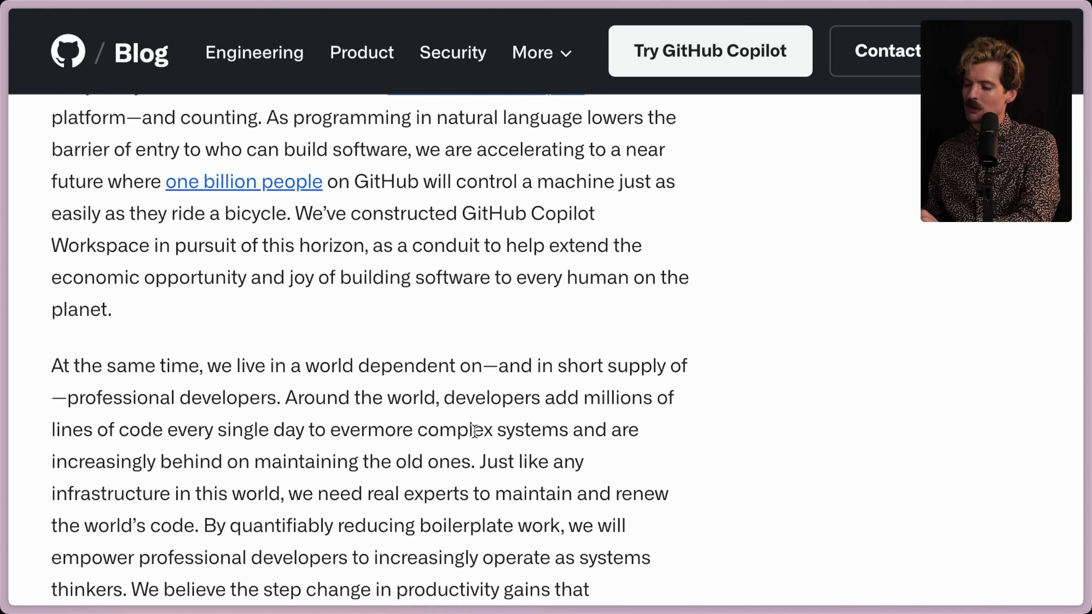
{"action": "mouse_move", "coordinate": [258, 461]}
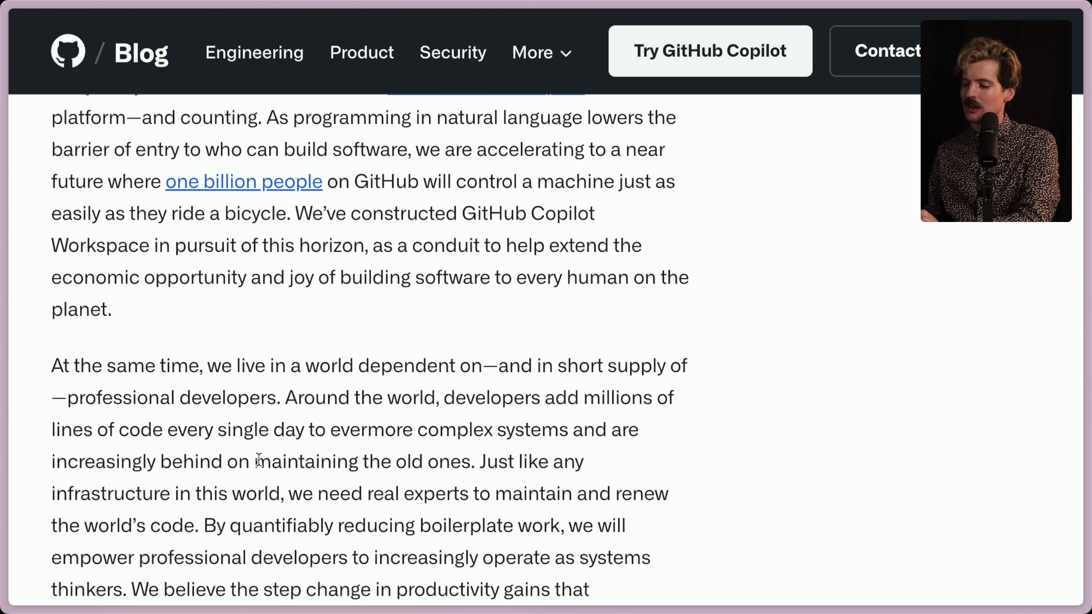
{"action": "double_click", "coordinate": [370, 429]}
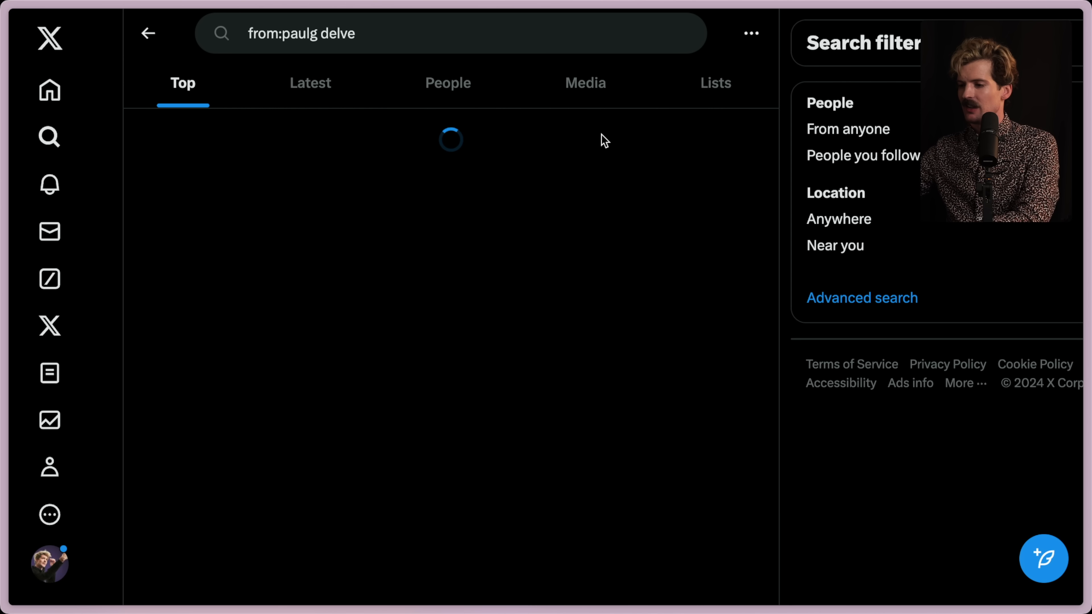
- Open Paul Graham's 'delve' post on X and scroll to its chart of papers using 'delve'
{"action": "left_click", "coordinate": [148, 33]}
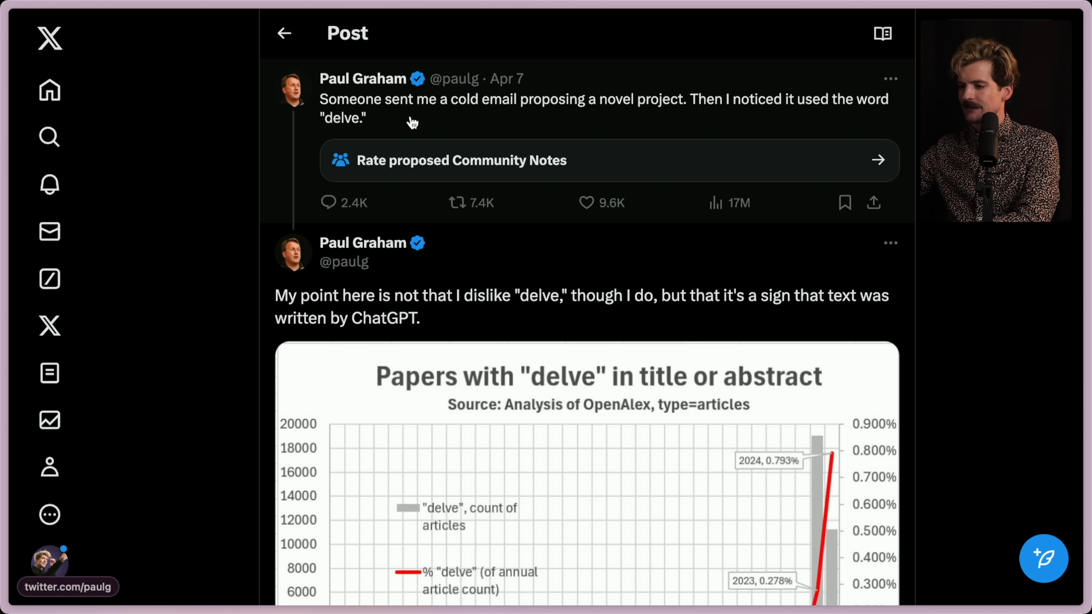
{"action": "mouse_move", "coordinate": [593, 307]}
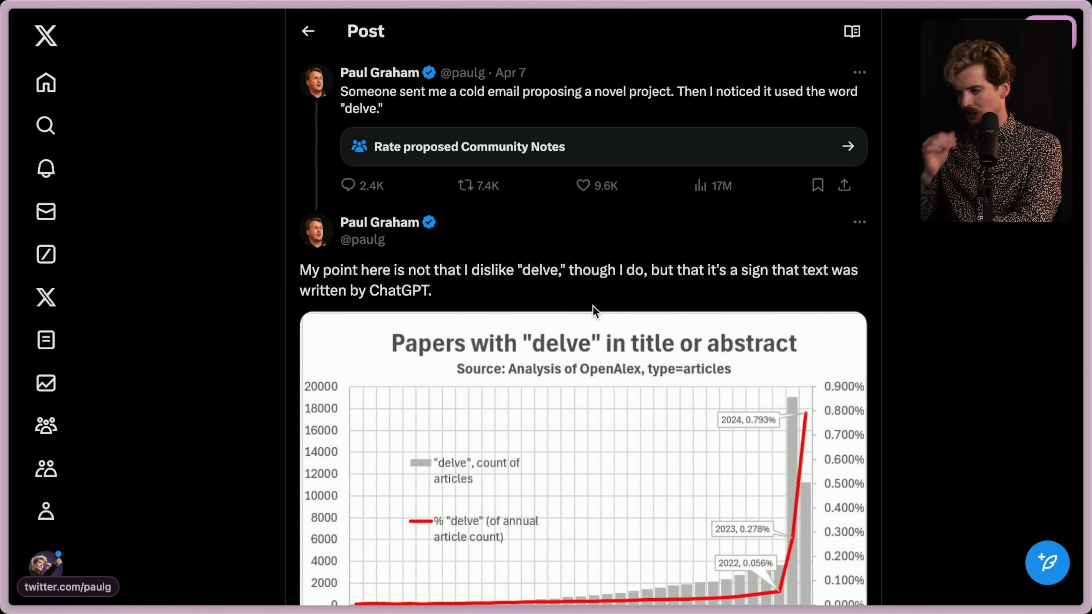
{"action": "mouse_move", "coordinate": [568, 91]}
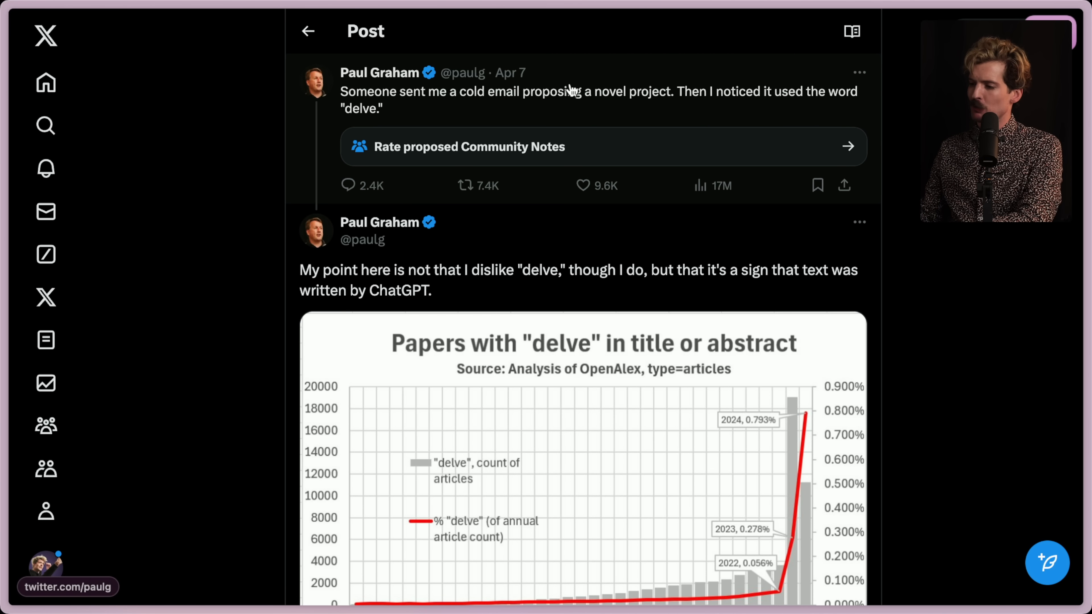
{"action": "mouse_move", "coordinate": [350, 118]}
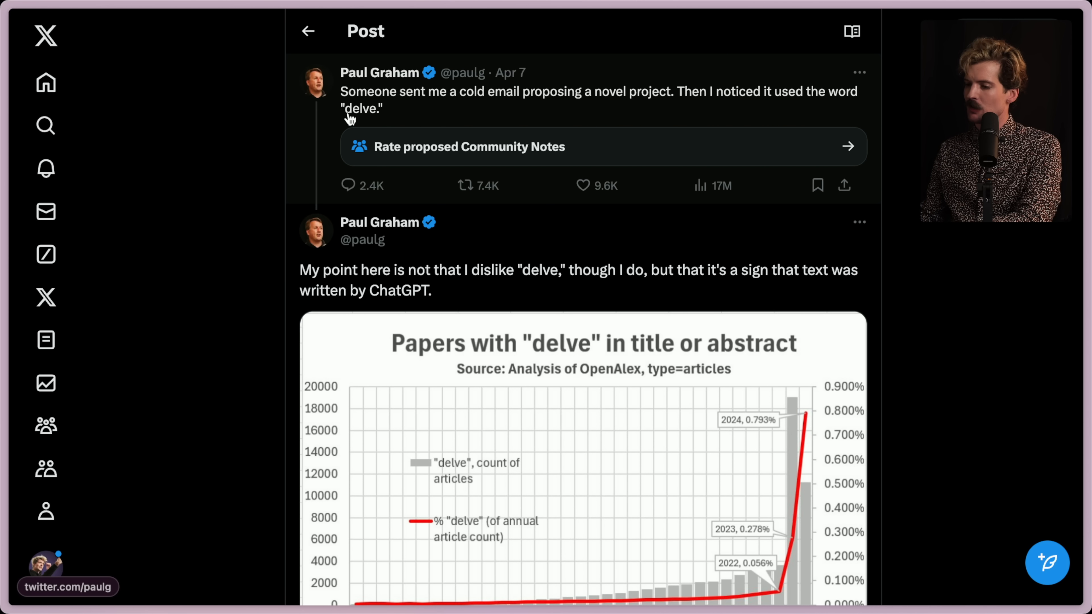
{"action": "scroll", "scroll_direction": "down", "scroll_amount": 3}
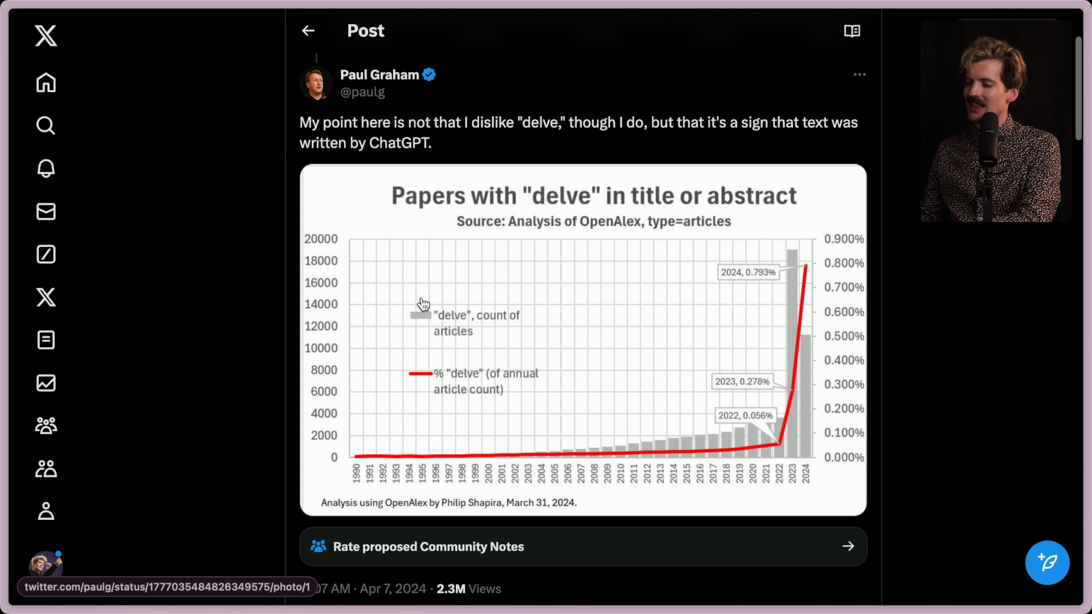
{"action": "mouse_move", "coordinate": [527, 124]}
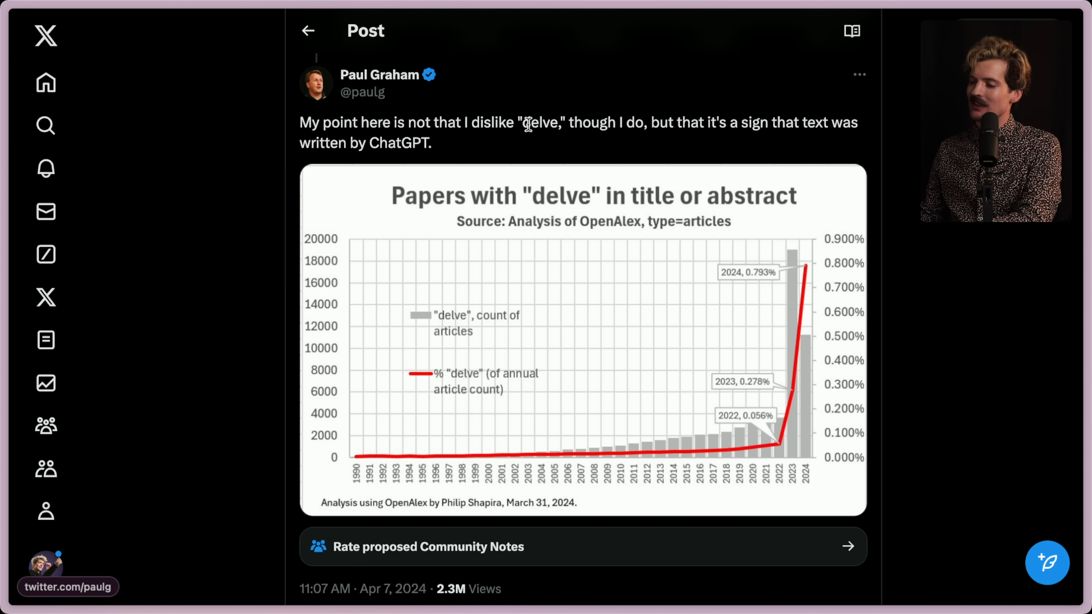
{"action": "mouse_move", "coordinate": [761, 123]}
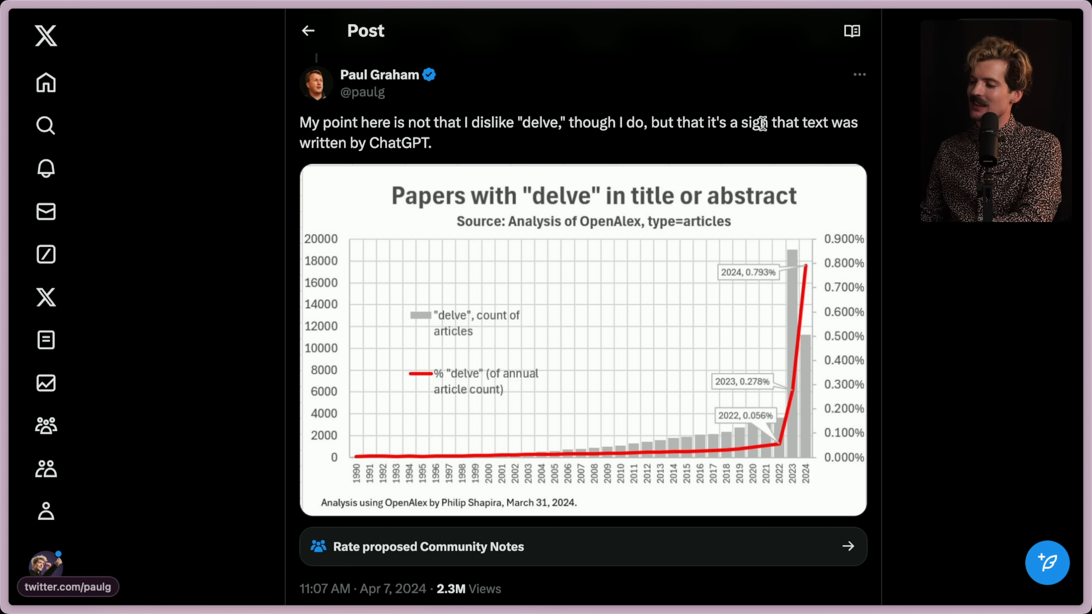
{"action": "mouse_move", "coordinate": [516, 307]}
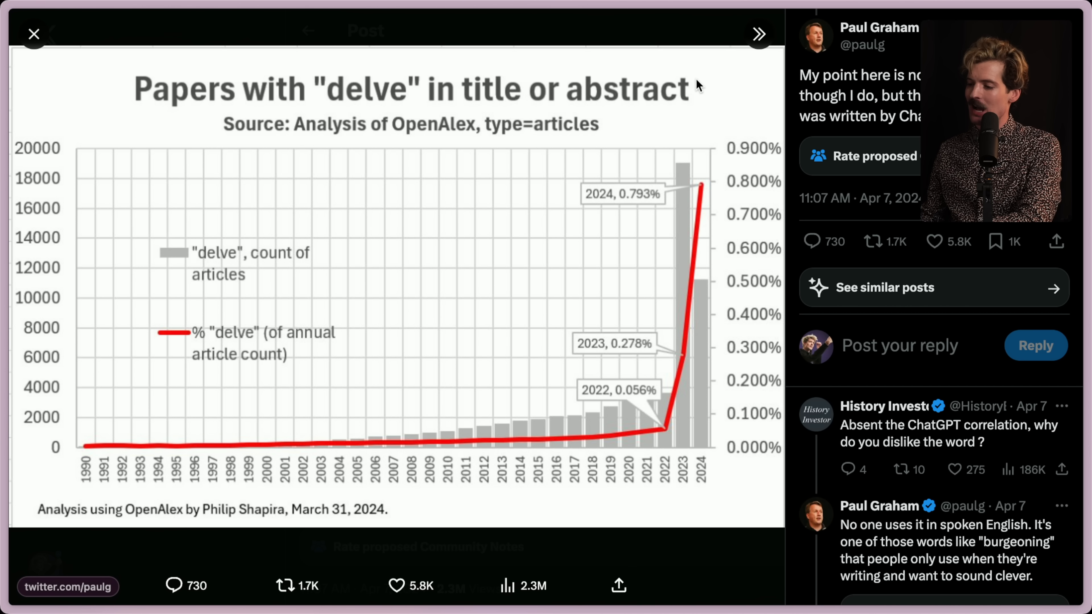
{"action": "mouse_move", "coordinate": [710, 185]}
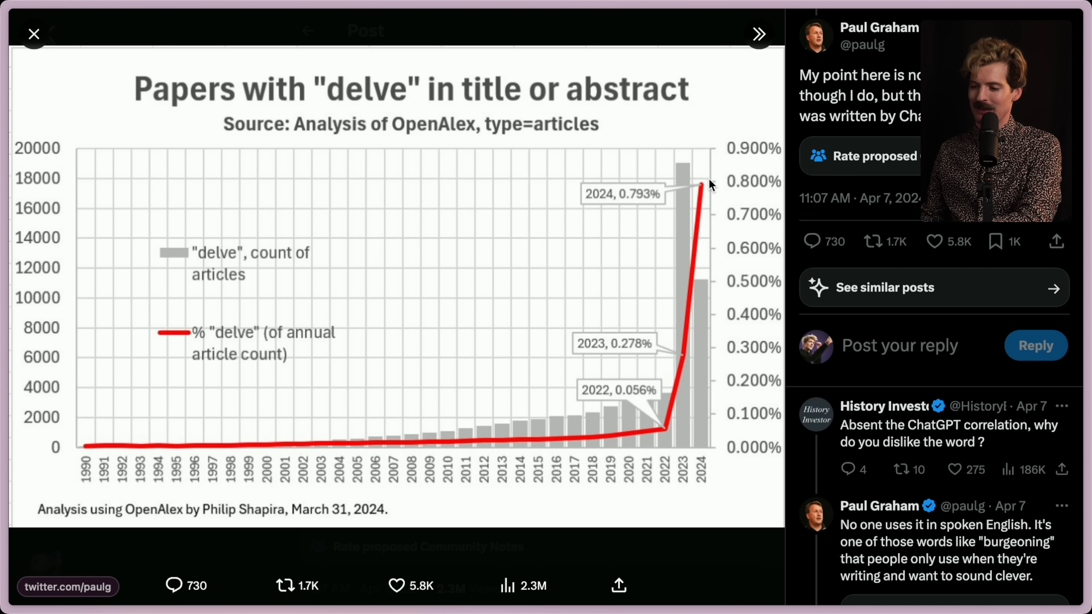
{"action": "mouse_move", "coordinate": [263, 427]}
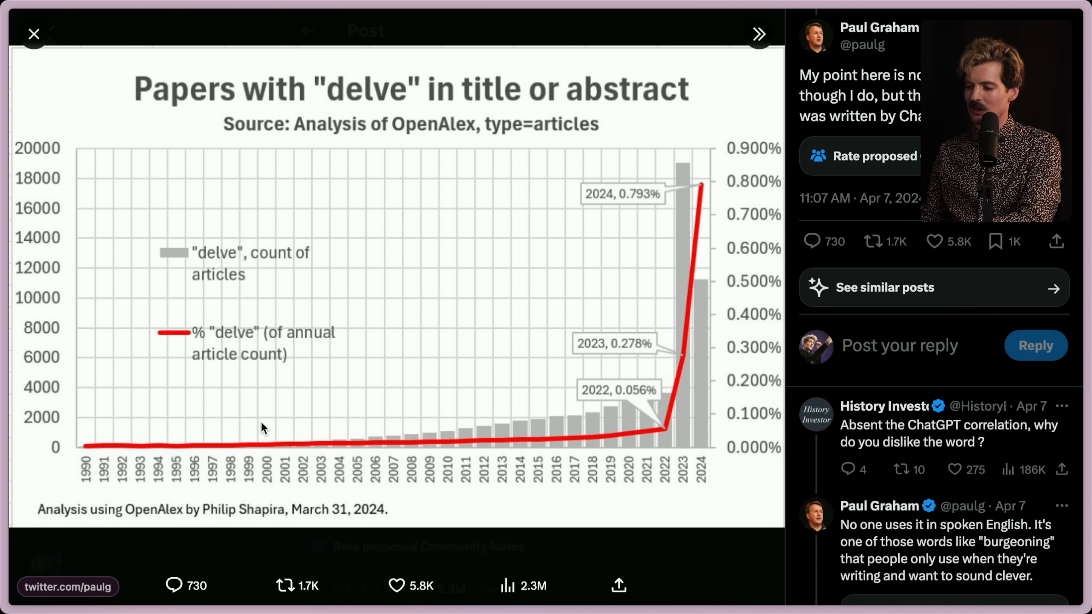
{"action": "mouse_move", "coordinate": [665, 433]}
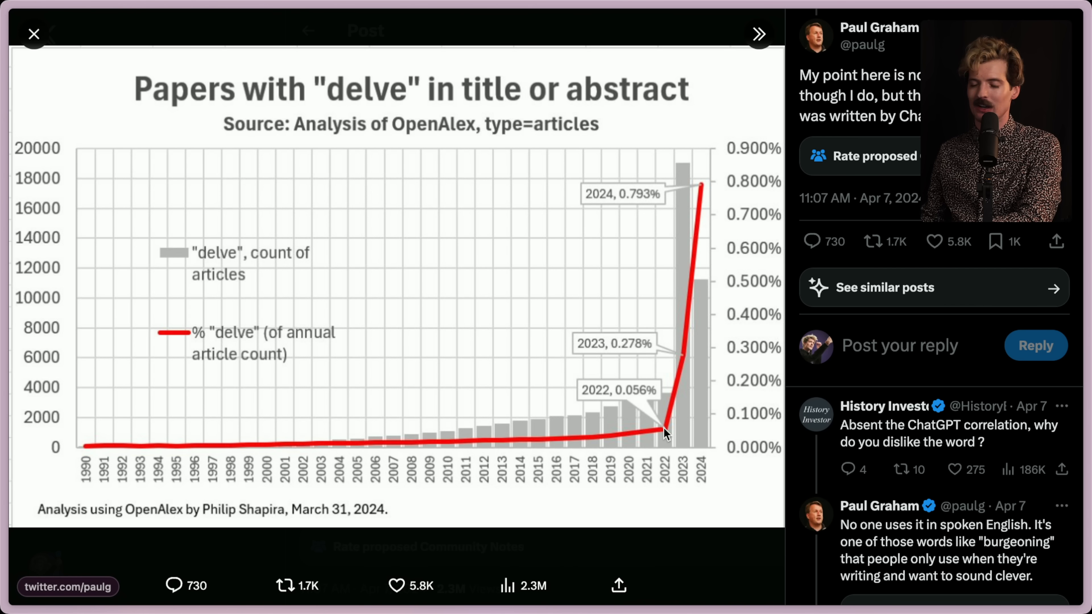
{"action": "mouse_move", "coordinate": [707, 196]}
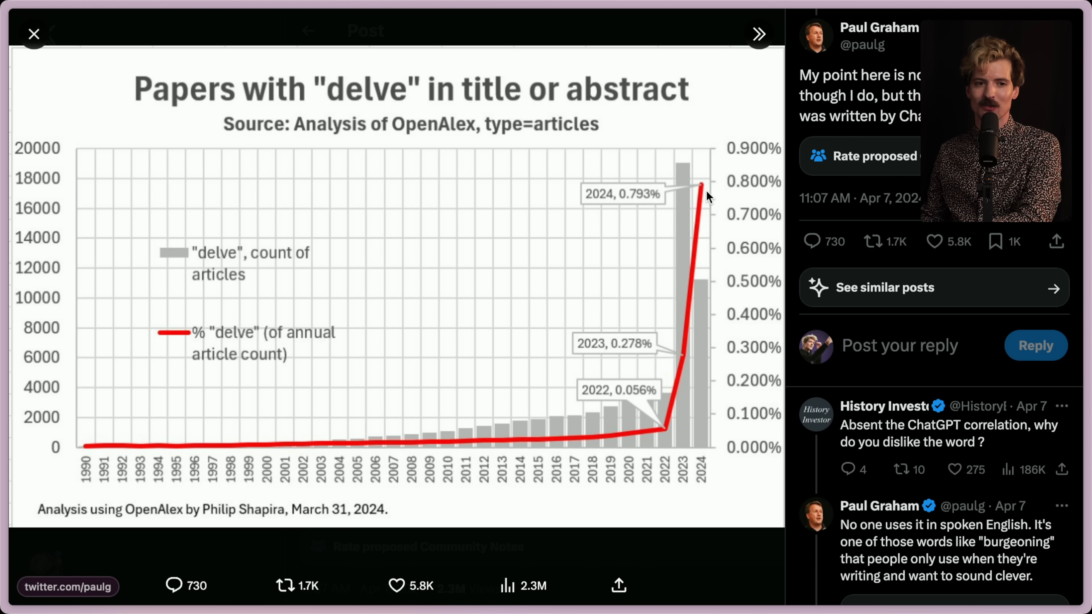
{"action": "mouse_move", "coordinate": [592, 315]}
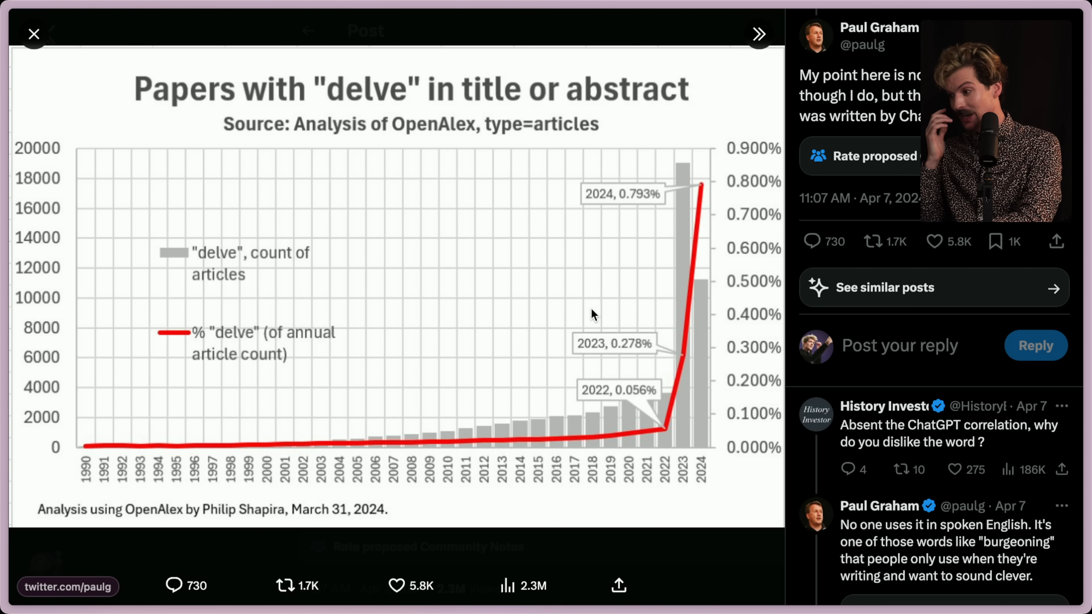
{"action": "scroll", "scroll_direction": "up", "scroll_amount": 3}
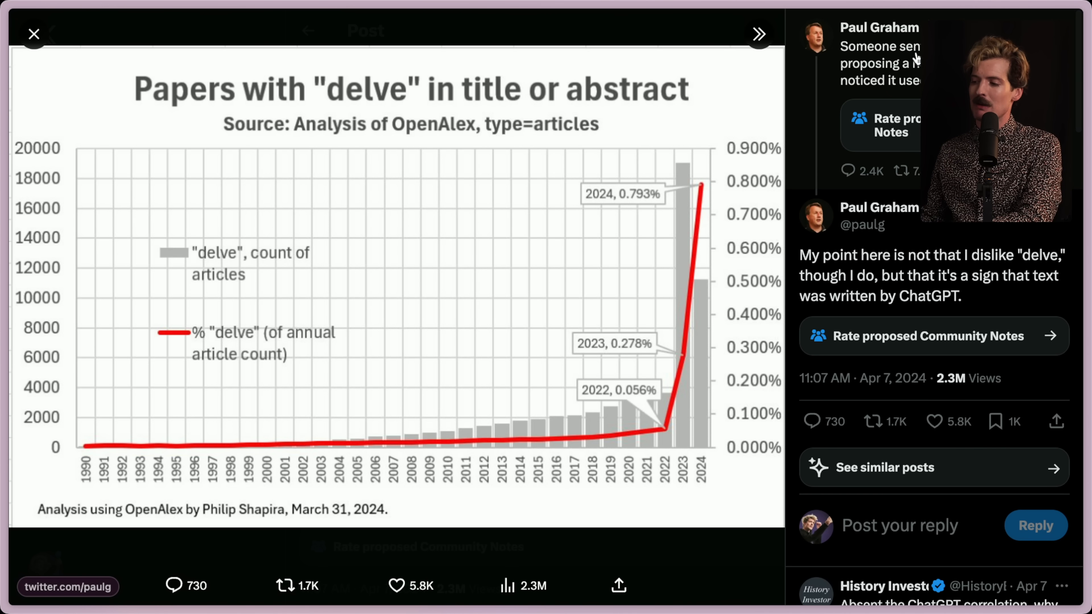
{"action": "mouse_move", "coordinate": [536, 195]}
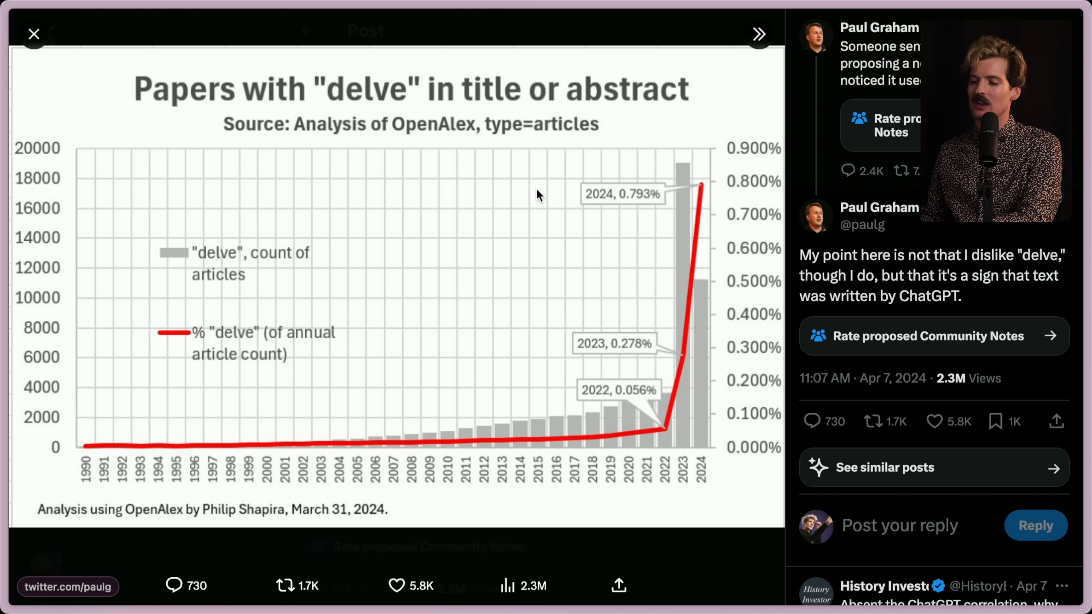
{"action": "mouse_move", "coordinate": [401, 210]}
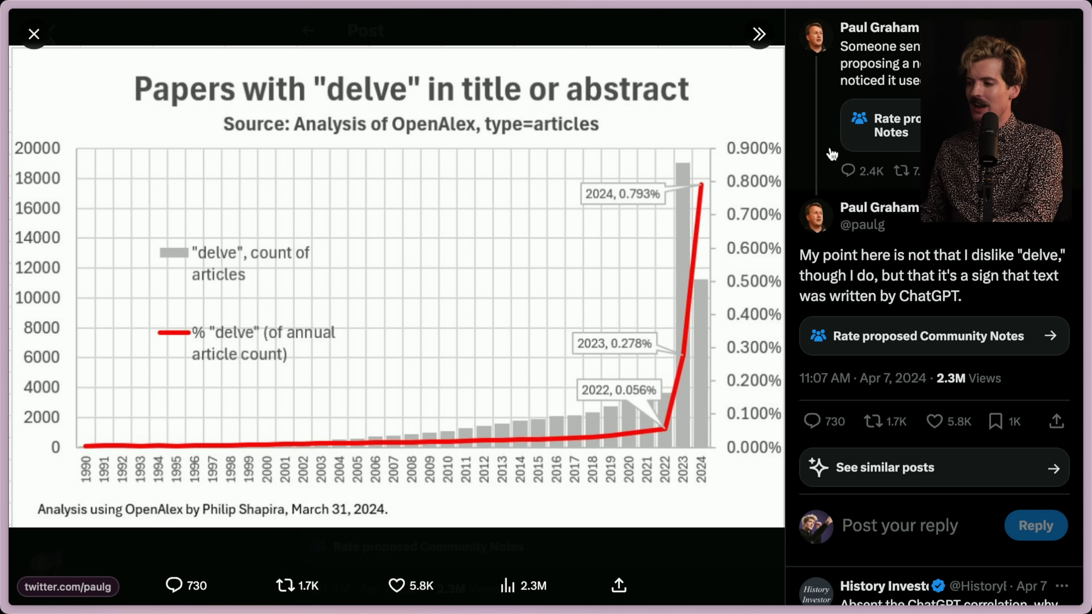
- Close the enlarged chart, open the profile's linked paulgraham.com site and its Essays index
{"action": "left_click", "coordinate": [33, 34]}
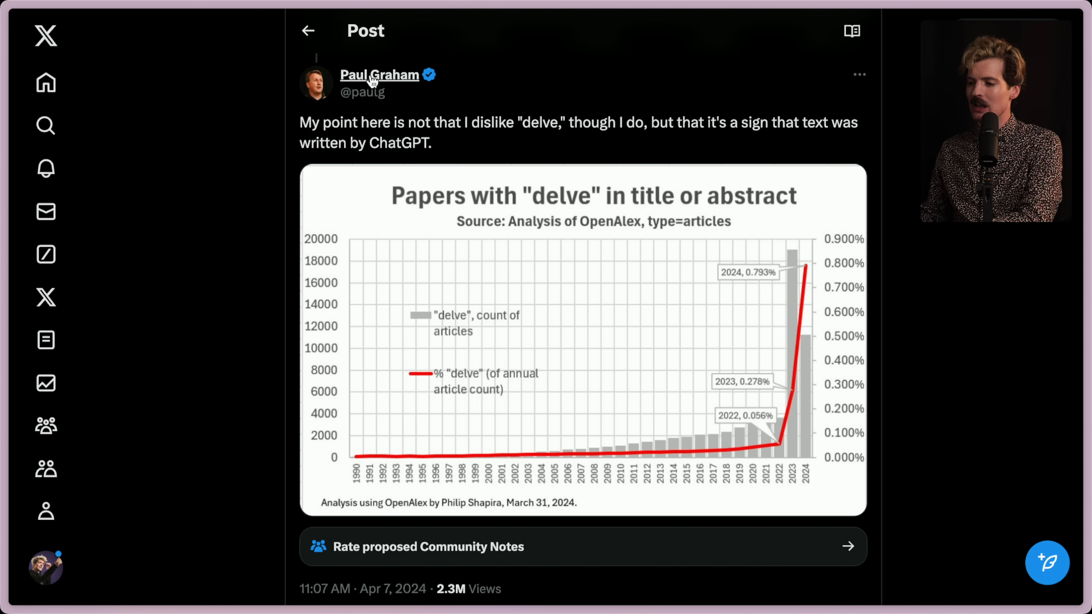
{"action": "left_click", "coordinate": [379, 74]}
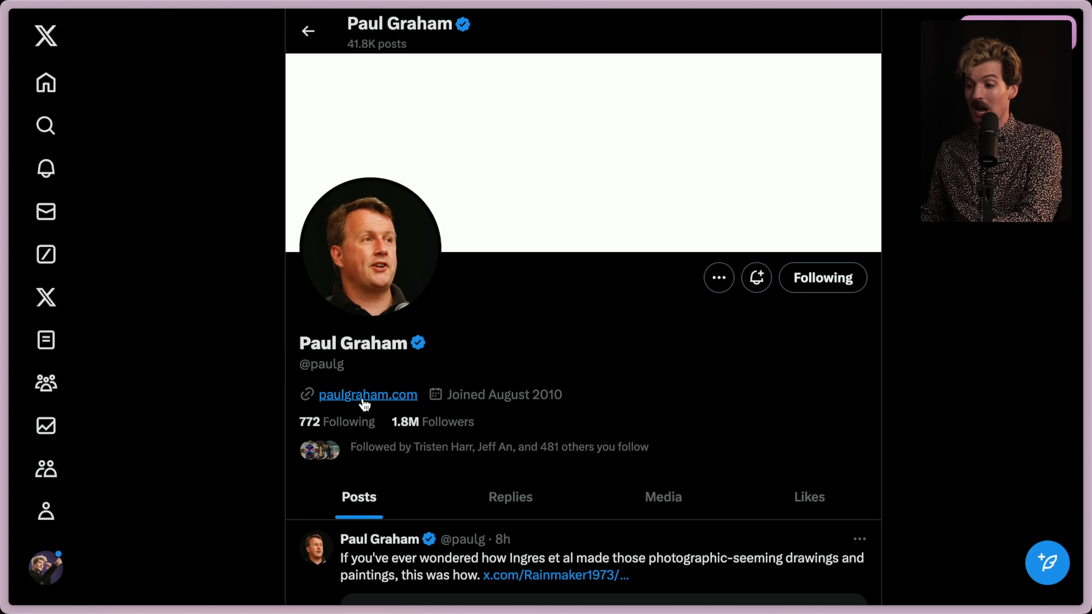
{"action": "left_click", "coordinate": [368, 394]}
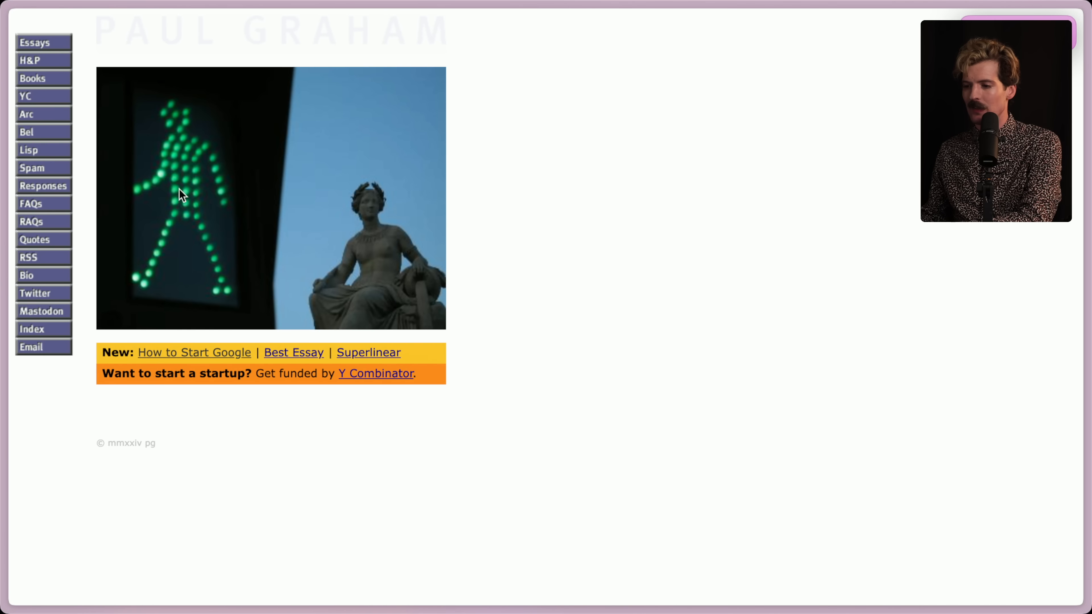
{"action": "left_click", "coordinate": [34, 43]}
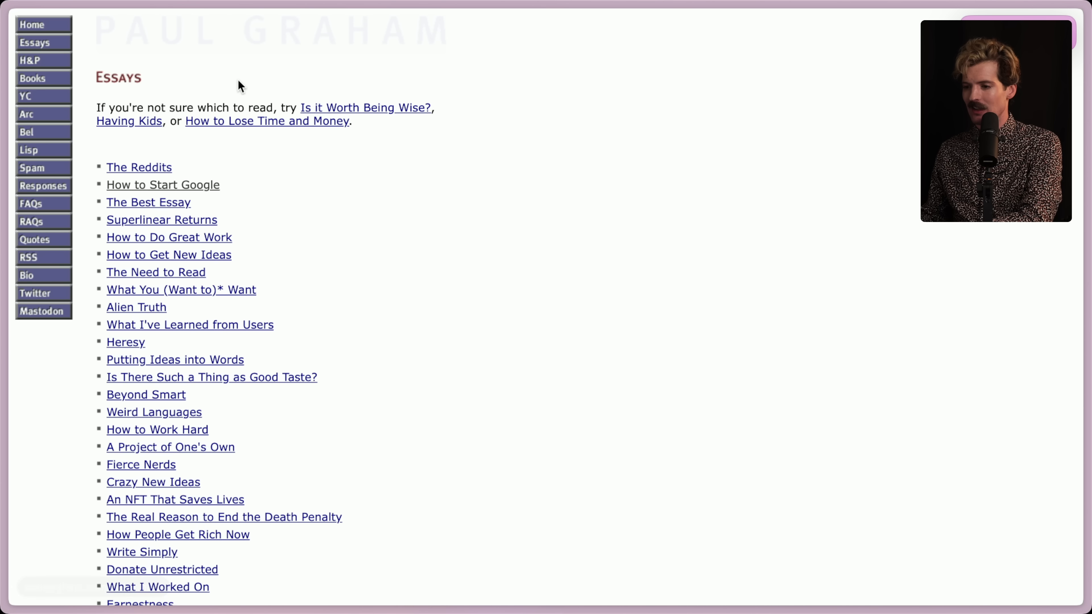
{"action": "mouse_move", "coordinate": [164, 185]}
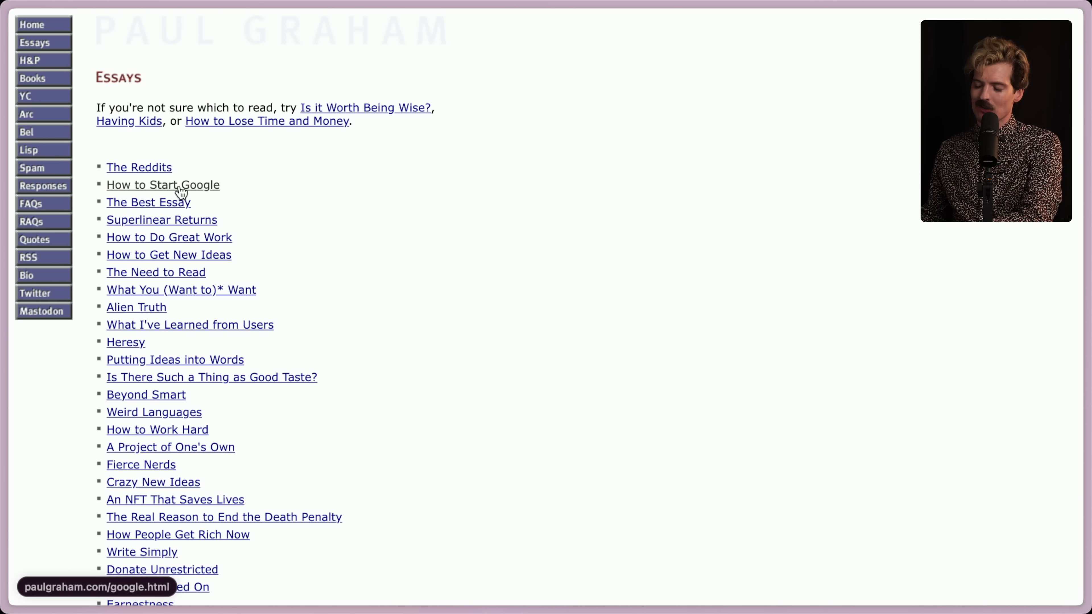
- Scroll through the long list of essay titles on paulgraham.com
{"action": "scroll", "scroll_direction": "down", "scroll_amount": 3}
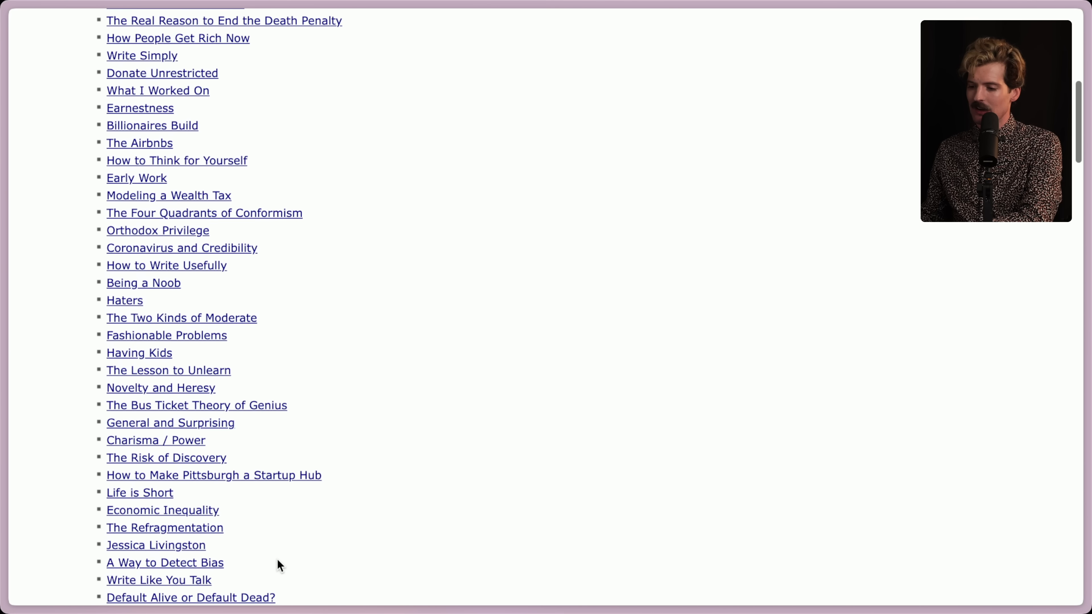
{"action": "scroll", "scroll_direction": "down", "scroll_amount": 3}
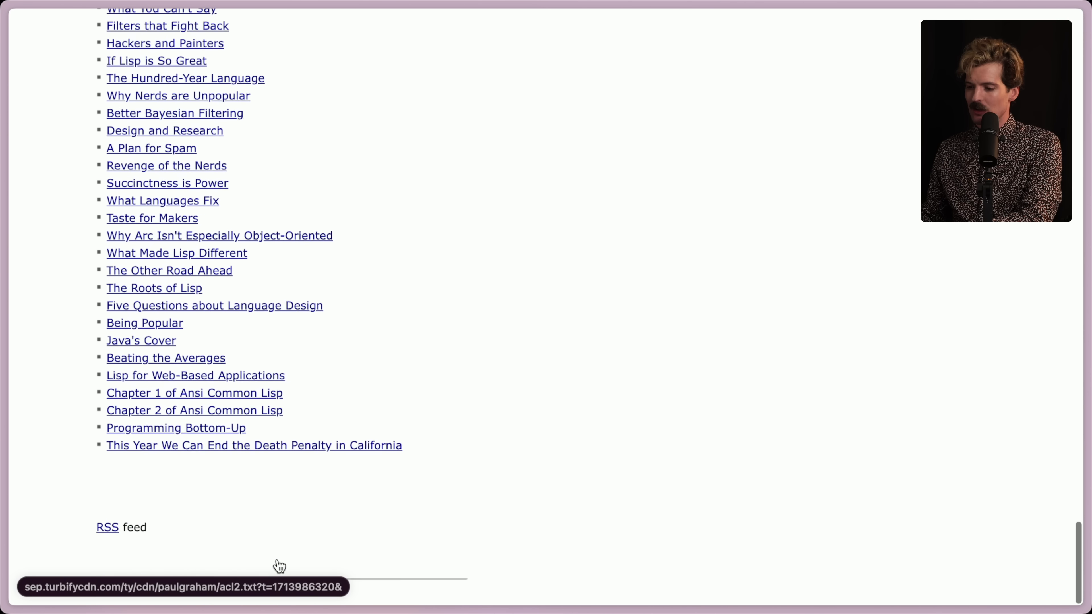
{"action": "scroll", "scroll_direction": "up", "scroll_amount": 3}
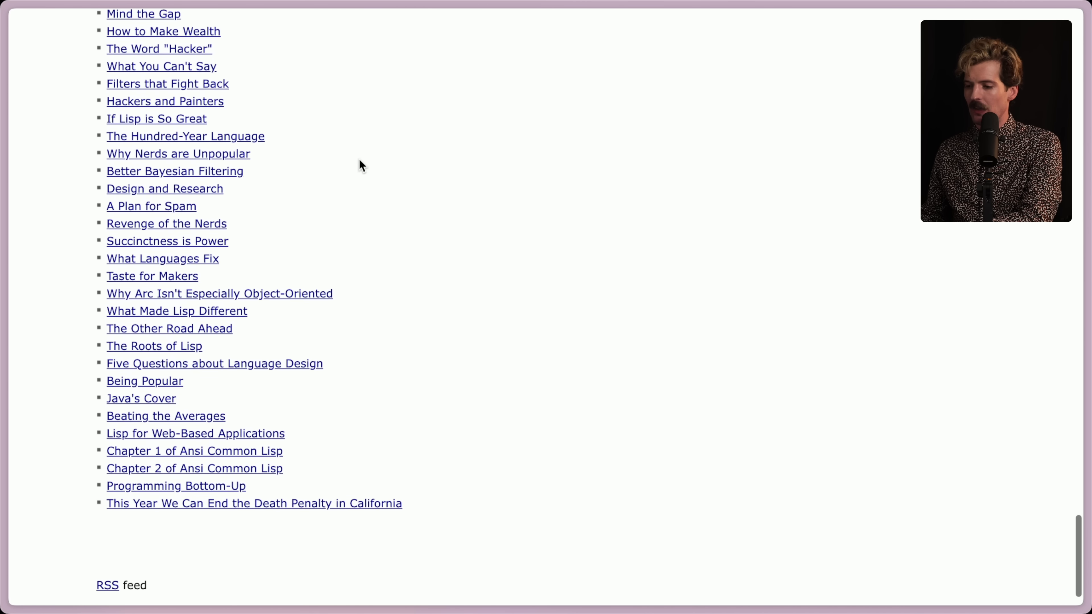
{"action": "scroll", "scroll_direction": "up", "scroll_amount": 3}
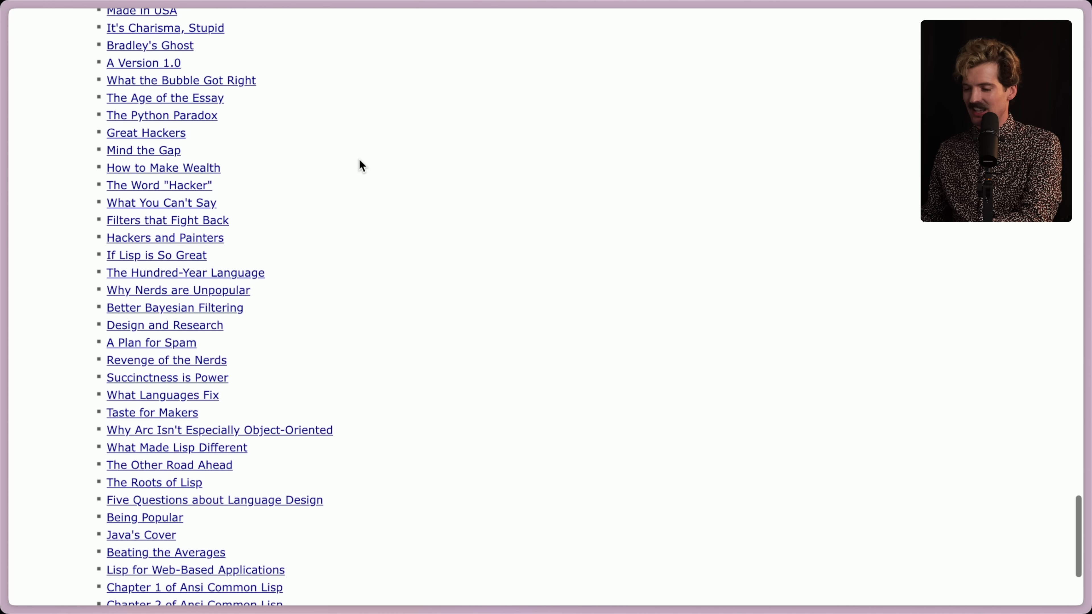
{"action": "scroll", "scroll_direction": "up", "scroll_amount": 3}
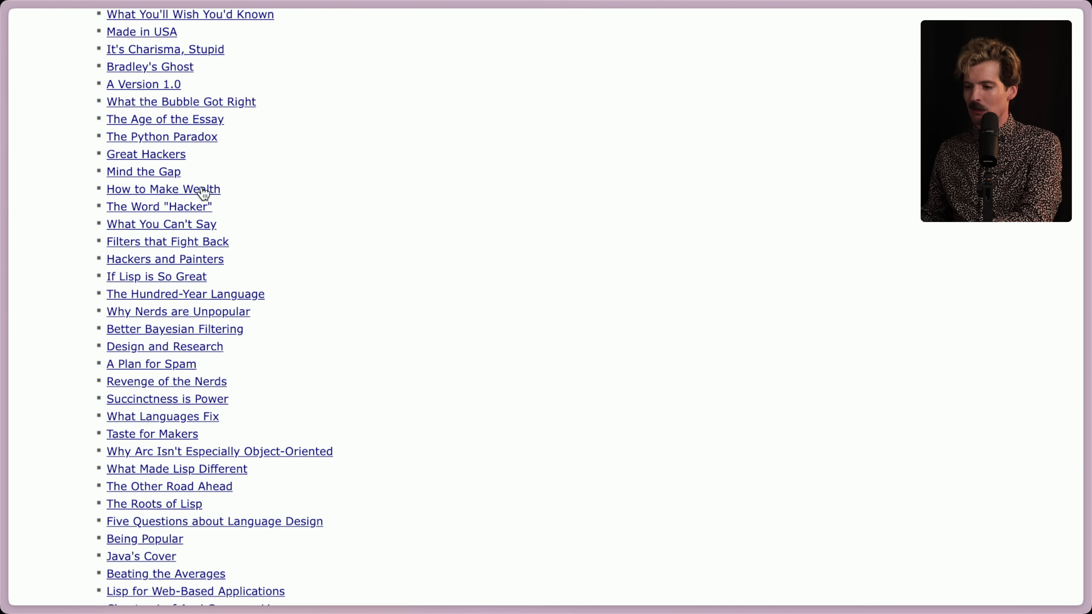
{"action": "mouse_move", "coordinate": [158, 155]}
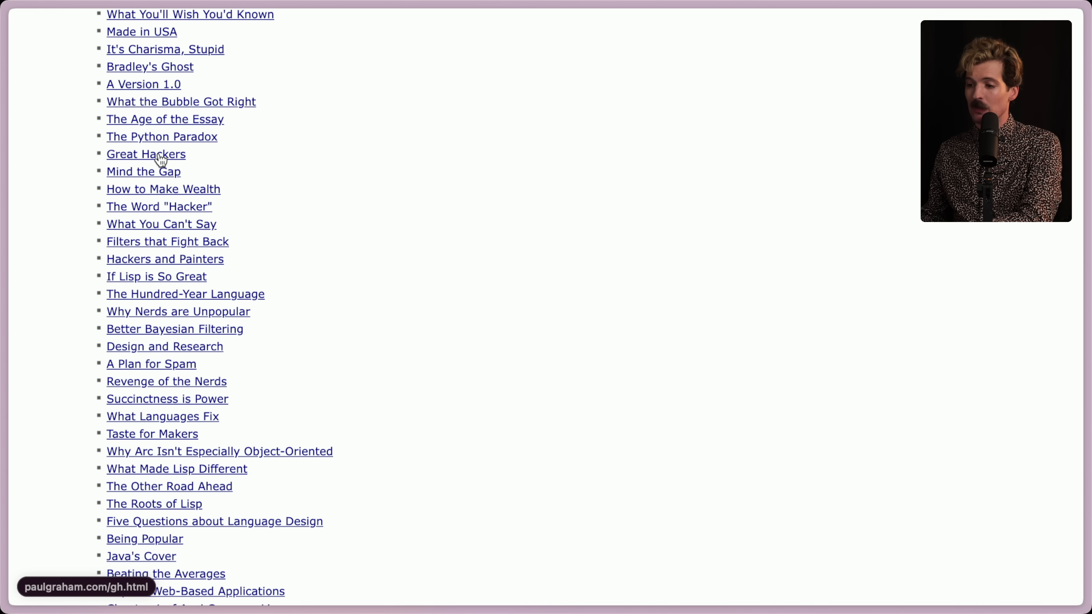
{"action": "mouse_move", "coordinate": [310, 415]}
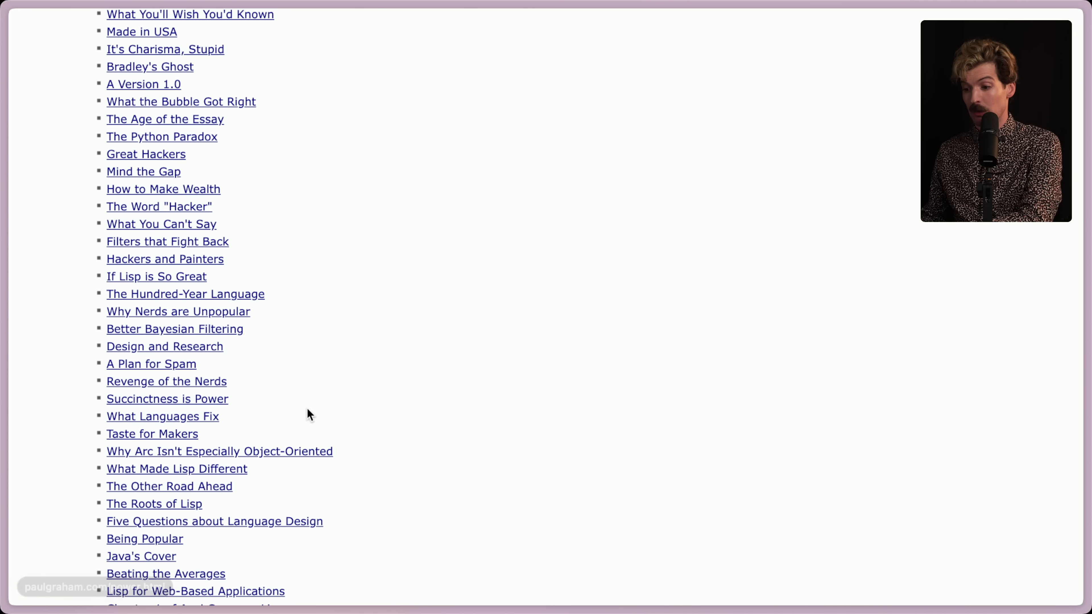
{"action": "scroll", "scroll_direction": "up", "scroll_amount": 3}
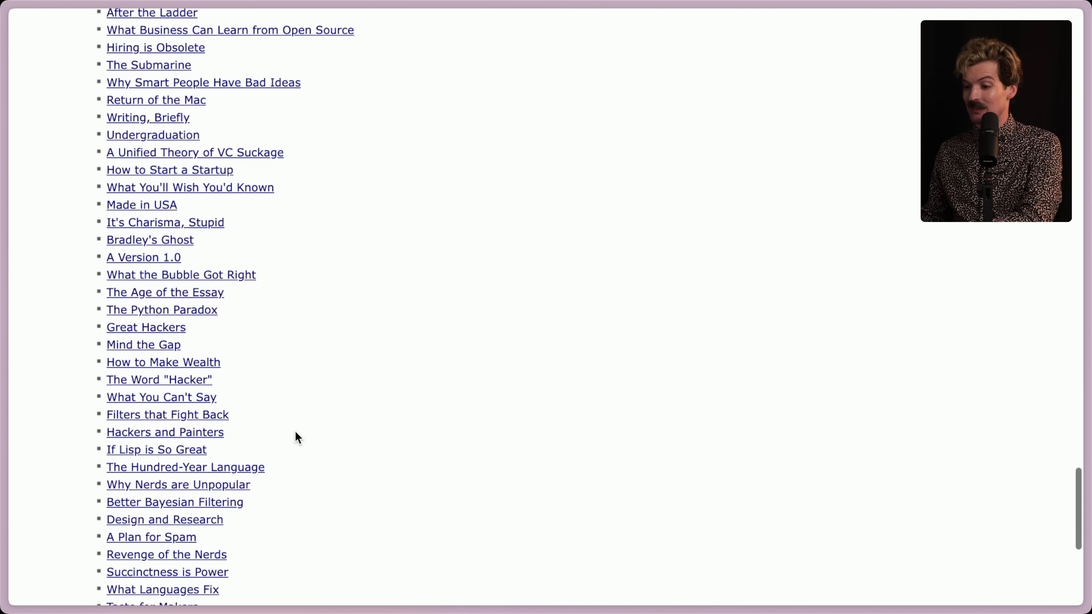
{"action": "scroll", "scroll_direction": "up", "scroll_amount": 3}
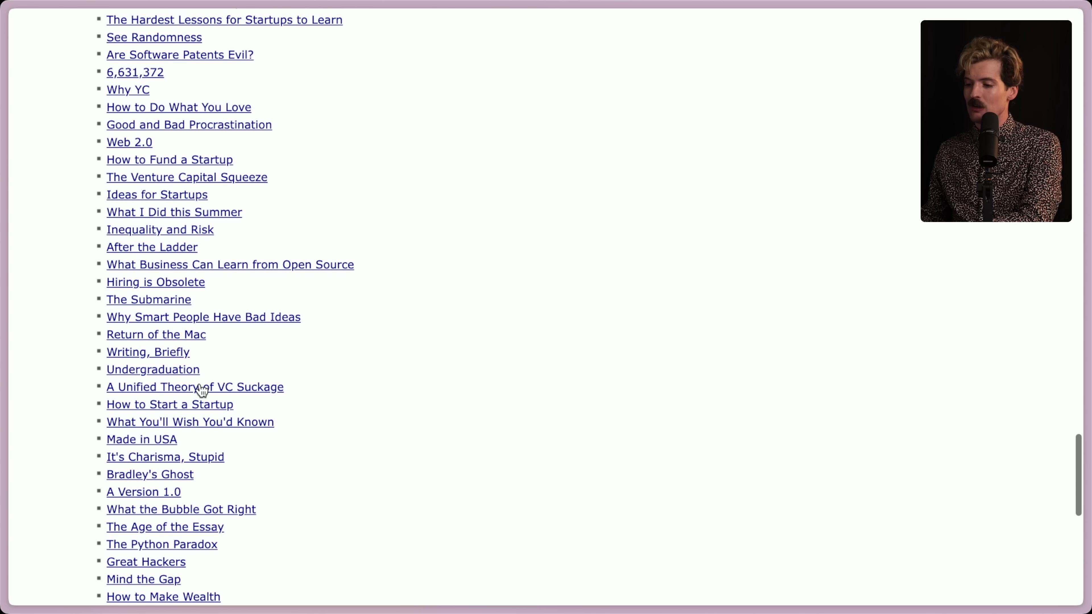
{"action": "mouse_move", "coordinate": [198, 387]}
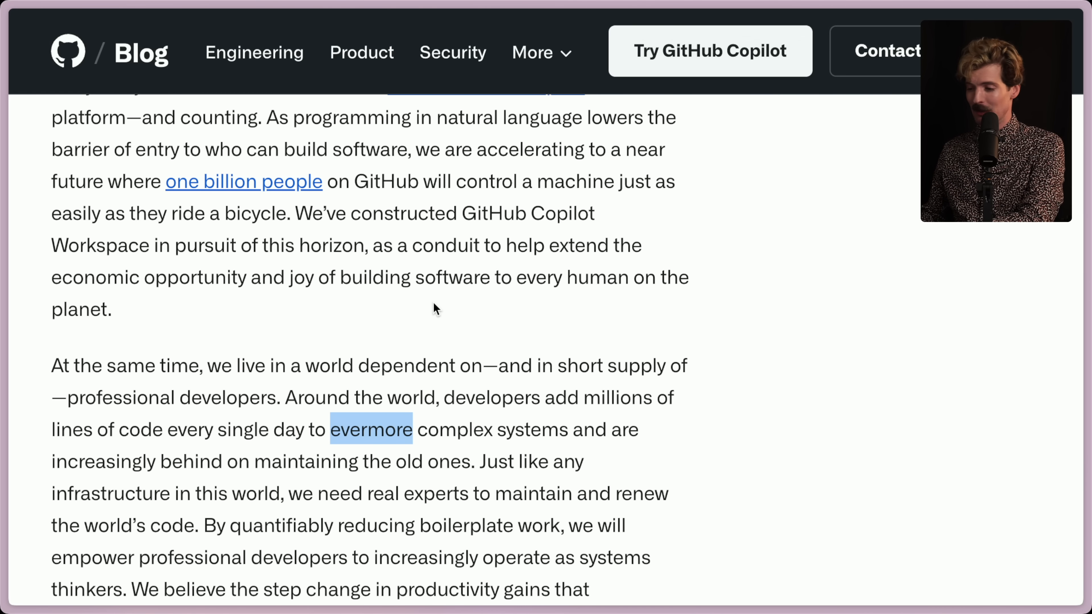
{"action": "scroll", "scroll_direction": "down", "scroll_amount": 3}
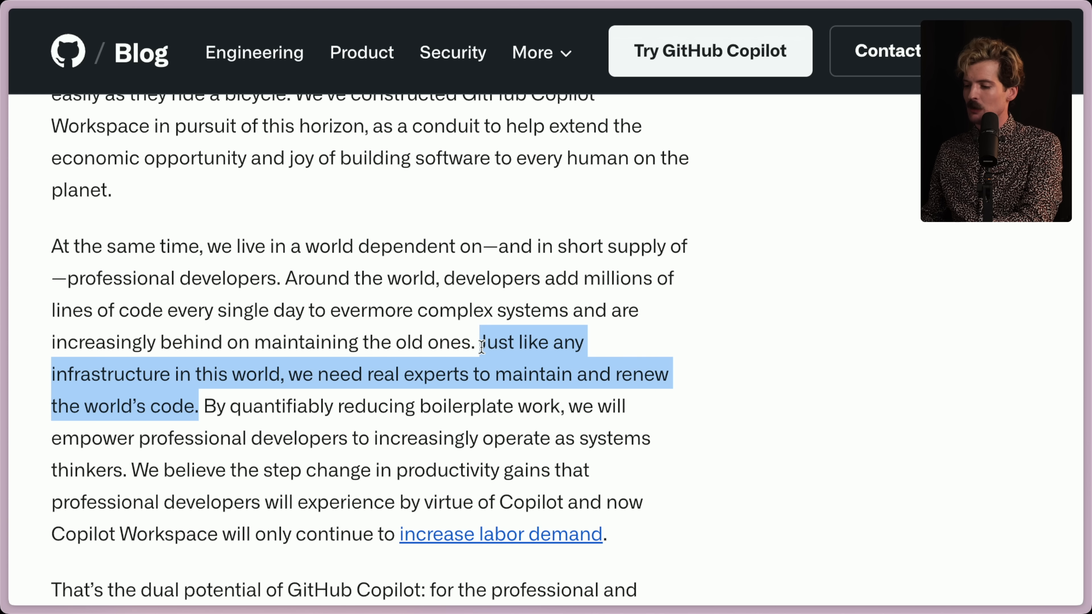
{"action": "left_click", "coordinate": [348, 428]}
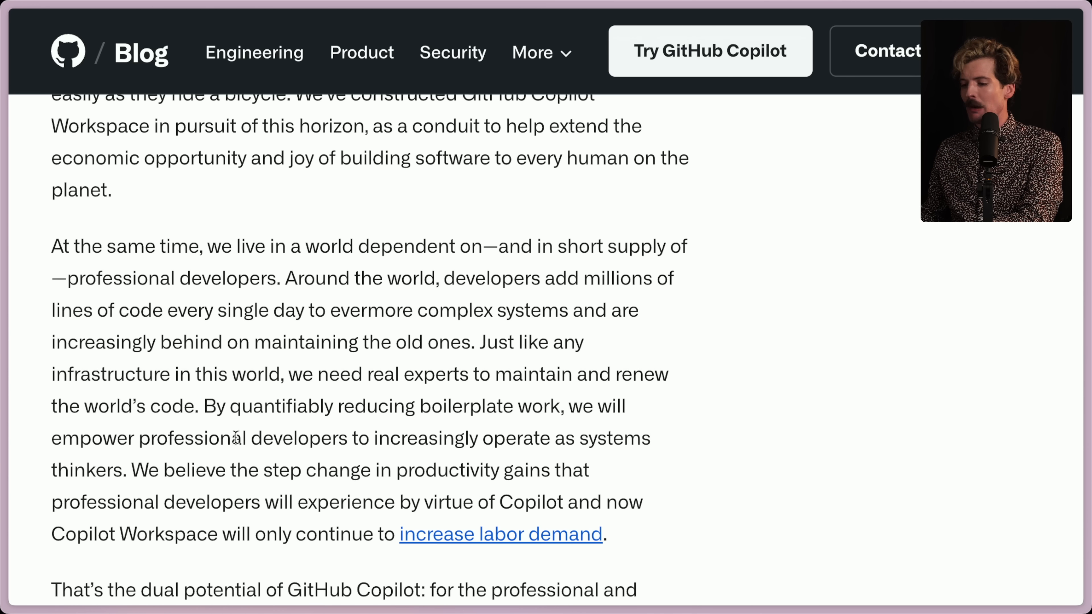
{"action": "mouse_move", "coordinate": [490, 440]}
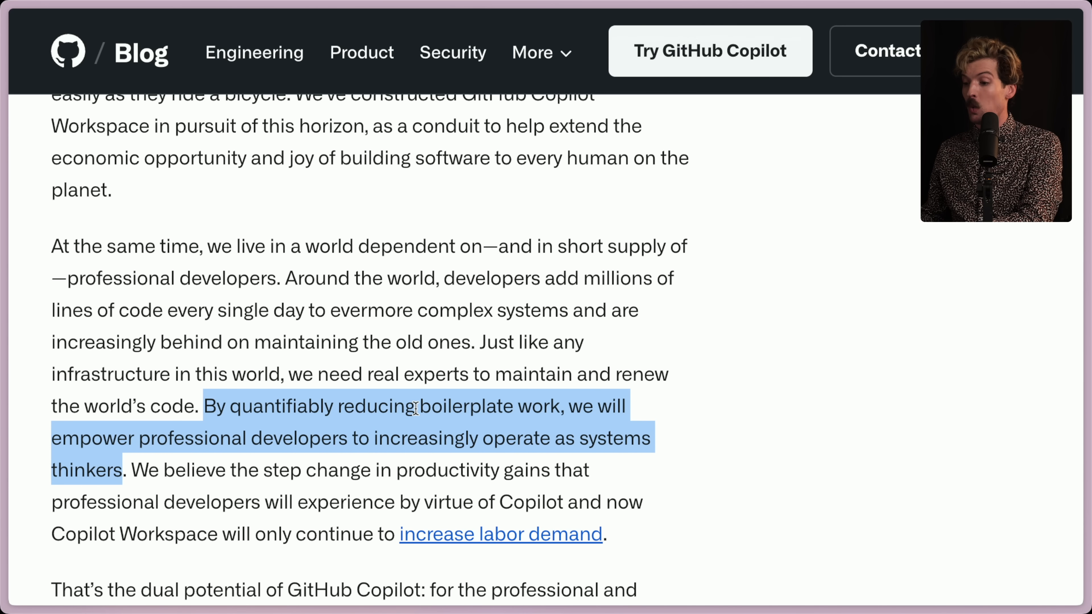
{"action": "mouse_move", "coordinate": [654, 420]}
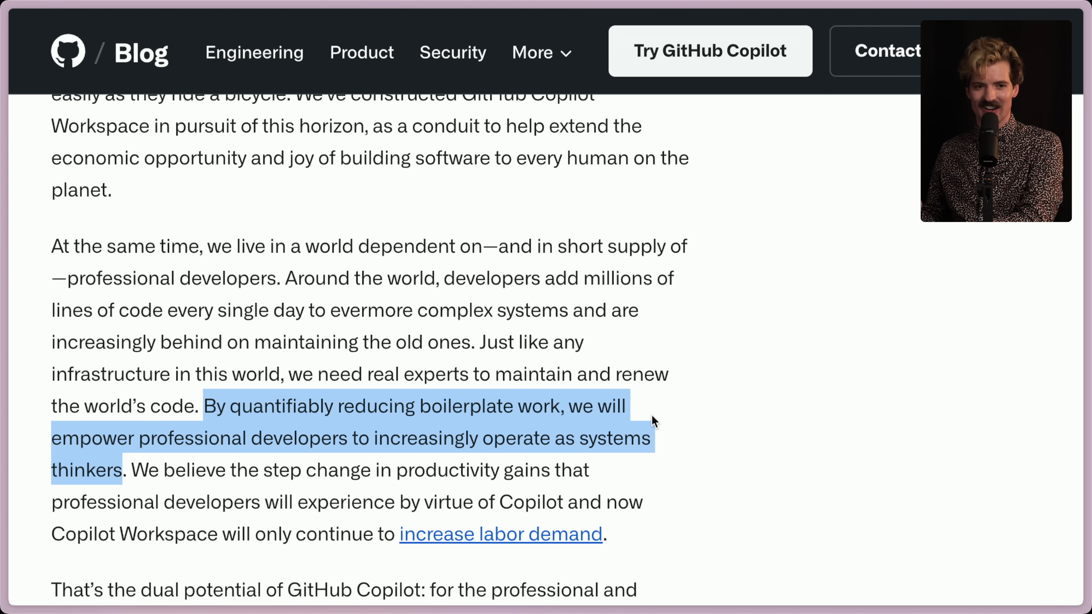
{"action": "scroll", "scroll_direction": "down", "scroll_amount": 3}
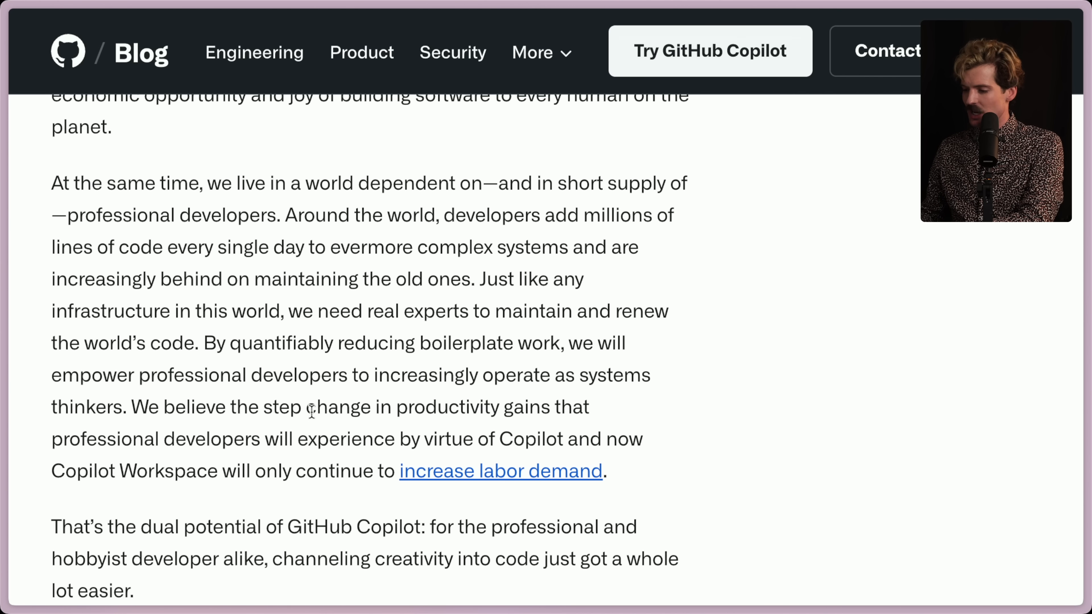
{"action": "mouse_move", "coordinate": [230, 434]}
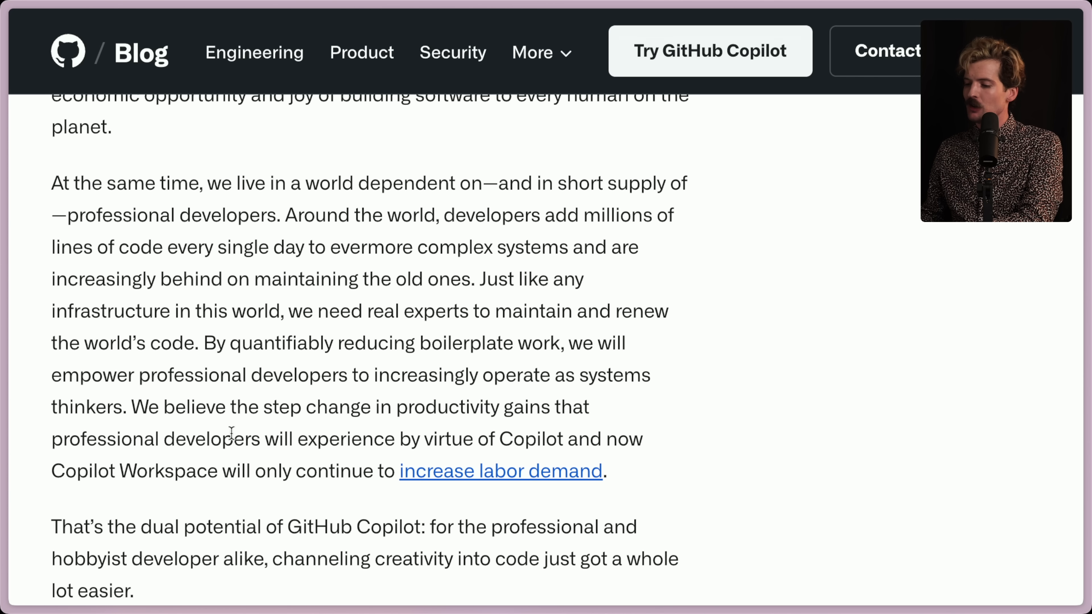
{"action": "mouse_move", "coordinate": [511, 438]}
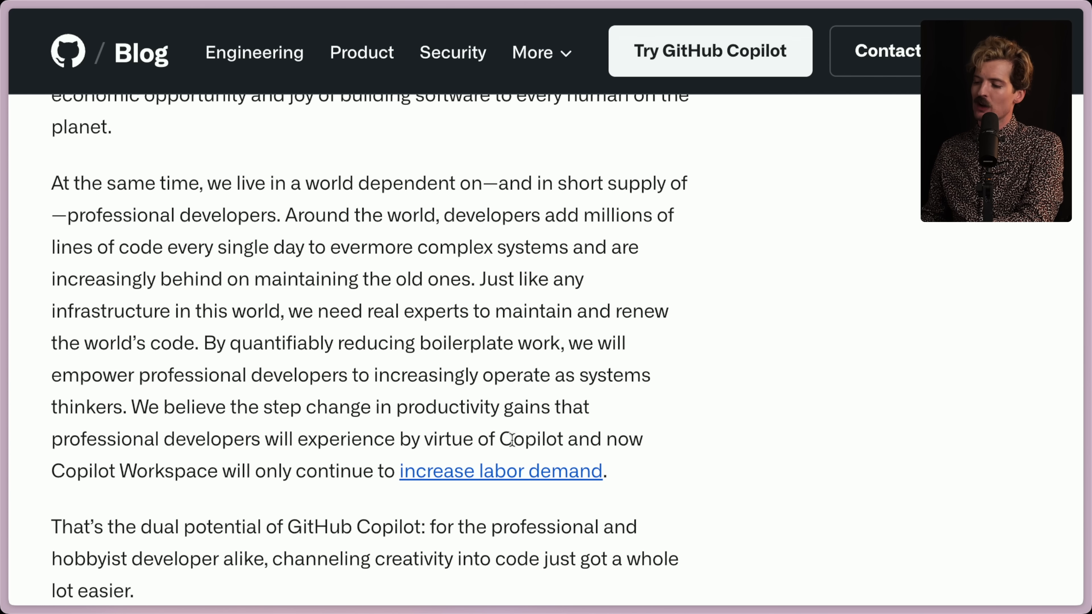
{"action": "mouse_move", "coordinate": [294, 472]}
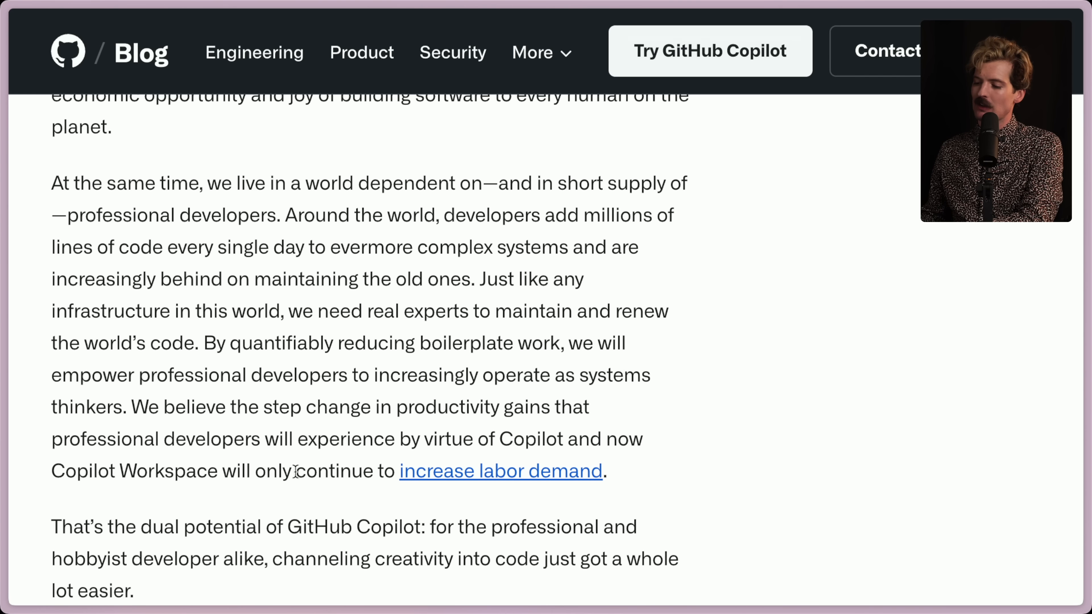
{"action": "mouse_move", "coordinate": [577, 478]}
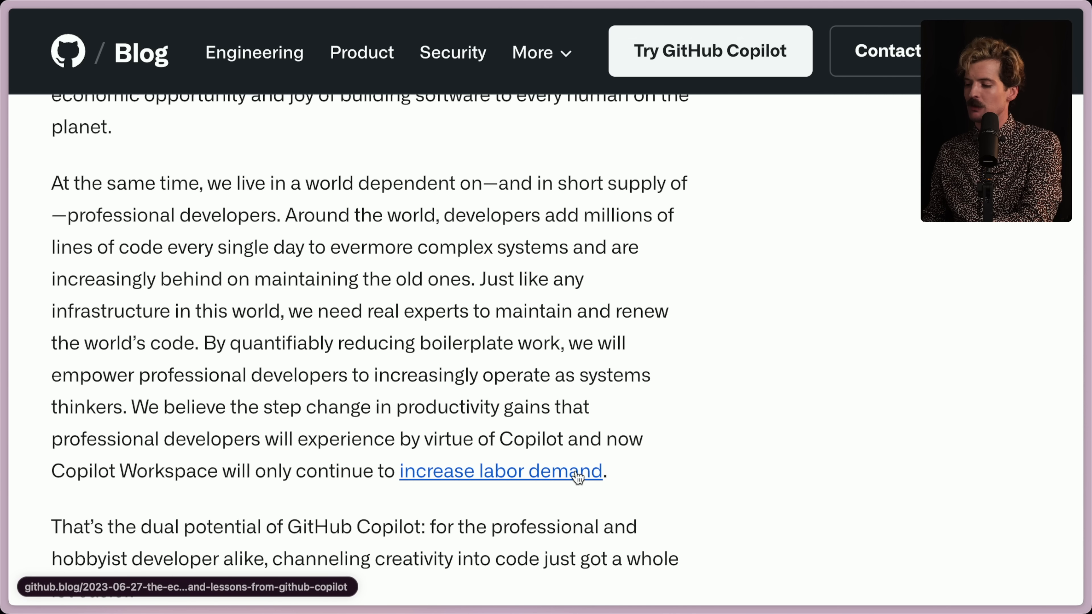
{"action": "mouse_move", "coordinate": [632, 479]}
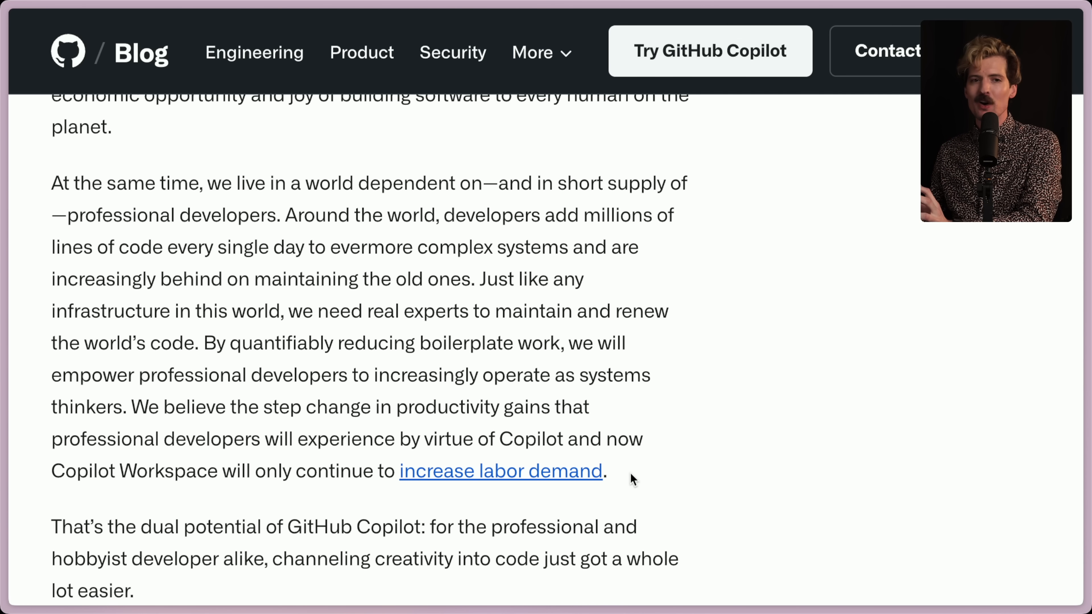
{"action": "scroll", "scroll_direction": "down", "scroll_amount": 3}
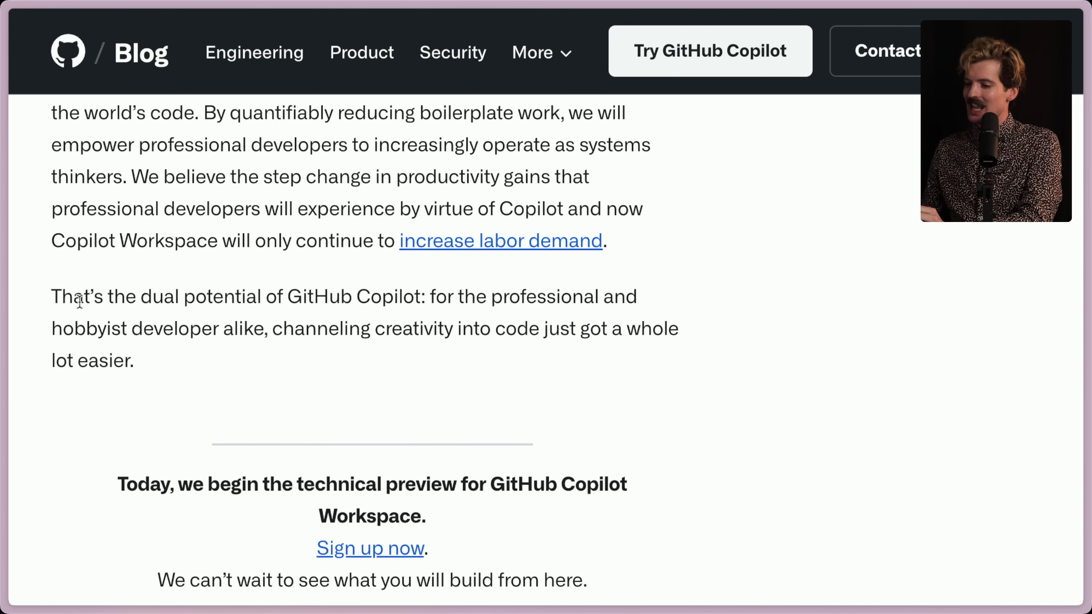
{"action": "mouse_move", "coordinate": [435, 297]}
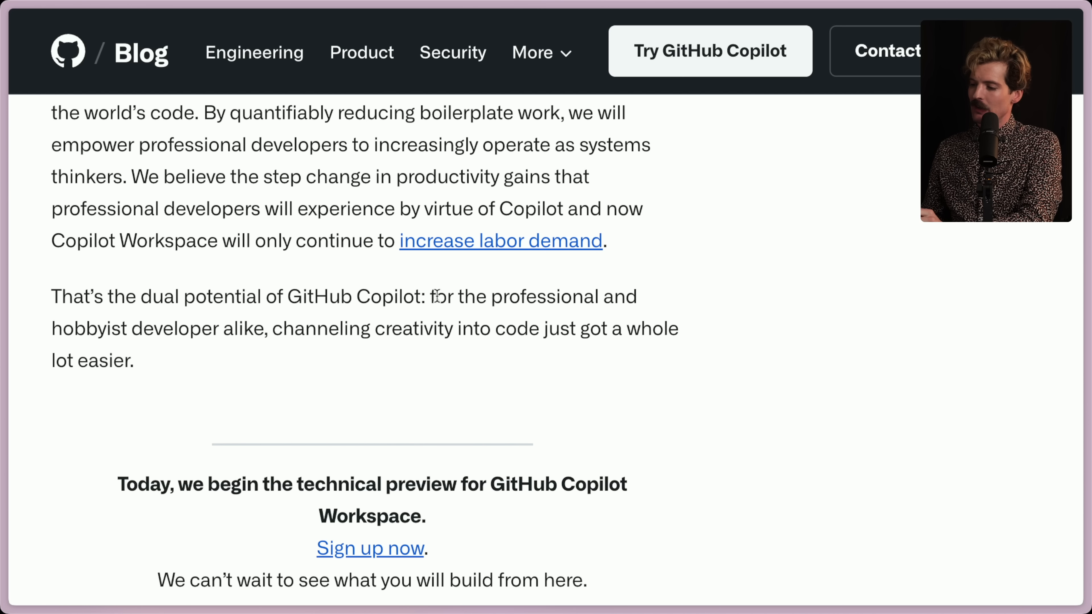
{"action": "mouse_move", "coordinate": [303, 328]}
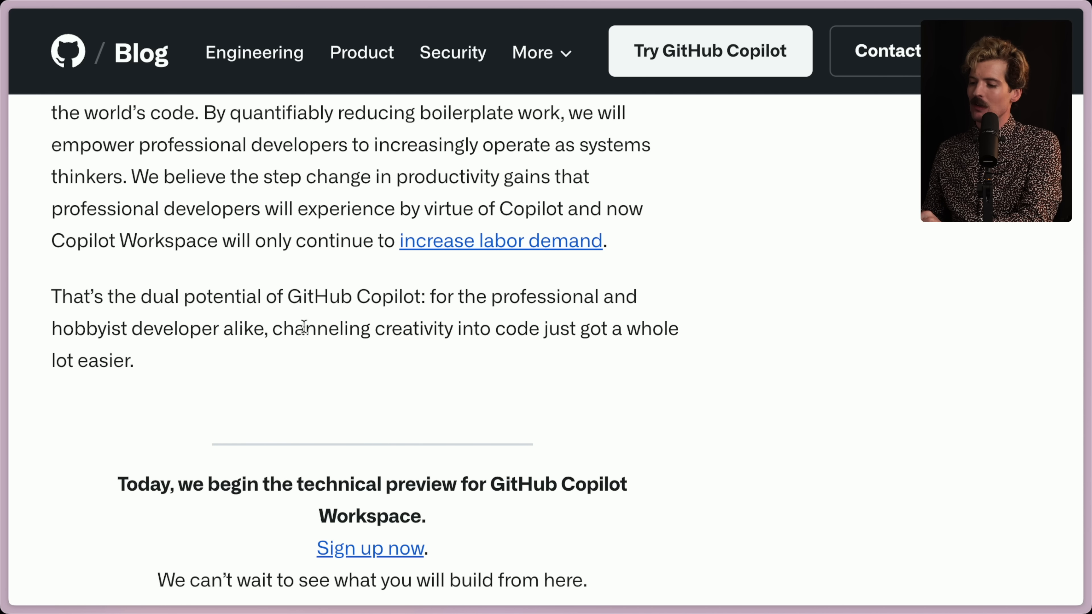
{"action": "mouse_move", "coordinate": [709, 328]}
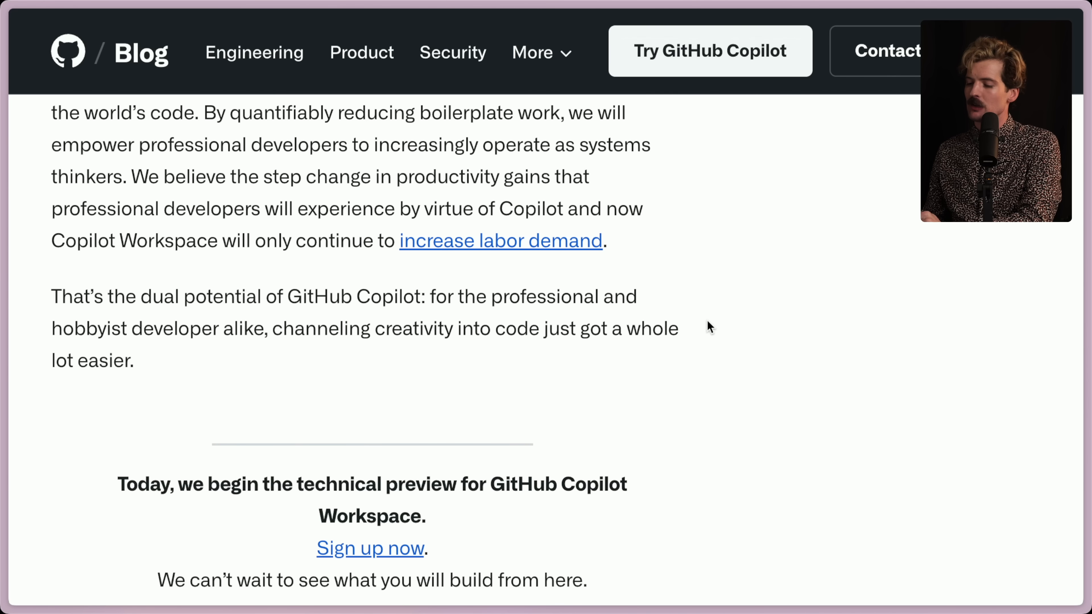
{"action": "scroll", "scroll_direction": "down", "scroll_amount": 3}
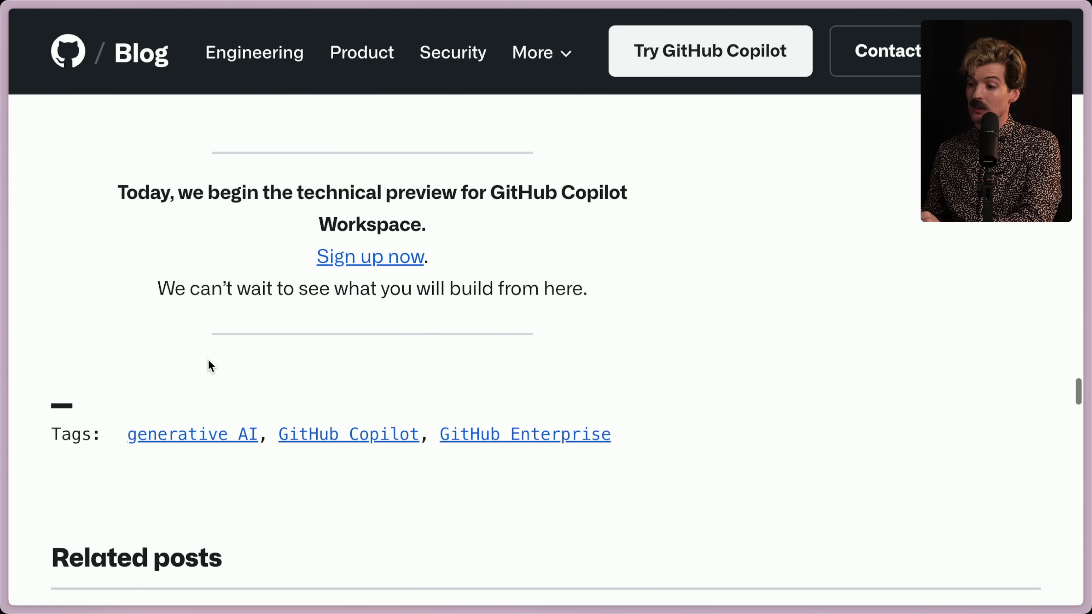
{"action": "scroll", "scroll_direction": "up", "scroll_amount": 3}
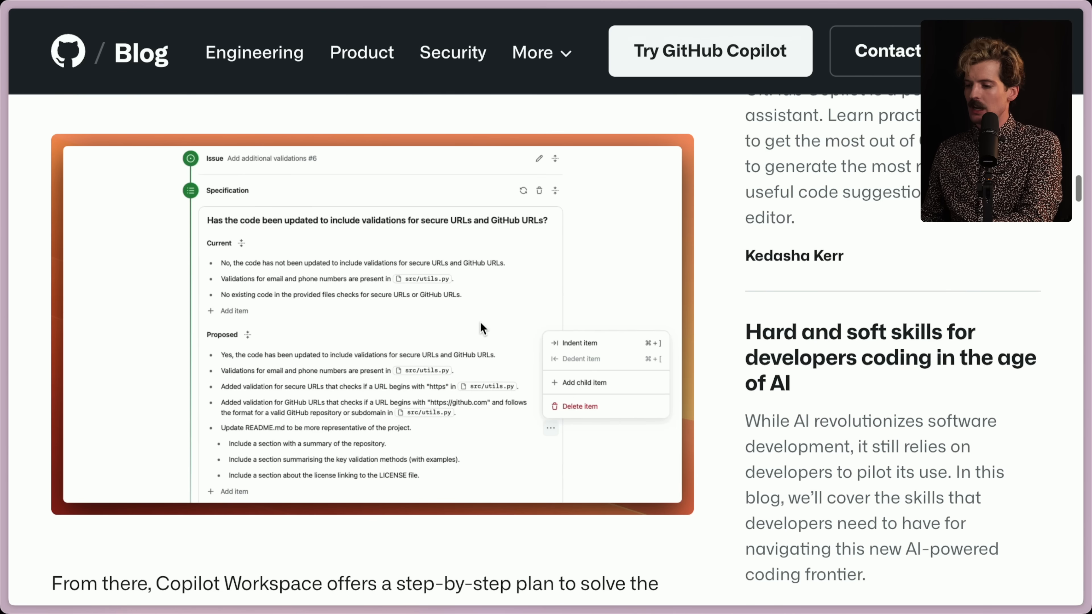
{"action": "scroll", "scroll_direction": "up", "scroll_amount": 3}
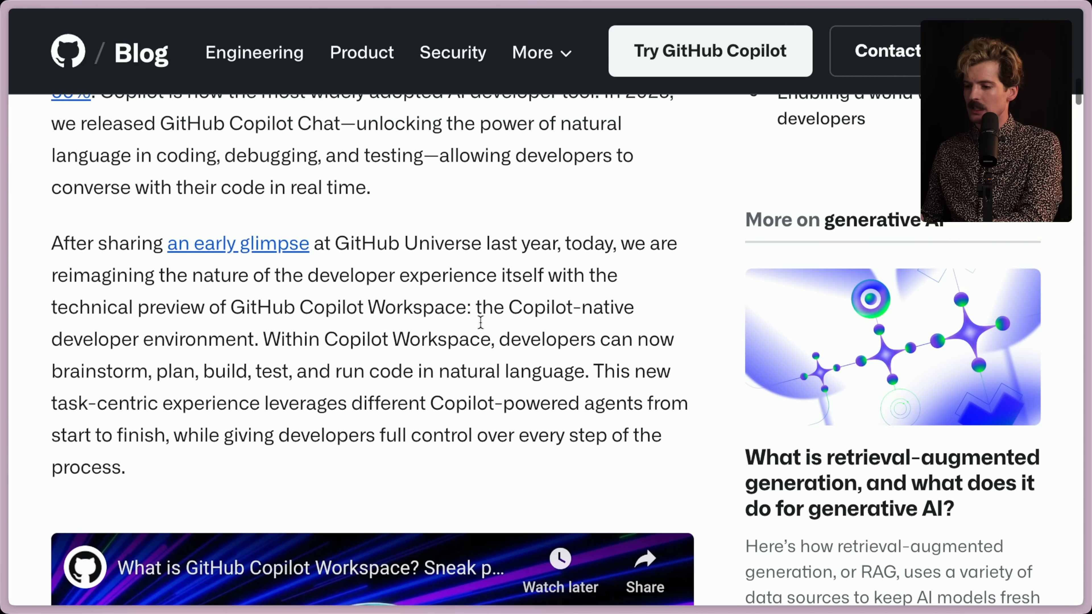
{"action": "scroll", "scroll_direction": "down", "scroll_amount": 3}
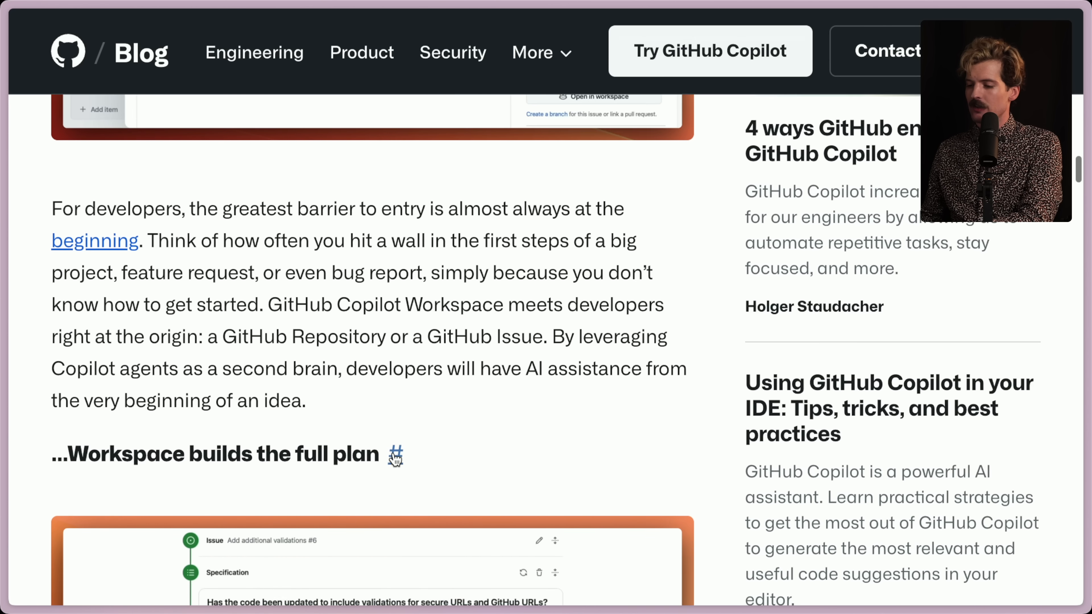
{"action": "scroll", "scroll_direction": "up", "scroll_amount": 3}
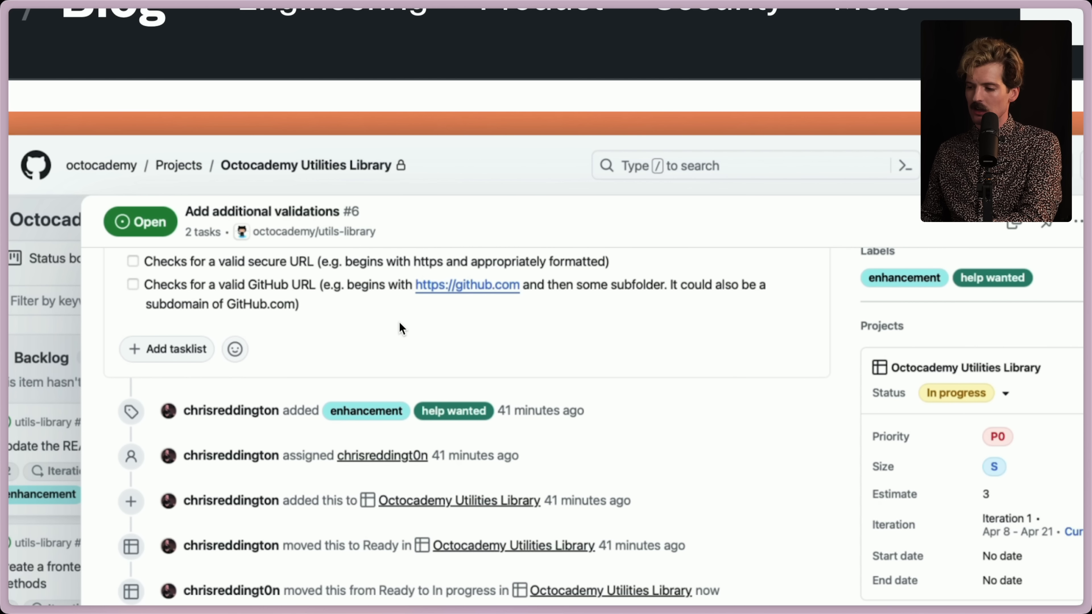
{"action": "mouse_move", "coordinate": [368, 334]}
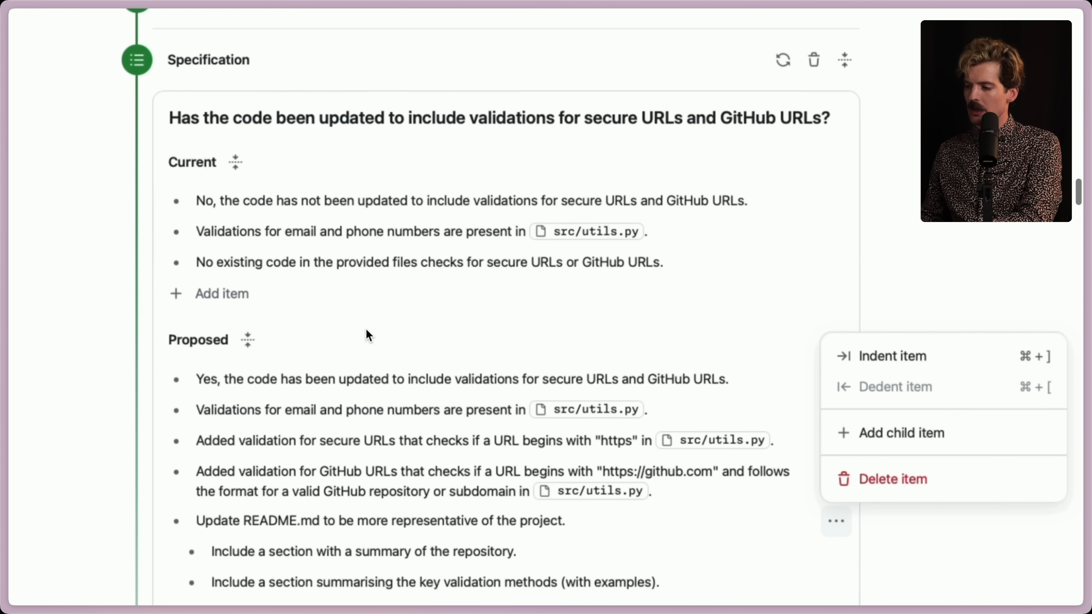
{"action": "scroll", "scroll_direction": "up", "scroll_amount": 3}
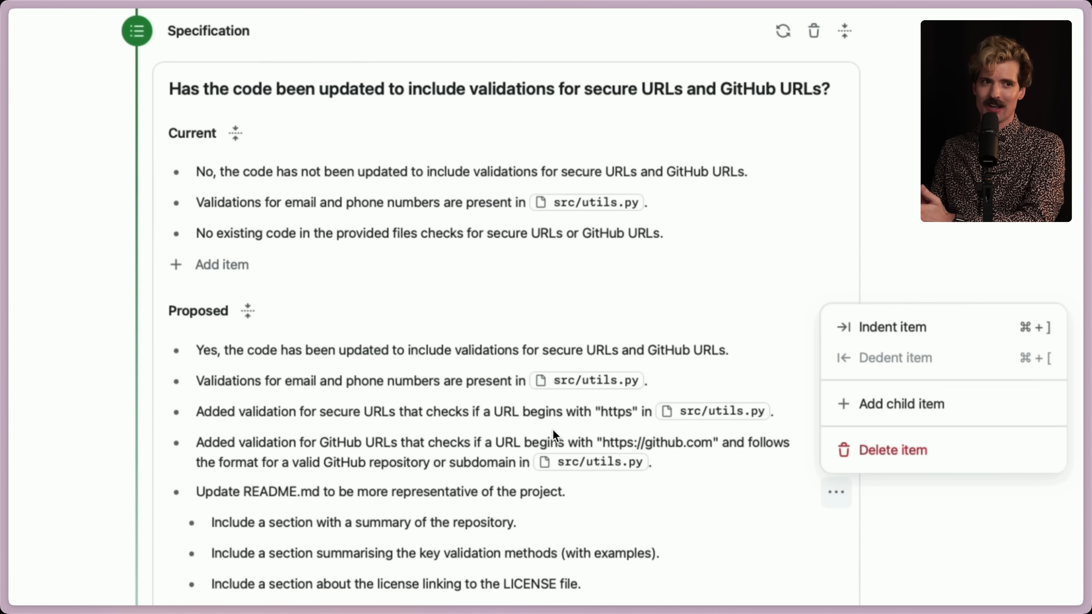
{"action": "scroll", "scroll_direction": "up", "scroll_amount": 3}
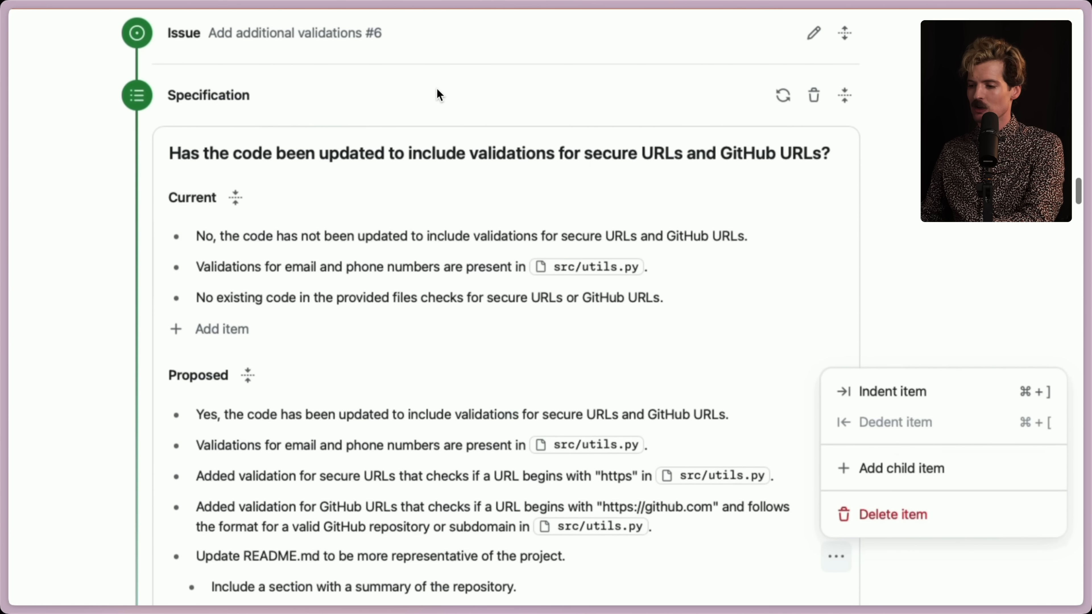
{"action": "scroll", "scroll_direction": "down", "scroll_amount": 3}
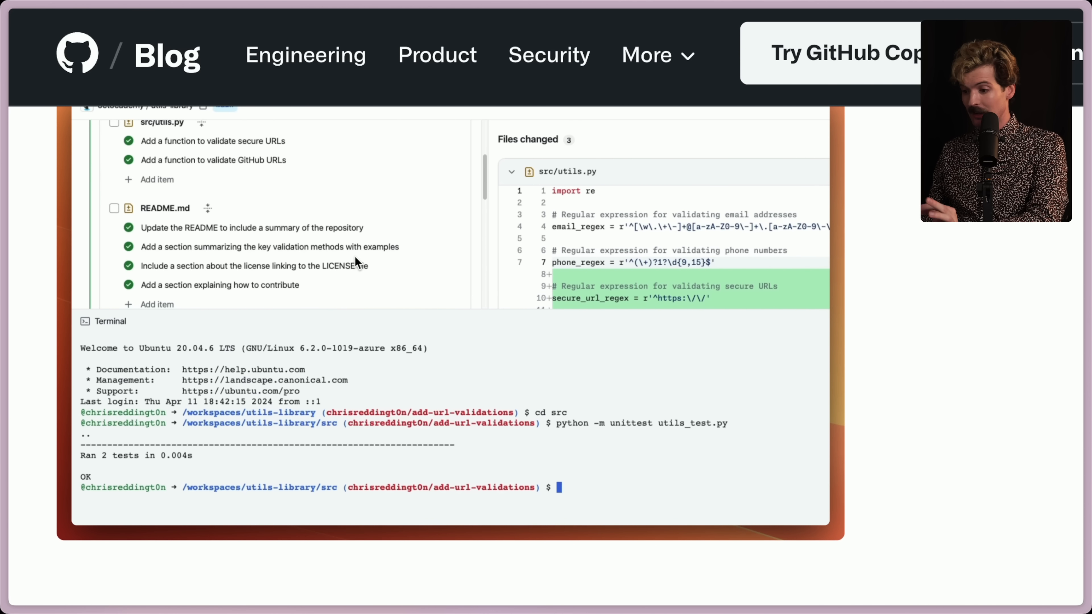
- Scroll down through the Copilot Workspace blog post before moving to pull request #7
{"action": "scroll", "scroll_direction": "up", "scroll_amount": 3}
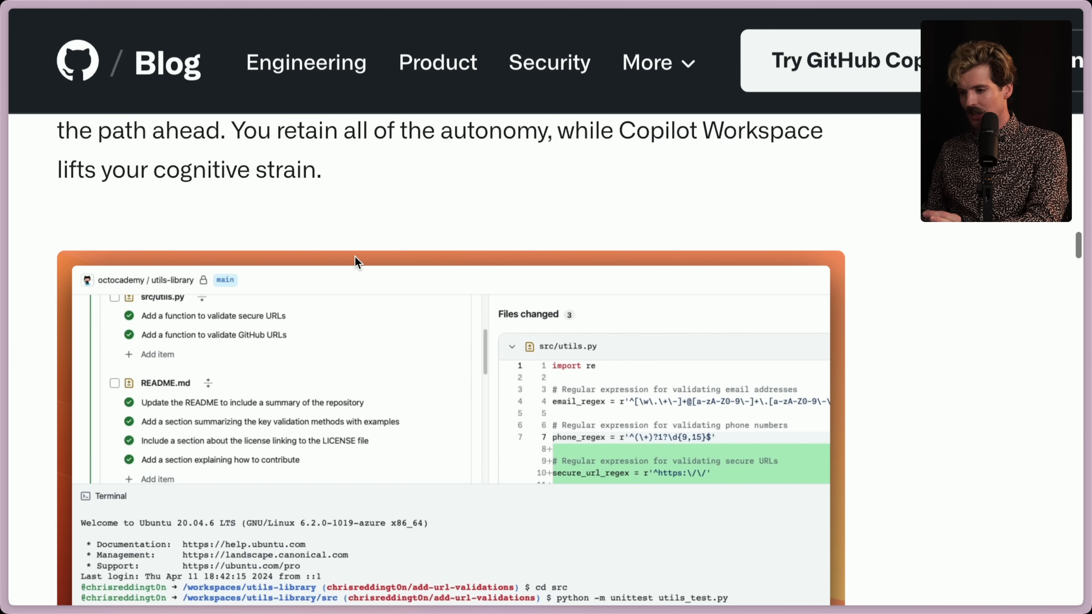
{"action": "scroll", "scroll_direction": "down", "scroll_amount": 3}
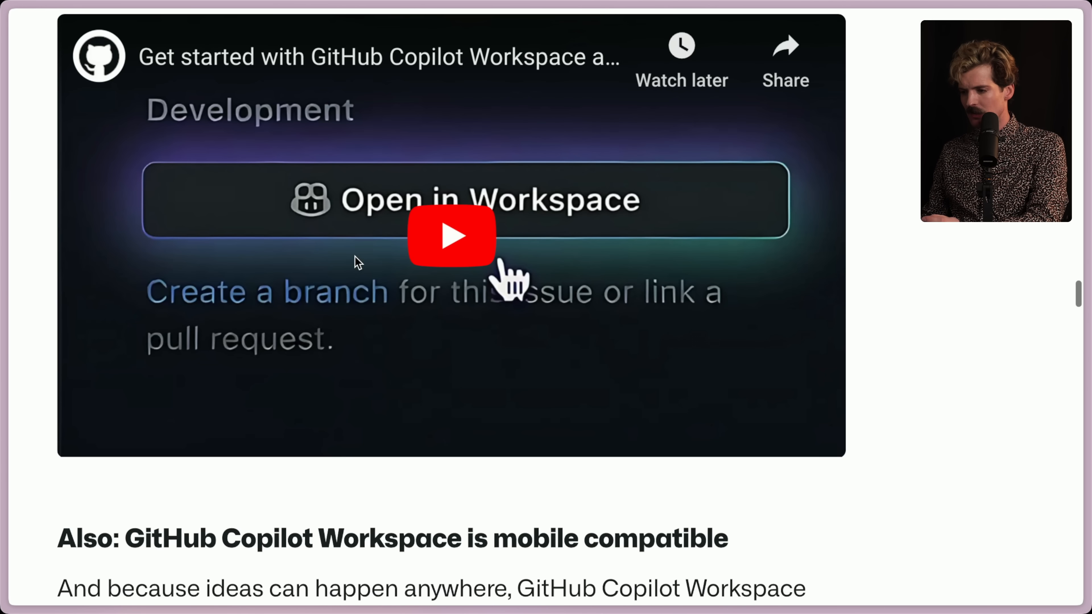
{"action": "scroll", "scroll_direction": "down", "scroll_amount": 3}
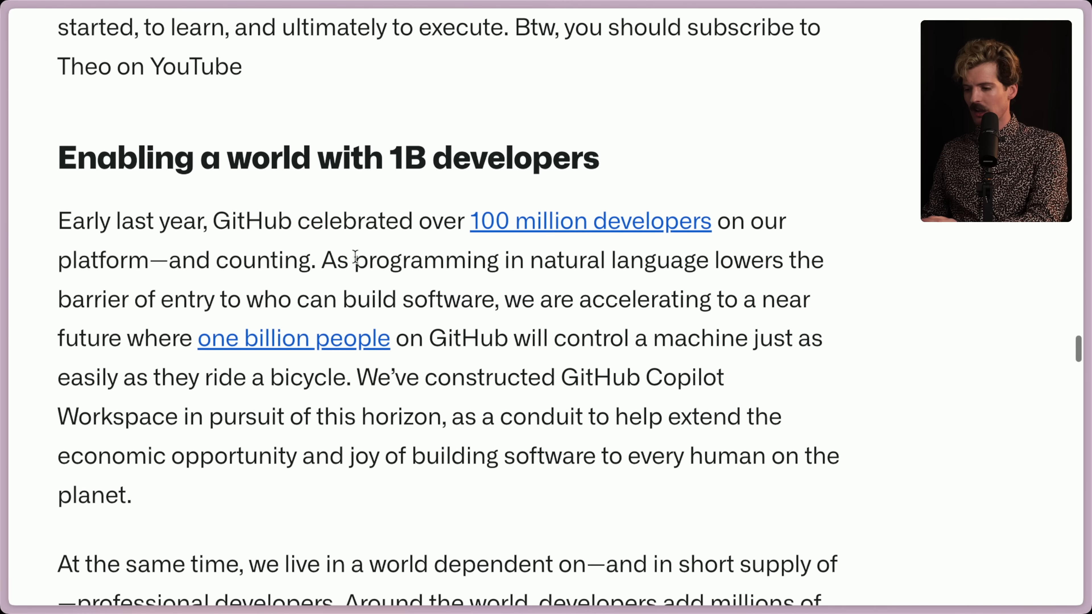
{"action": "scroll", "scroll_direction": "down", "scroll_amount": 3}
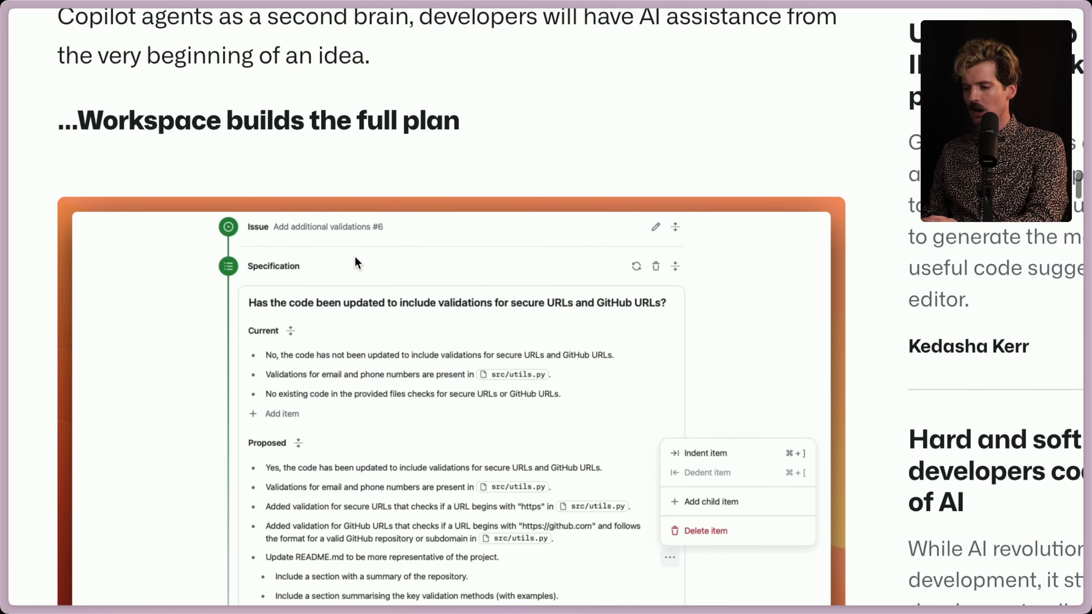
{"action": "scroll", "scroll_direction": "down", "scroll_amount": 3}
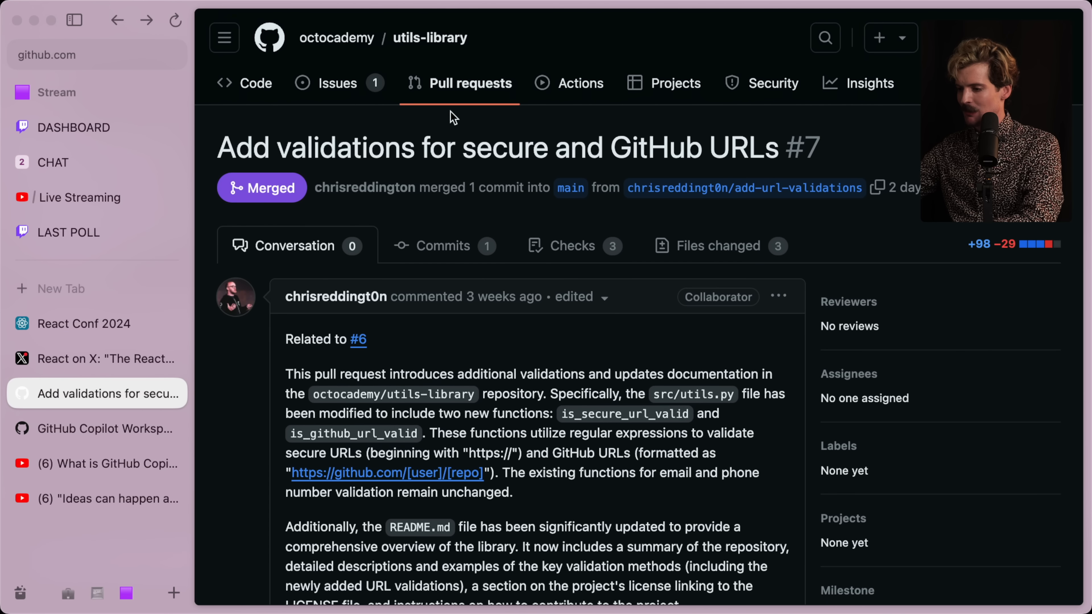
{"action": "left_click", "coordinate": [375, 339]}
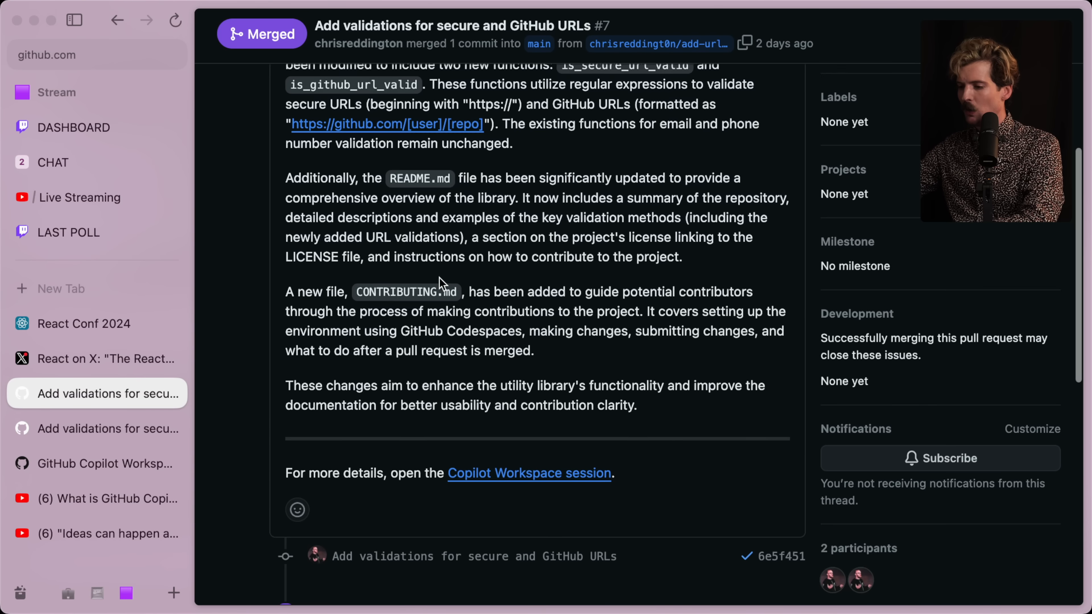
{"action": "scroll", "scroll_direction": "up", "scroll_amount": 3}
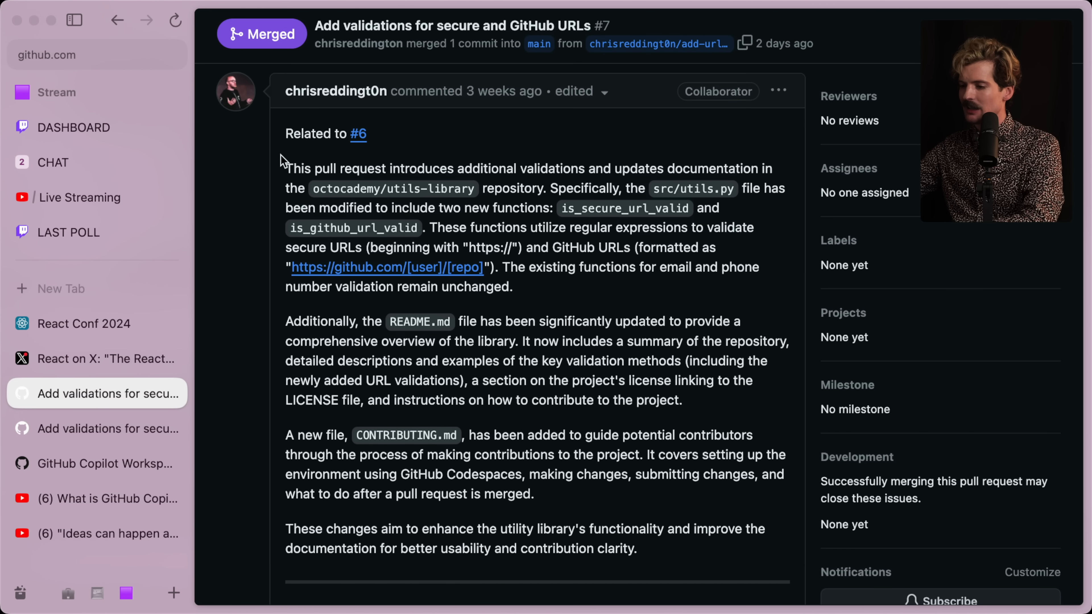
{"action": "scroll", "scroll_direction": "down", "scroll_amount": 3}
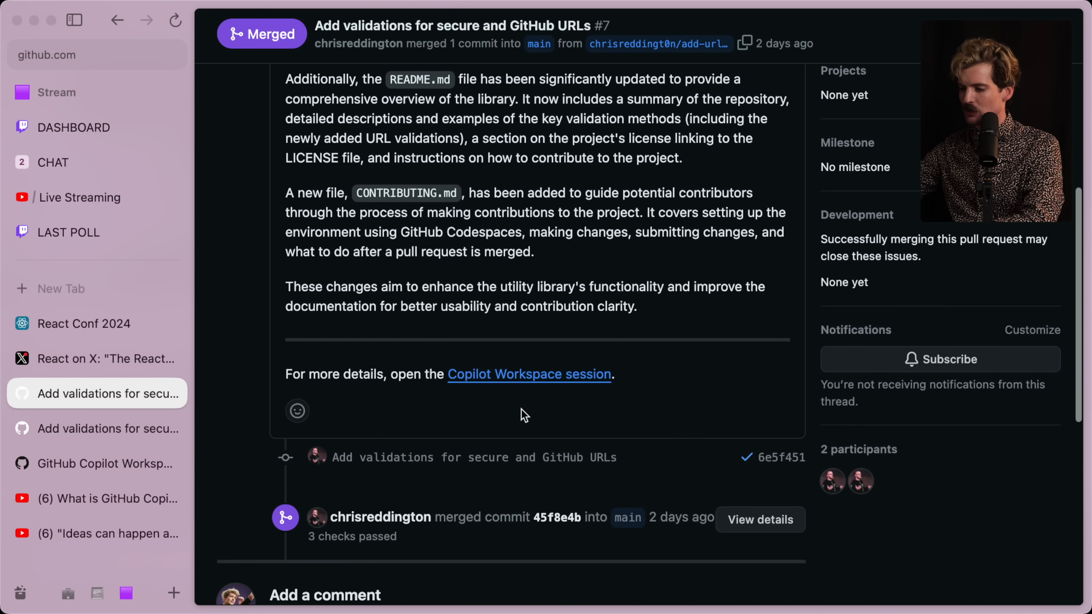
{"action": "scroll", "scroll_direction": "up", "scroll_amount": 3}
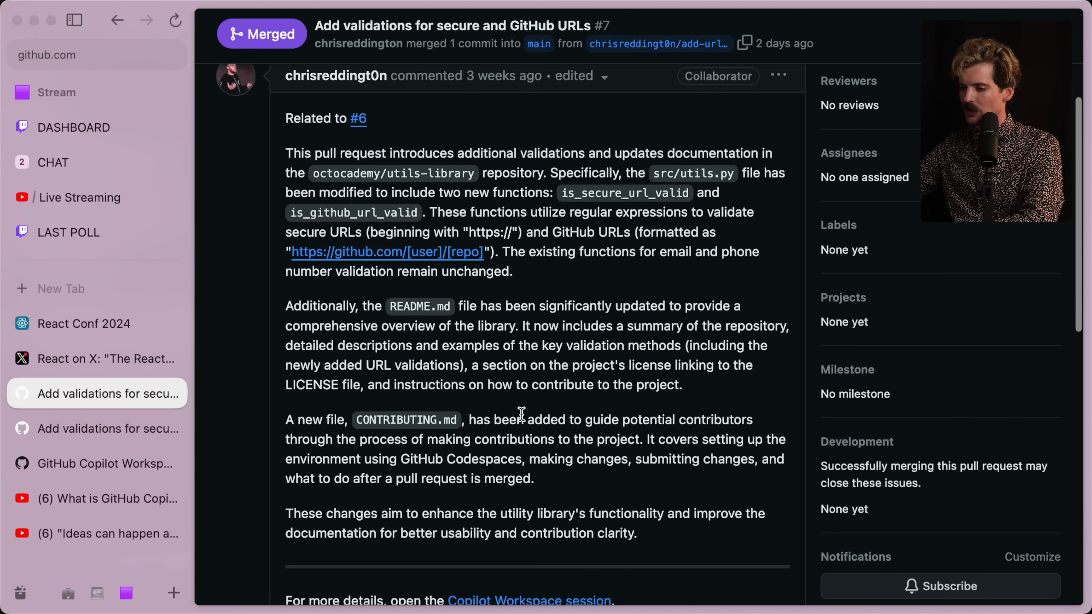
{"action": "scroll", "scroll_direction": "up", "scroll_amount": 3}
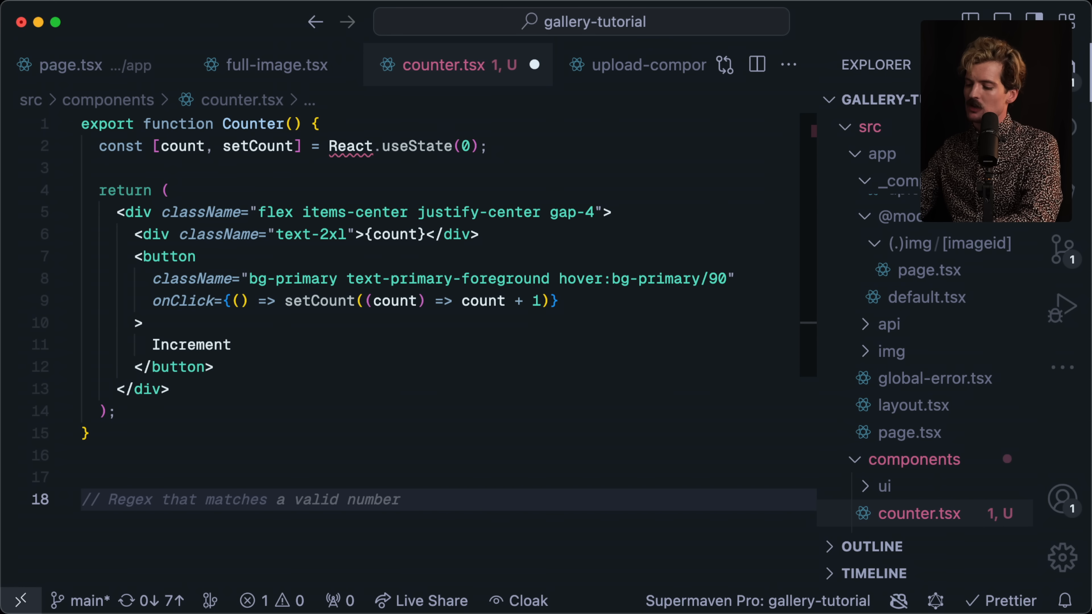
- Extend the comment with 'https github urls and all sub' and watch Supermaven's suggestion
{"action": "type", "text": "https gith"}
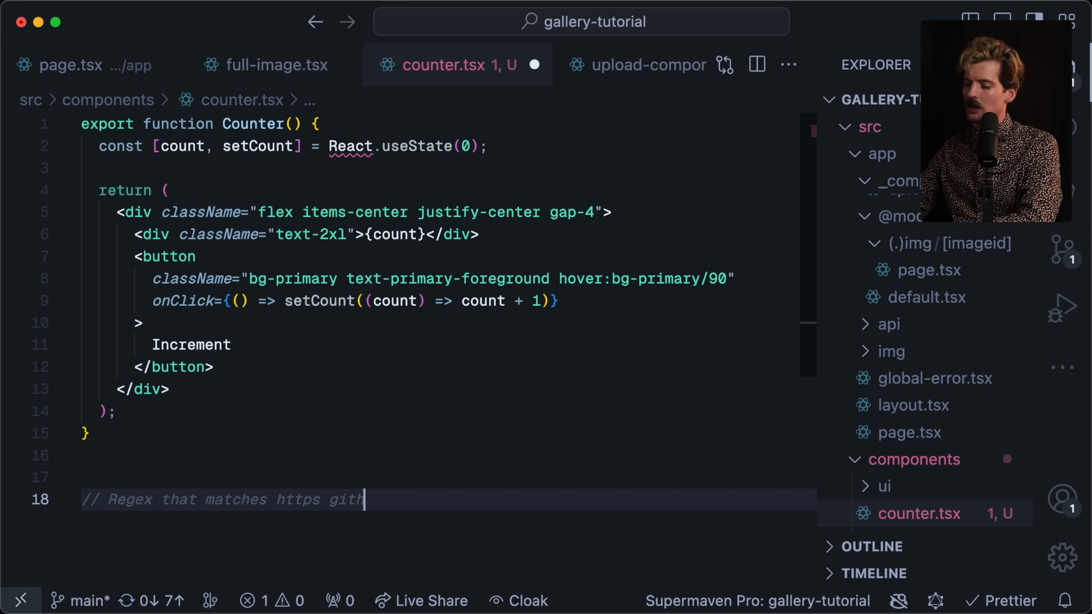
{"action": "type", "text": "ub urls and all sub"}
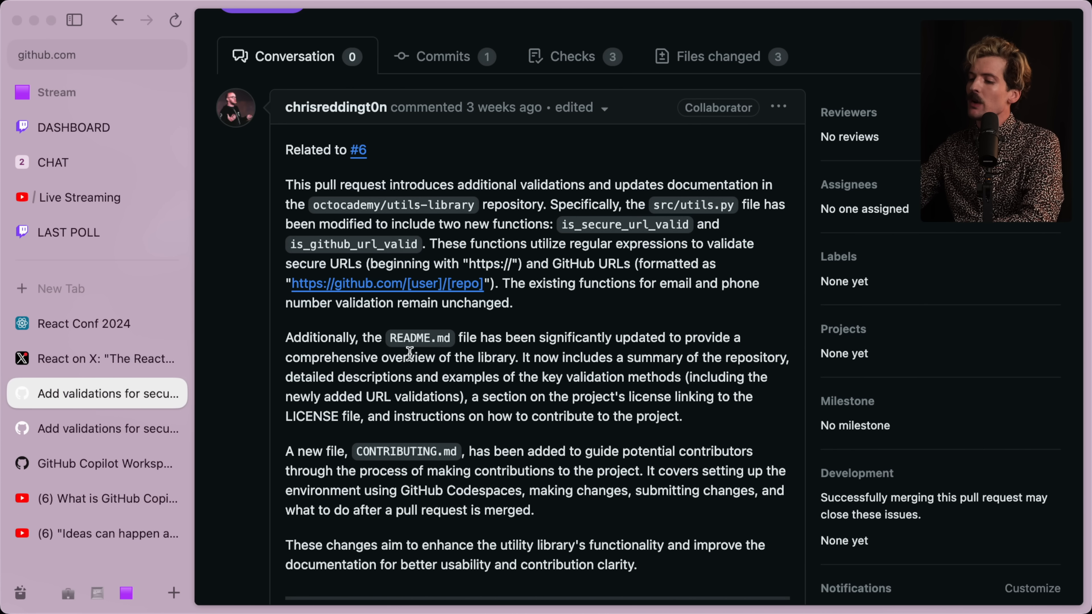
{"action": "left_click", "coordinate": [360, 150]}
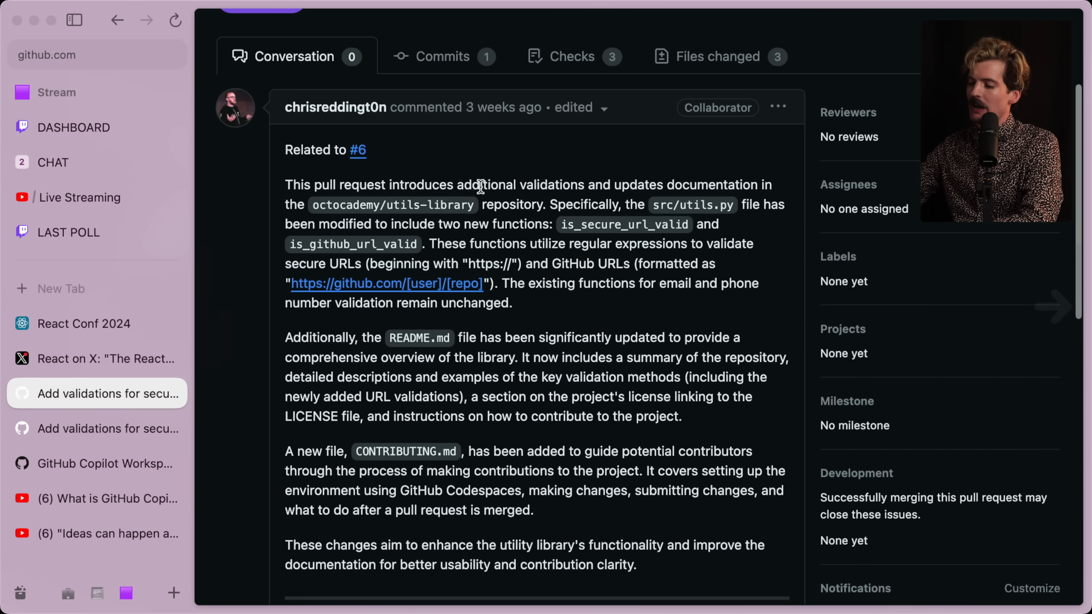
{"action": "left_click", "coordinate": [357, 150]}
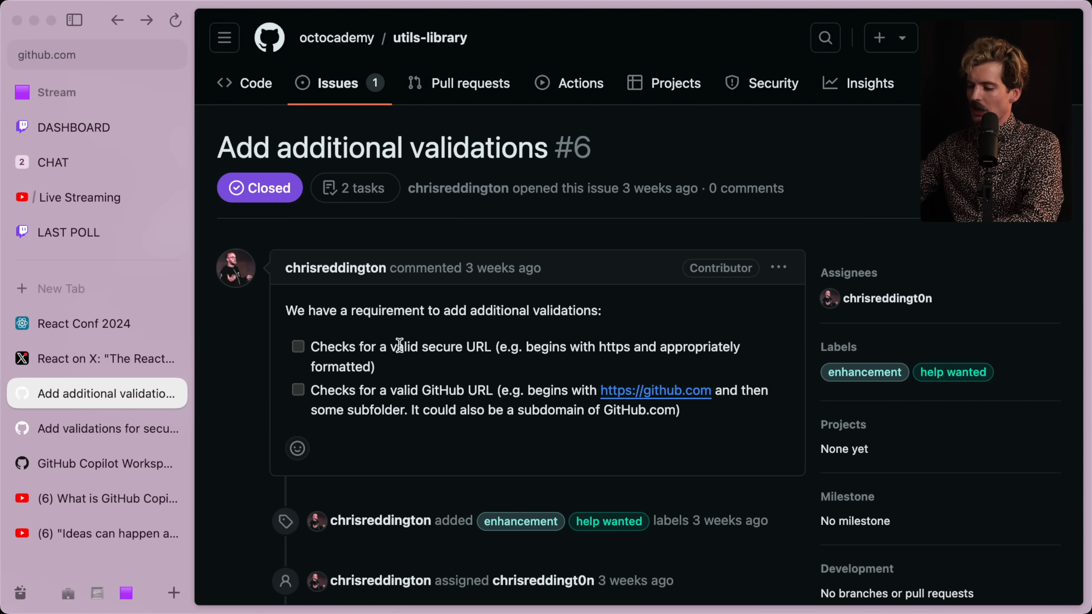
{"action": "mouse_move", "coordinate": [499, 387]}
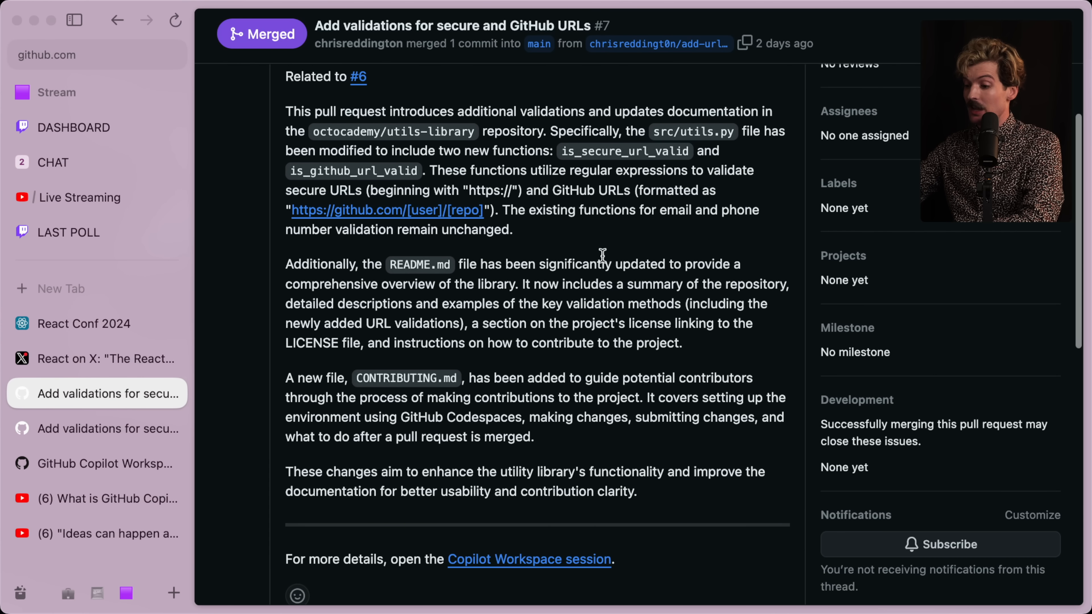
{"action": "mouse_move", "coordinate": [463, 375]}
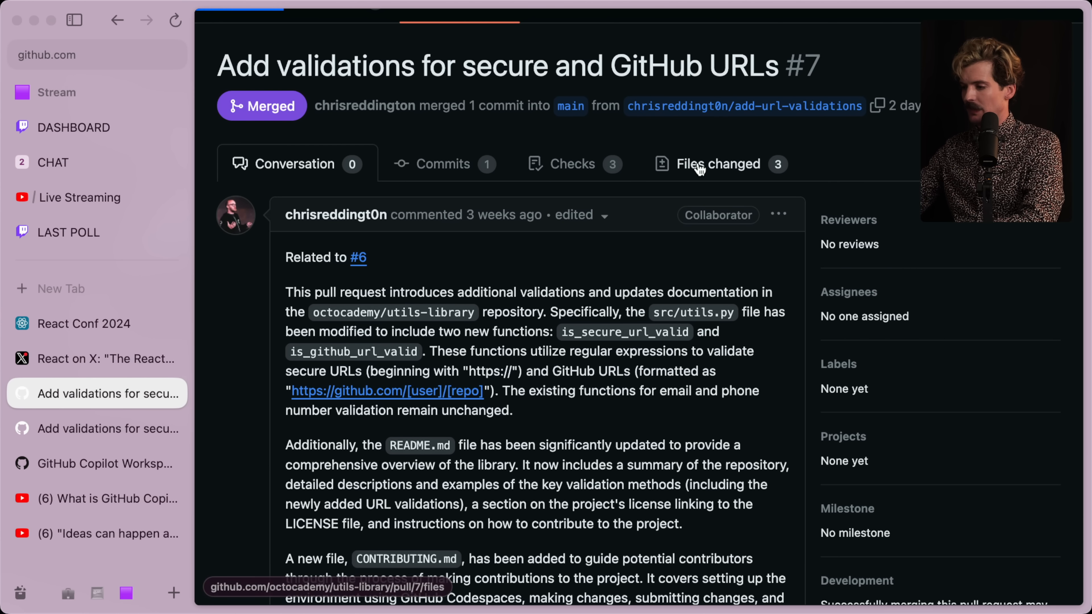
- Show the Files changed view and scroll the CONTRIBUTING.md and README.md diffs
{"action": "left_click", "coordinate": [716, 164]}
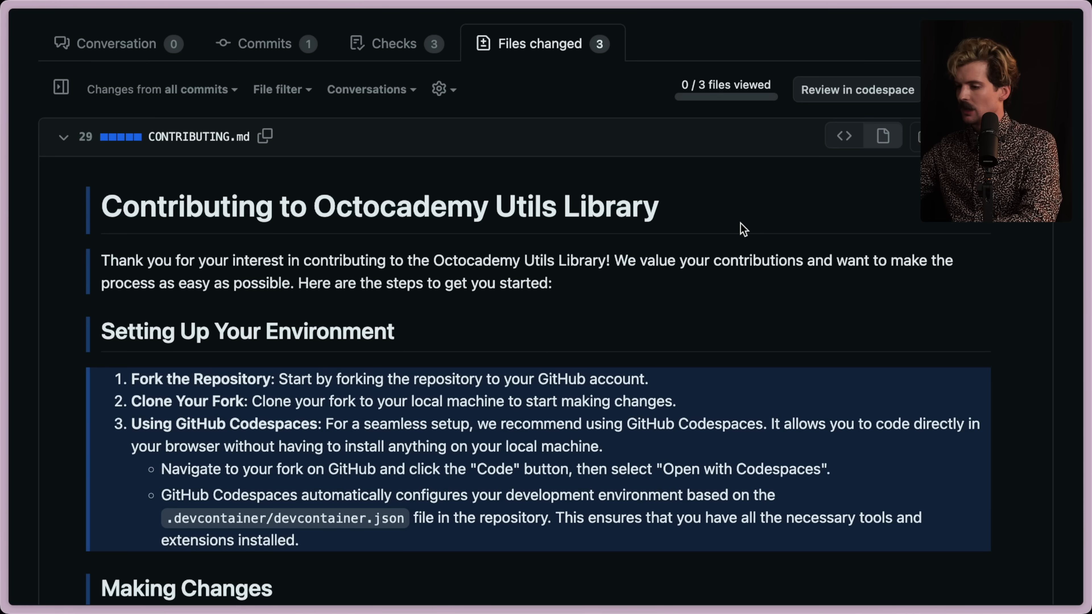
{"action": "scroll", "scroll_direction": "down", "scroll_amount": 3}
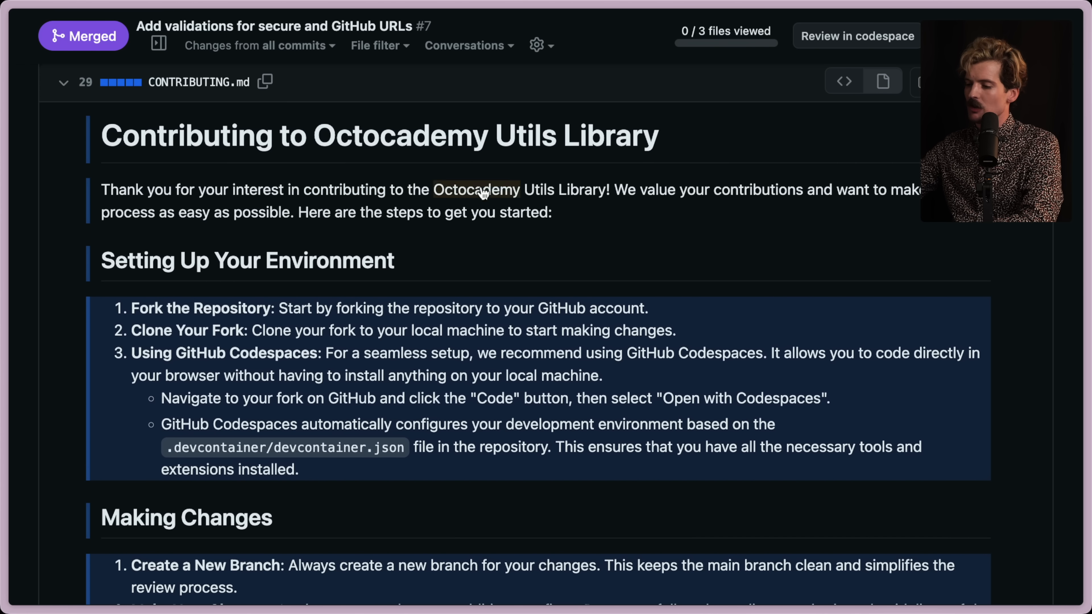
{"action": "mouse_move", "coordinate": [616, 199]}
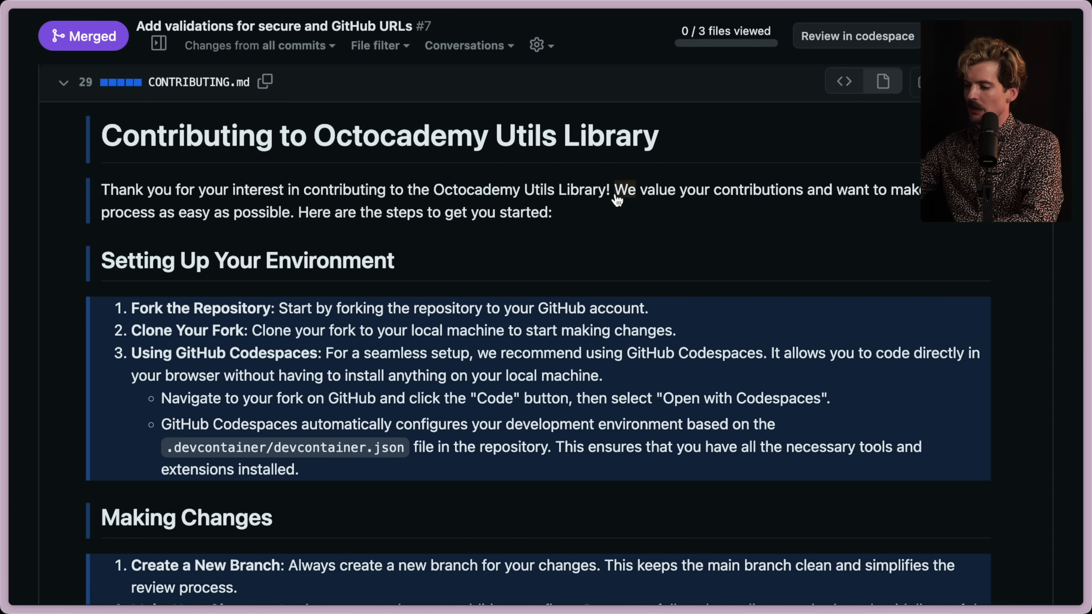
{"action": "scroll", "scroll_direction": "down", "scroll_amount": 3}
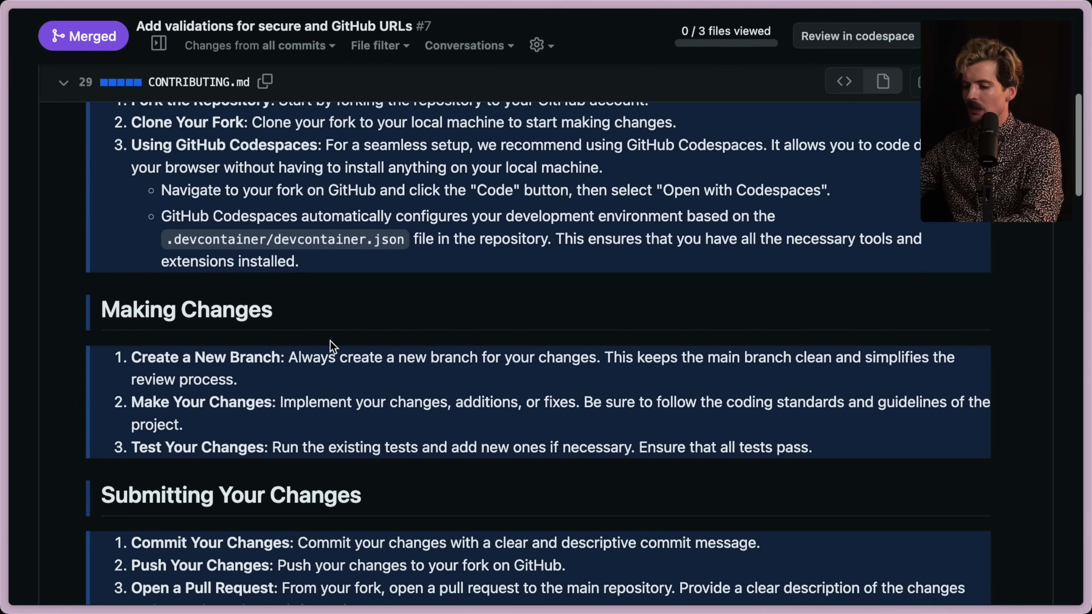
{"action": "scroll", "scroll_direction": "down", "scroll_amount": 3}
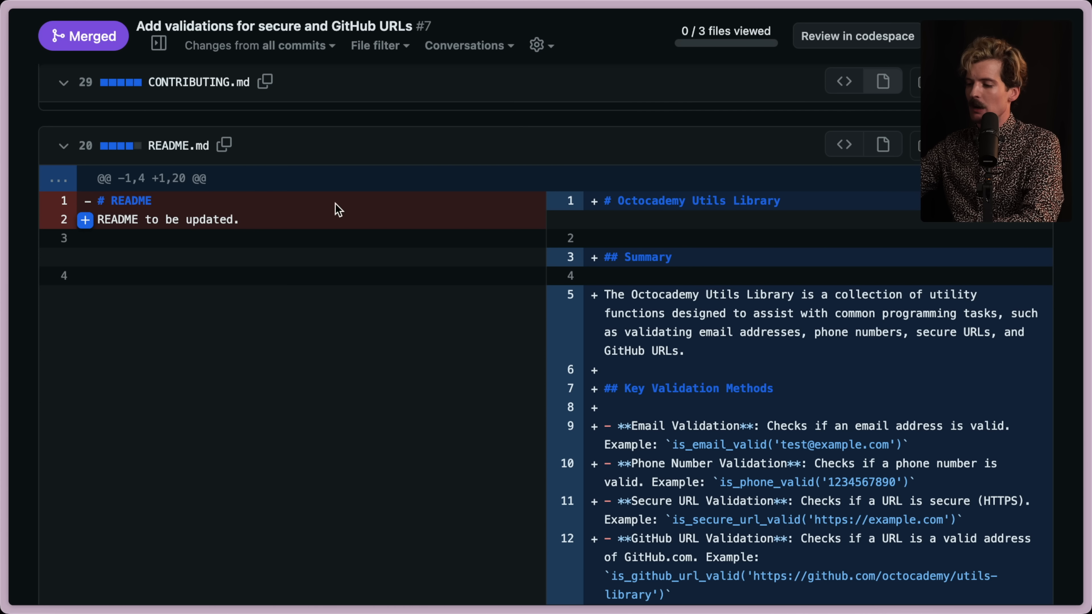
{"action": "scroll", "scroll_direction": "down", "scroll_amount": 3}
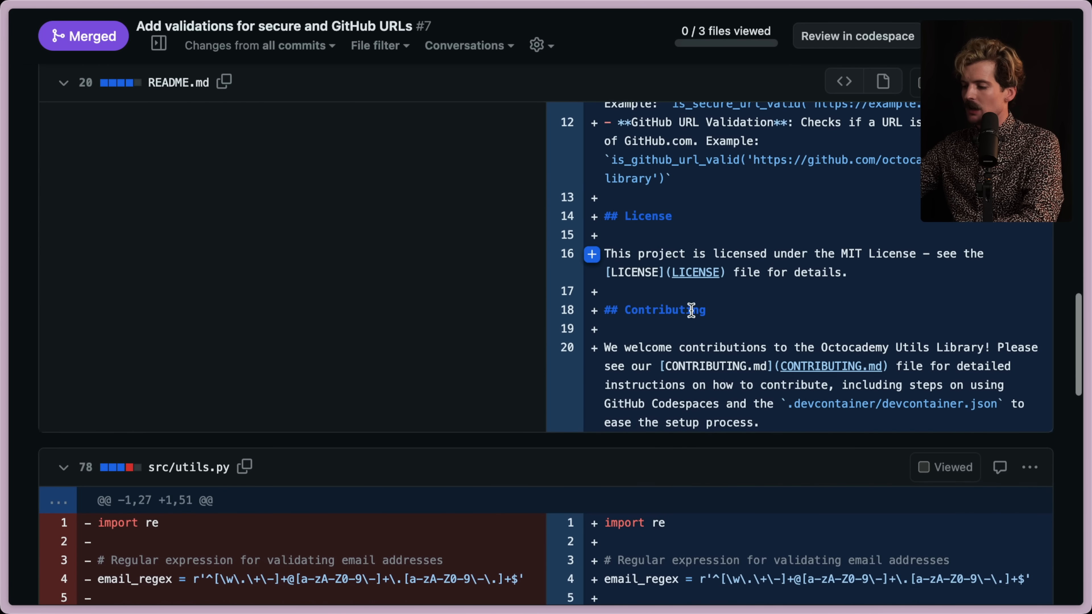
{"action": "scroll", "scroll_direction": "down", "scroll_amount": 3}
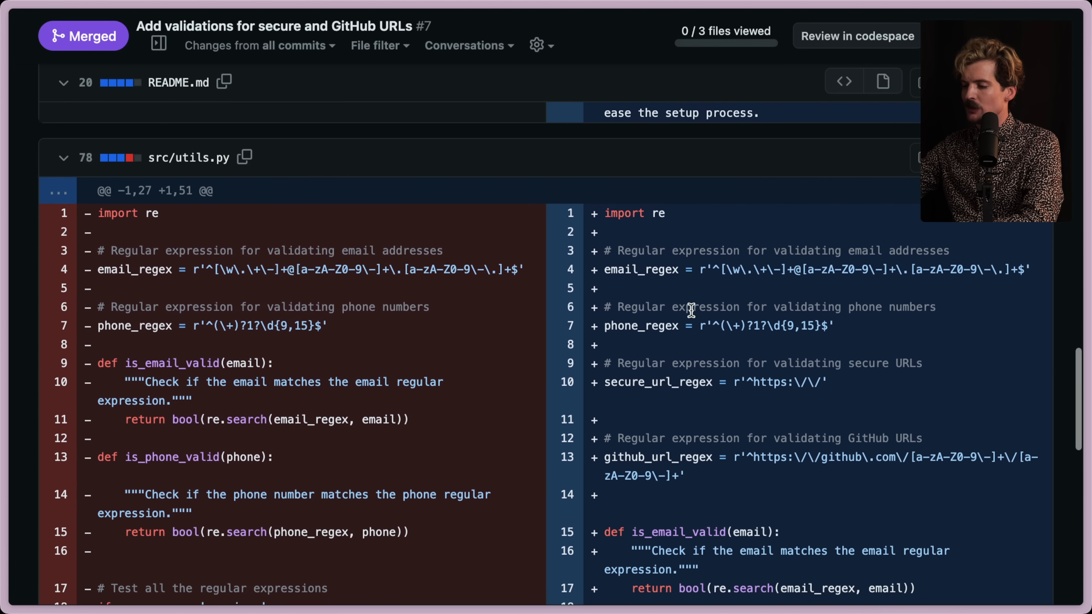
- Scroll on through the src/utils.py diff of the URL validations
{"action": "scroll", "scroll_direction": "down", "scroll_amount": 3}
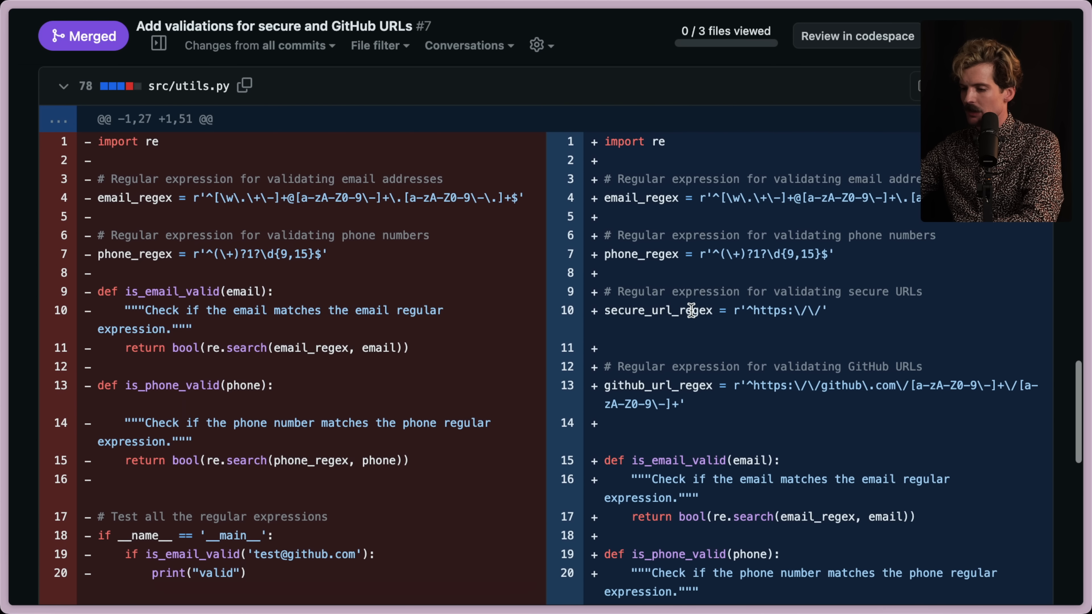
{"action": "scroll", "scroll_direction": "down", "scroll_amount": 3}
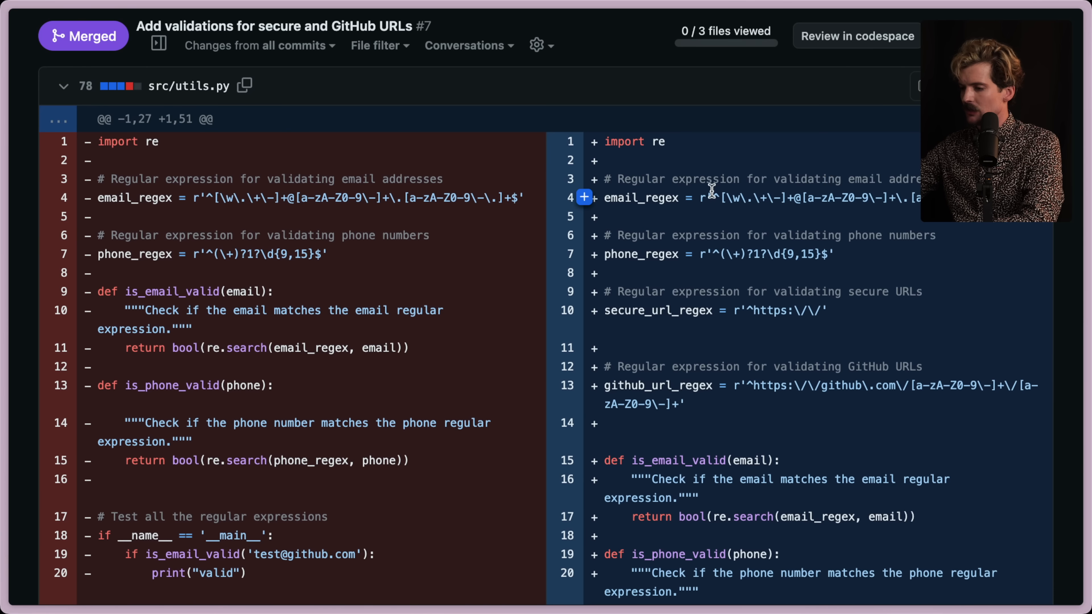
{"action": "scroll", "scroll_direction": "down", "scroll_amount": 3}
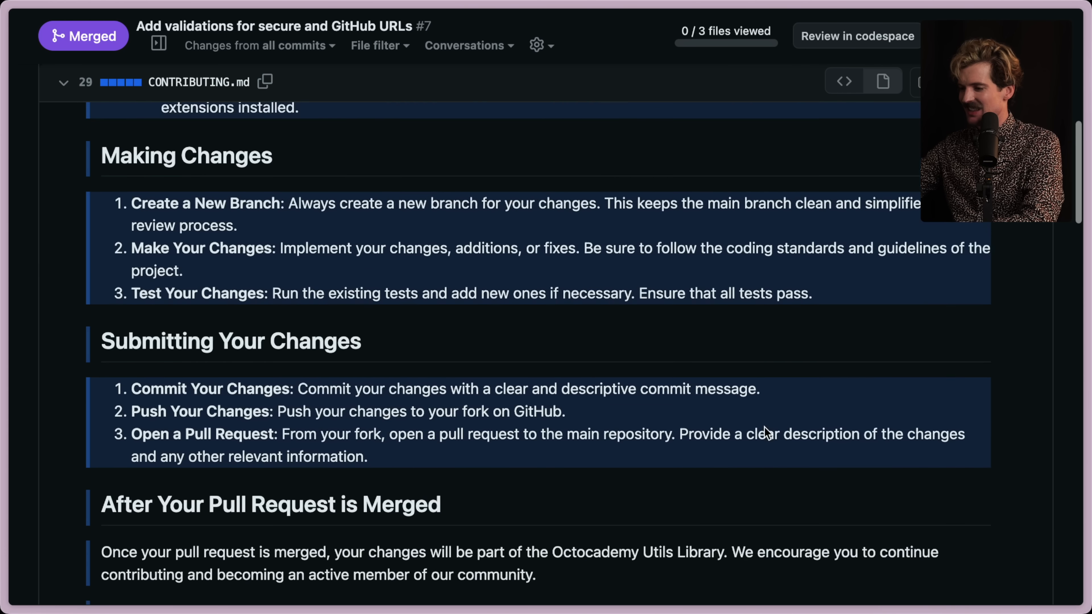
{"action": "scroll", "scroll_direction": "up", "scroll_amount": 3}
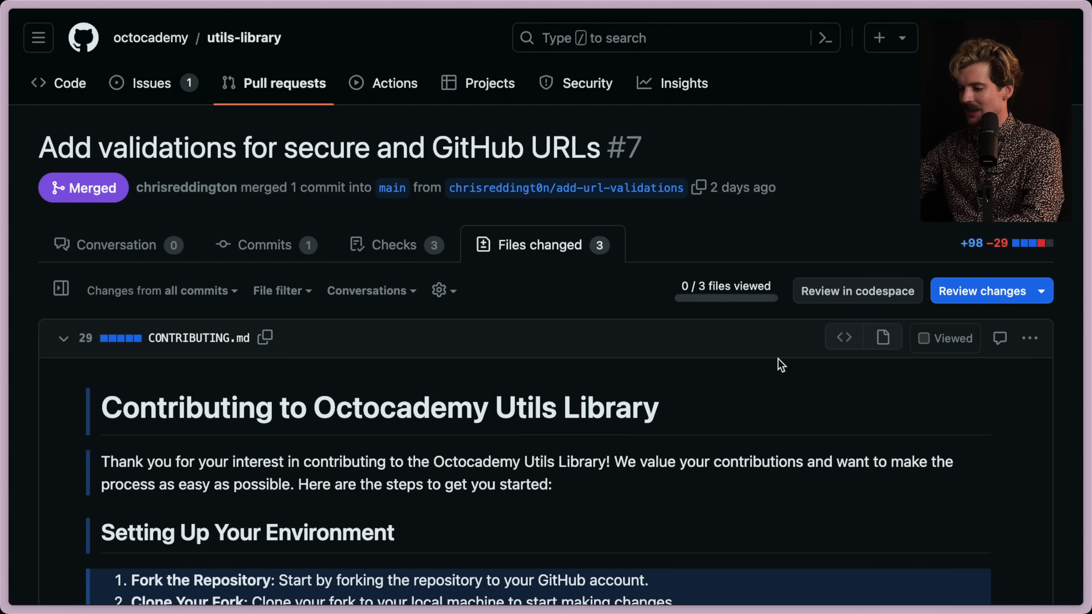
{"action": "scroll", "scroll_direction": "down", "scroll_amount": 3}
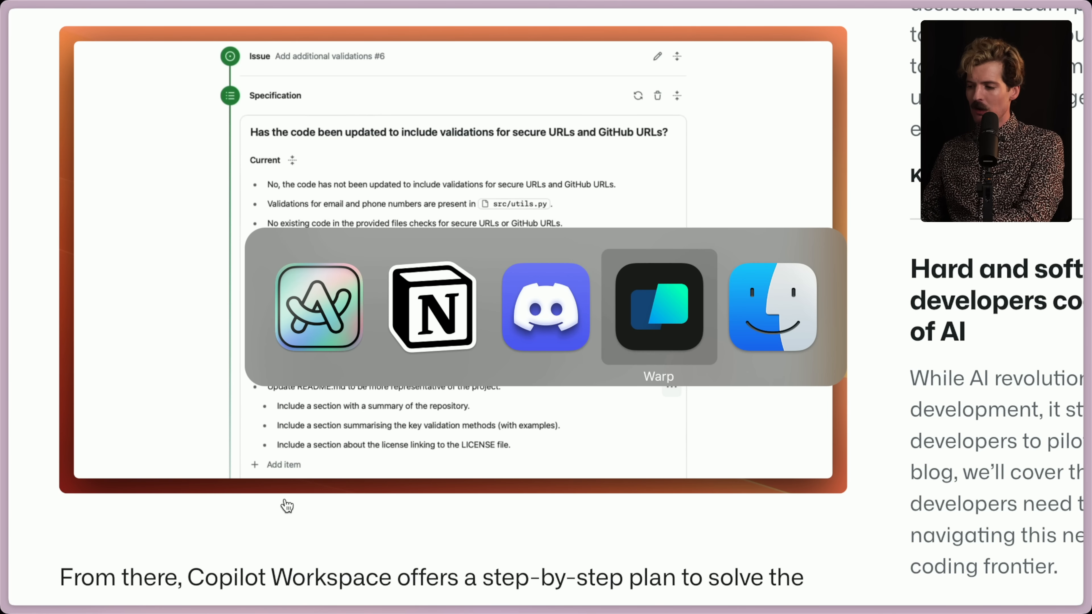
- Switch to the browser and load supermaven.com's 'The fastest copilot.' homepage
{"action": "left_click", "coordinate": [658, 306]}
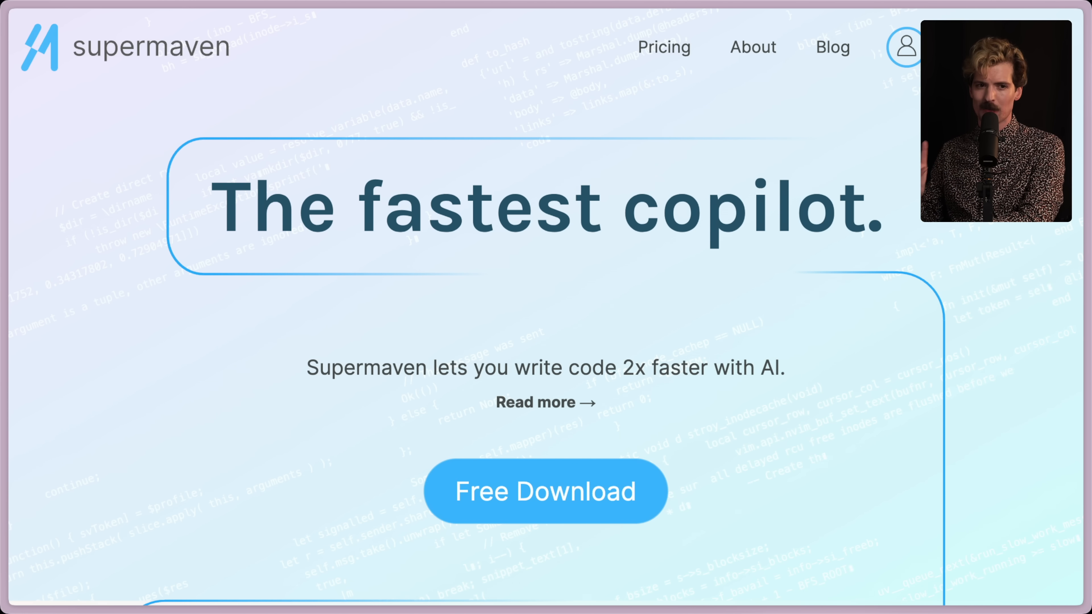
{"action": "mouse_move", "coordinate": [641, 135]}
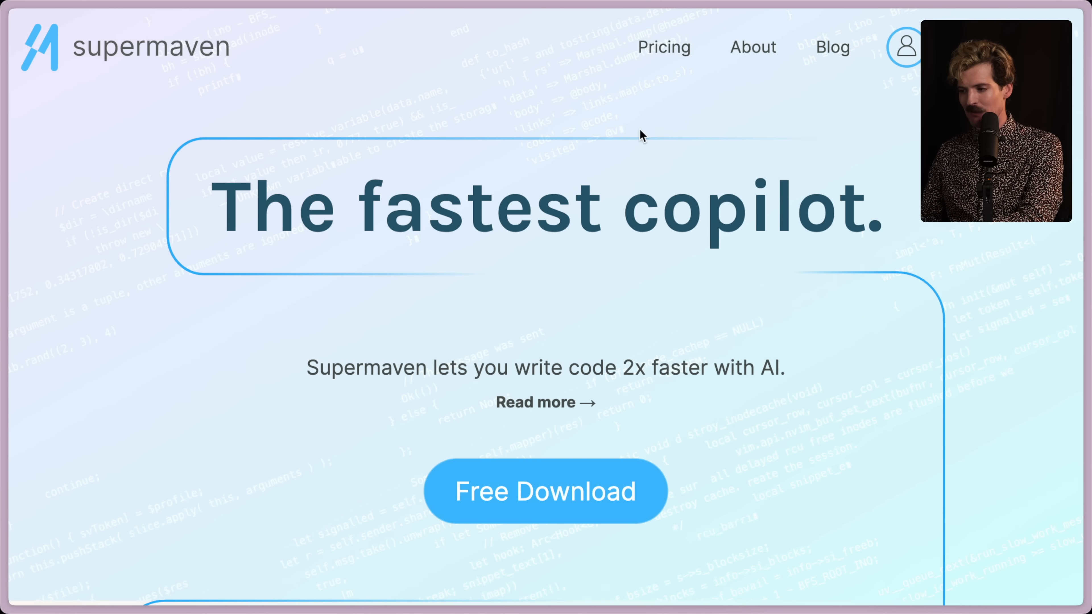
{"action": "left_click", "coordinate": [663, 47]}
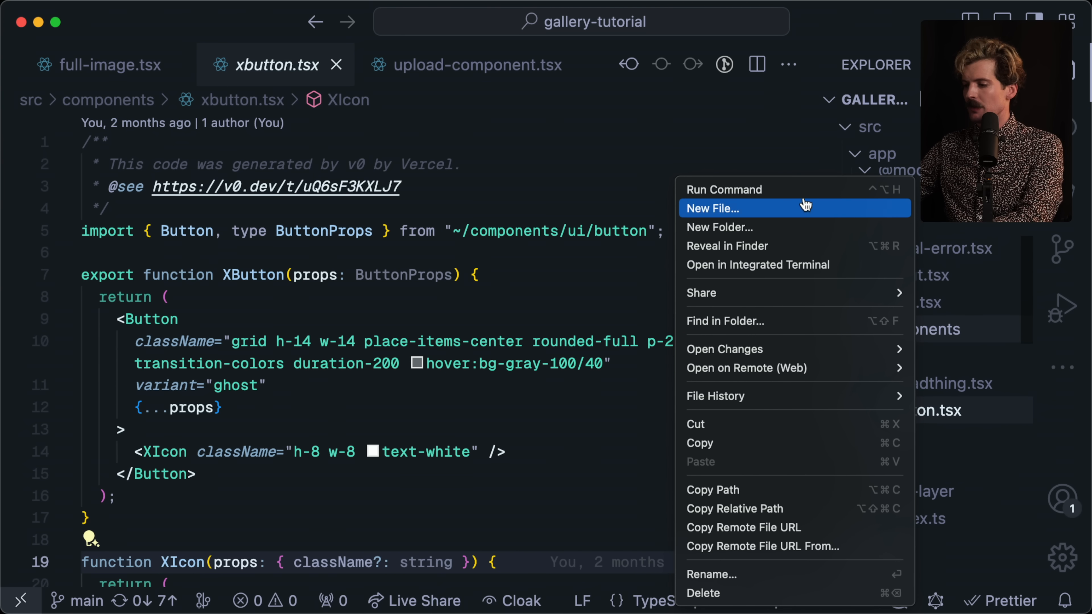
- Create counter.tsx in components with 'export function Counter()' and a useState(0) count
{"action": "left_click", "coordinate": [713, 208]}
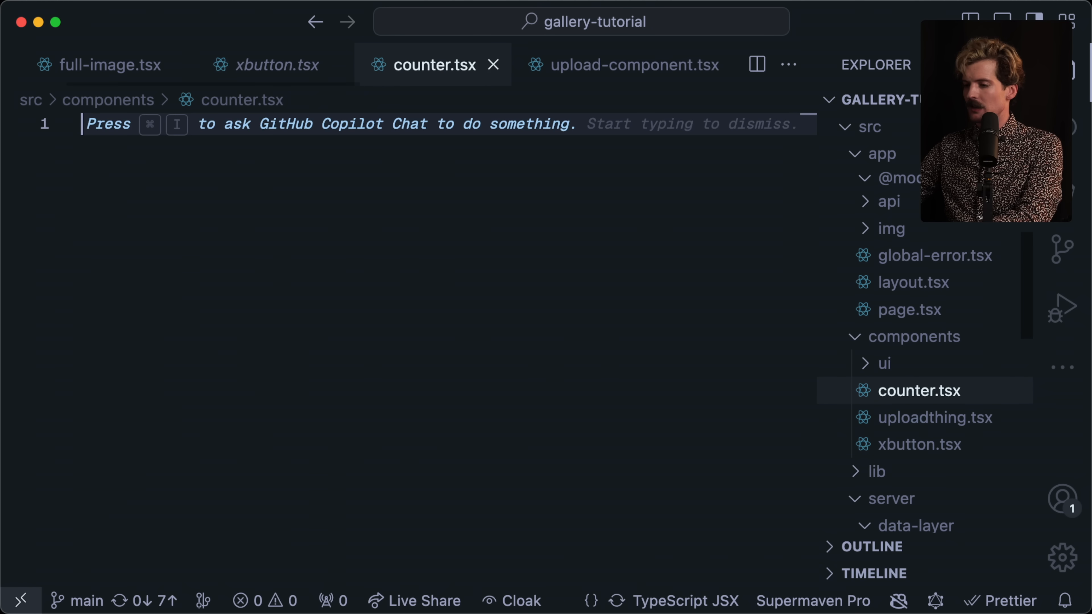
{"action": "type", "text": "export function Counter() {"}
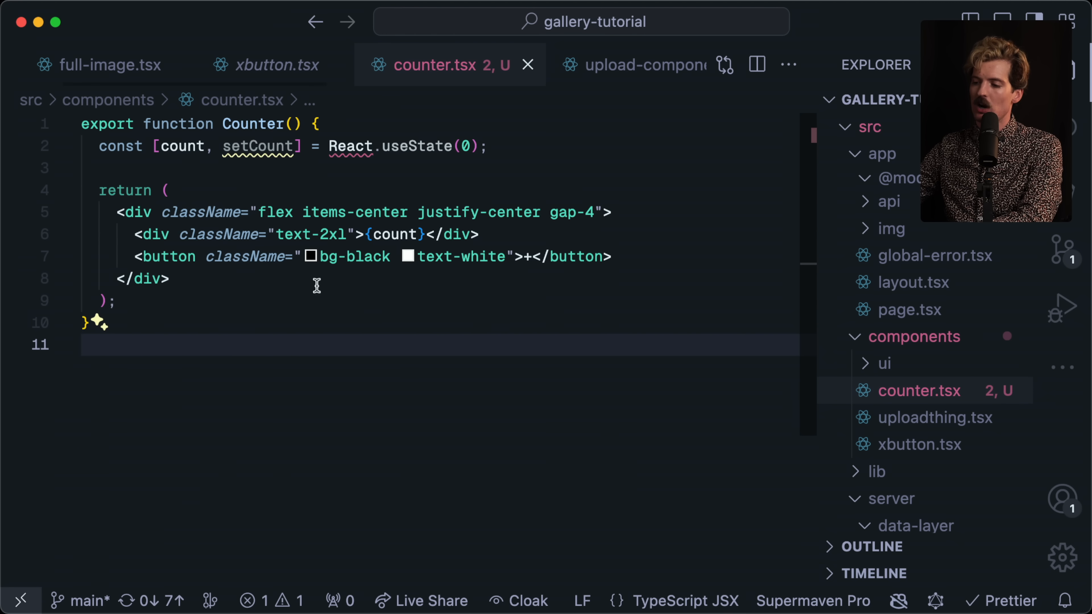
{"action": "mouse_move", "coordinate": [392, 31]}
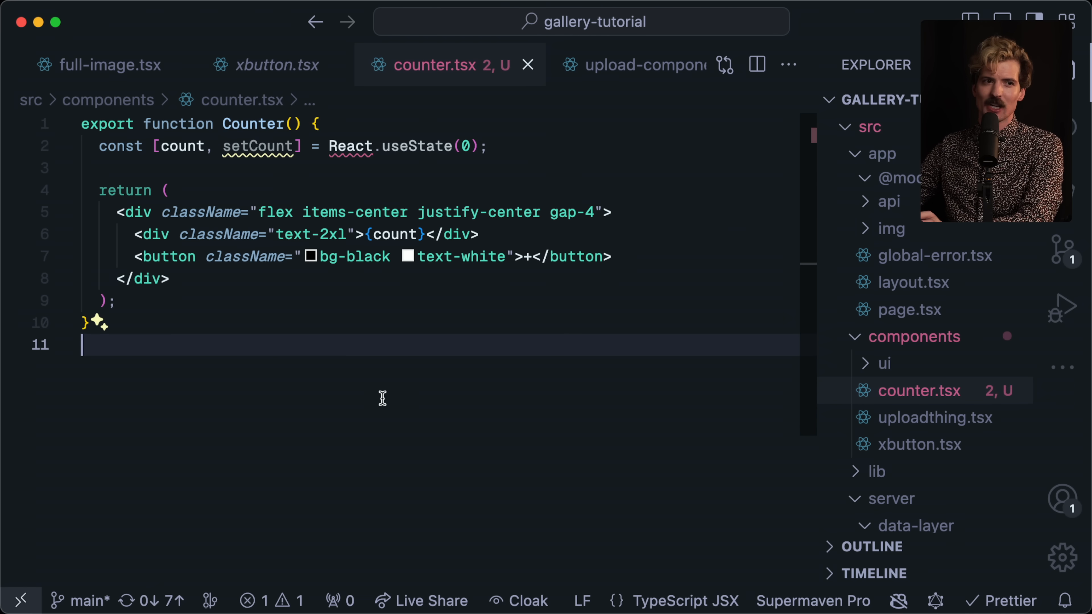
{"action": "mouse_move", "coordinate": [388, 375]}
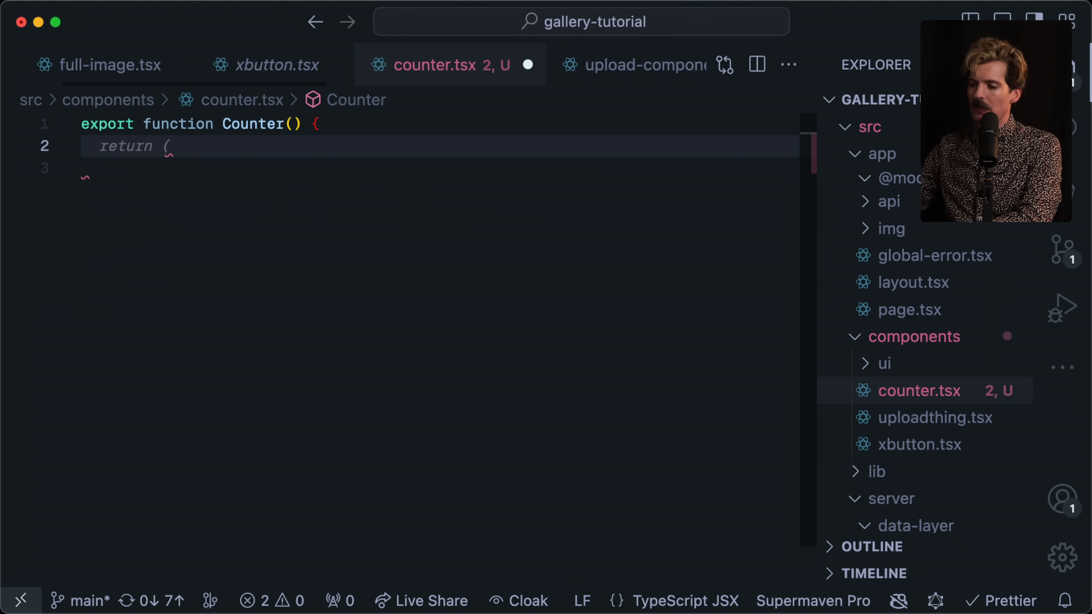
{"action": "type", "text": "const [count, setCount] = React.useState(0);"}
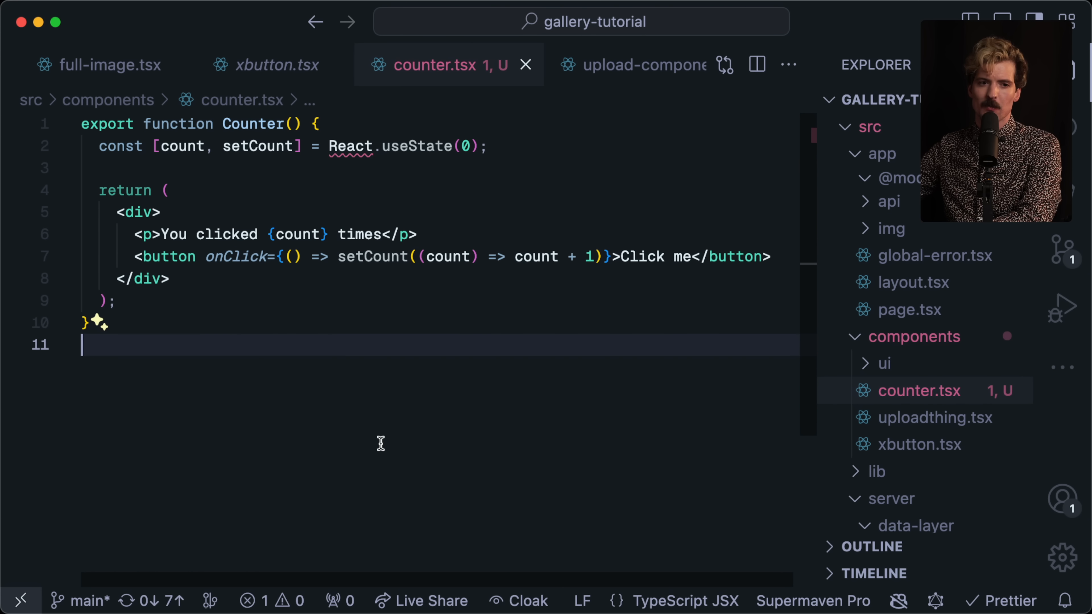
{"action": "mouse_move", "coordinate": [334, 211]}
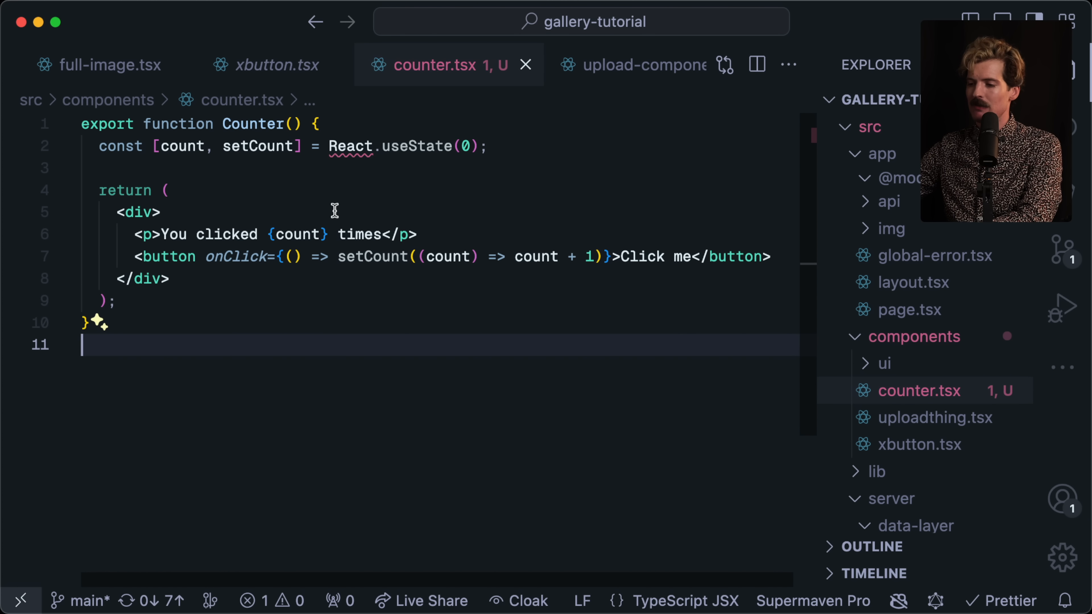
{"action": "mouse_move", "coordinate": [420, 289]}
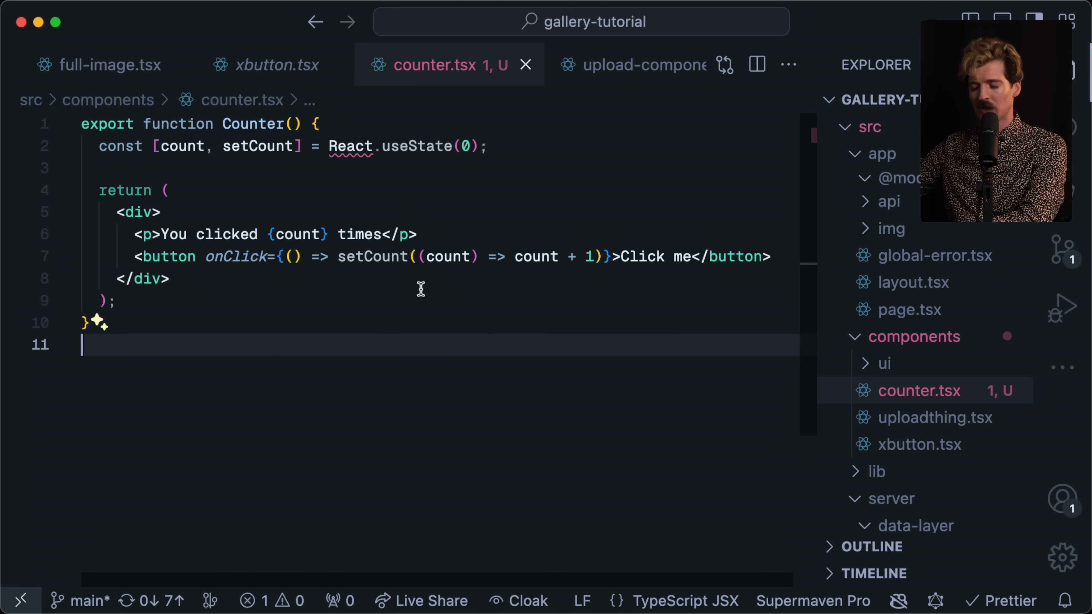
{"action": "mouse_move", "coordinate": [363, 335]}
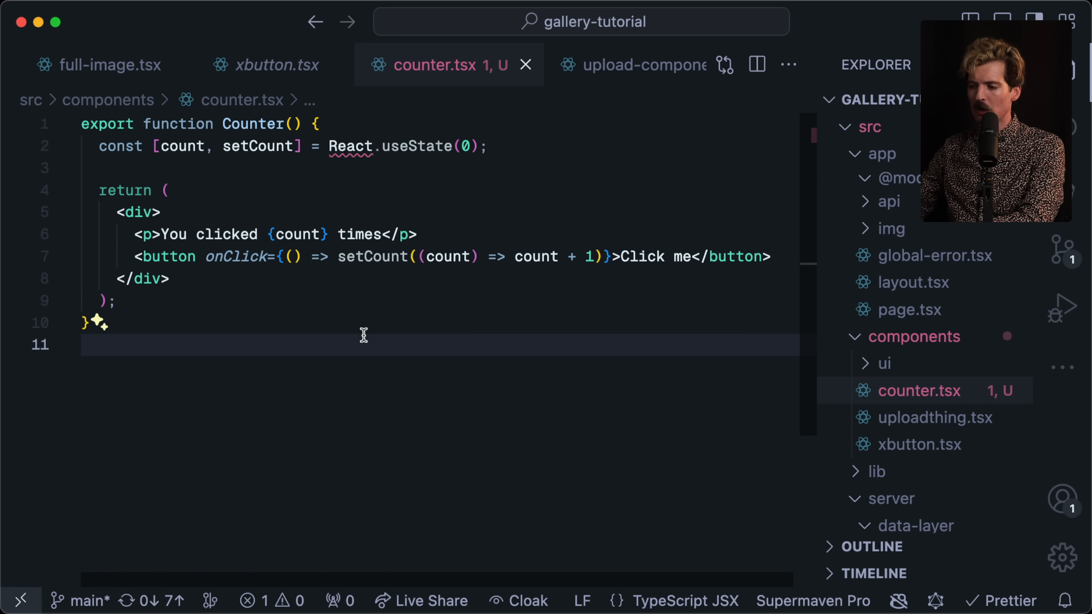
{"action": "mouse_move", "coordinate": [370, 272]}
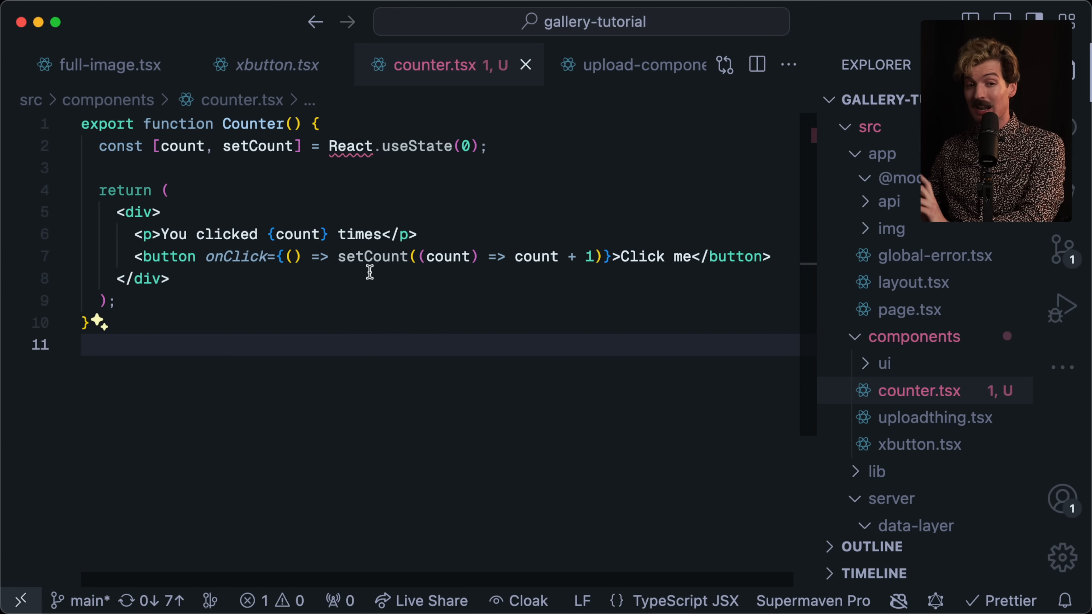
- Accept the Counter completion, then clear the file and show the GitHub Copilot log
{"action": "left_click", "coordinate": [82, 344]}
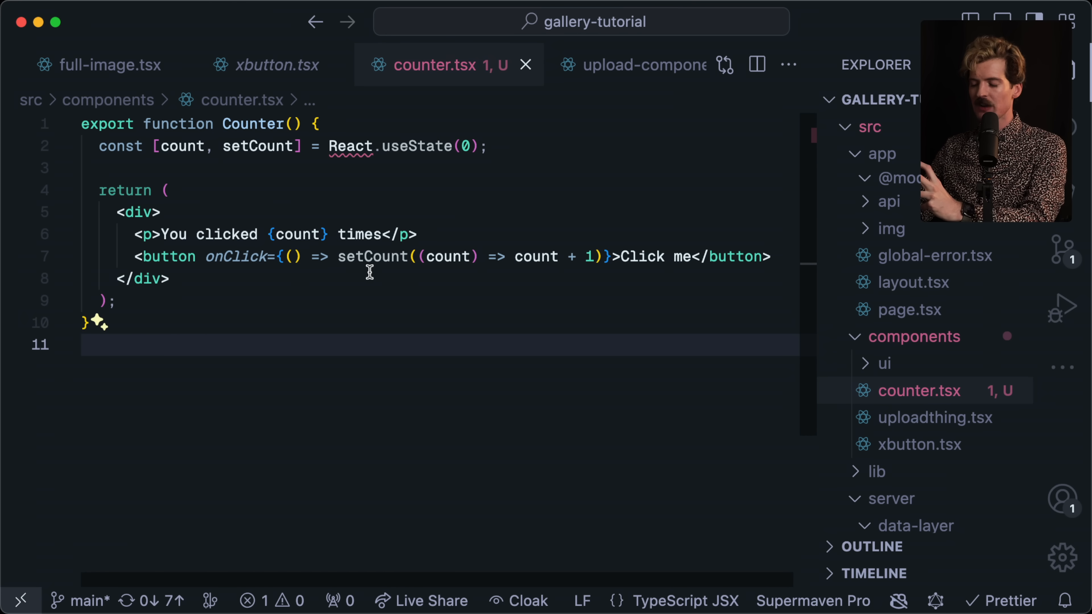
{"action": "mouse_move", "coordinate": [342, 224]}
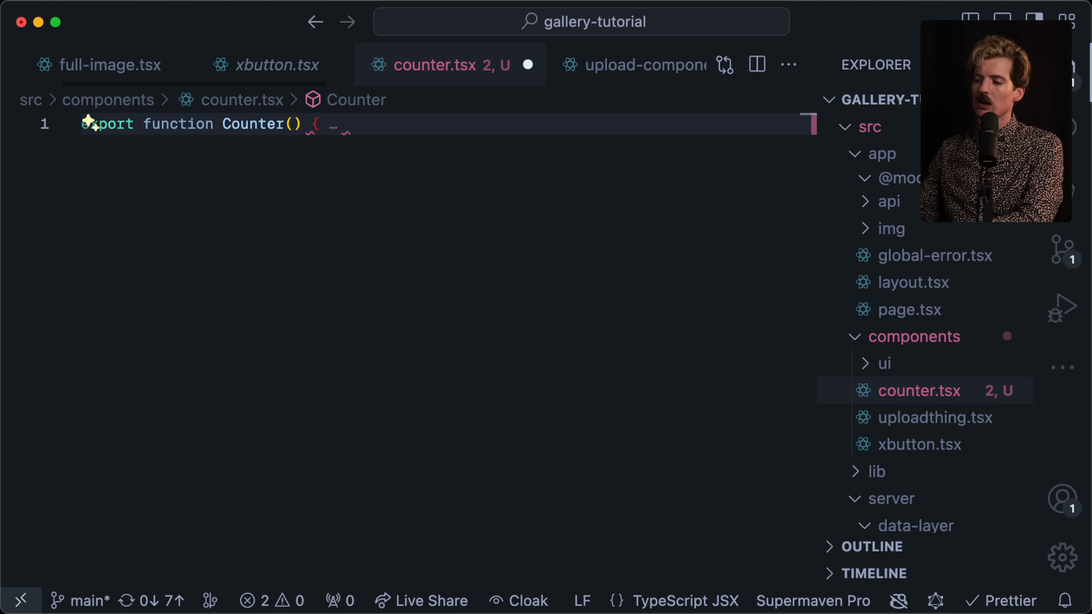
{"action": "type", "text": "c"}
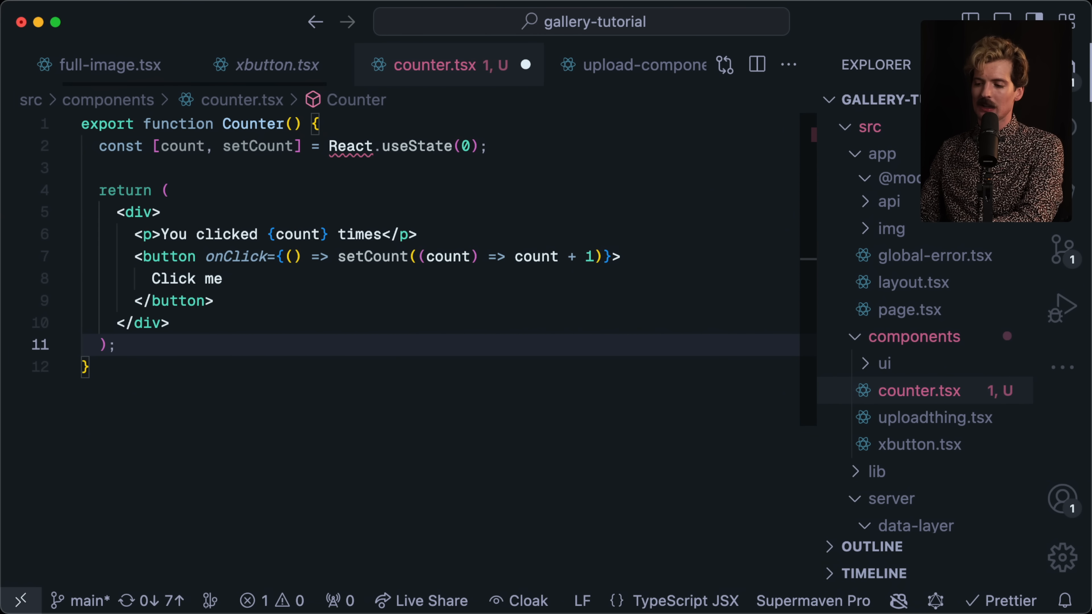
{"action": "left_click", "coordinate": [899, 600]}
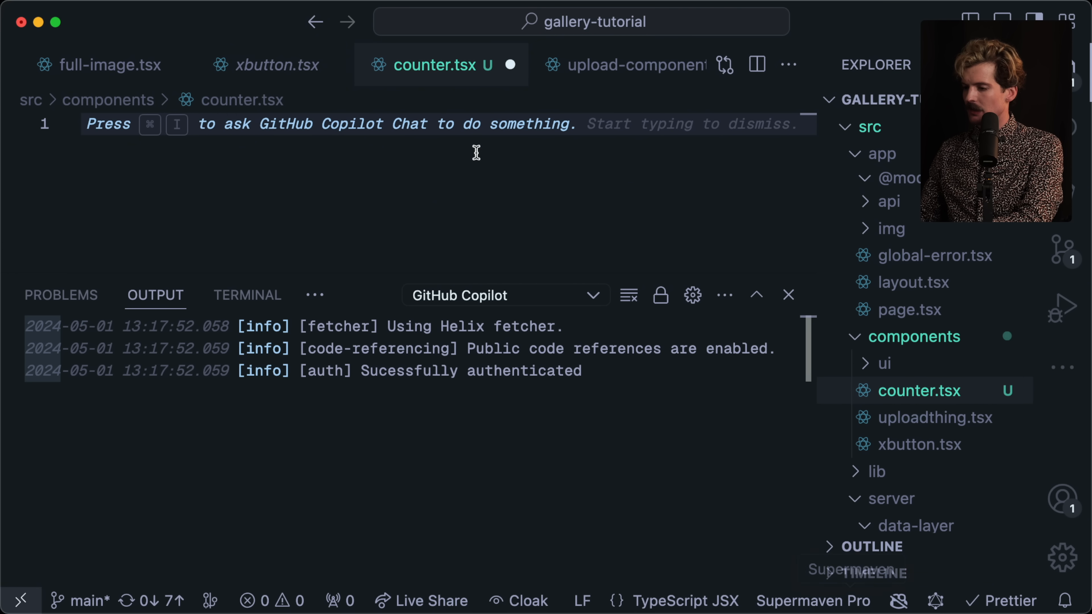
- Retype 'export function C' to test Copilot's completion with Supermaven disabled
{"action": "type", "text": "export"}
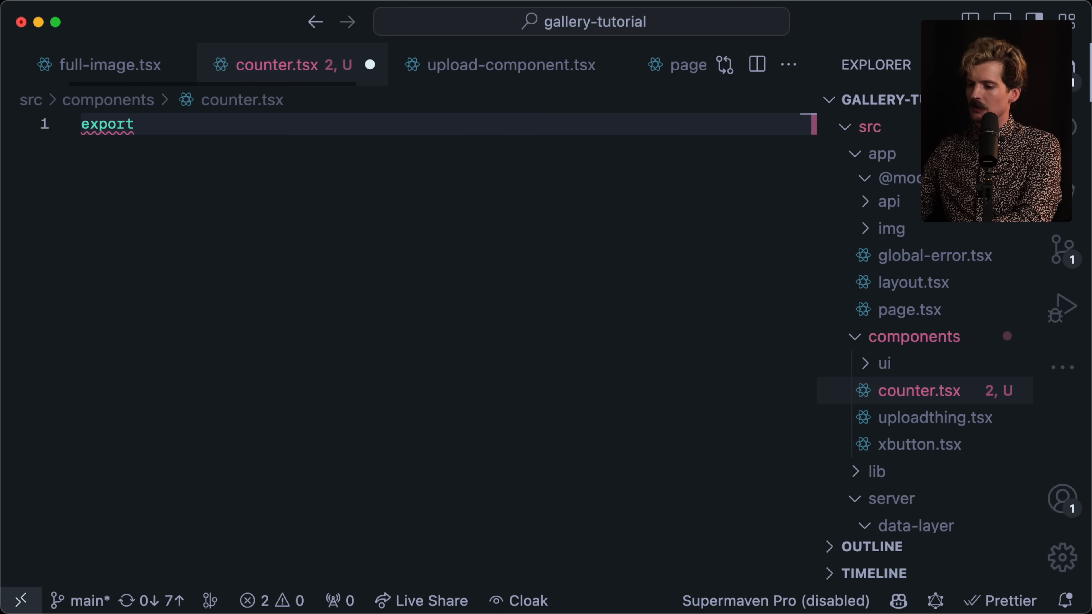
{"action": "type", "text": "function"}
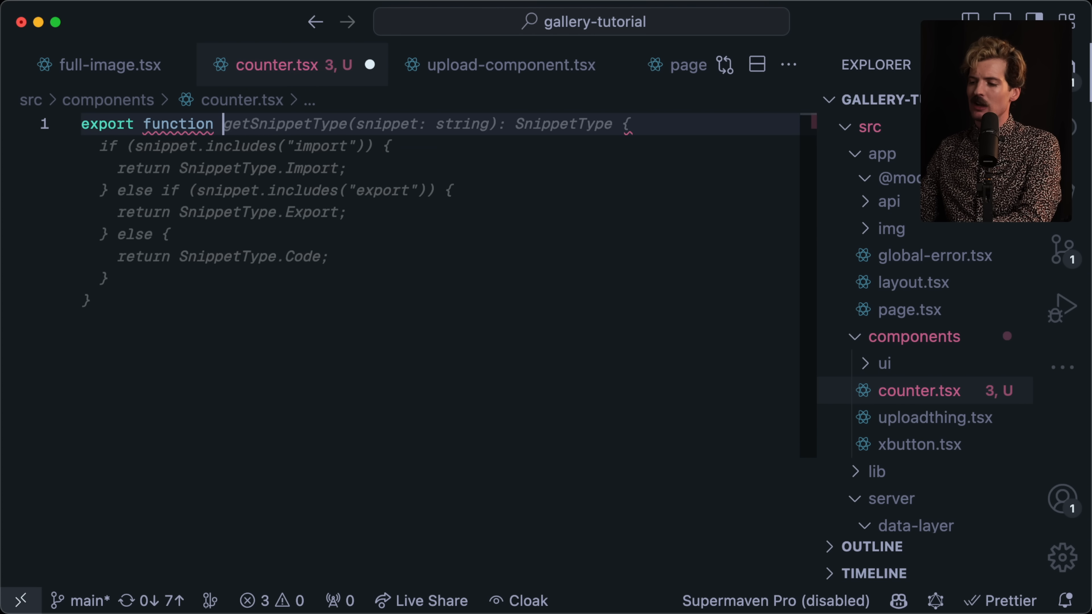
{"action": "type", "text": "Counter() {"}
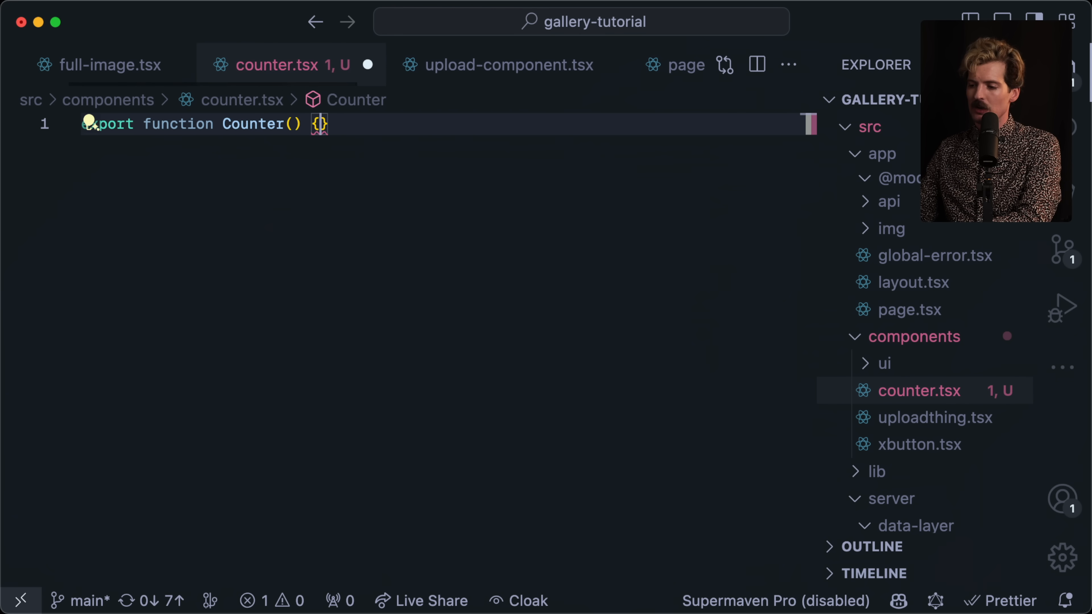
{"action": "left_click", "coordinate": [897, 600]}
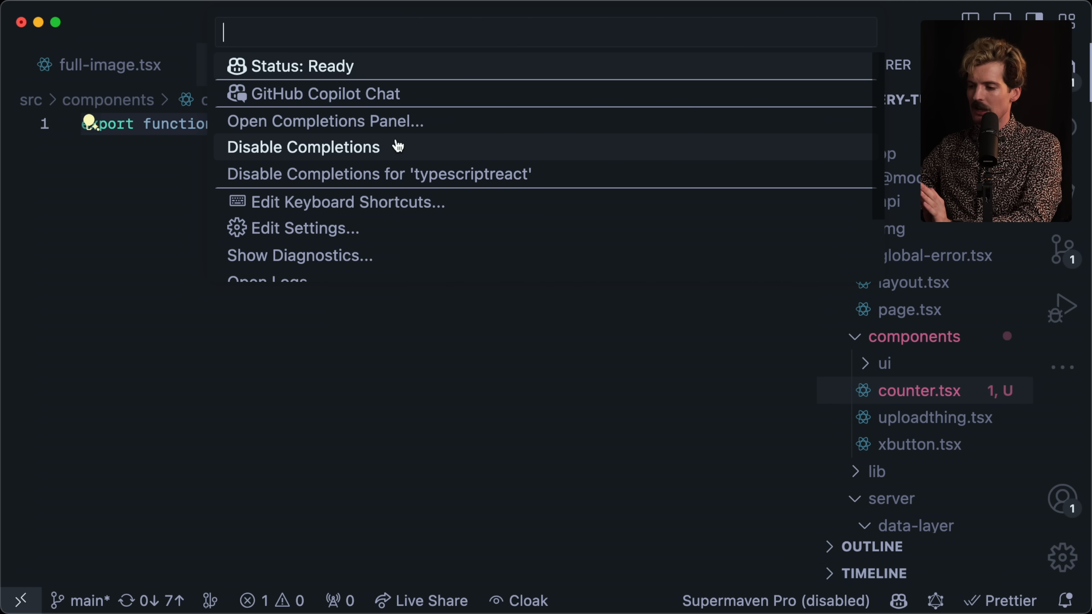
{"action": "key", "text": "Escape"}
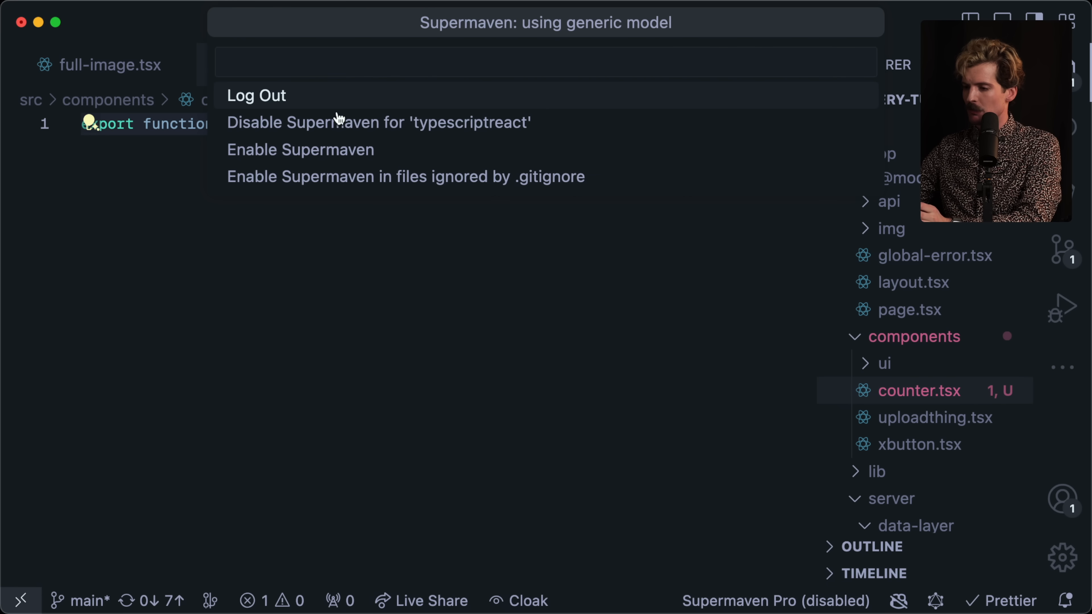
- Re-enable Supermaven and accept its Counter completion with count state and Increment button
{"action": "left_click", "coordinate": [300, 149]}
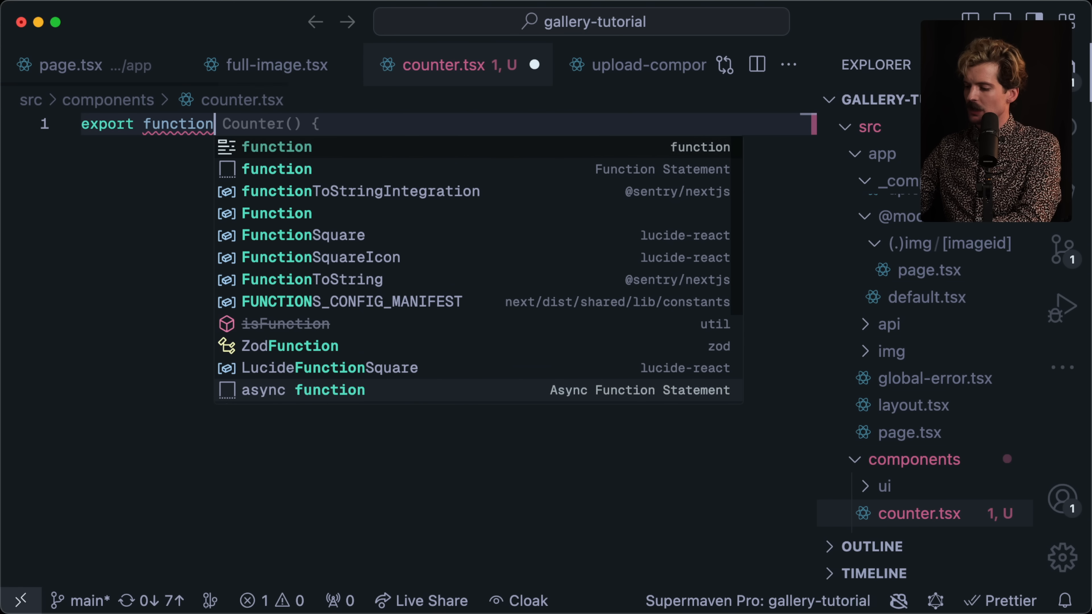
{"action": "type", "text": "const [count, setCount] = React.useState(0);"}
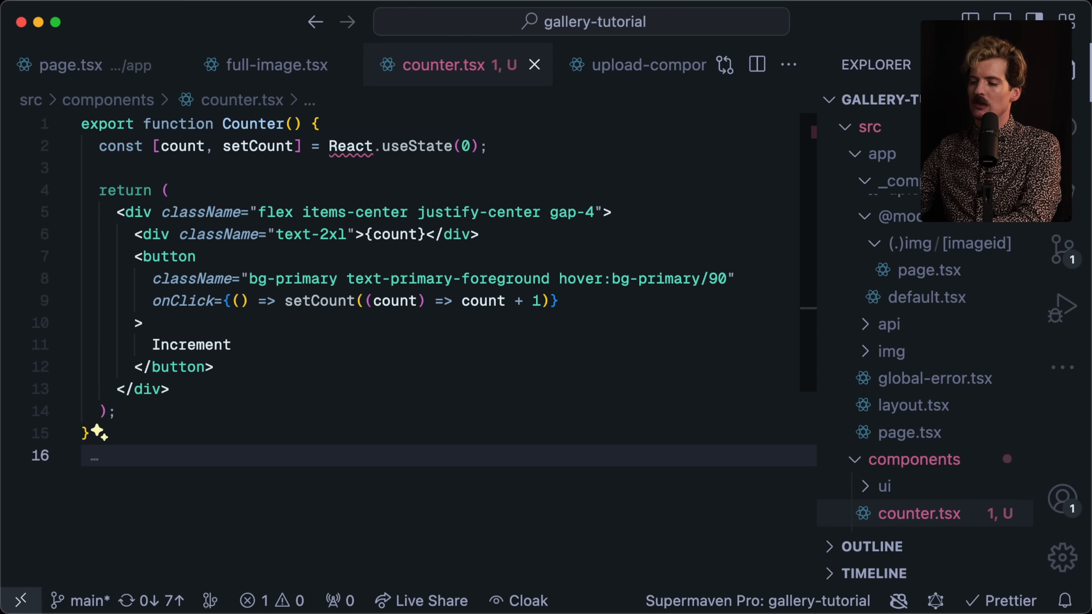
{"action": "mouse_move", "coordinate": [223, 263]}
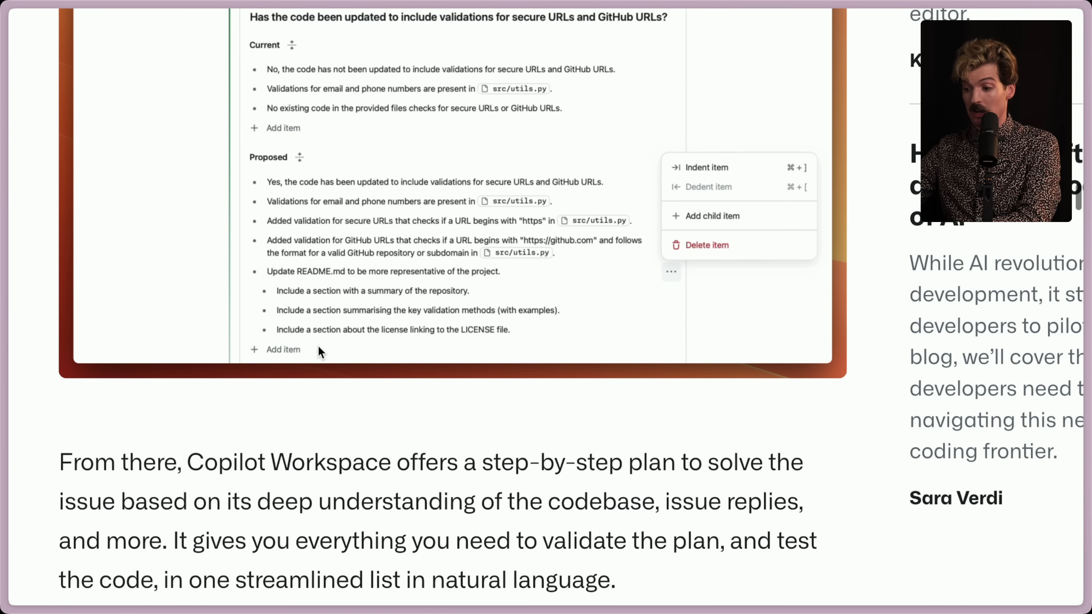
- Scroll up to the post's specification screenshot and step-by-step plan paragraph
{"action": "scroll", "scroll_direction": "up", "scroll_amount": 3}
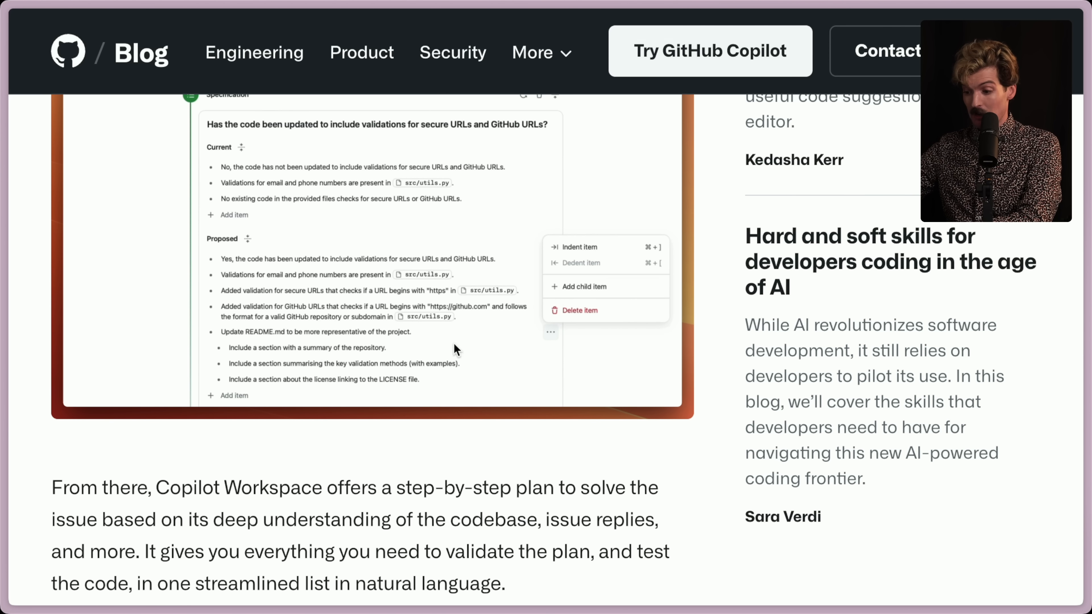